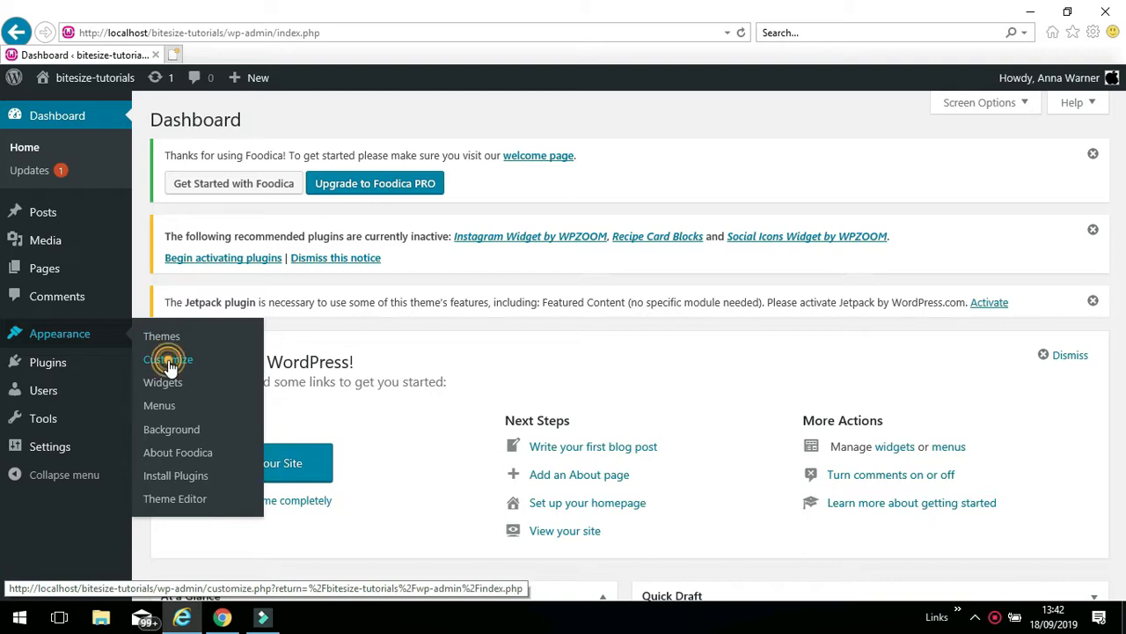
# Open the theme Customizer for the bitesize-tutorials site from Appearance.
pyautogui.click(167, 359)
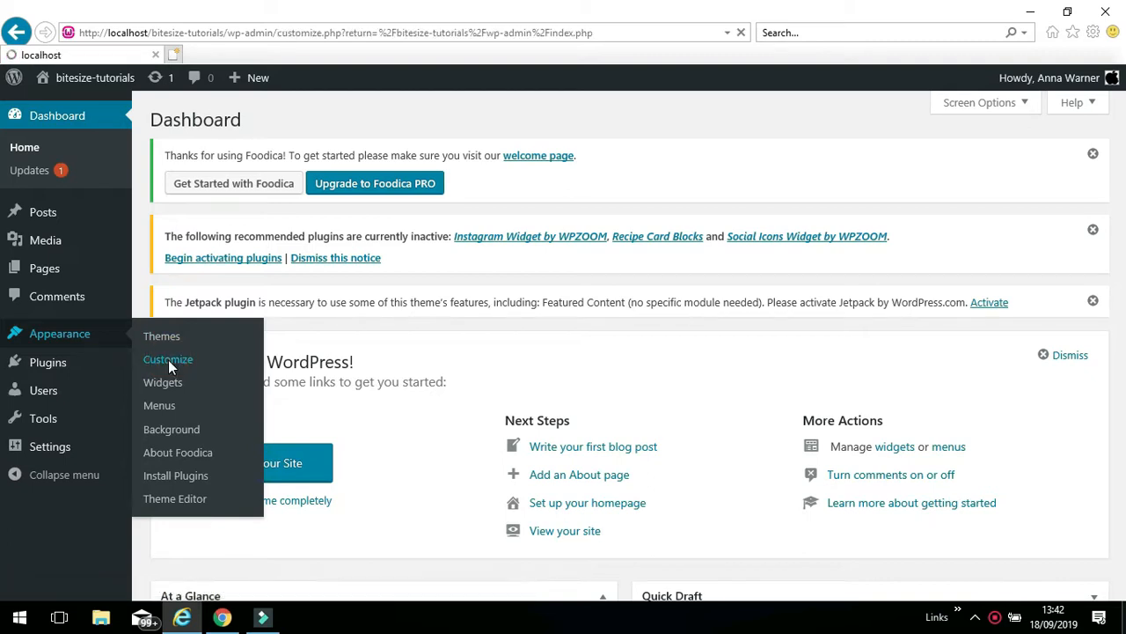
pyautogui.click(167, 359)
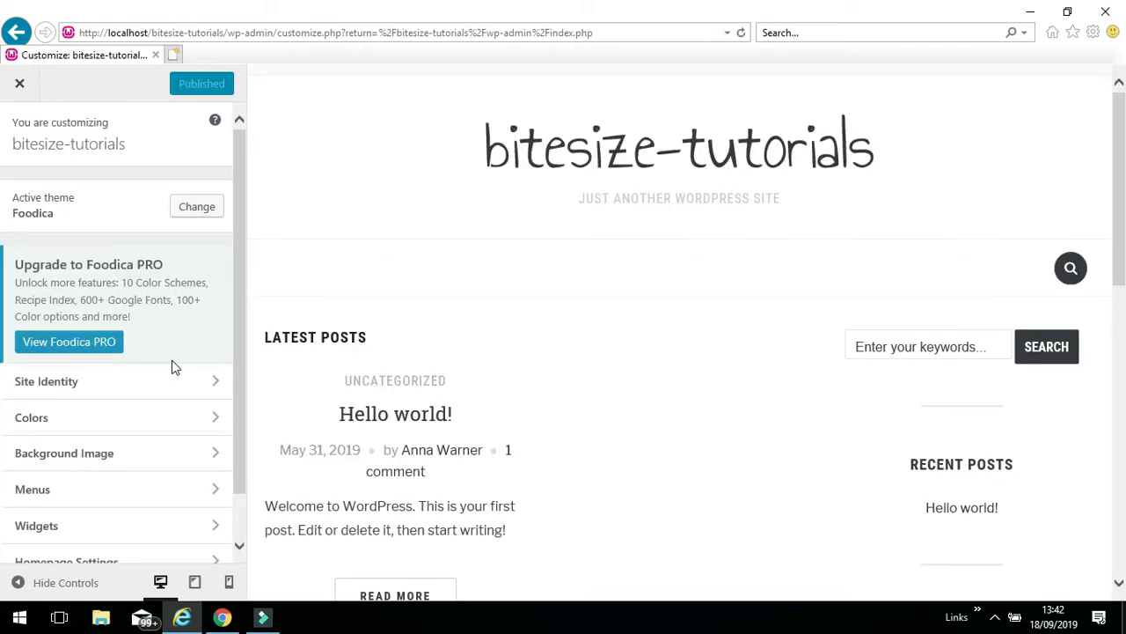
pyautogui.moveTo(220, 318)
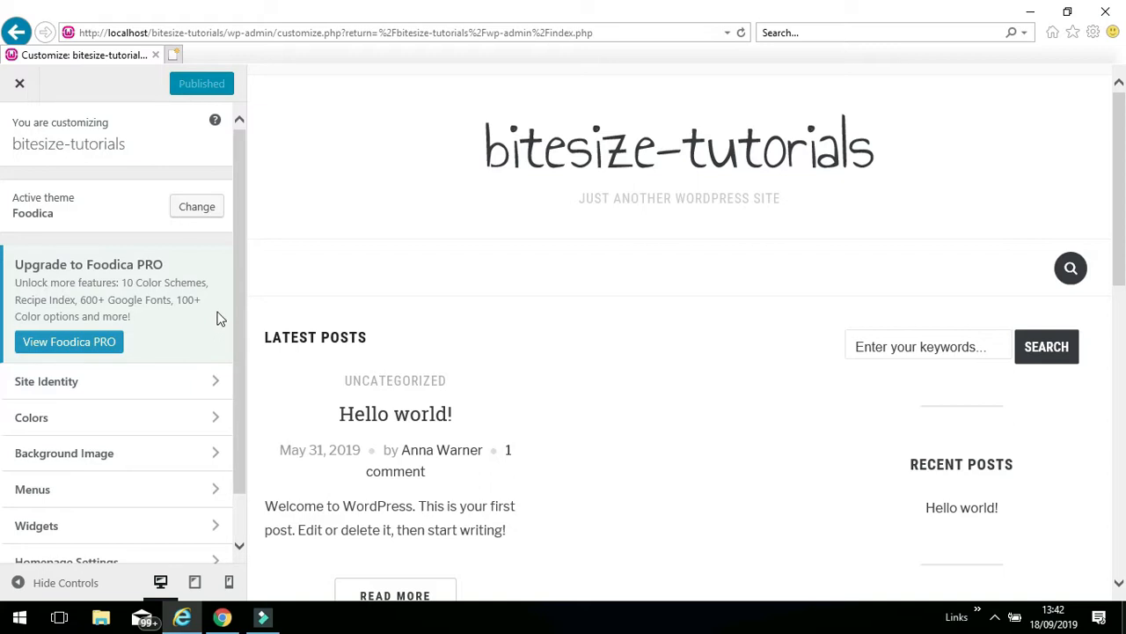
pyautogui.moveTo(559, 192)
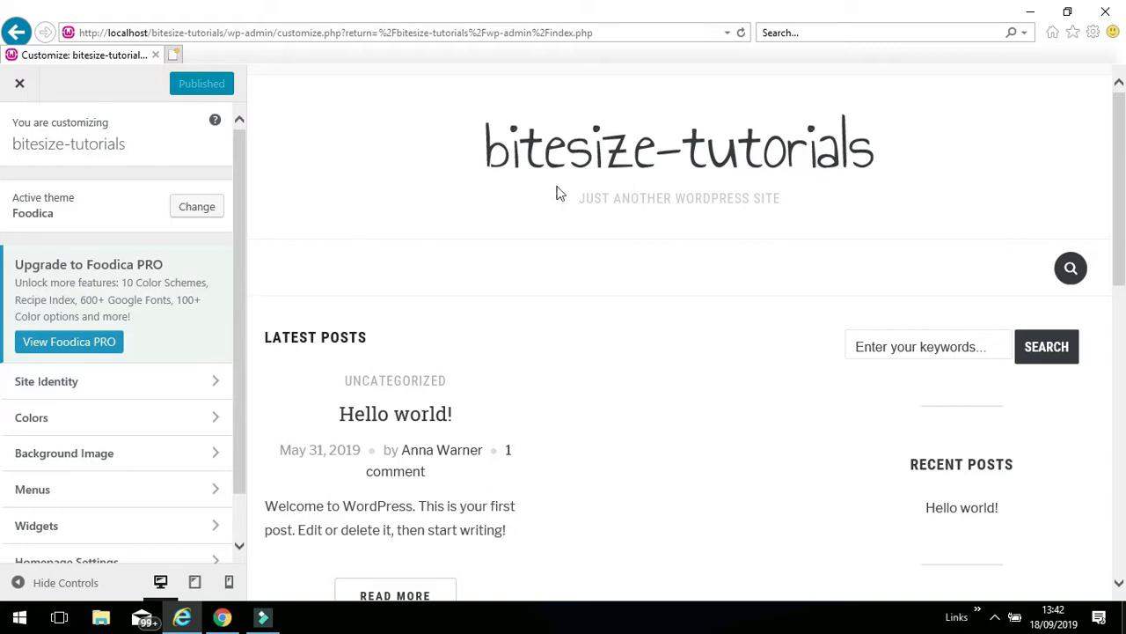
pyautogui.moveTo(622, 157)
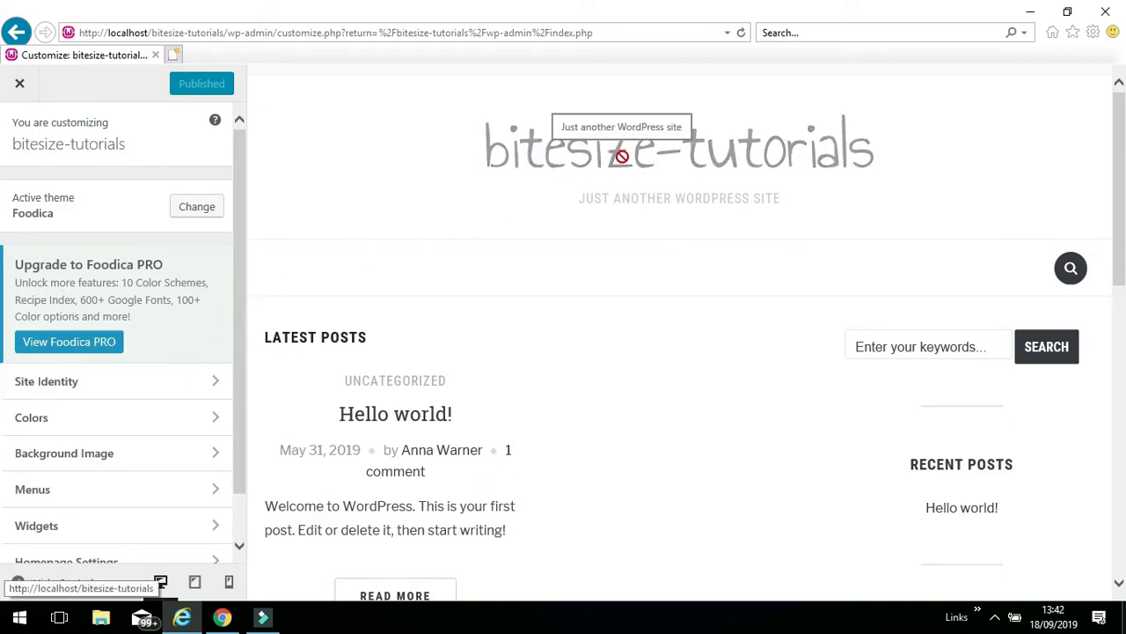
pyautogui.moveTo(574, 232)
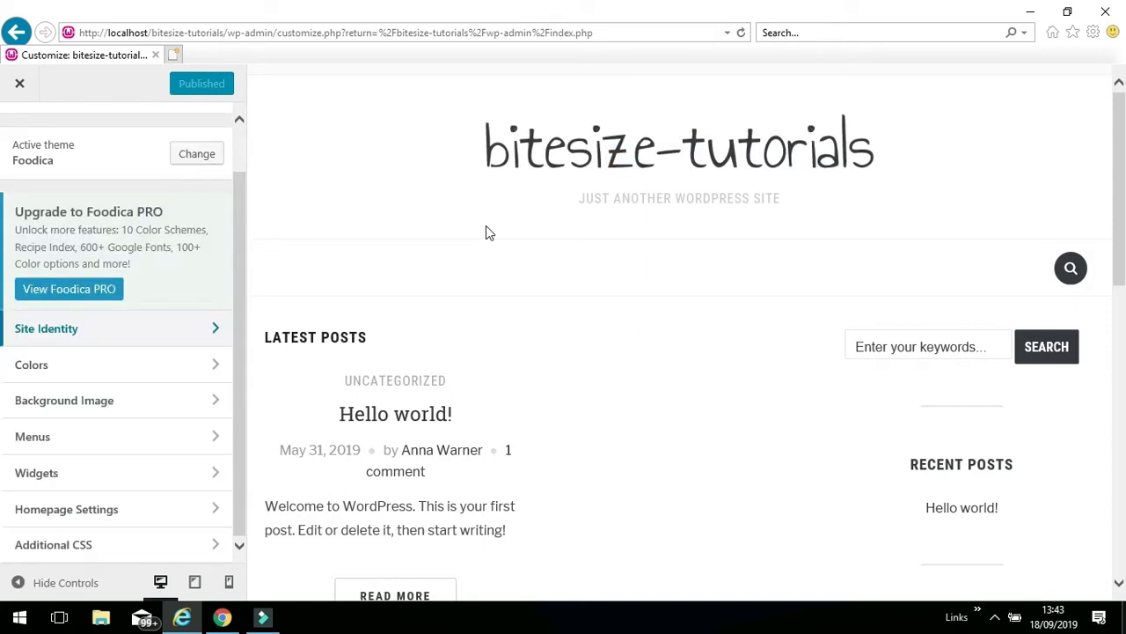
pyautogui.moveTo(292, 109)
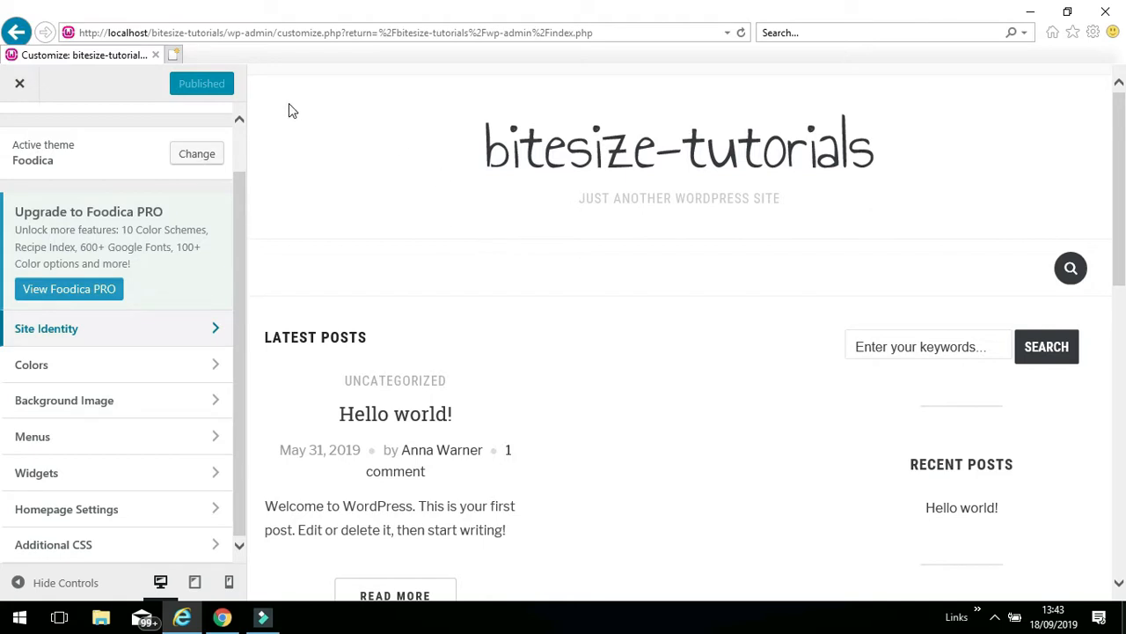
pyautogui.moveTo(278, 130)
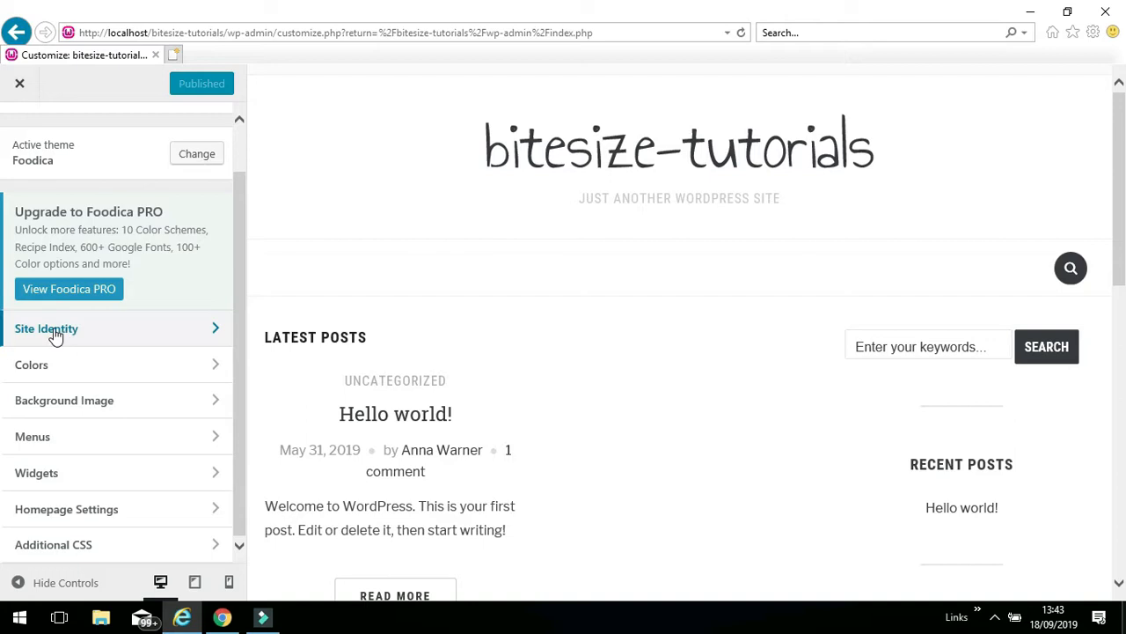
# Open Site Identity and bring up the Select logo media library picker.
pyautogui.click(46, 329)
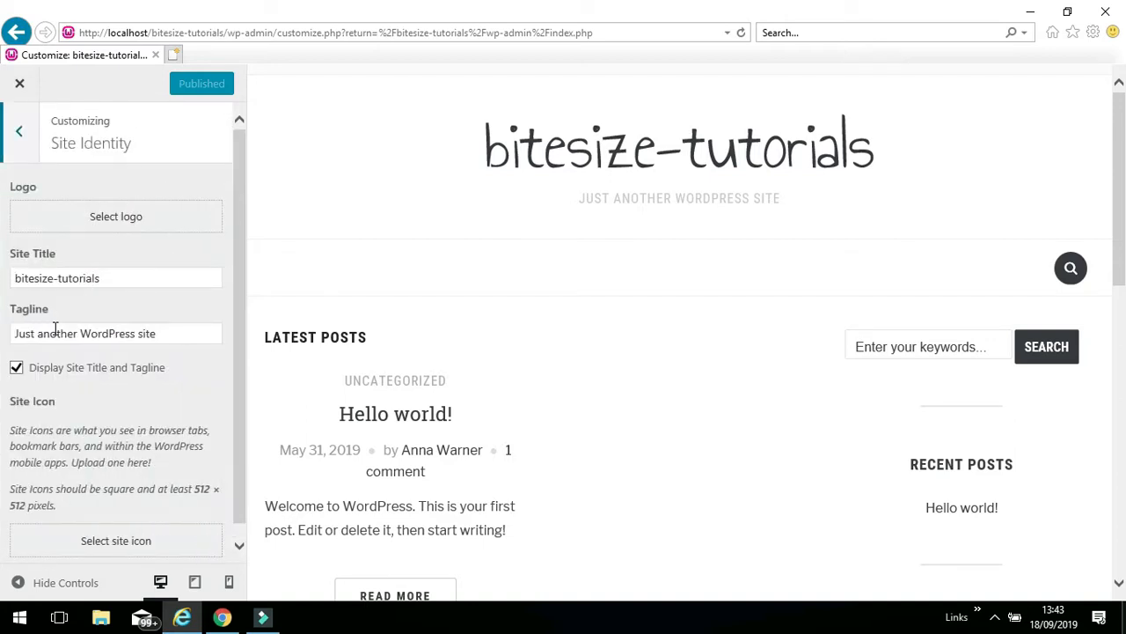
pyautogui.moveTo(116, 215)
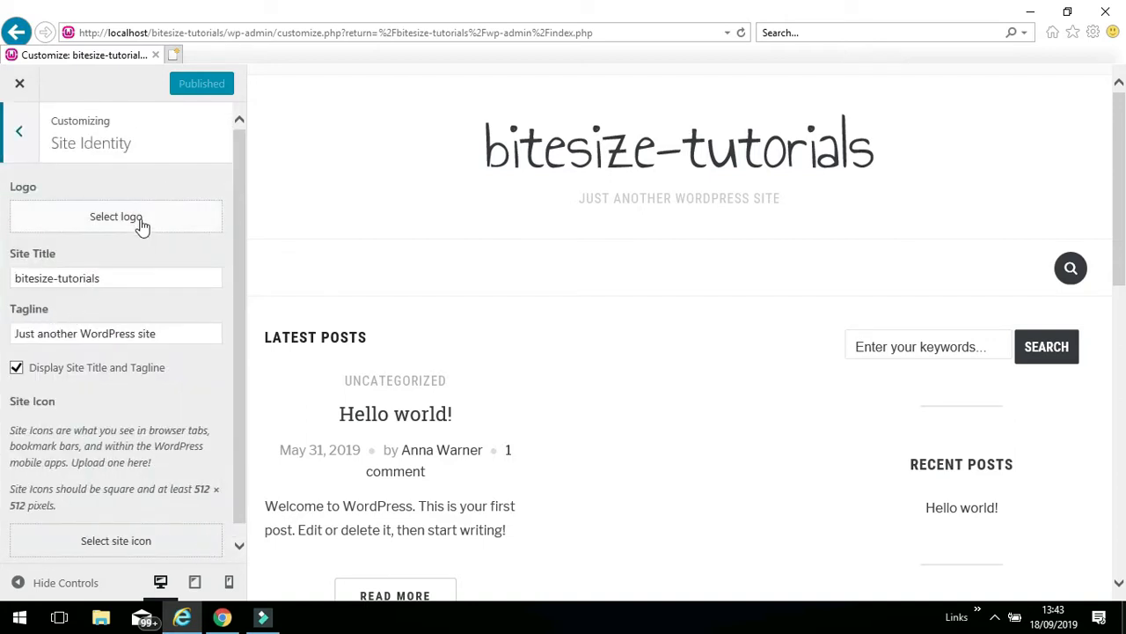
pyautogui.click(117, 217)
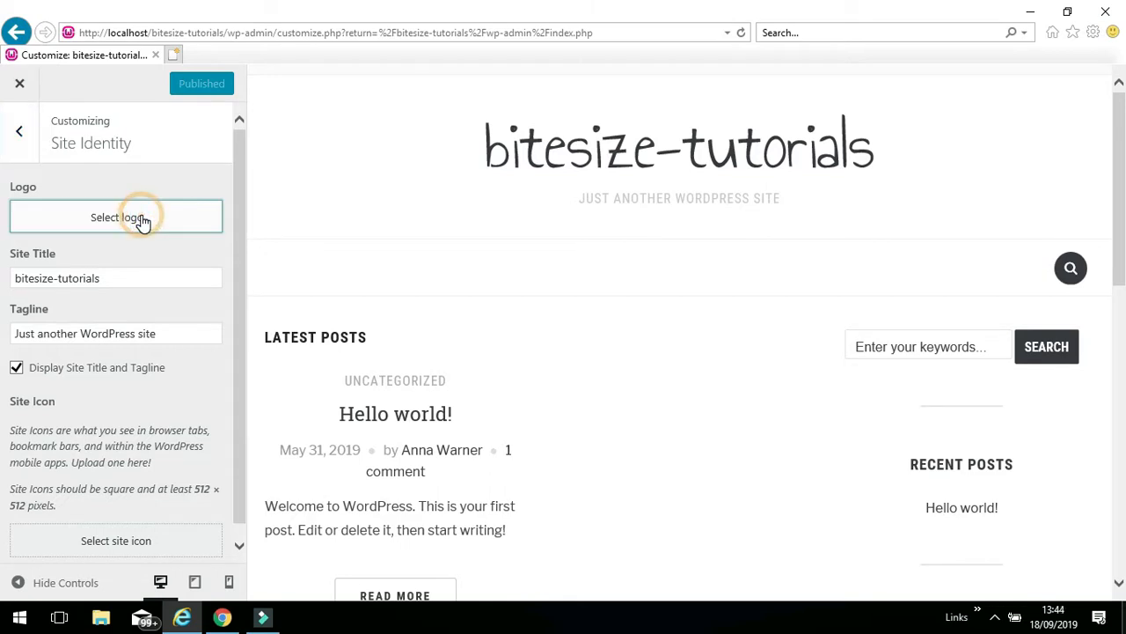
pyautogui.click(116, 218)
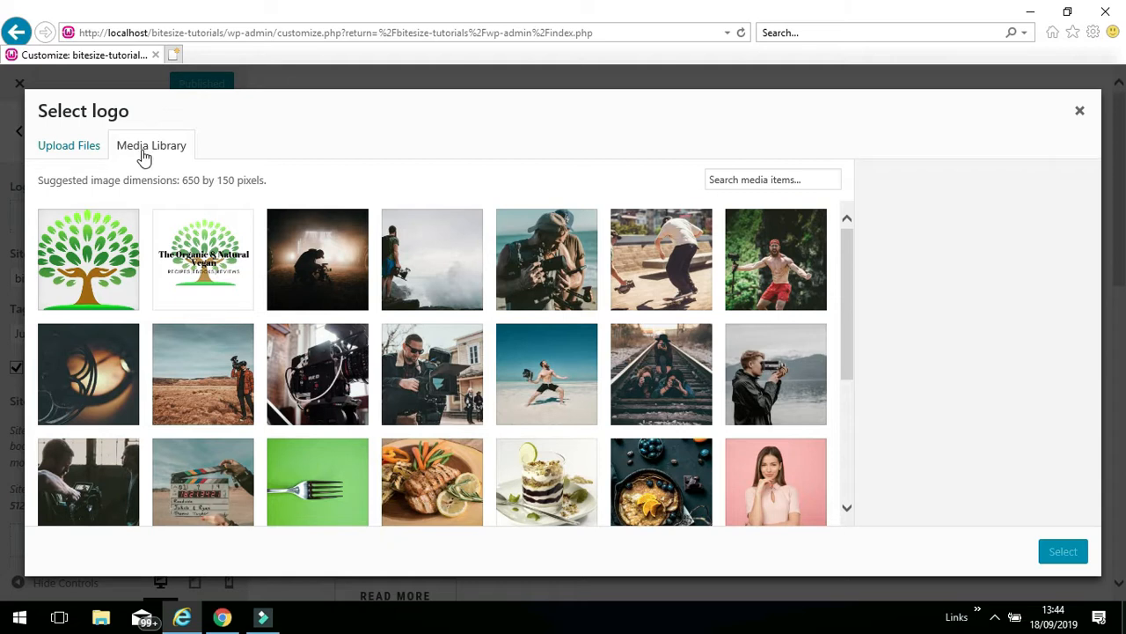
pyautogui.moveTo(69, 145)
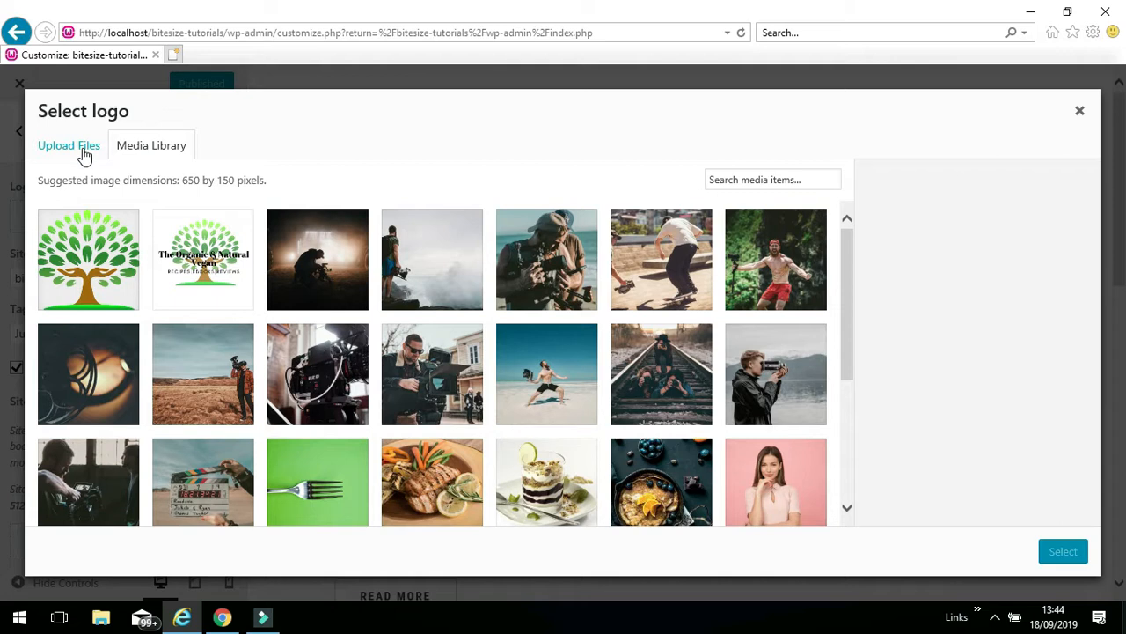
pyautogui.moveTo(68, 167)
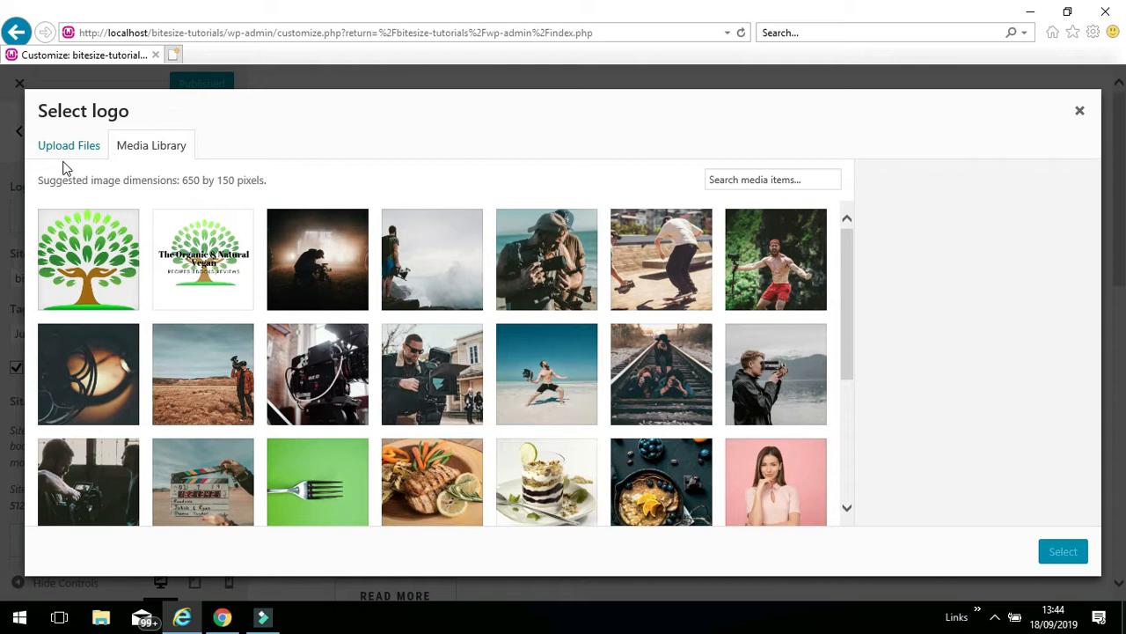
pyautogui.moveTo(333, 204)
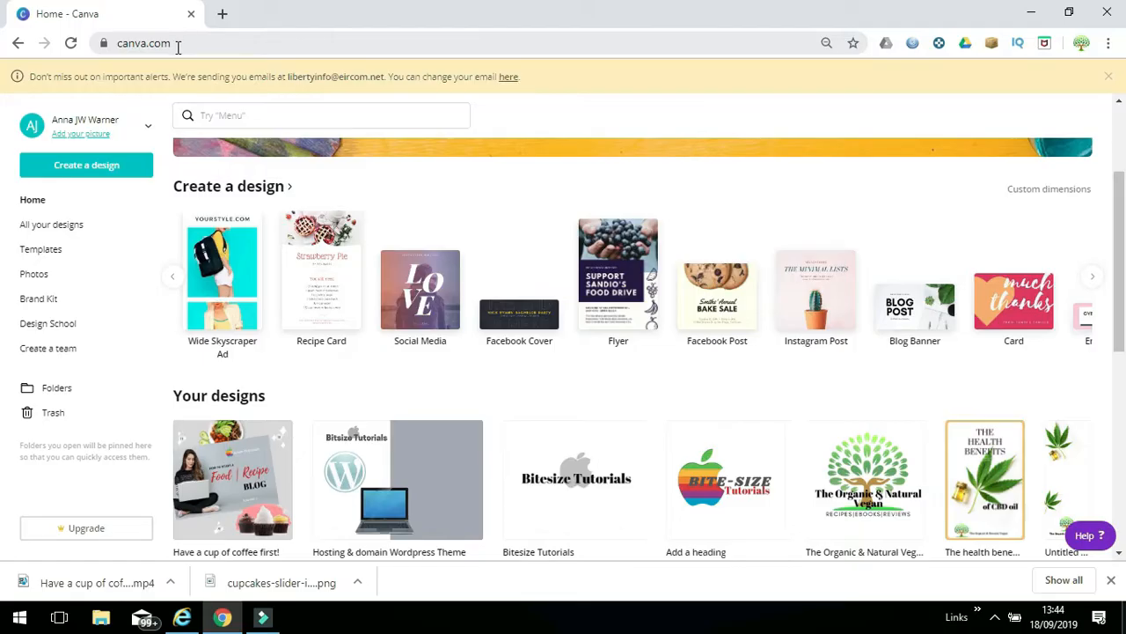
pyautogui.click(144, 42)
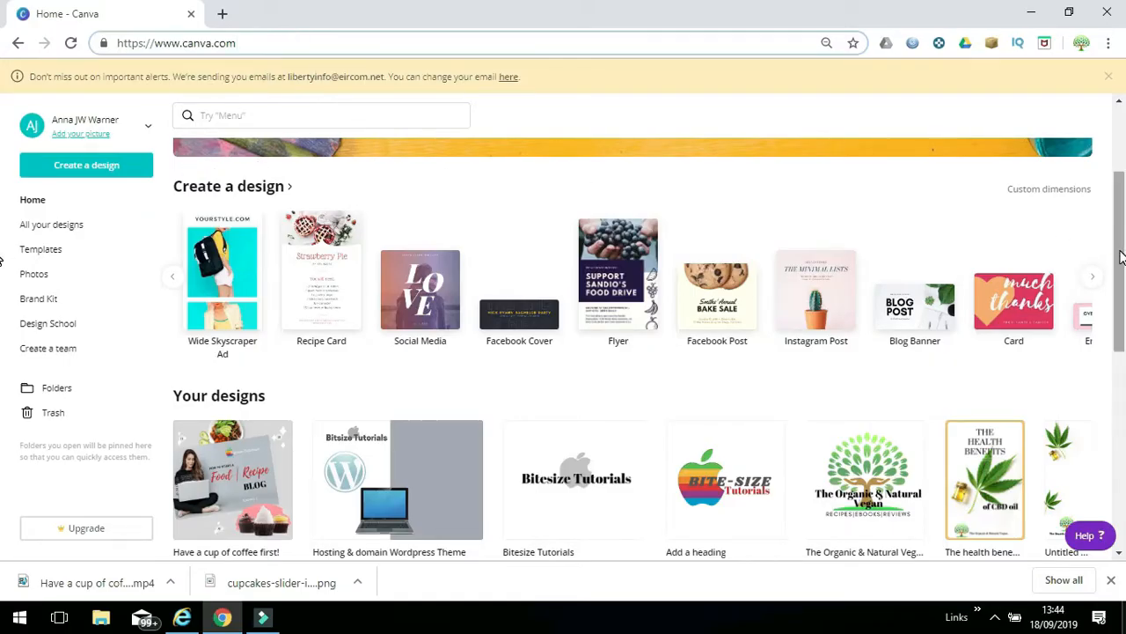
pyautogui.scroll(3)
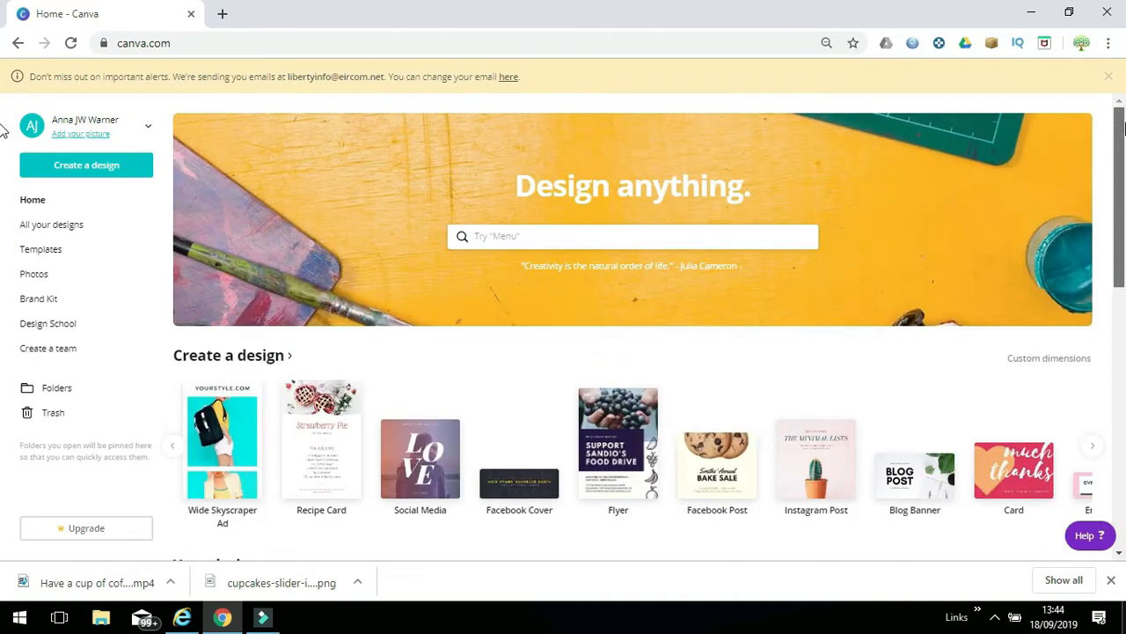
pyautogui.scroll(-3)
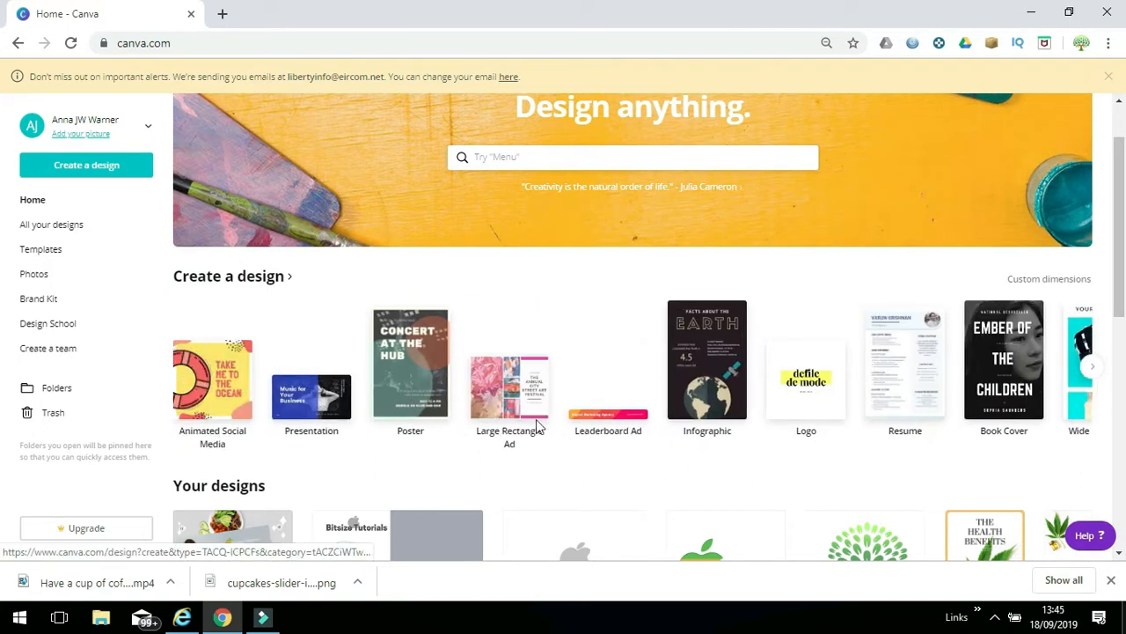
pyautogui.moveTo(788, 435)
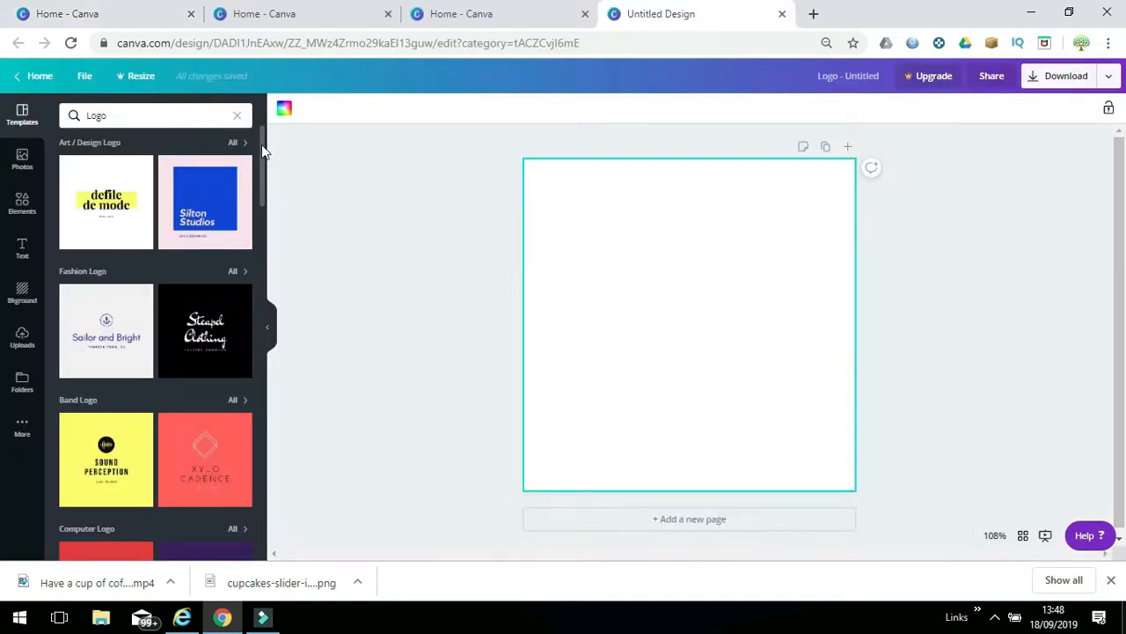
# Apply the burger Food / Drink logo template and retype its BARDOUGH heading as HARDOUG.
pyautogui.scroll(-3)
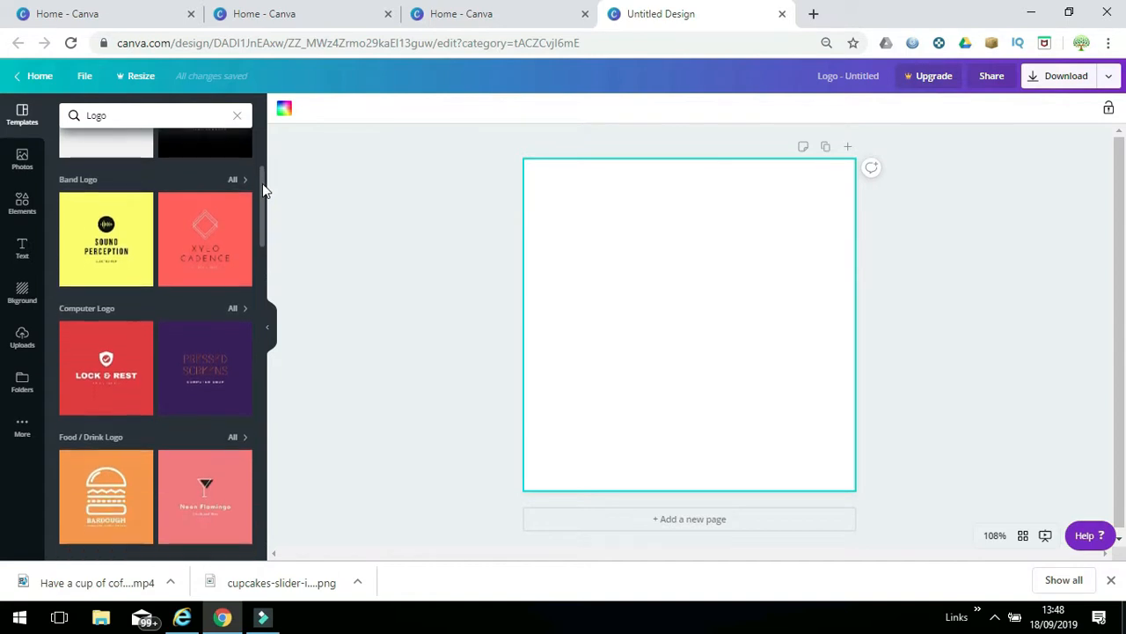
pyautogui.scroll(-3)
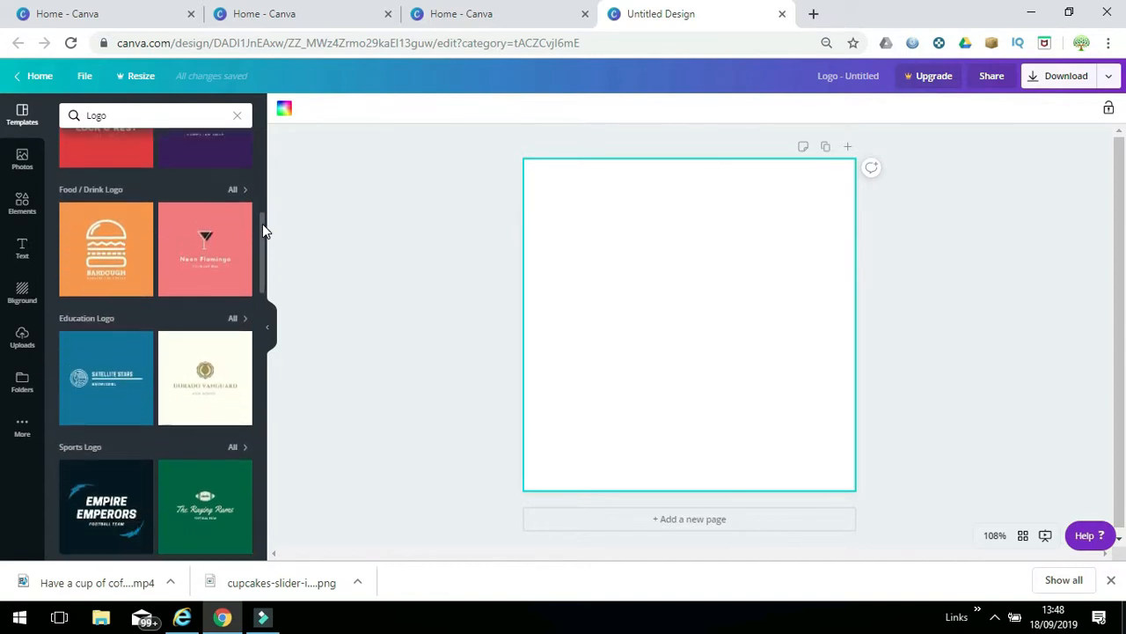
pyautogui.moveTo(103, 260)
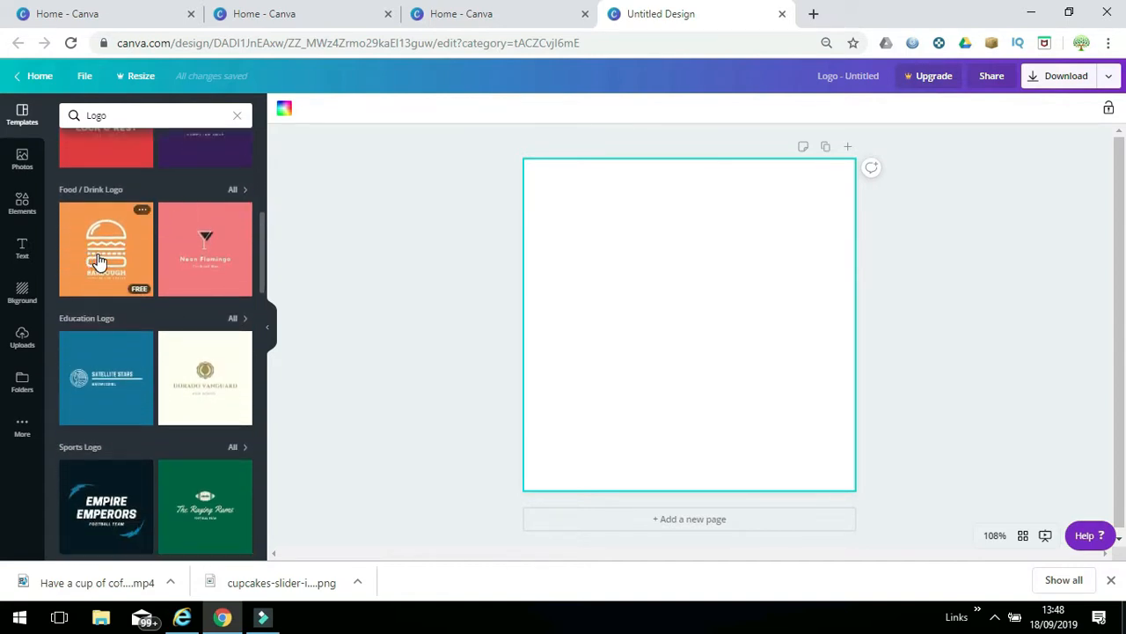
pyautogui.click(106, 250)
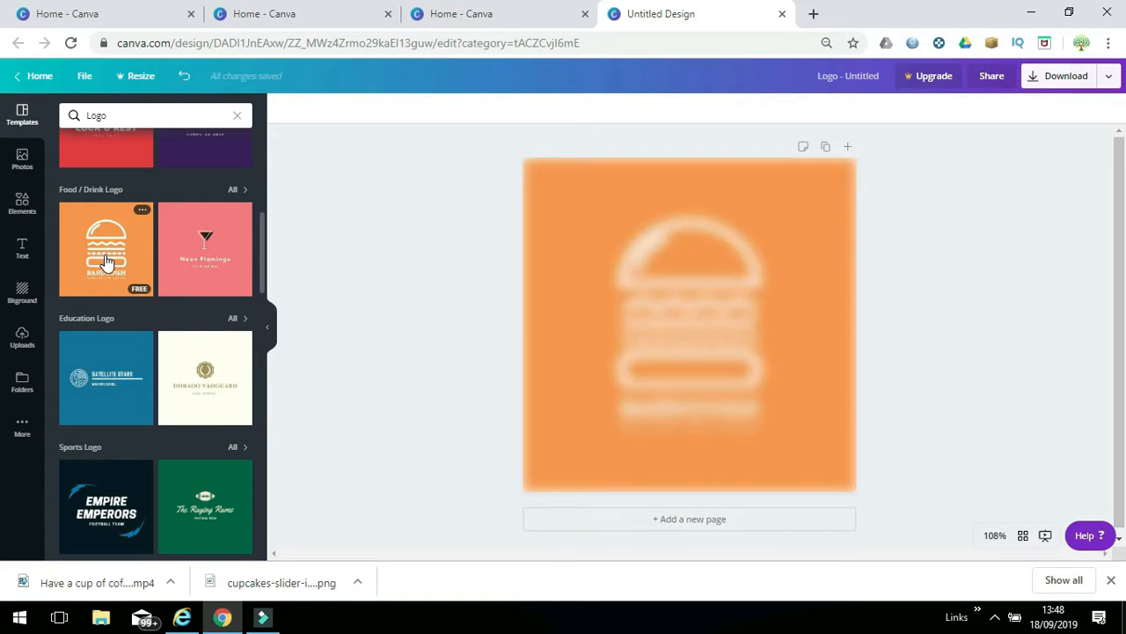
pyautogui.click(105, 250)
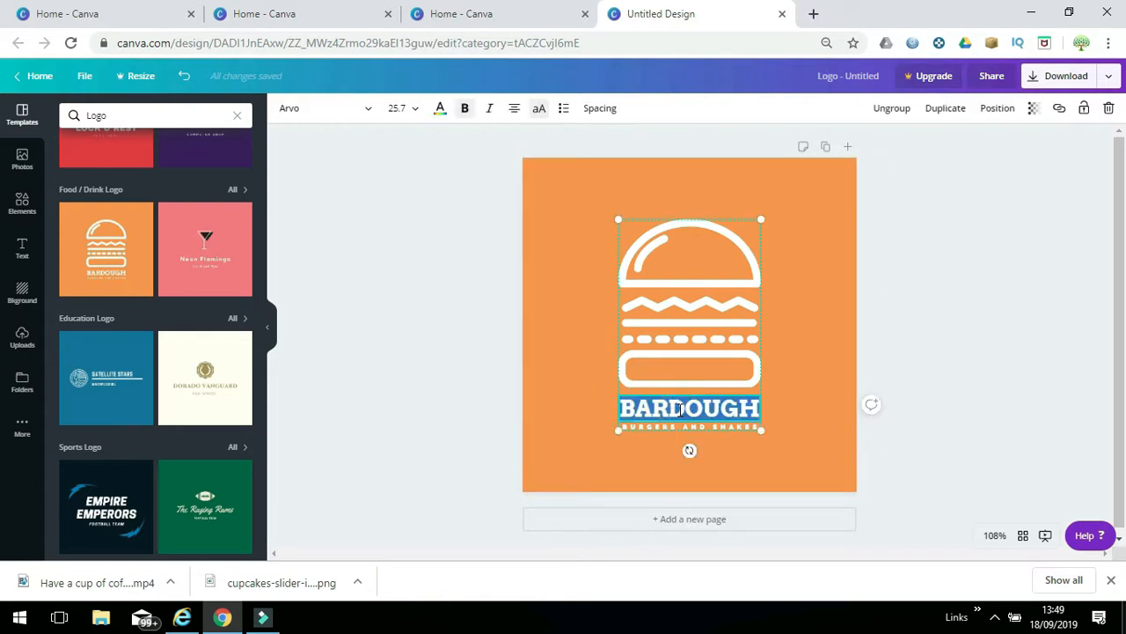
pyautogui.moveTo(789, 458)
pyautogui.write('HAR')
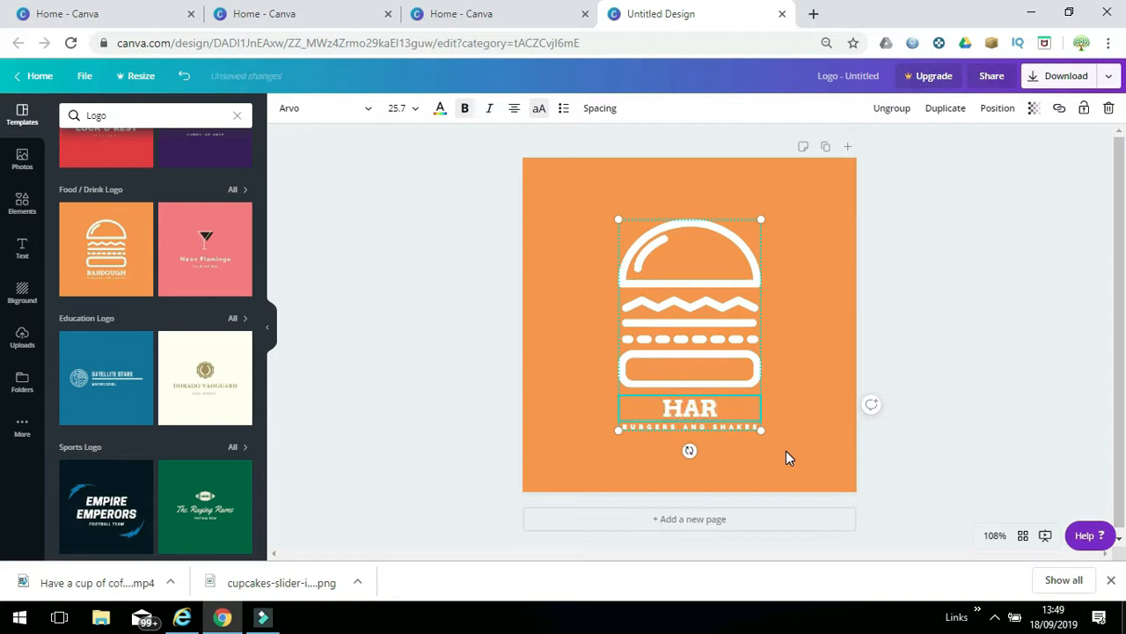
pyautogui.write('DOUG')
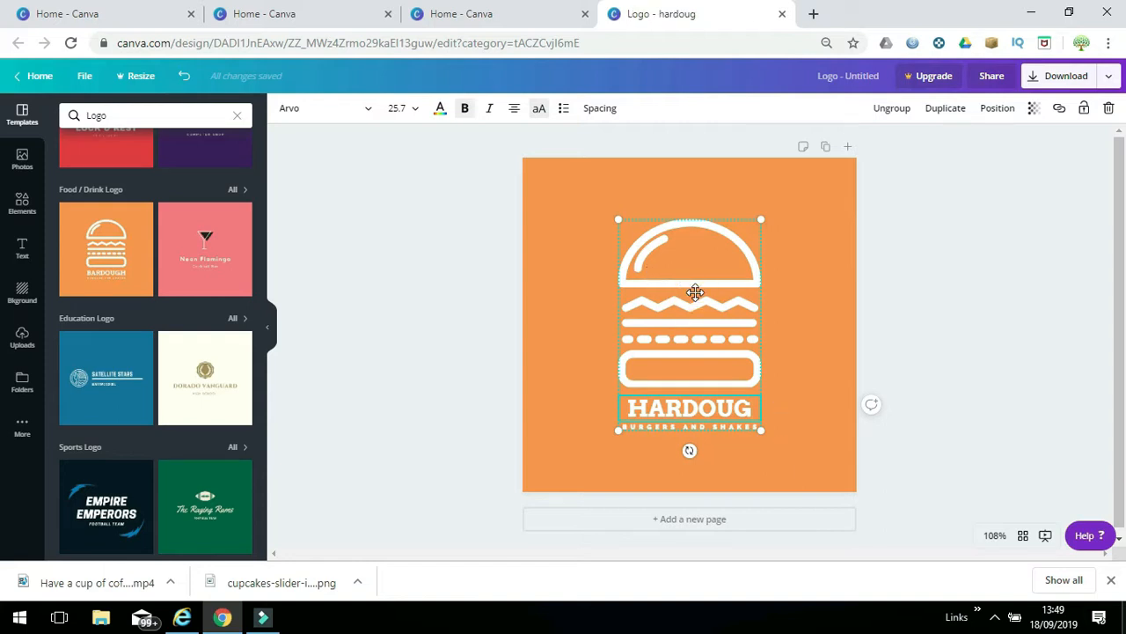
# Download the Bitesize Tutorials logo design from Canva as a PNG.
pyautogui.click(690, 273)
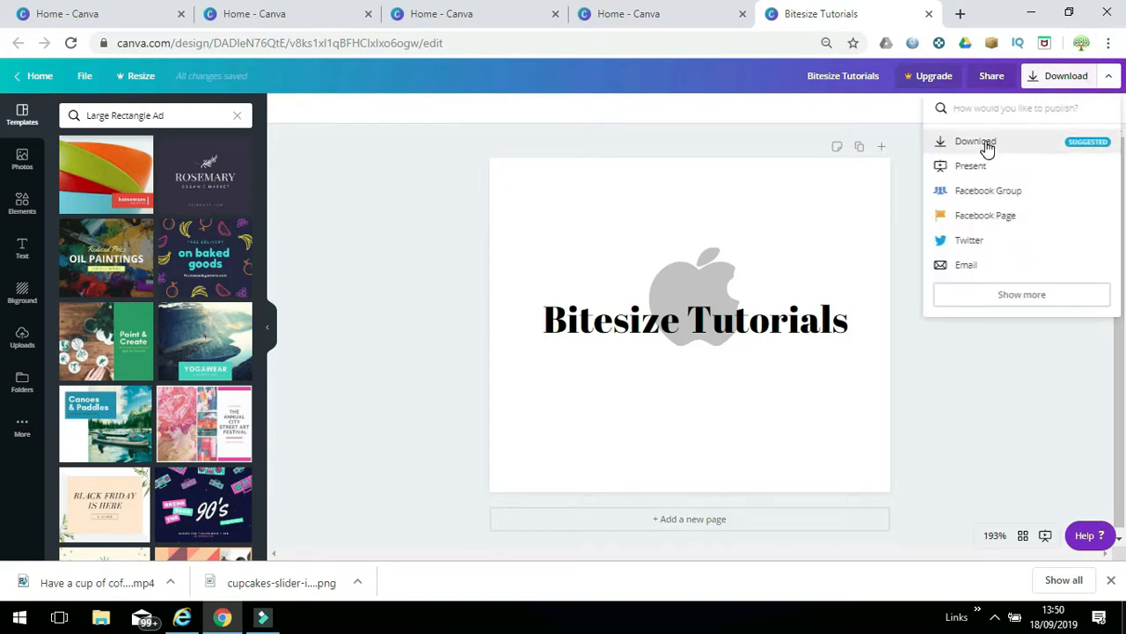
pyautogui.click(976, 141)
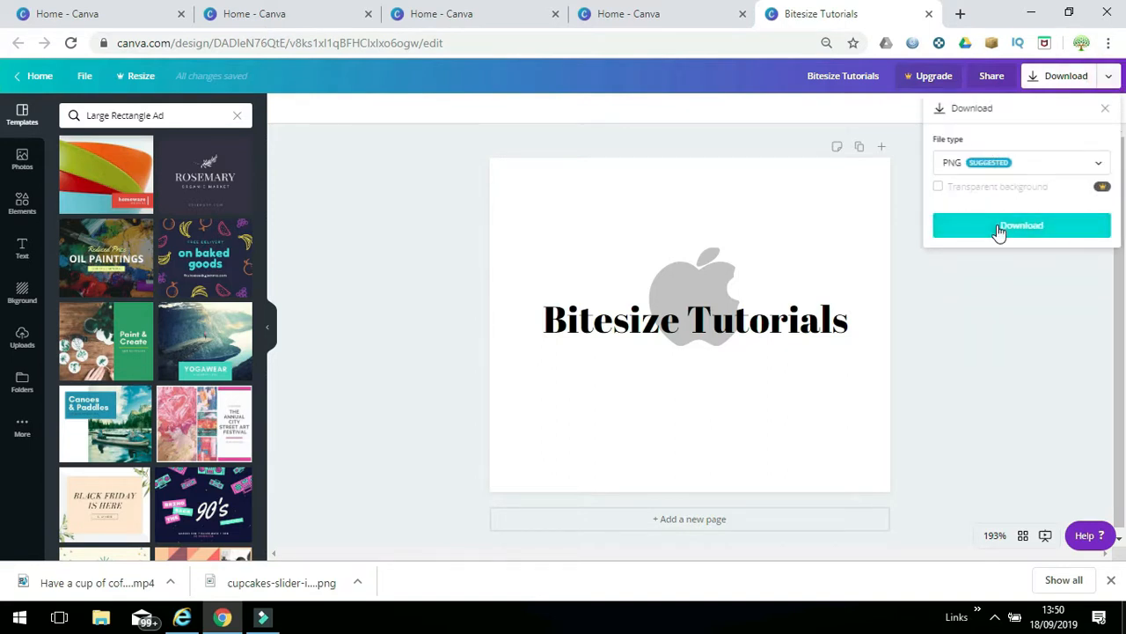
pyautogui.click(1021, 225)
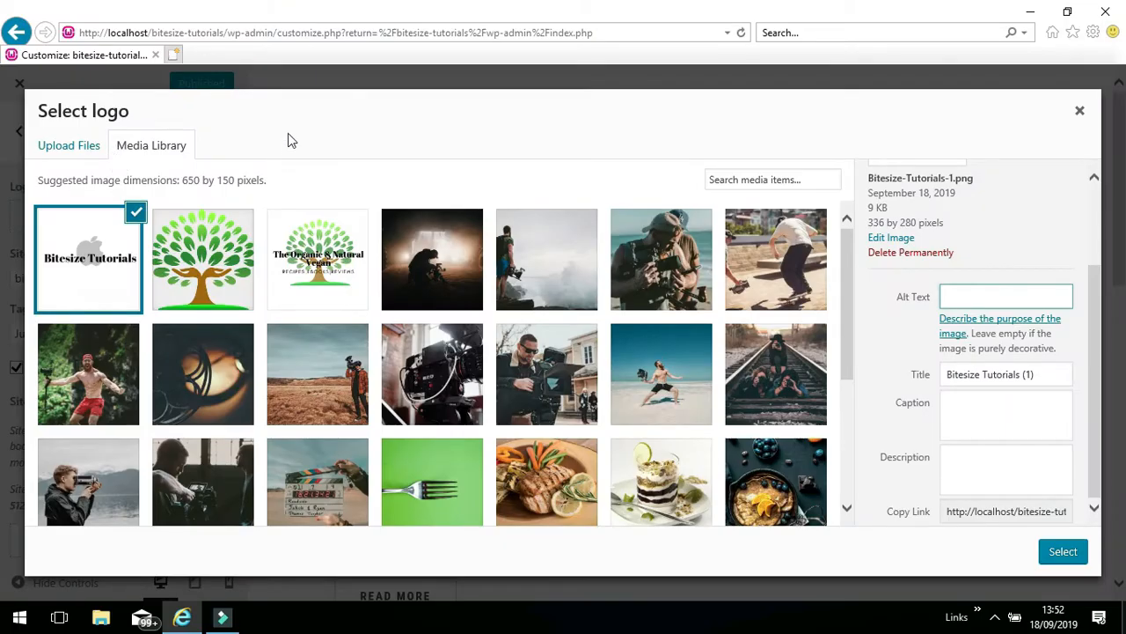
pyautogui.moveTo(220, 155)
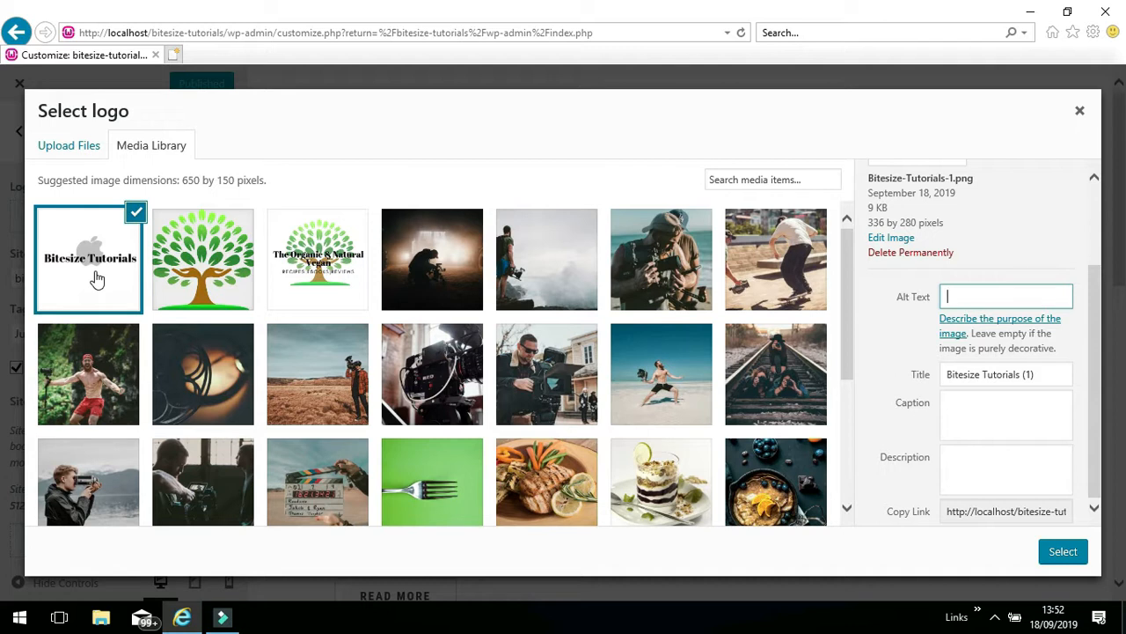
pyautogui.moveTo(431, 264)
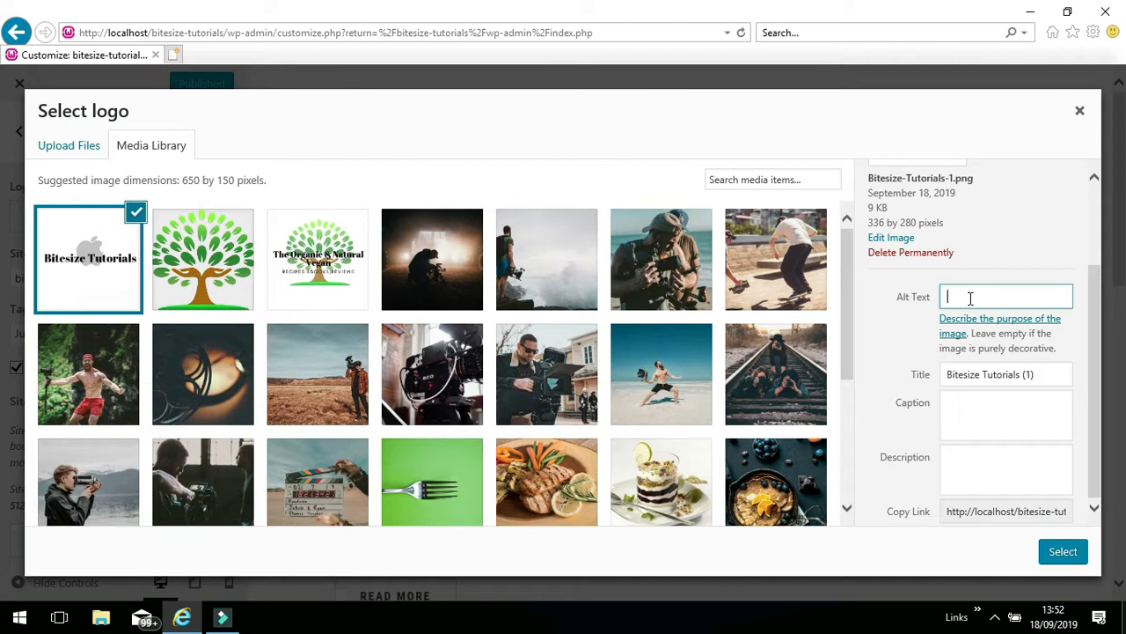
# Give the Bitesize Tutorials image alt text 'logo' and select it, moving to cropping.
pyautogui.write('logo')
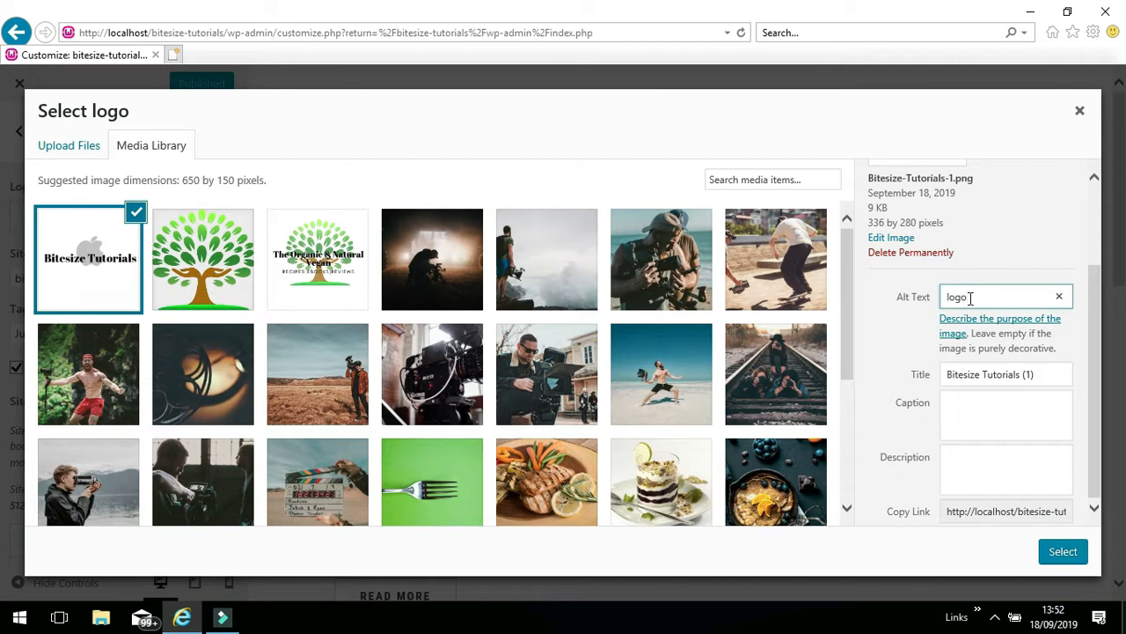
pyautogui.moveTo(1028, 368)
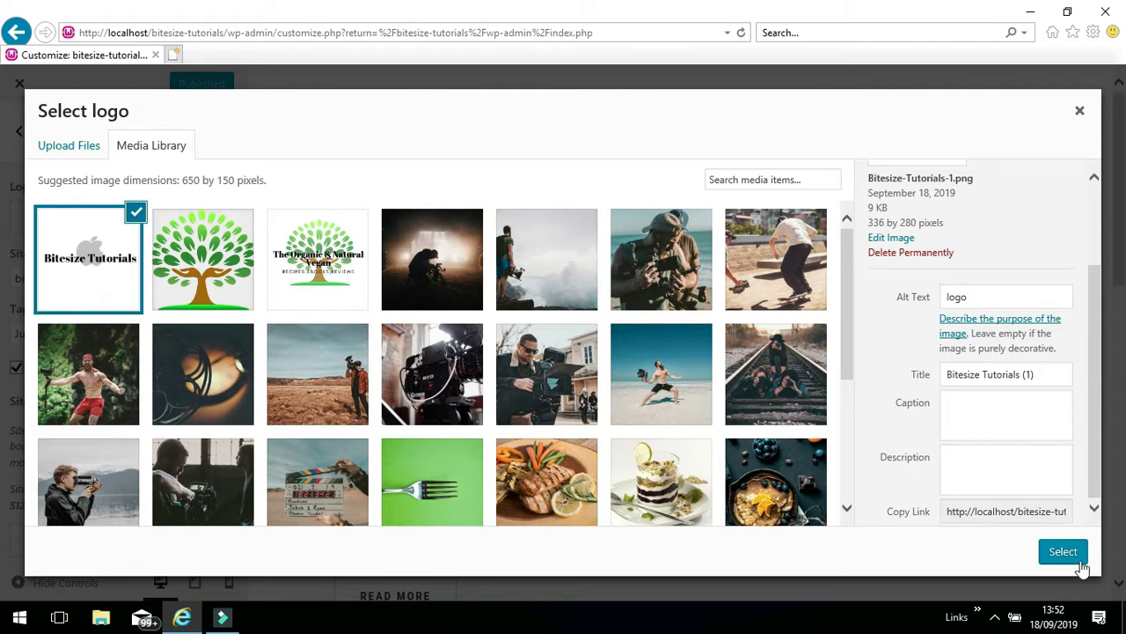
pyautogui.click(1063, 552)
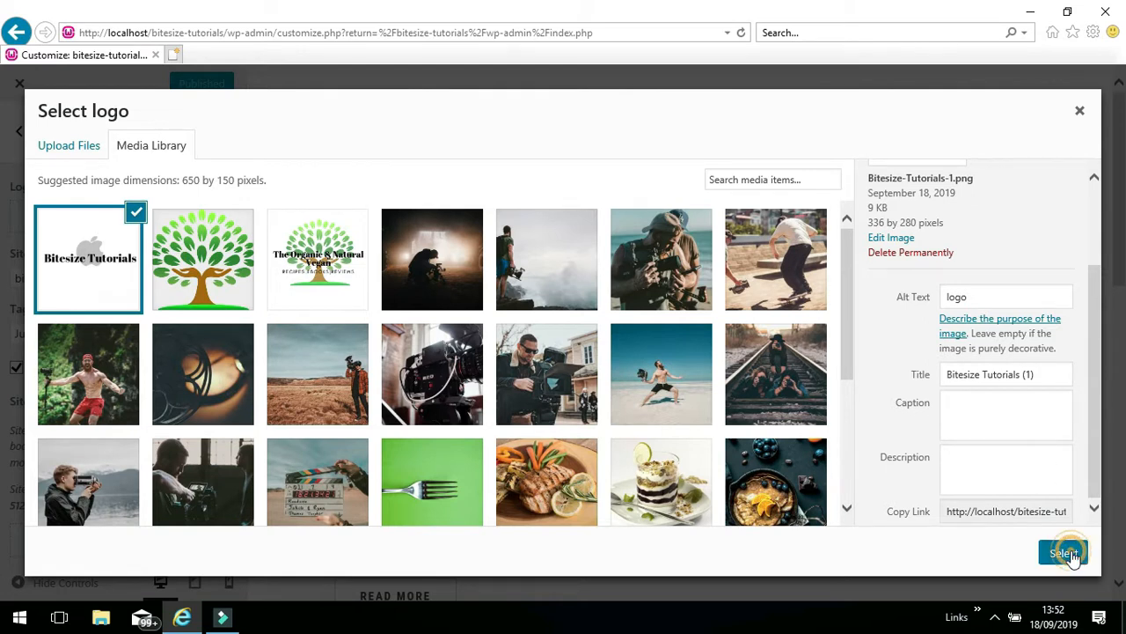
pyautogui.click(1063, 553)
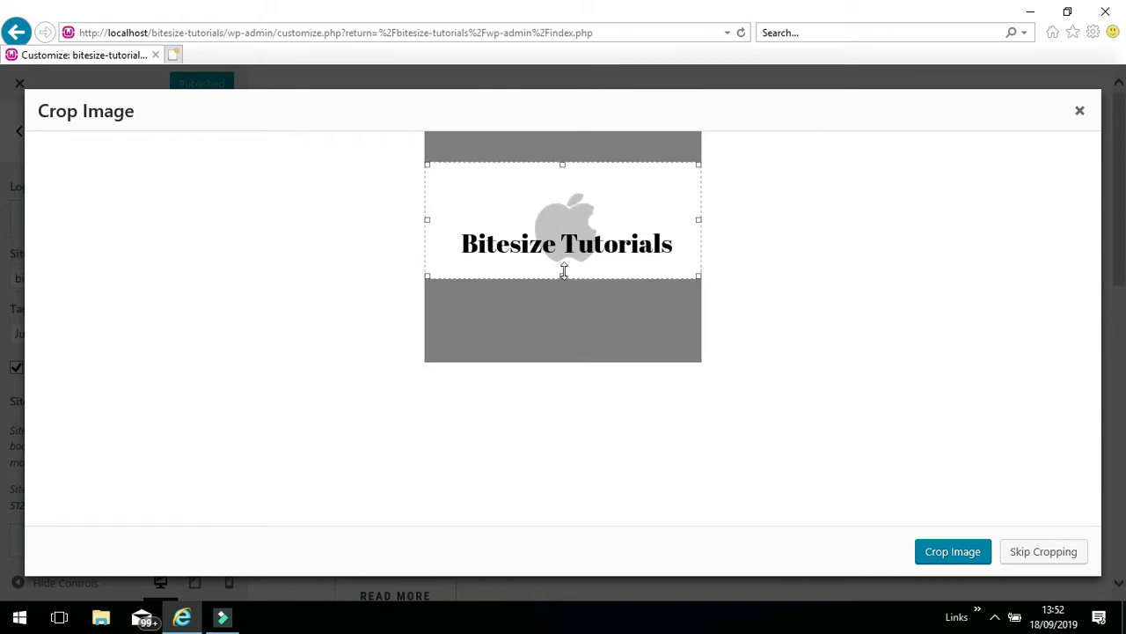
# Tighten the crop box around the logo and crop it to set the site logo.
pyautogui.moveTo(564, 274); pyautogui.dragTo(560, 299)
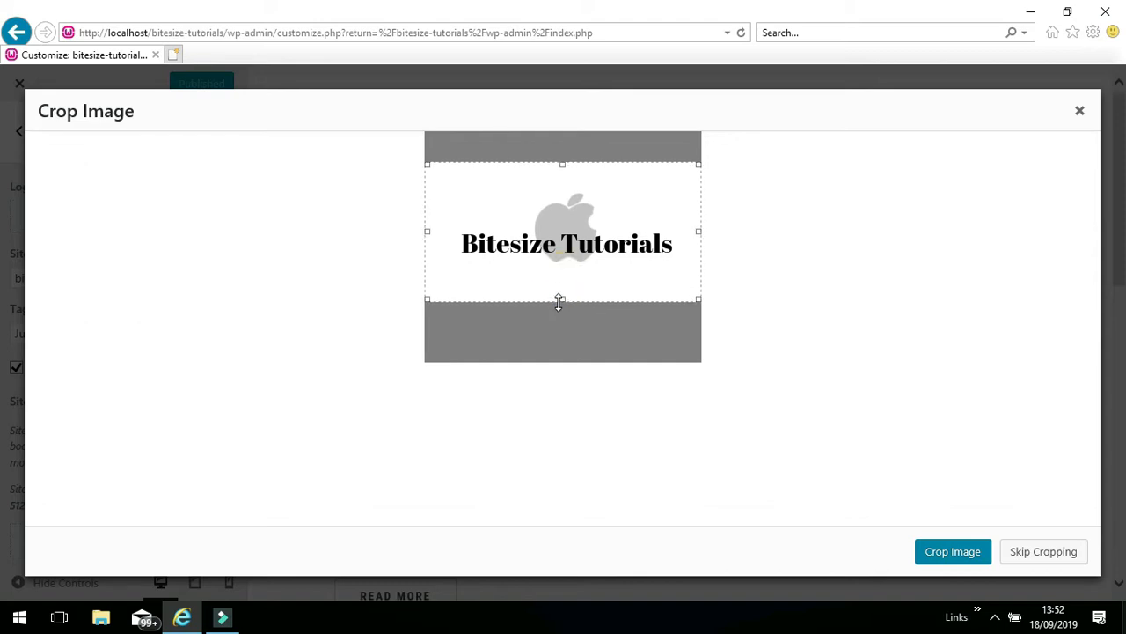
pyautogui.click(952, 551)
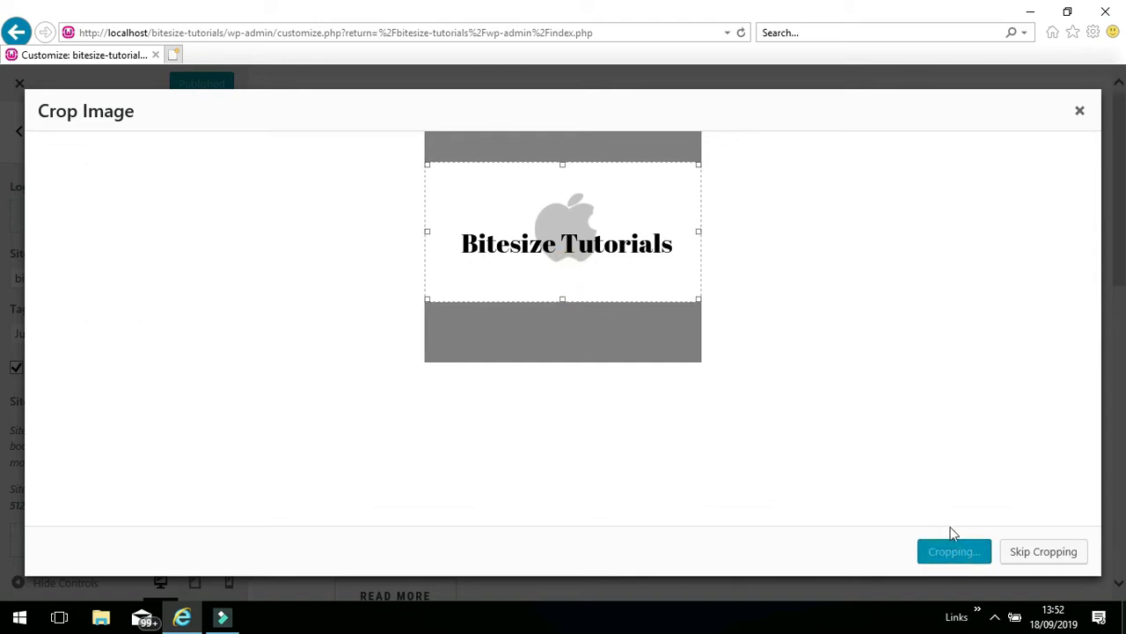
pyautogui.click(954, 551)
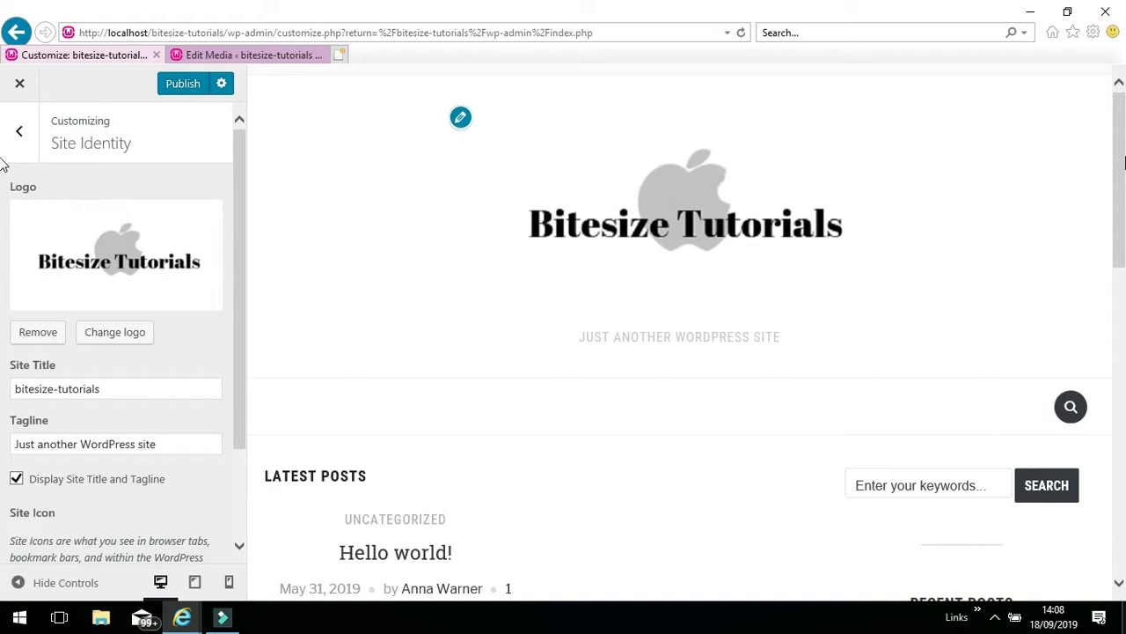
pyautogui.moveTo(449, 167)
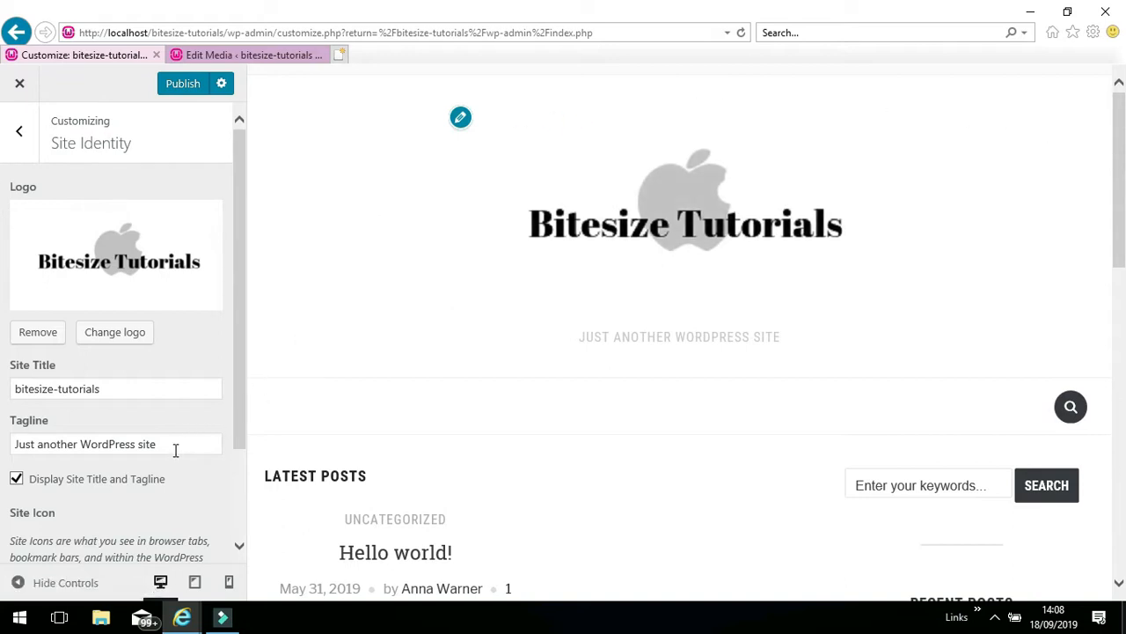
pyautogui.moveTo(491, 403)
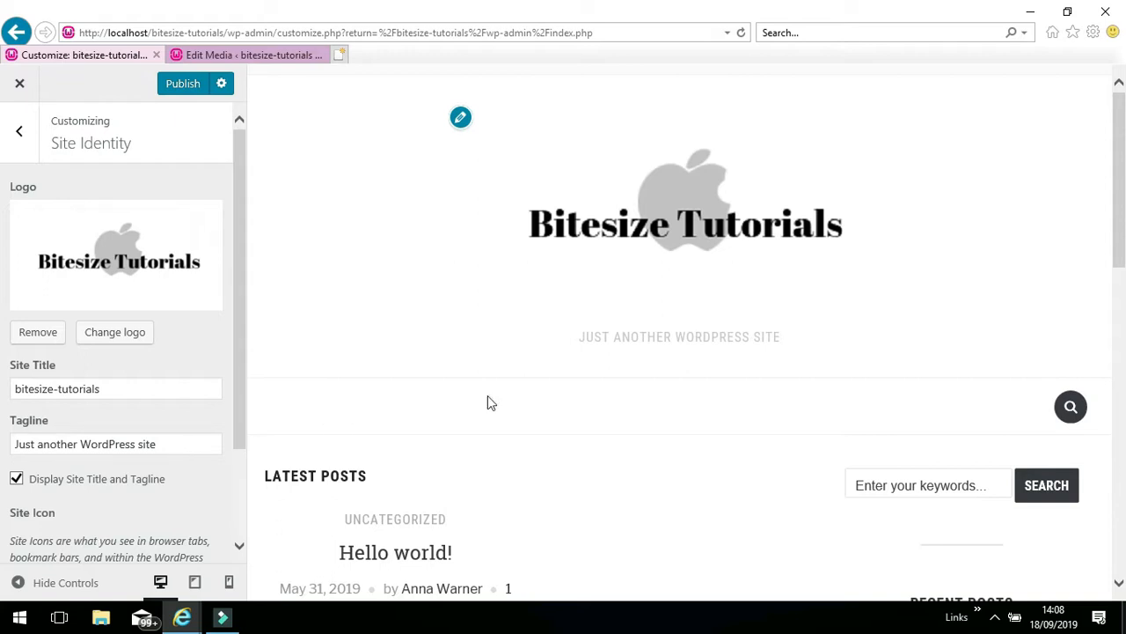
pyautogui.moveTo(628, 363)
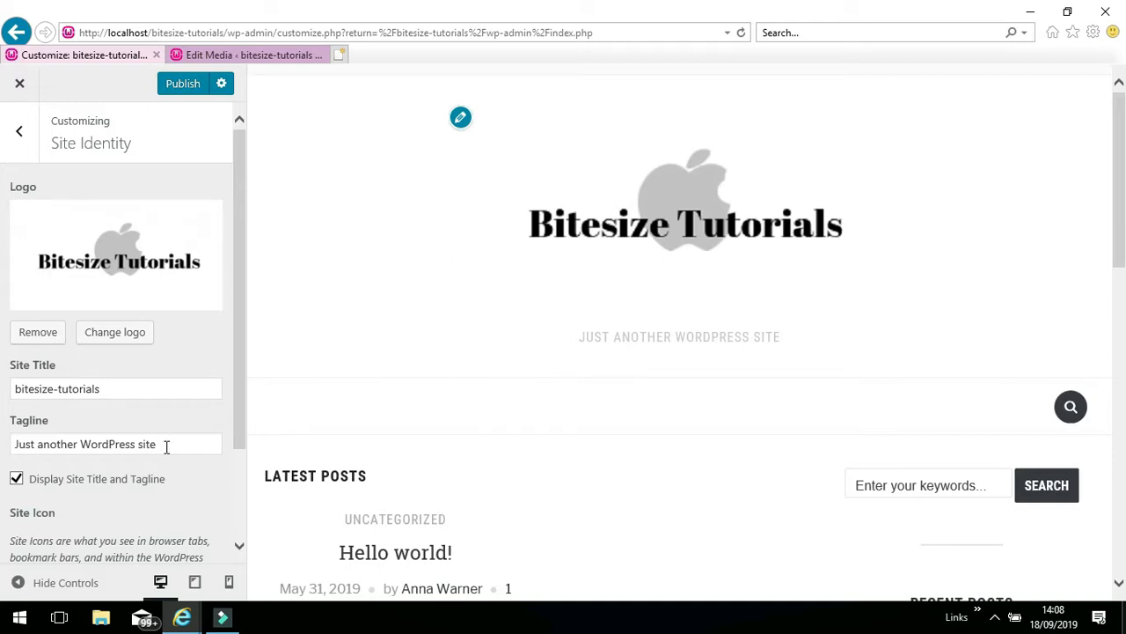
# Clear the default tagline and publish the site identity changes.
pyautogui.click(116, 444)
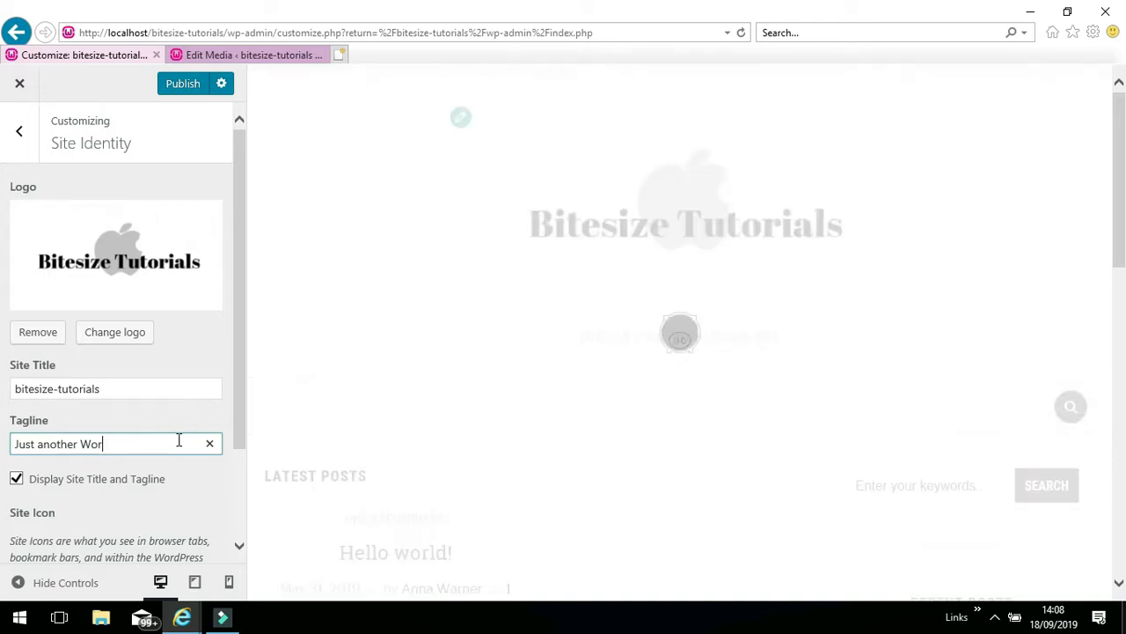
pyautogui.press('Backspace')
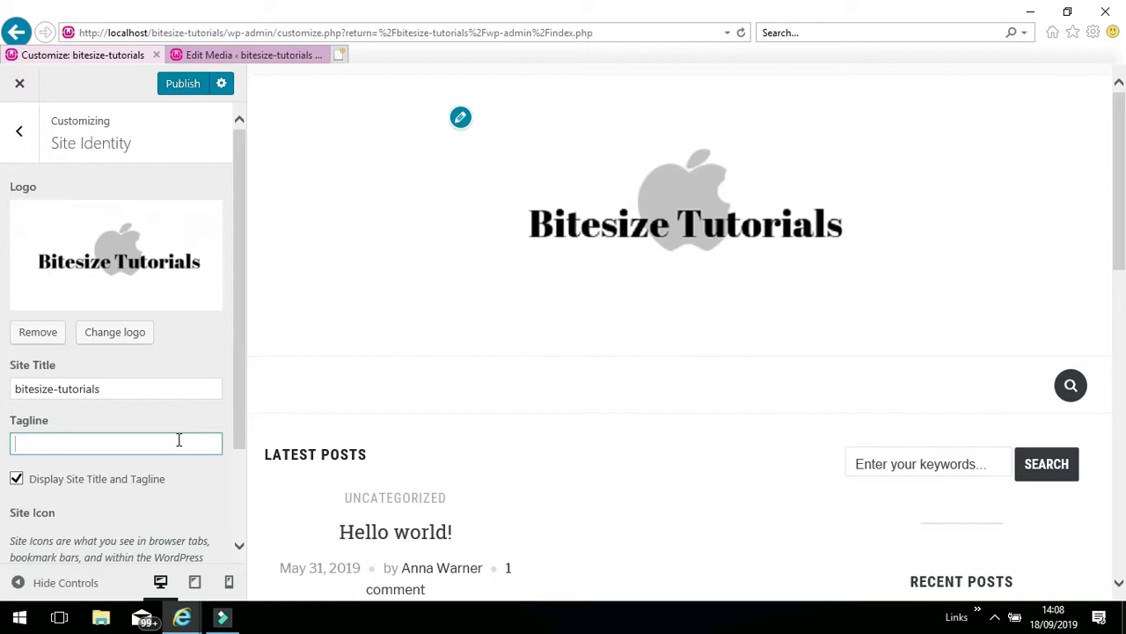
pyautogui.moveTo(186, 354)
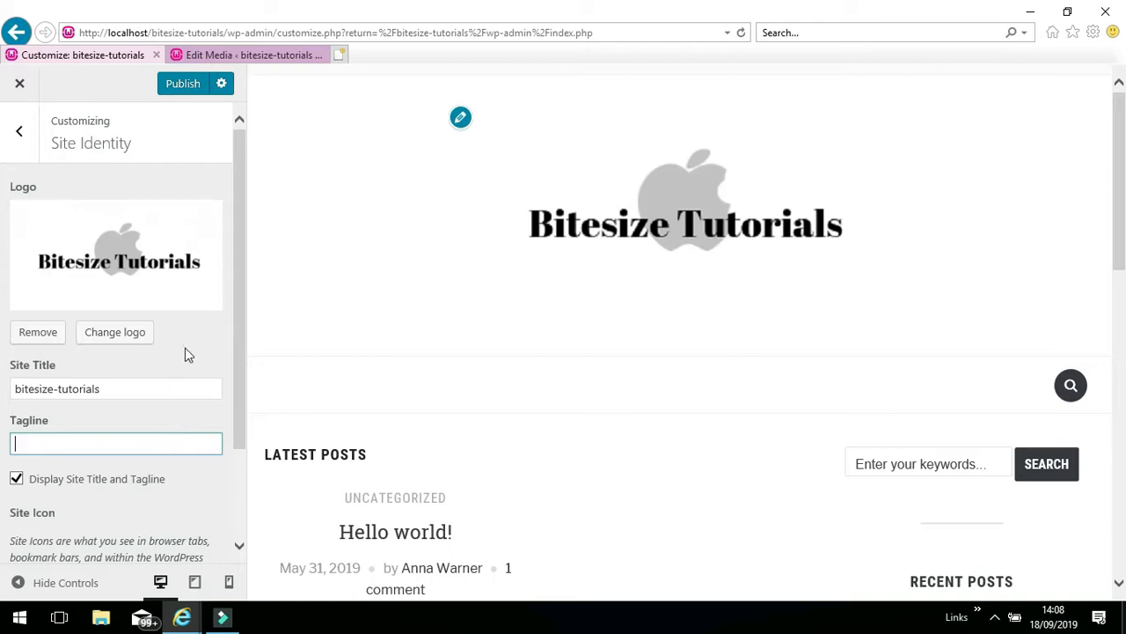
pyautogui.scroll(-3)
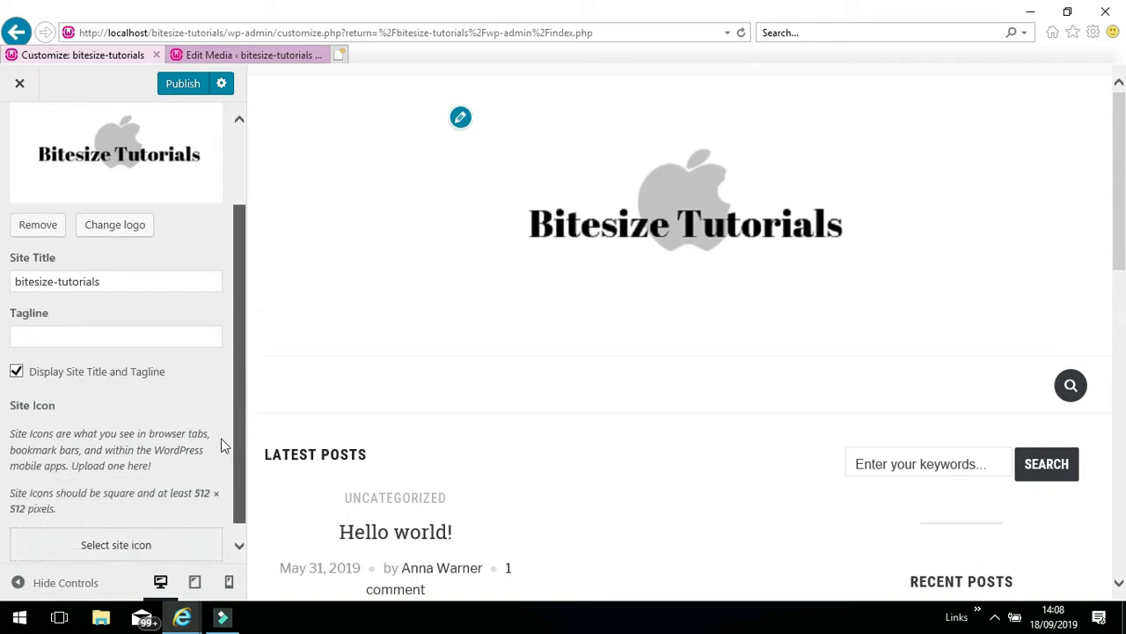
pyautogui.click(183, 83)
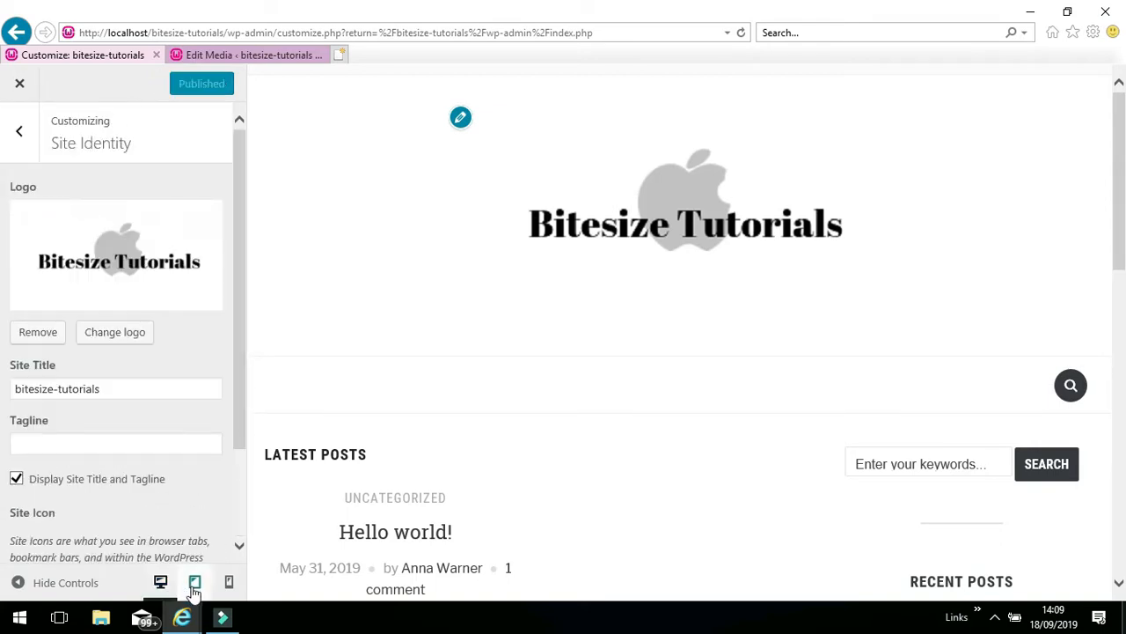
# Check the logo at tablet and phone preview widths, then return to desktop.
pyautogui.click(194, 581)
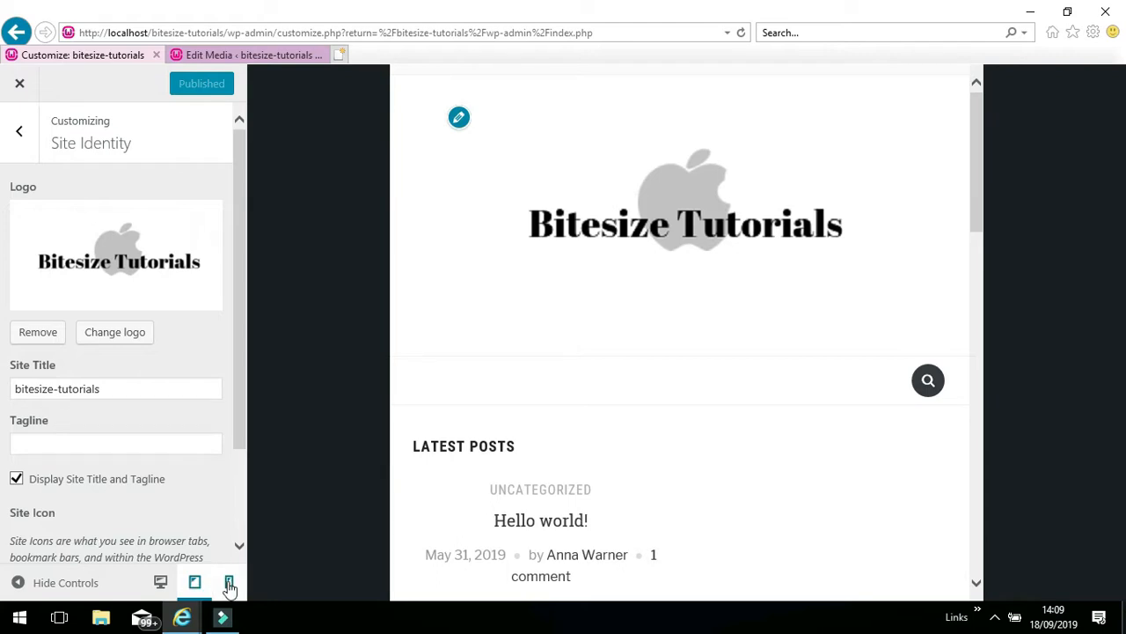
pyautogui.click(228, 580)
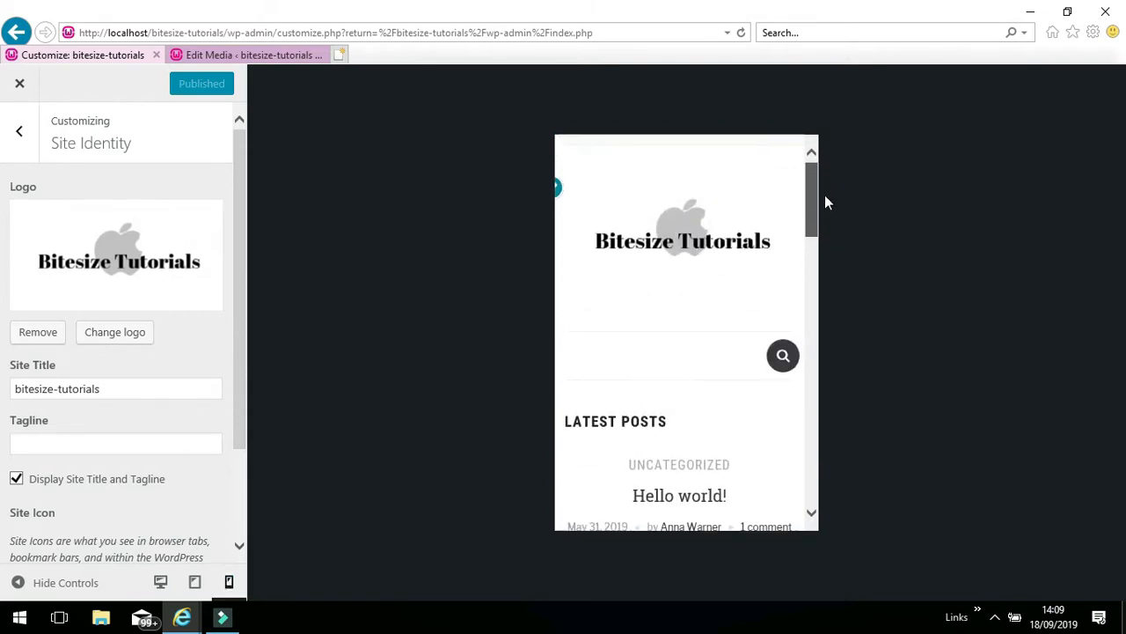
pyautogui.moveTo(295, 419)
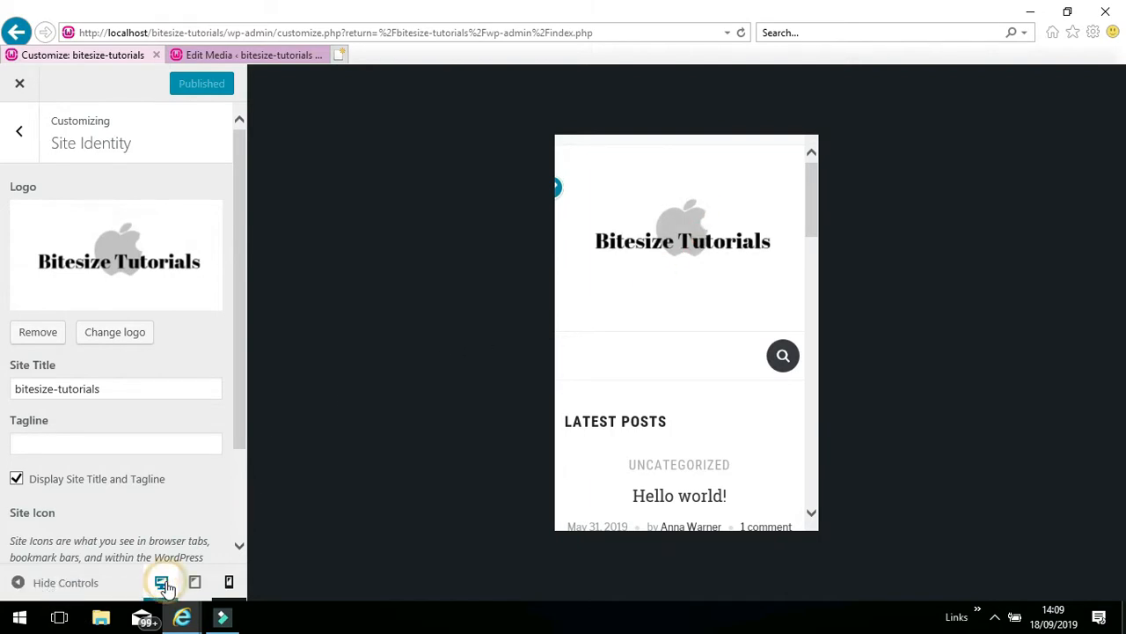
pyautogui.click(19, 131)
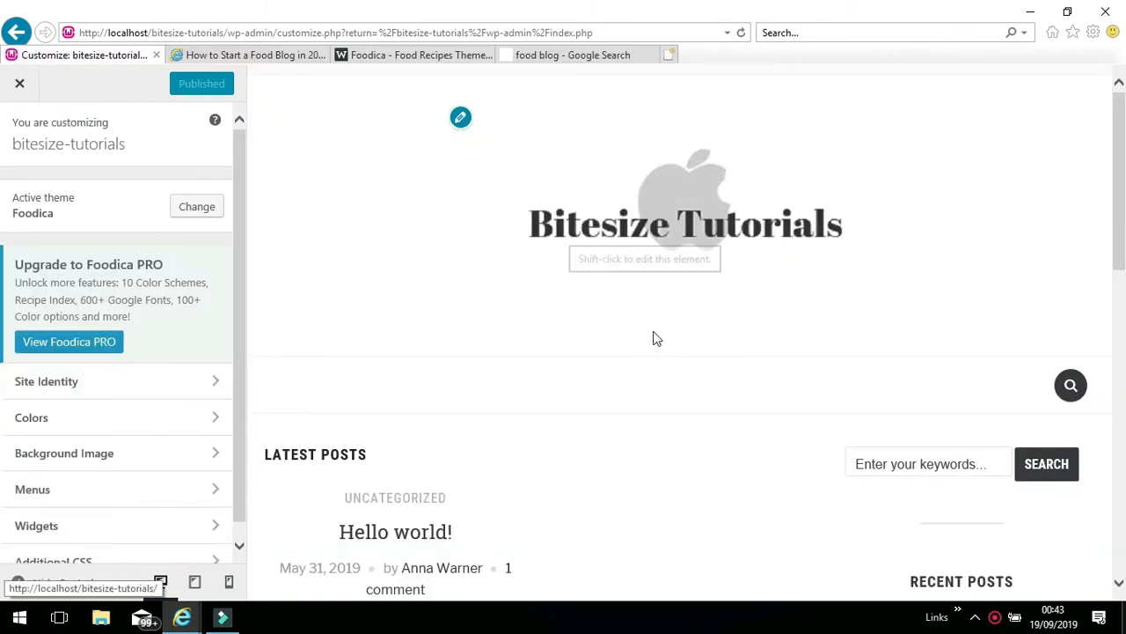
pyautogui.moveTo(870, 331)
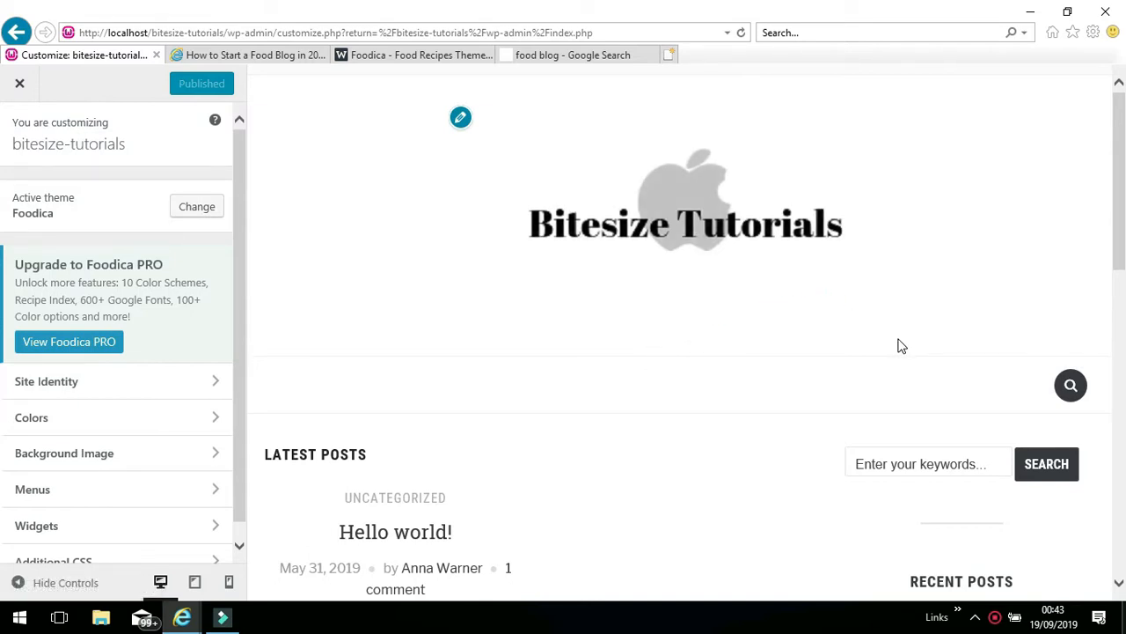
pyautogui.moveTo(369, 325)
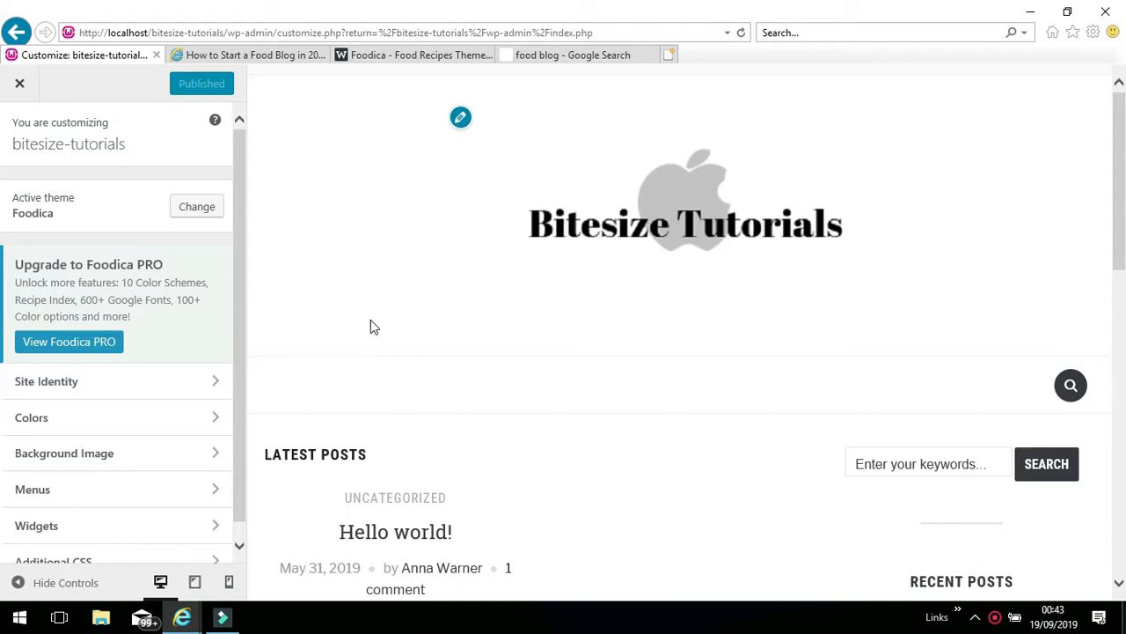
pyautogui.moveTo(457, 101)
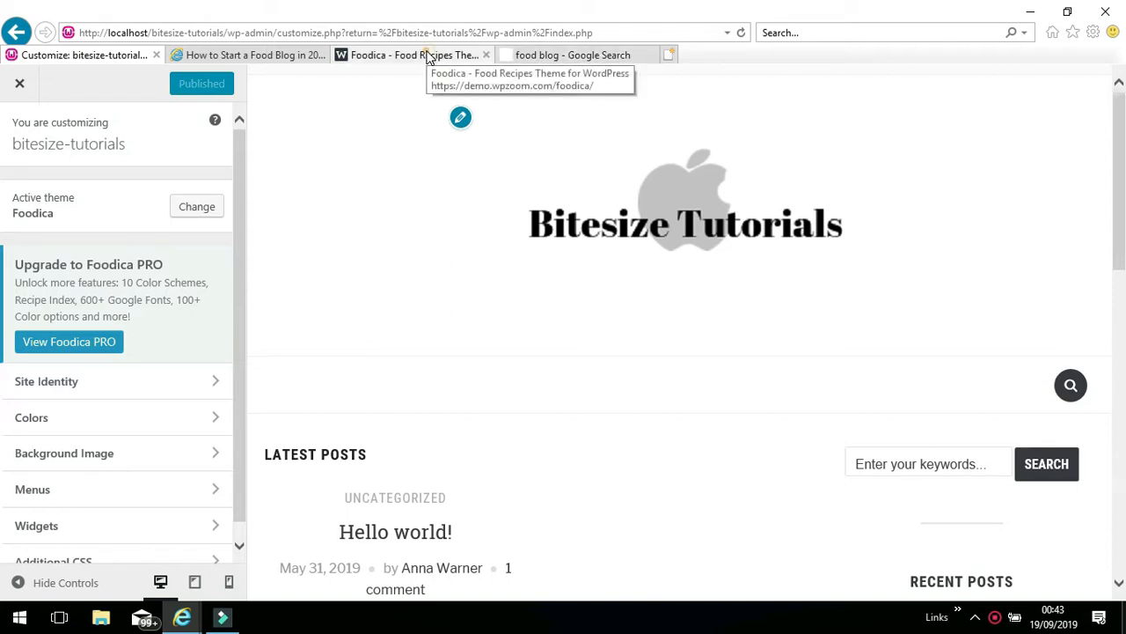
# Switch to the Foodica theme demo and scroll down to its footer menu.
pyautogui.click(414, 55)
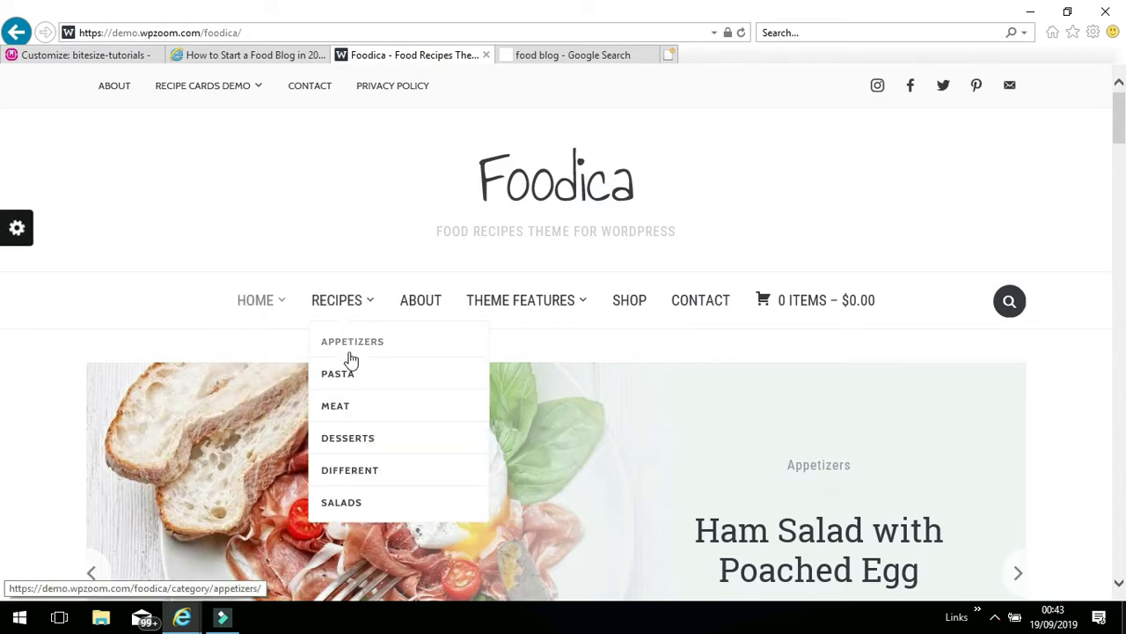
pyautogui.moveTo(350, 478)
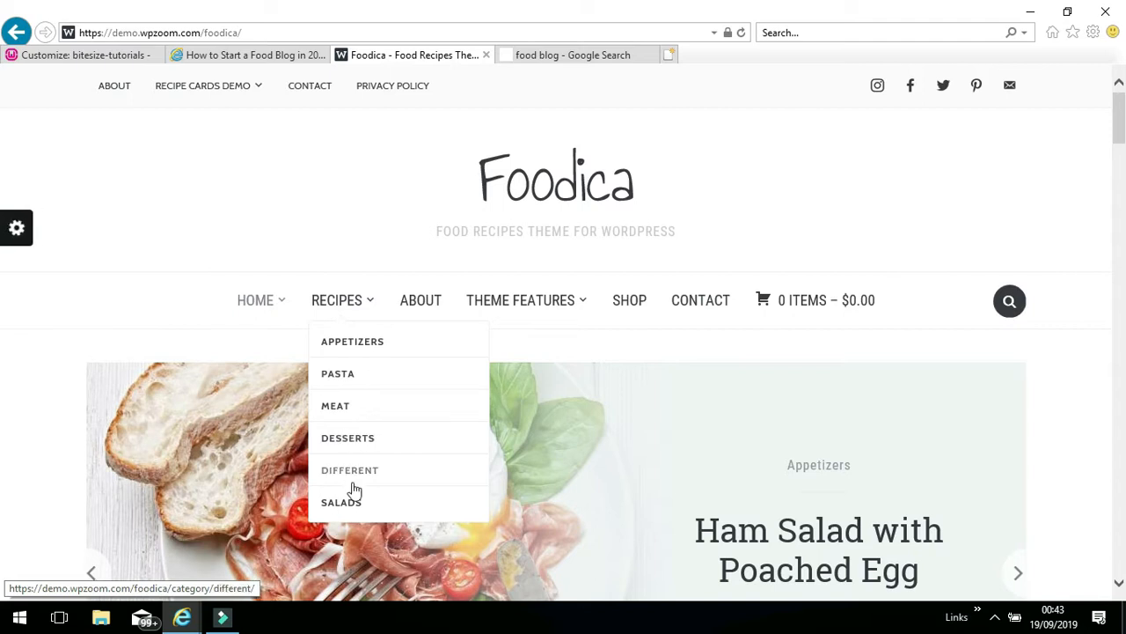
pyautogui.moveTo(369, 344)
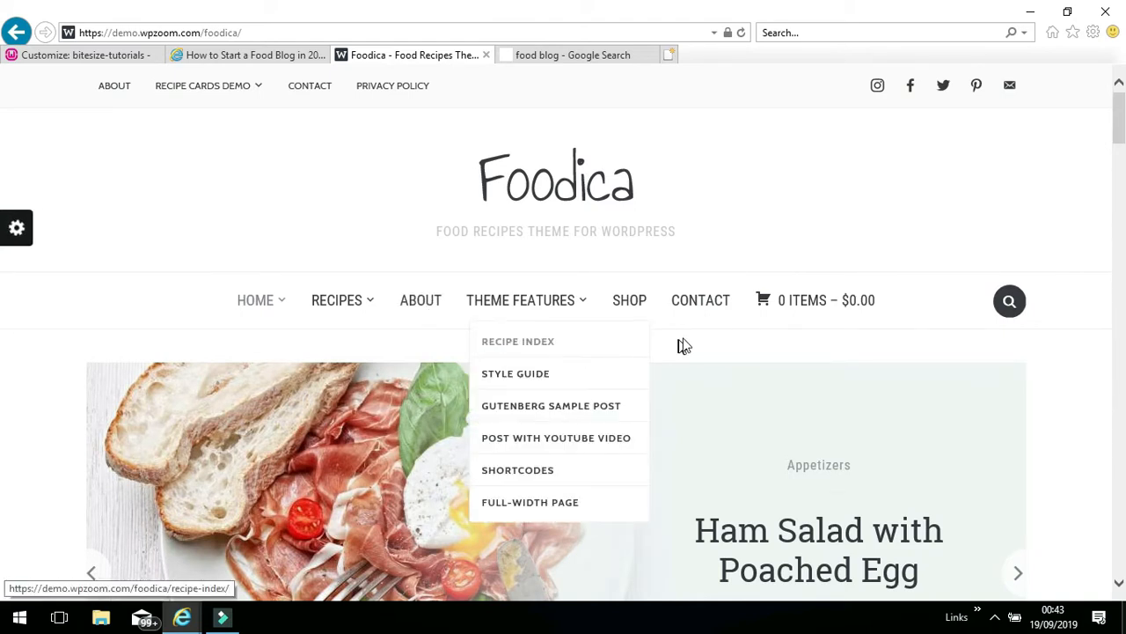
pyautogui.scroll(-3)
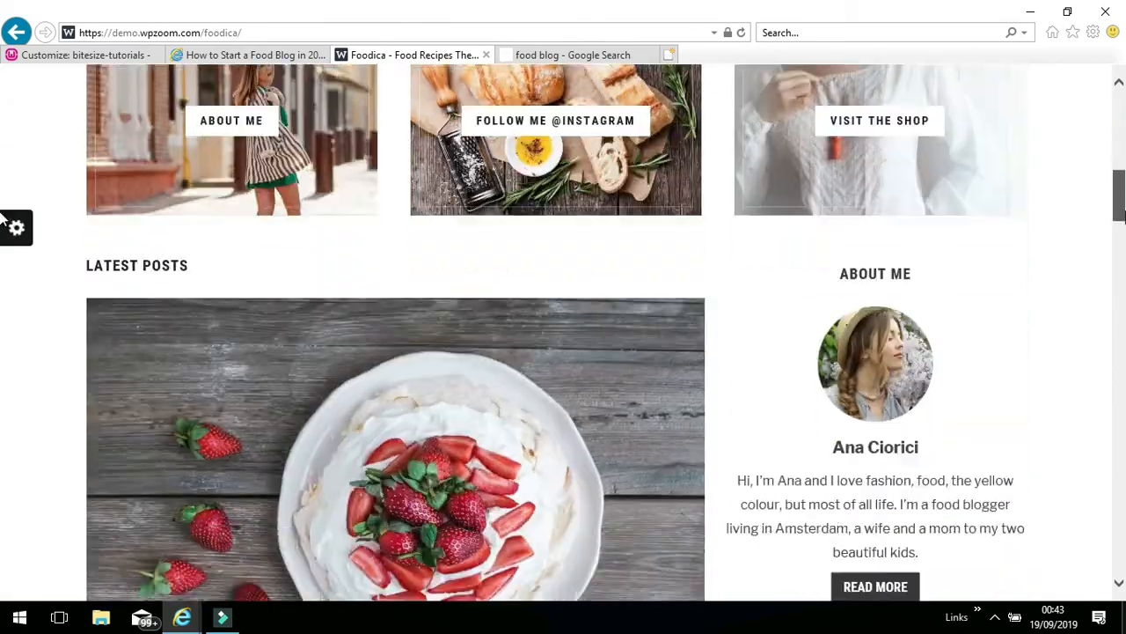
pyautogui.scroll(-3)
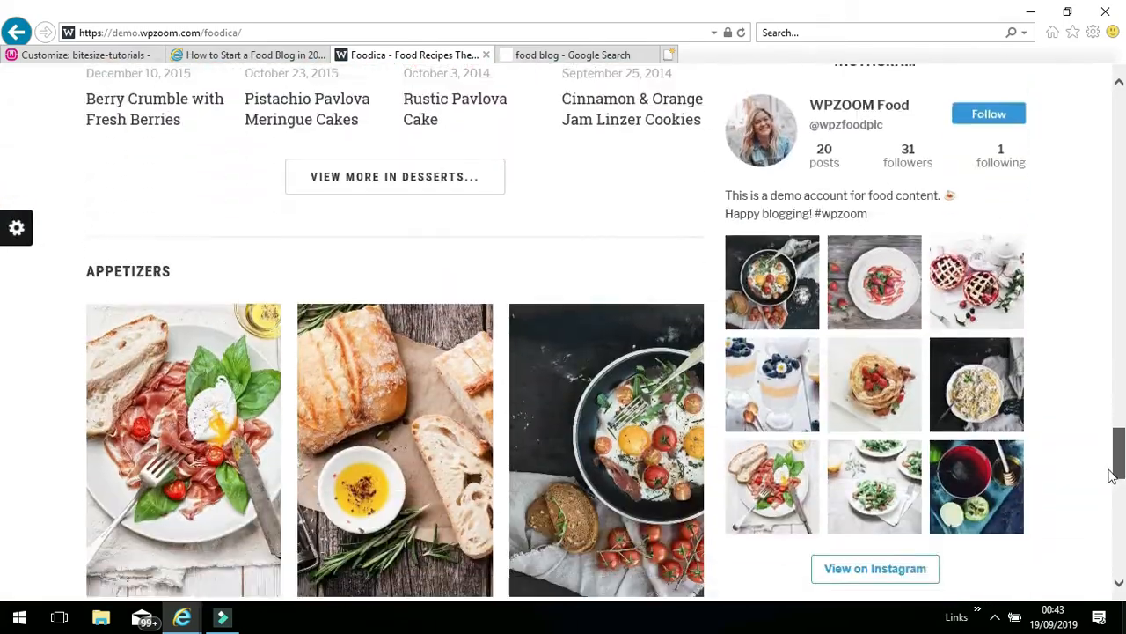
pyautogui.scroll(-3)
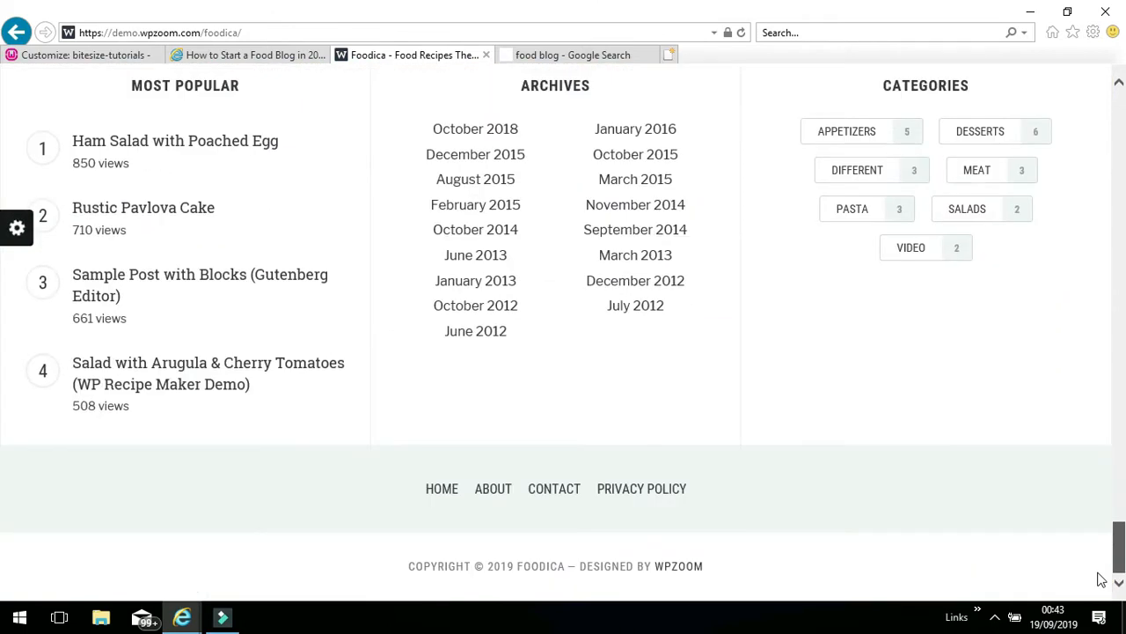
pyautogui.moveTo(444, 515)
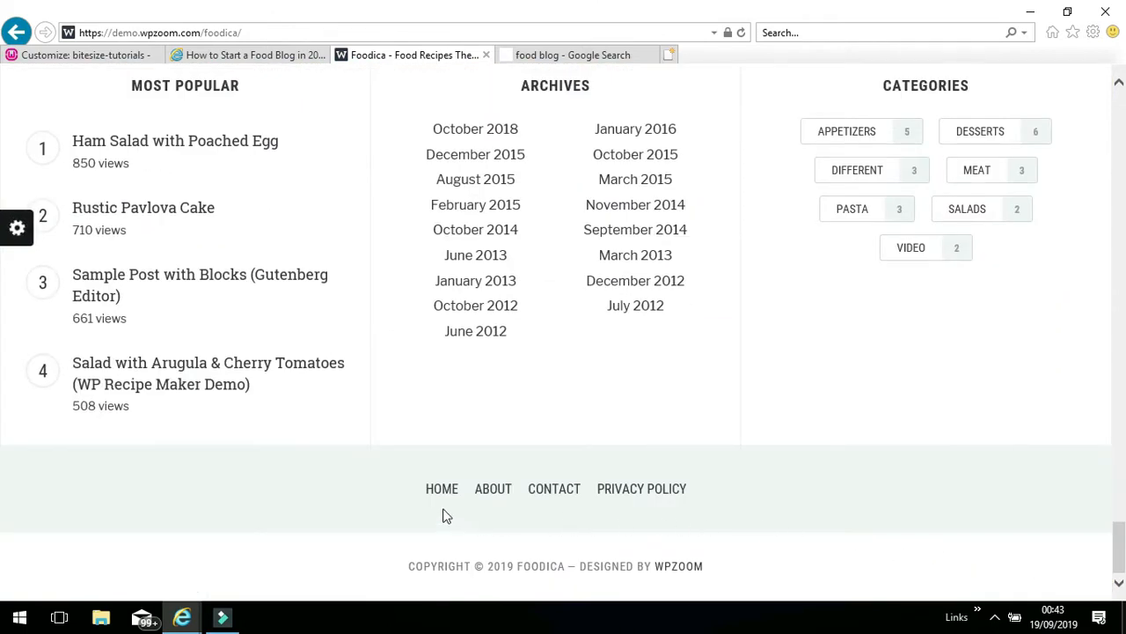
pyautogui.moveTo(504, 509)
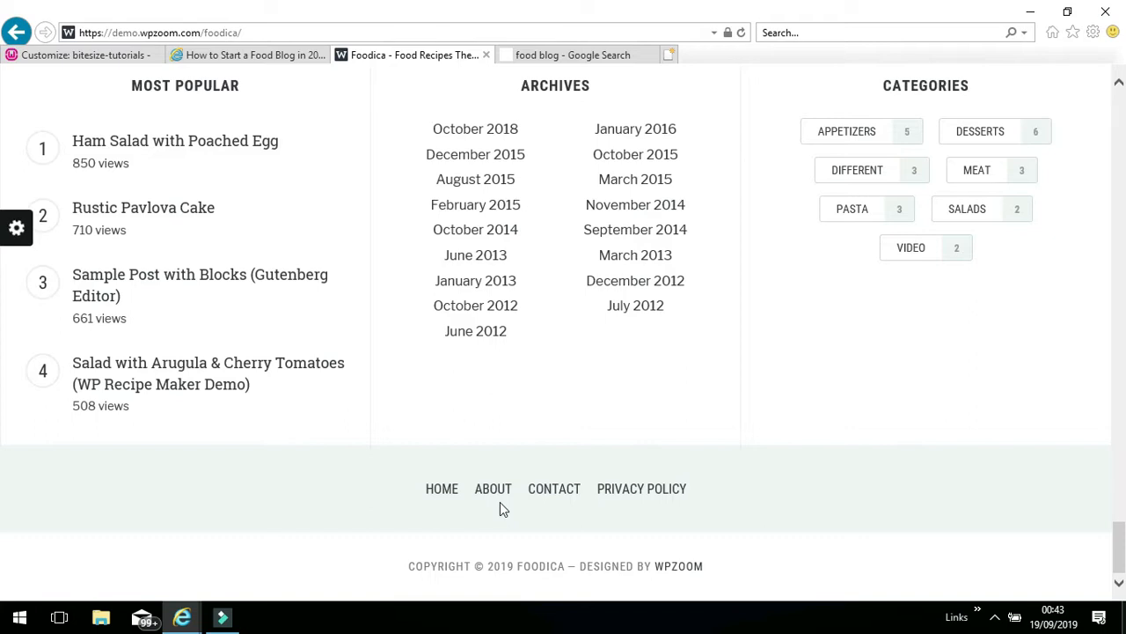
pyautogui.moveTo(648, 532)
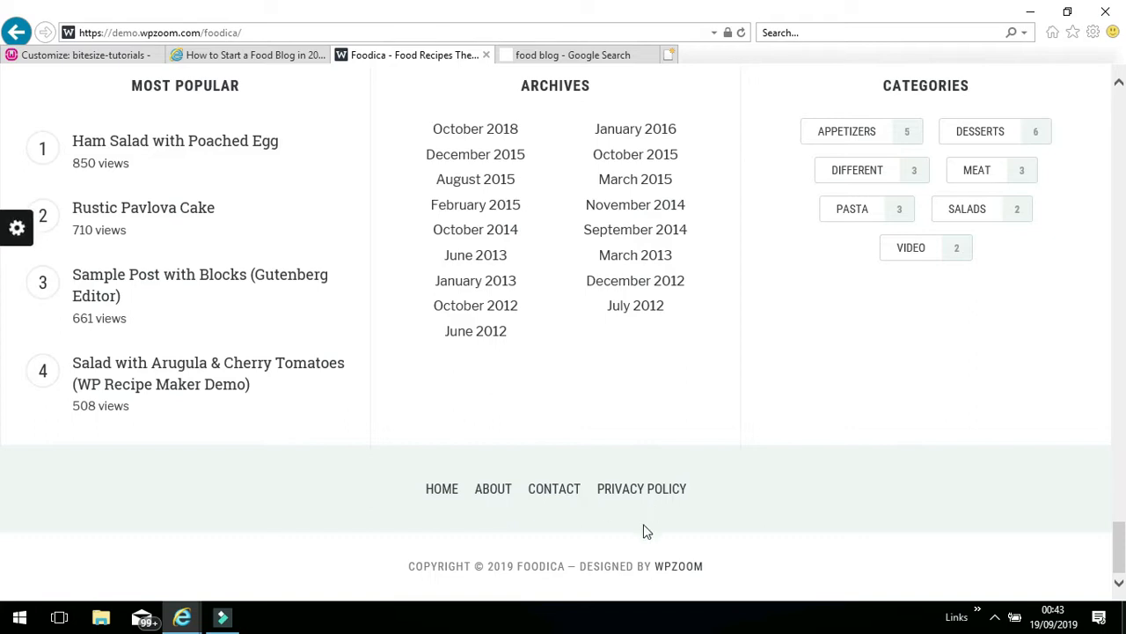
pyautogui.moveTo(646, 528)
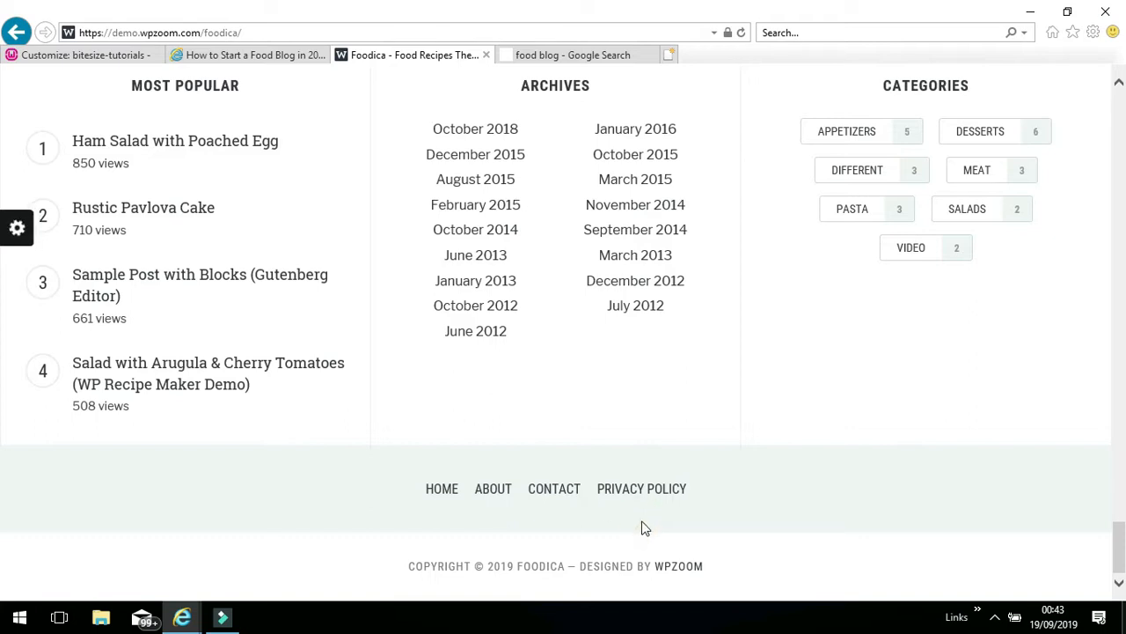
pyautogui.moveTo(641, 489)
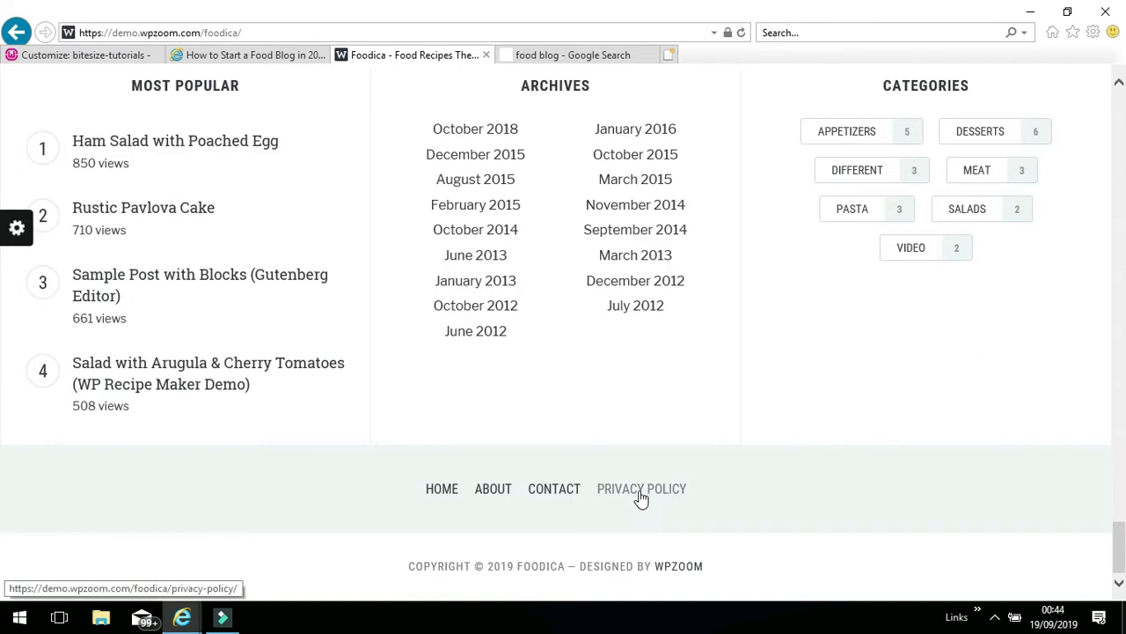
# Open the demo's Privacy Policy page from the footer and scroll through it.
pyautogui.click(641, 489)
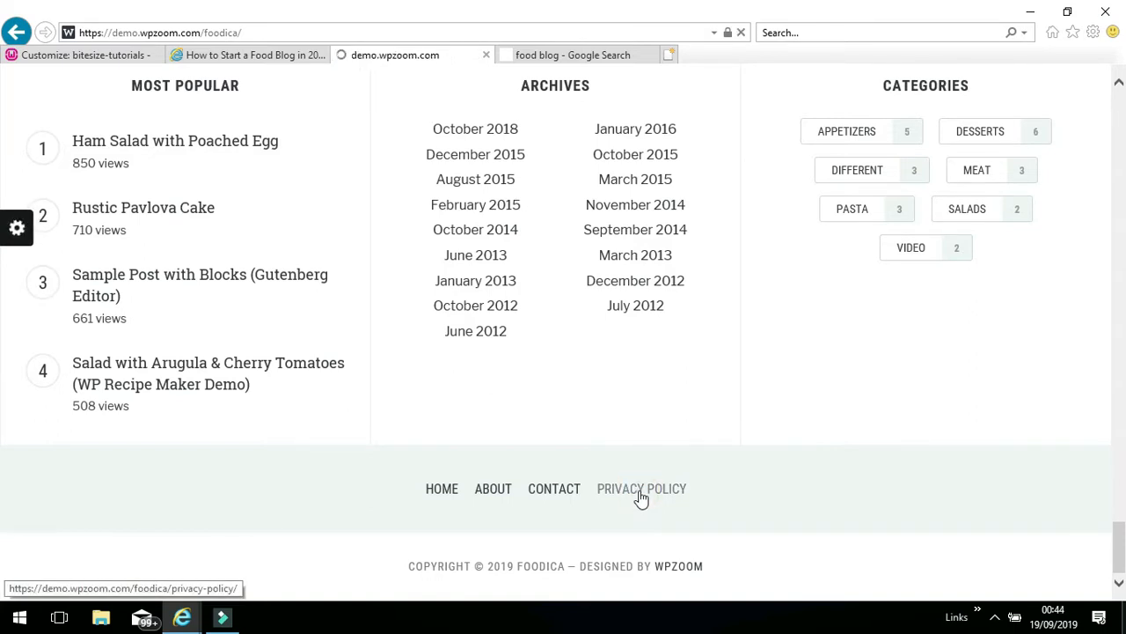
pyautogui.click(641, 489)
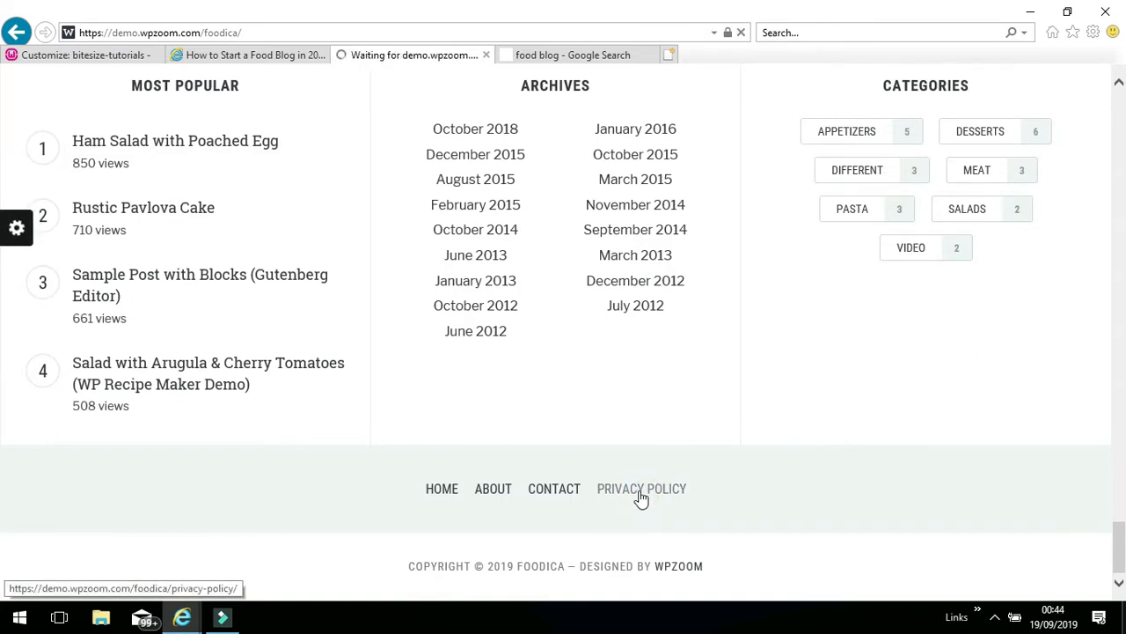
pyautogui.click(640, 490)
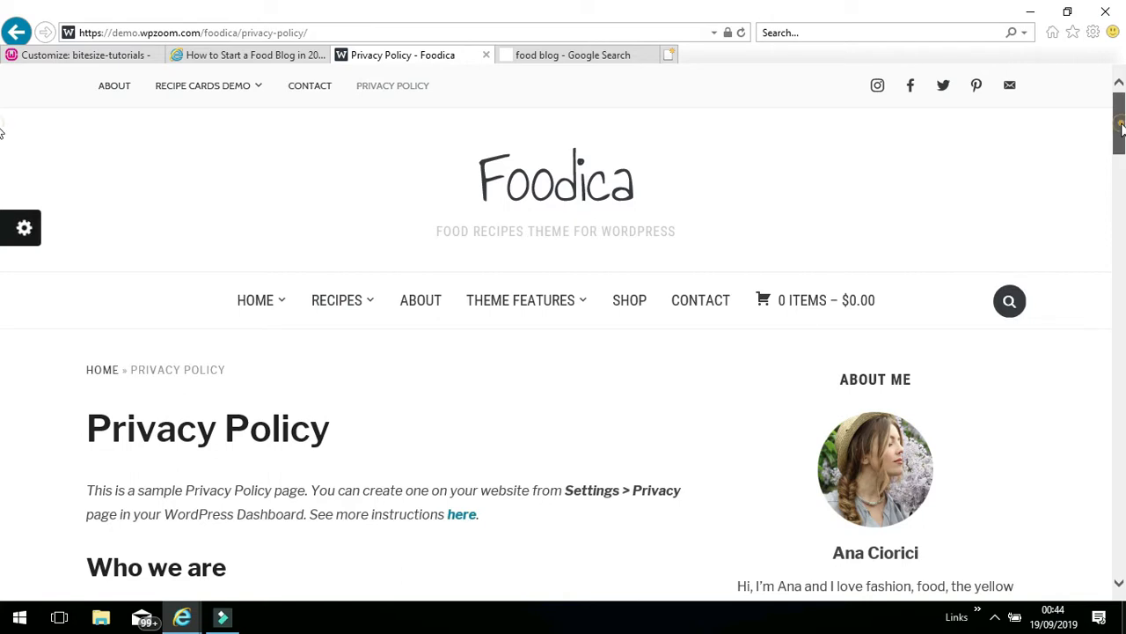
pyautogui.scroll(-3)
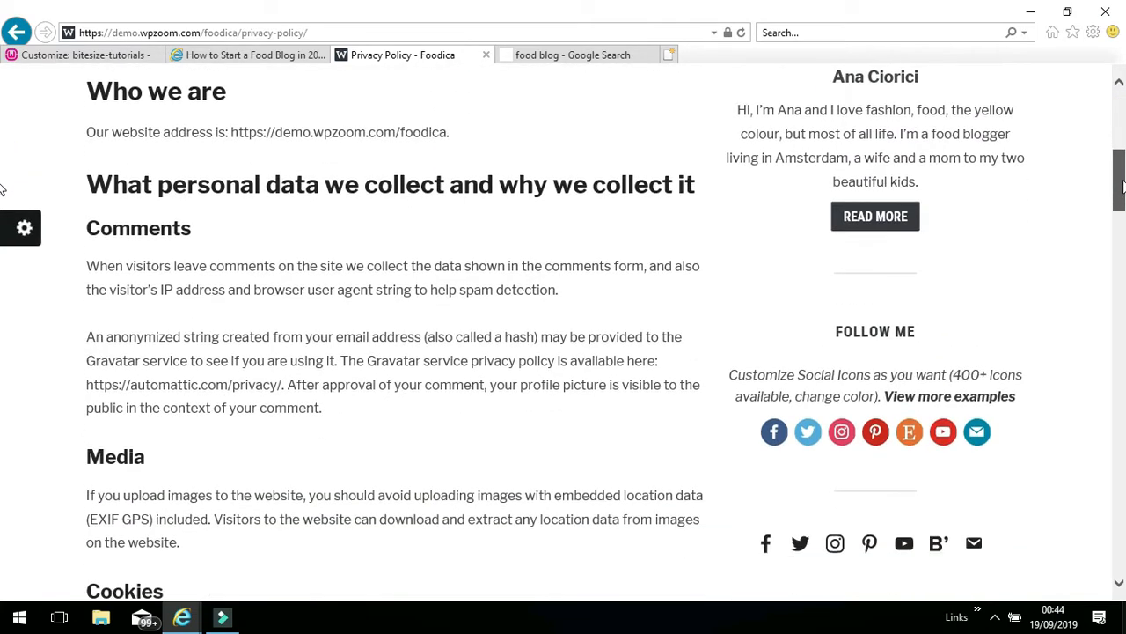
pyautogui.scroll(-3)
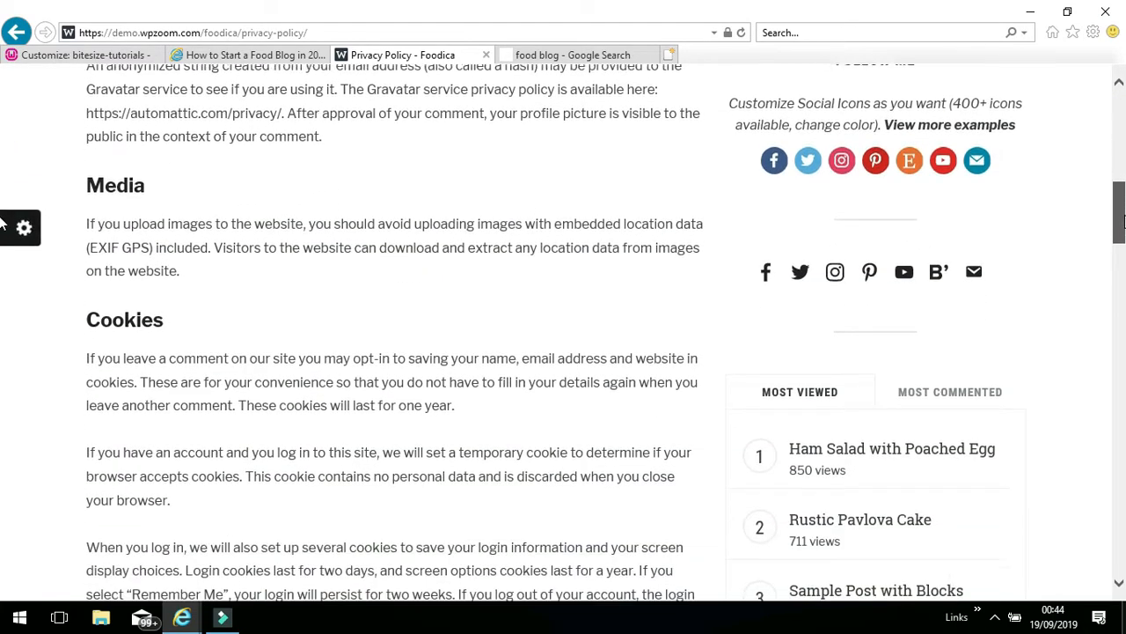
pyautogui.scroll(-3)
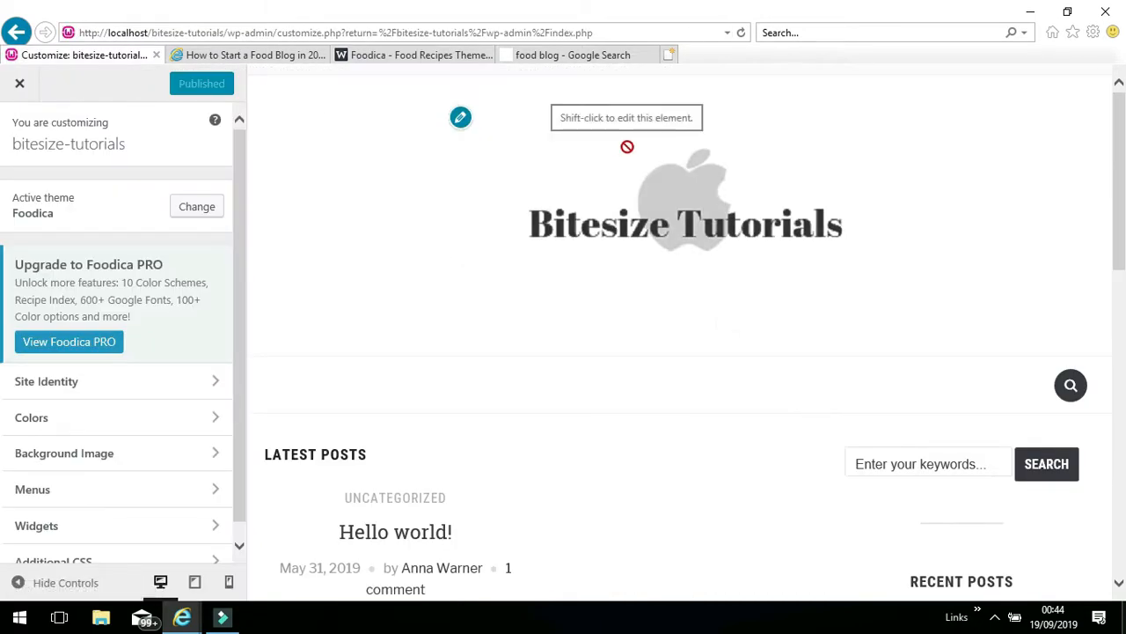
pyautogui.moveTo(1120, 187)
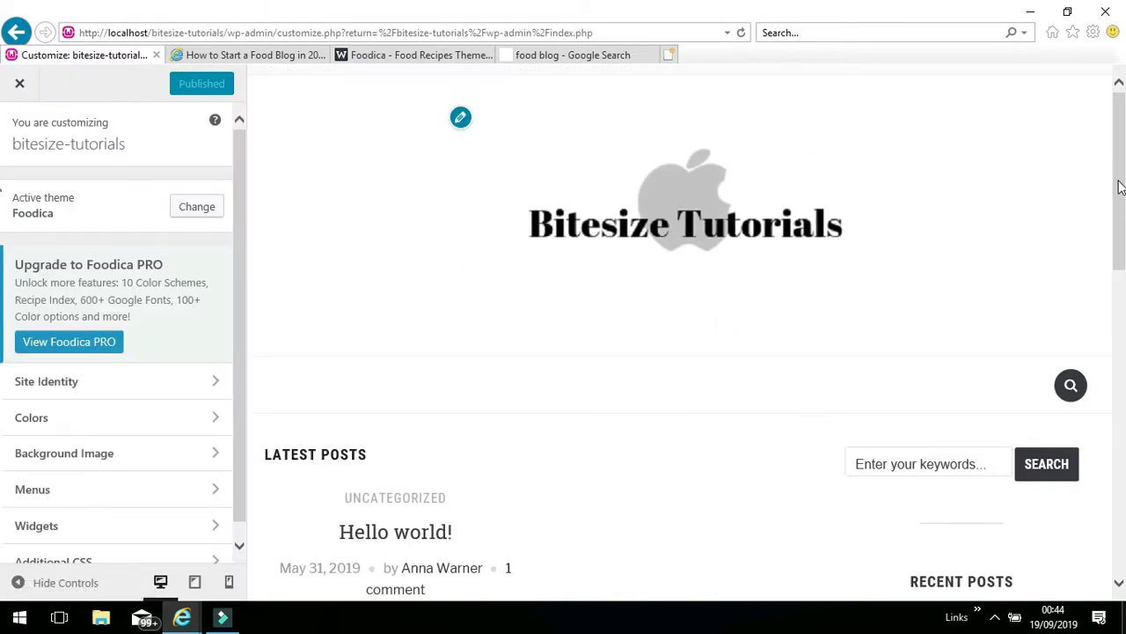
pyautogui.moveTo(334, 373)
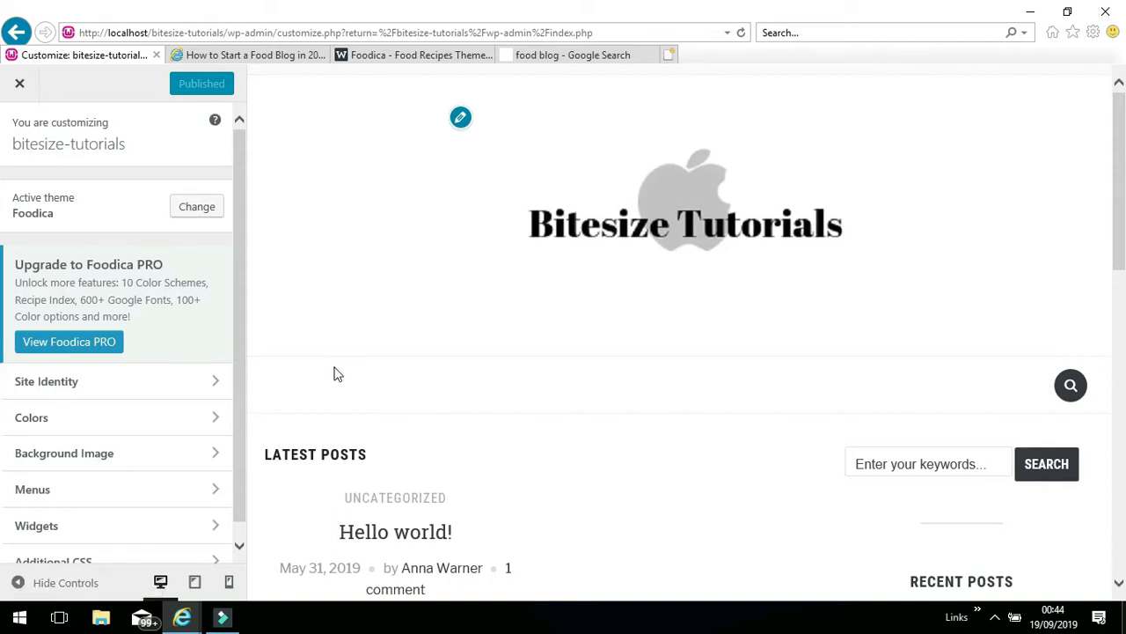
pyautogui.moveTo(19, 83)
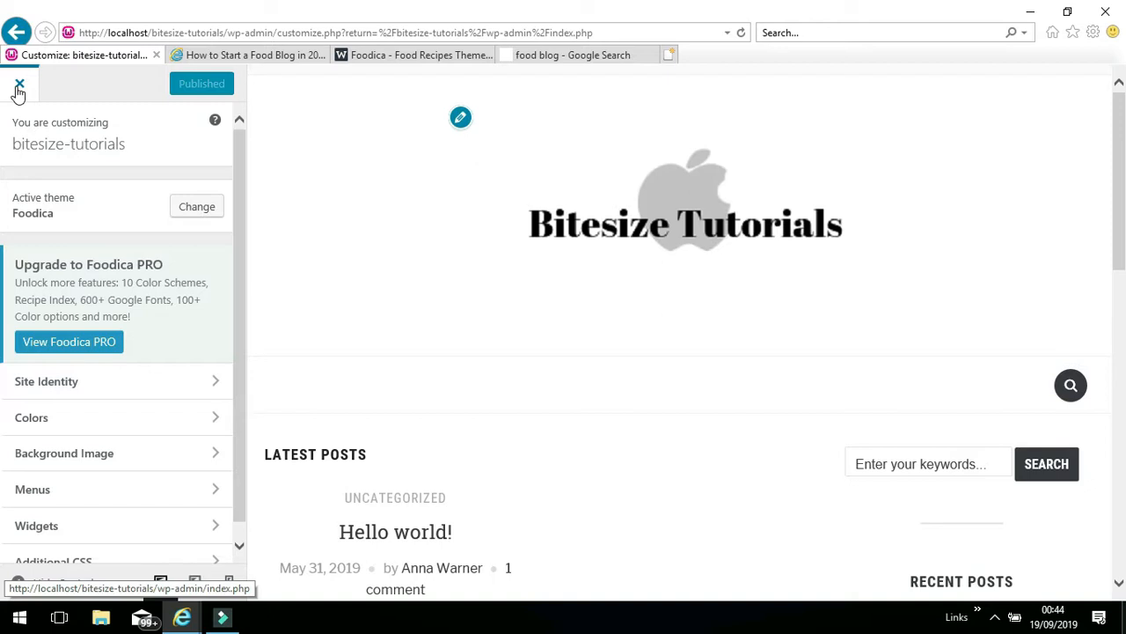
# Close the Customizer and return to the WordPress admin area.
pyautogui.click(20, 85)
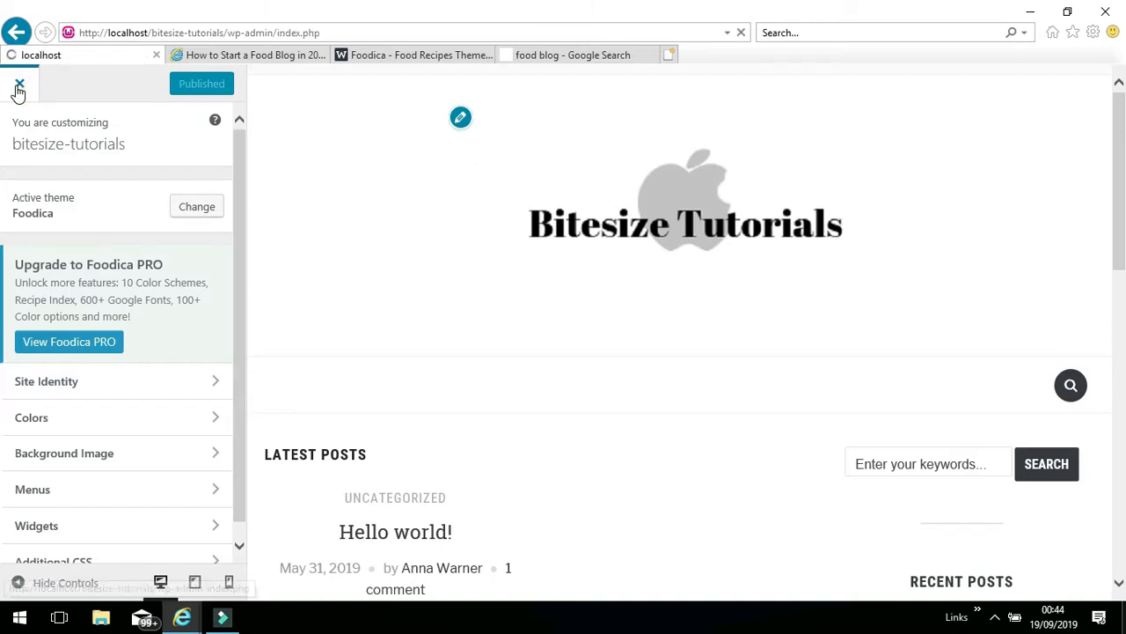
# Land on the admin Dashboard with the Foodica welcome notice loaded.
pyautogui.click(17, 85)
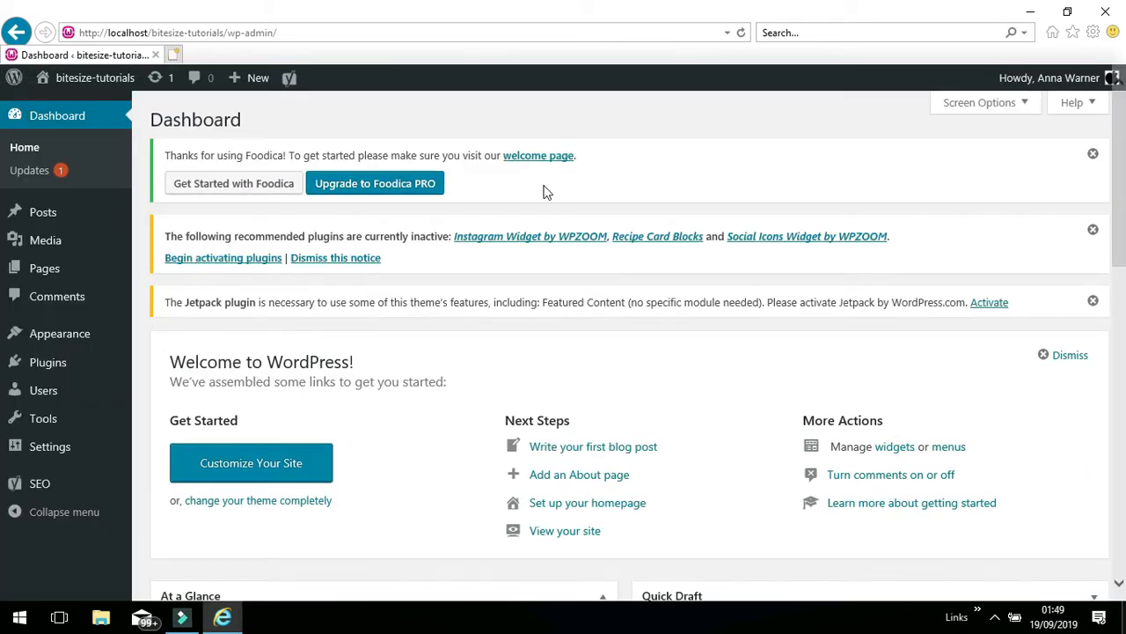
pyautogui.moveTo(88, 148)
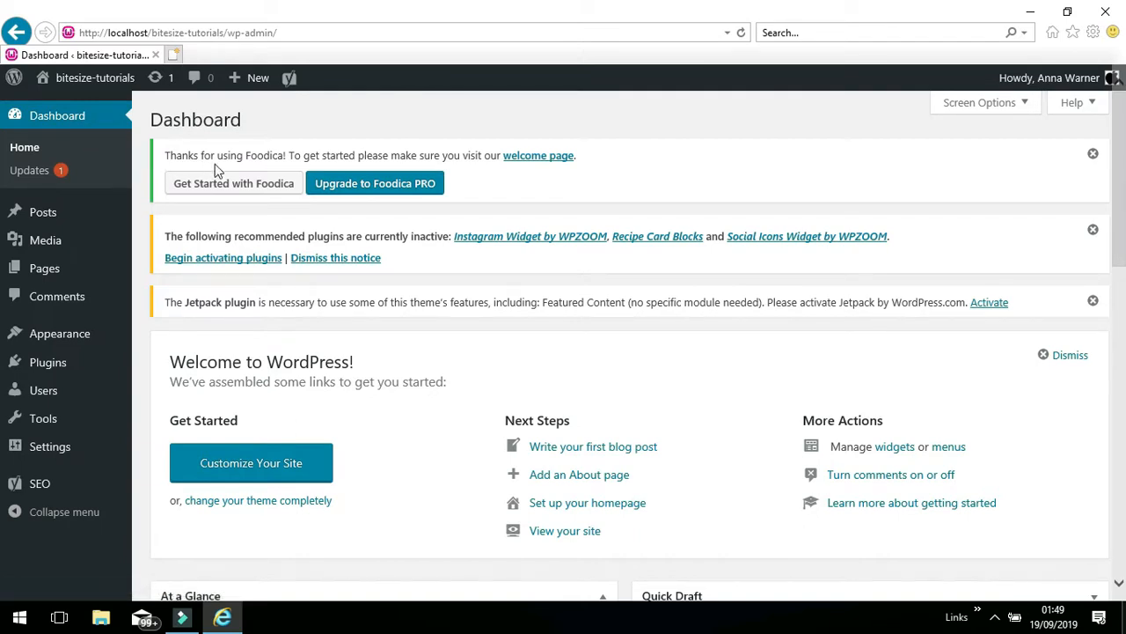
pyautogui.moveTo(539, 155)
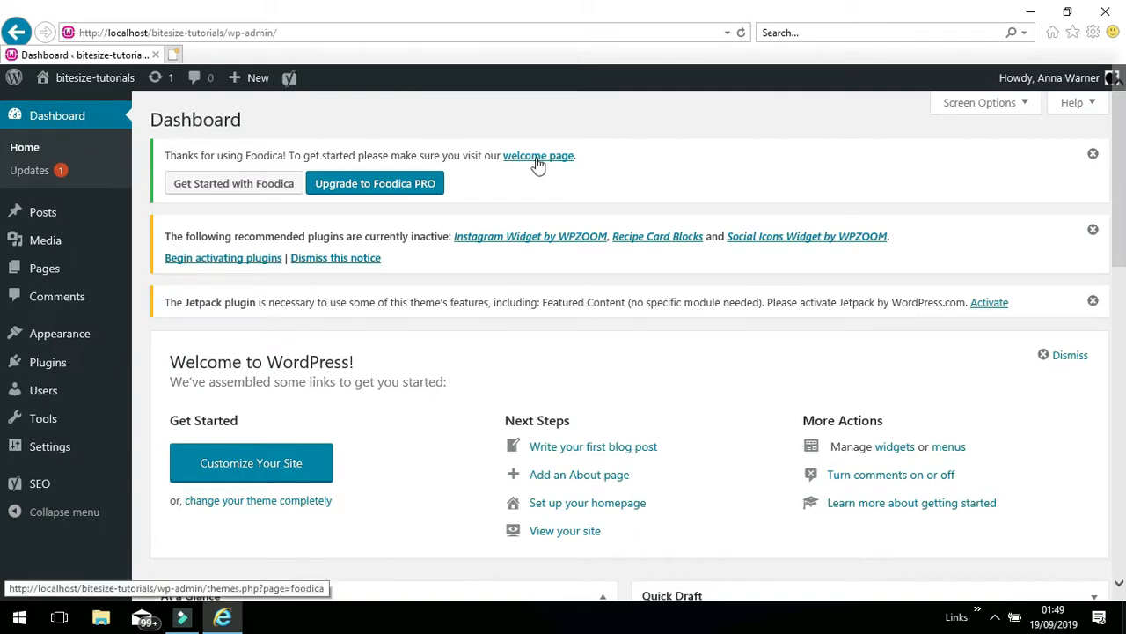
pyautogui.moveTo(630, 342)
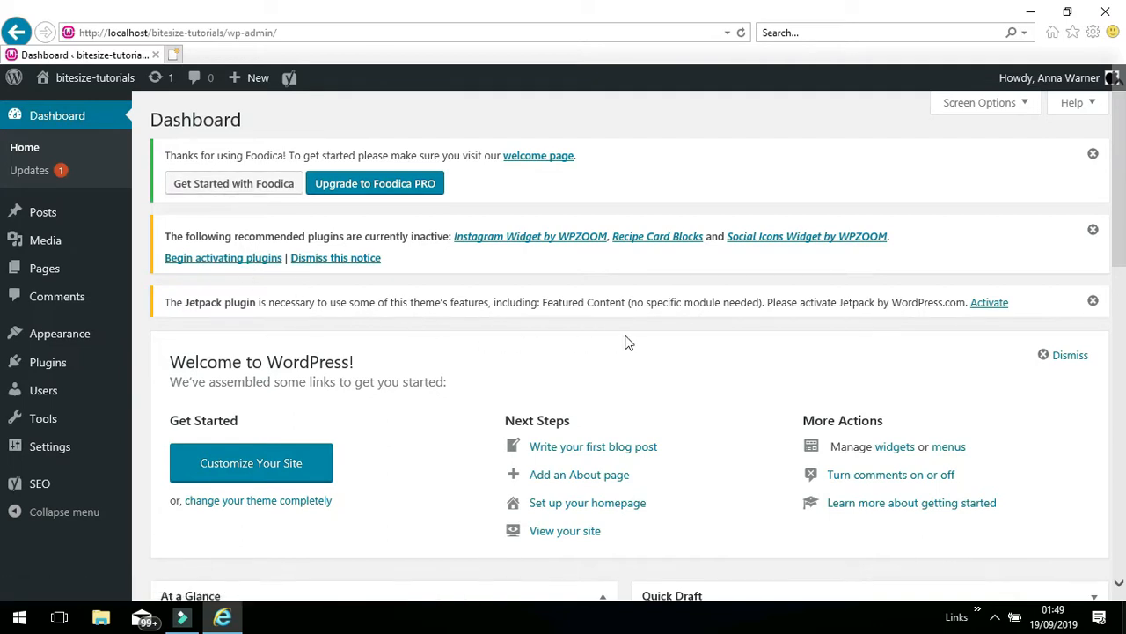
pyautogui.moveTo(359, 135)
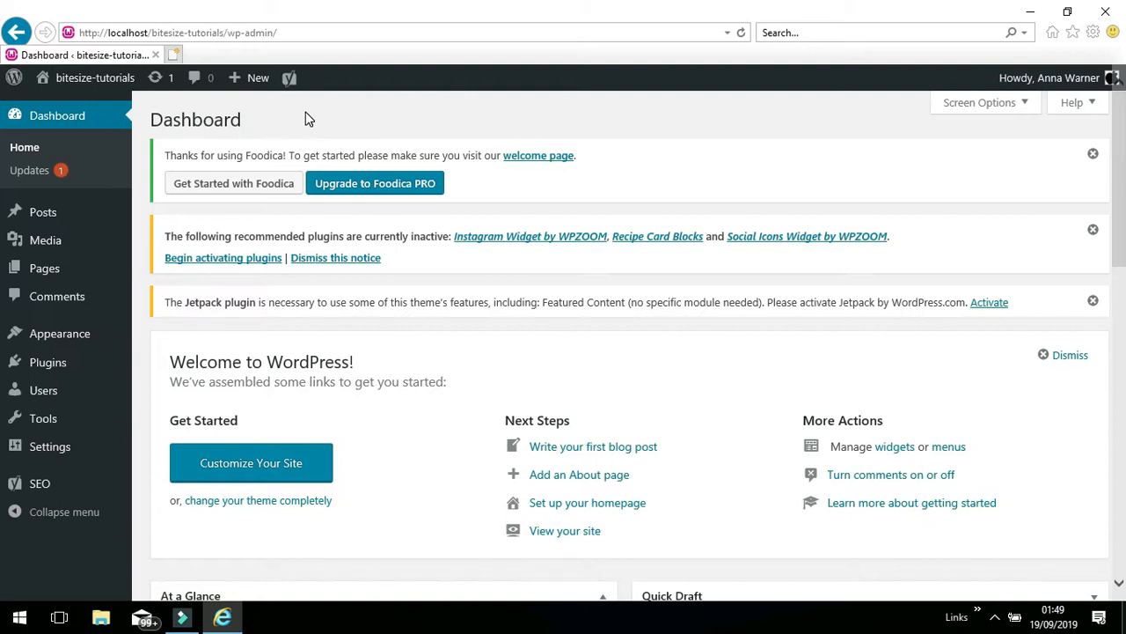
pyautogui.moveTo(56, 116)
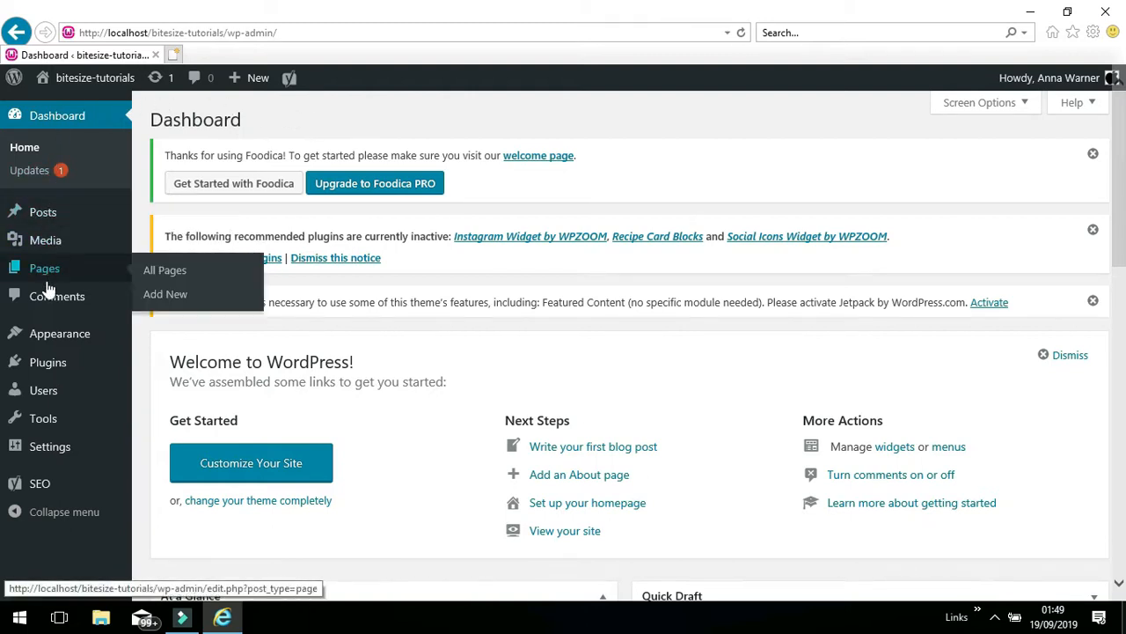
pyautogui.moveTo(42, 391)
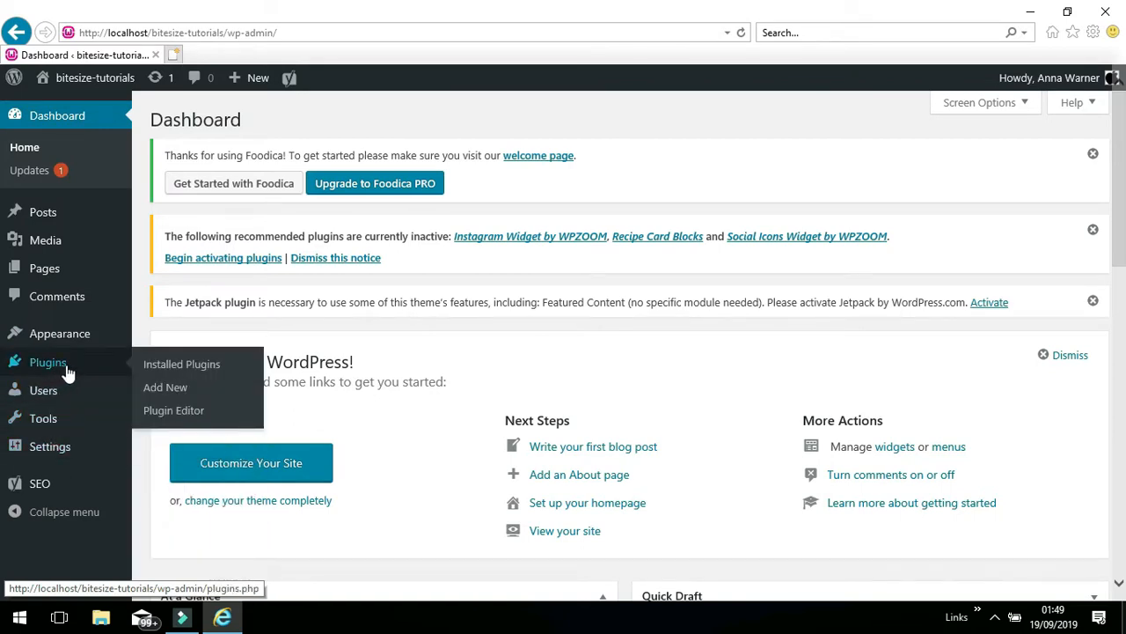
pyautogui.moveTo(181, 362)
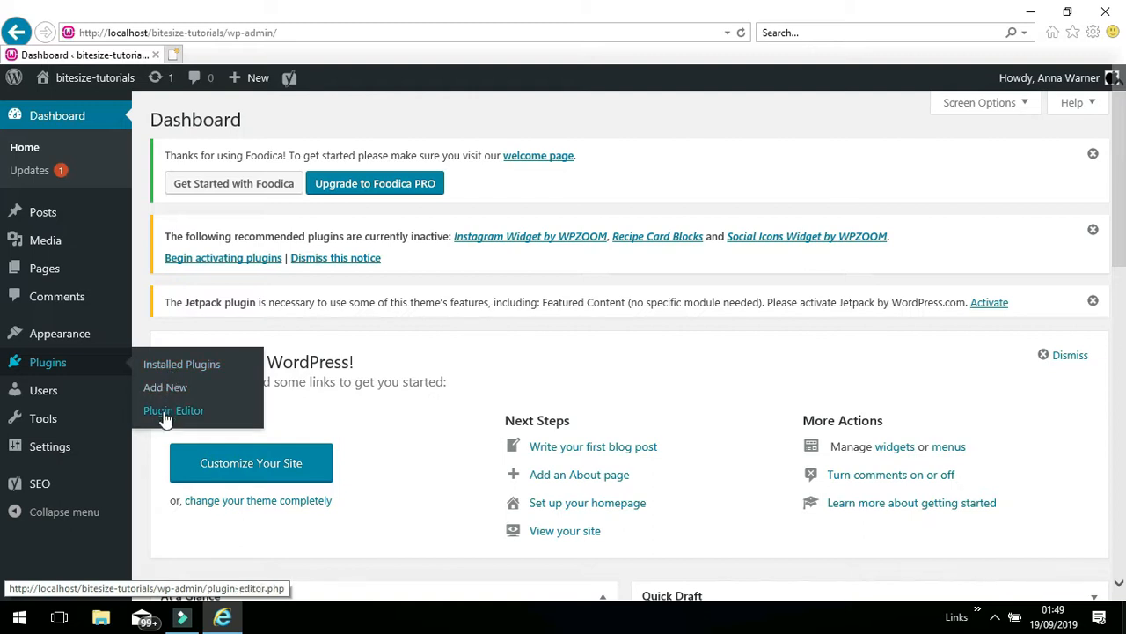
pyautogui.moveTo(166, 388)
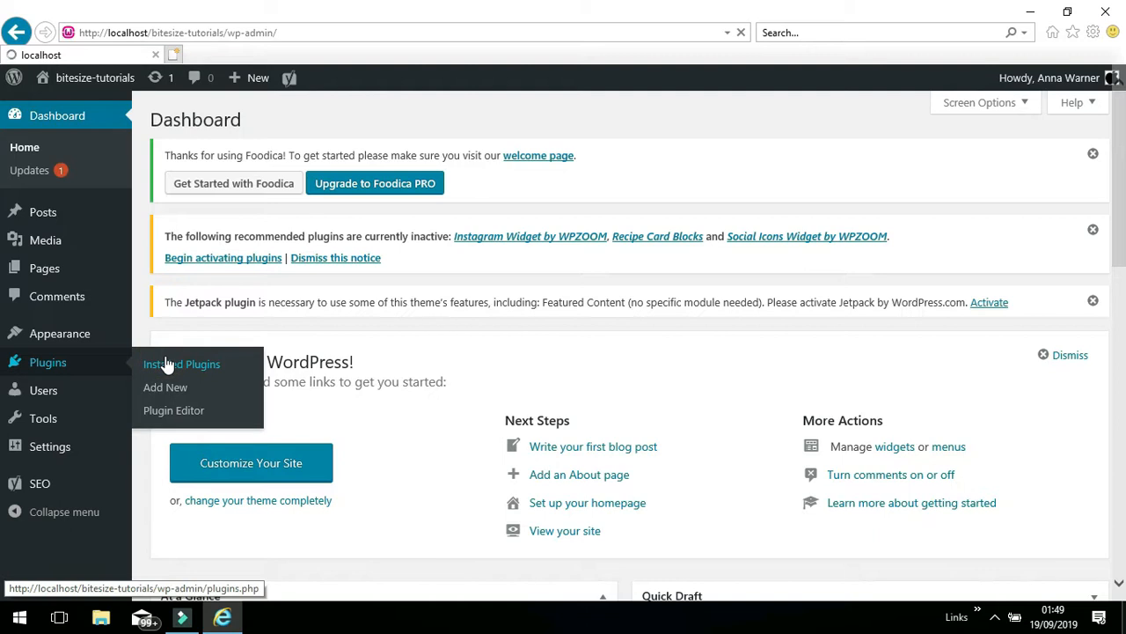
# Review the Installed Plugins list down to the Yoast SEO entry among the nine plugins.
pyautogui.click(181, 363)
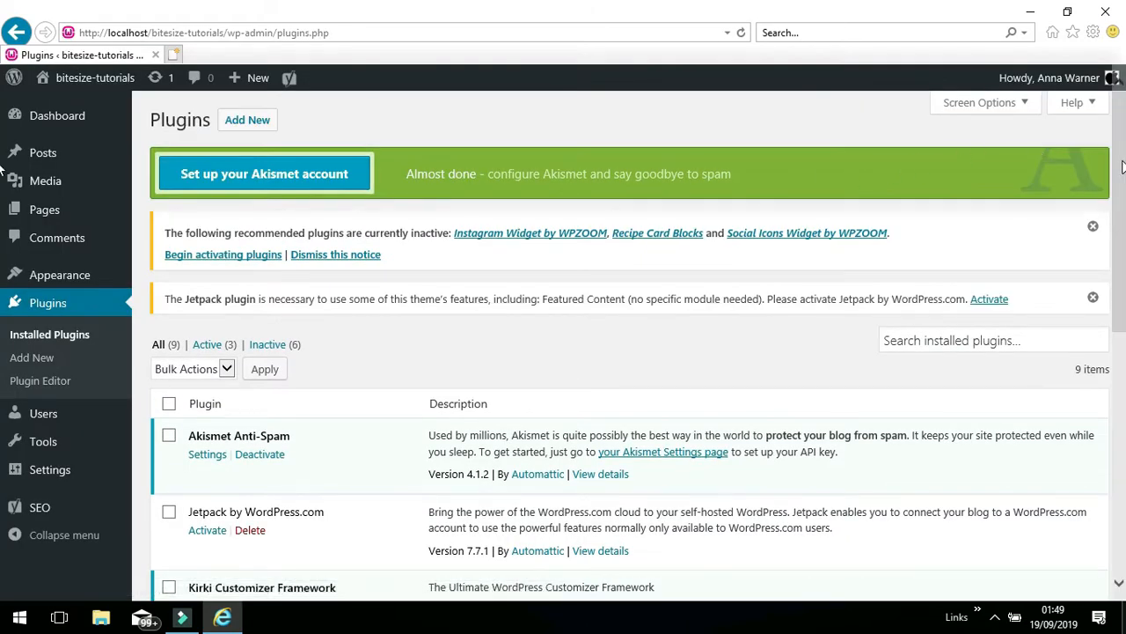
pyautogui.scroll(-3)
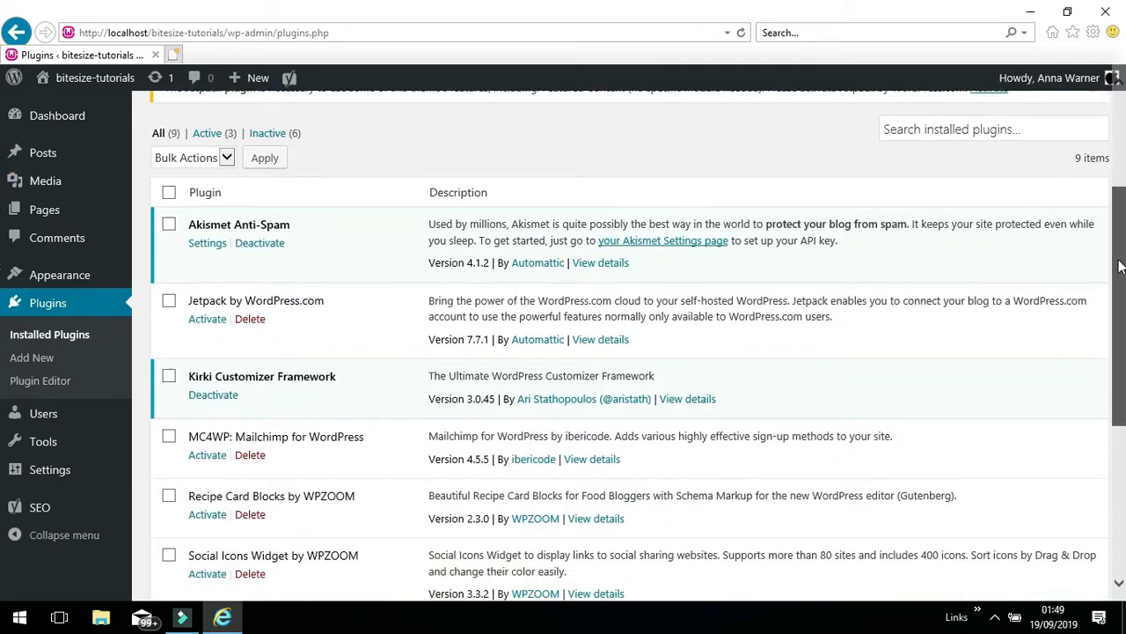
pyautogui.scroll(-3)
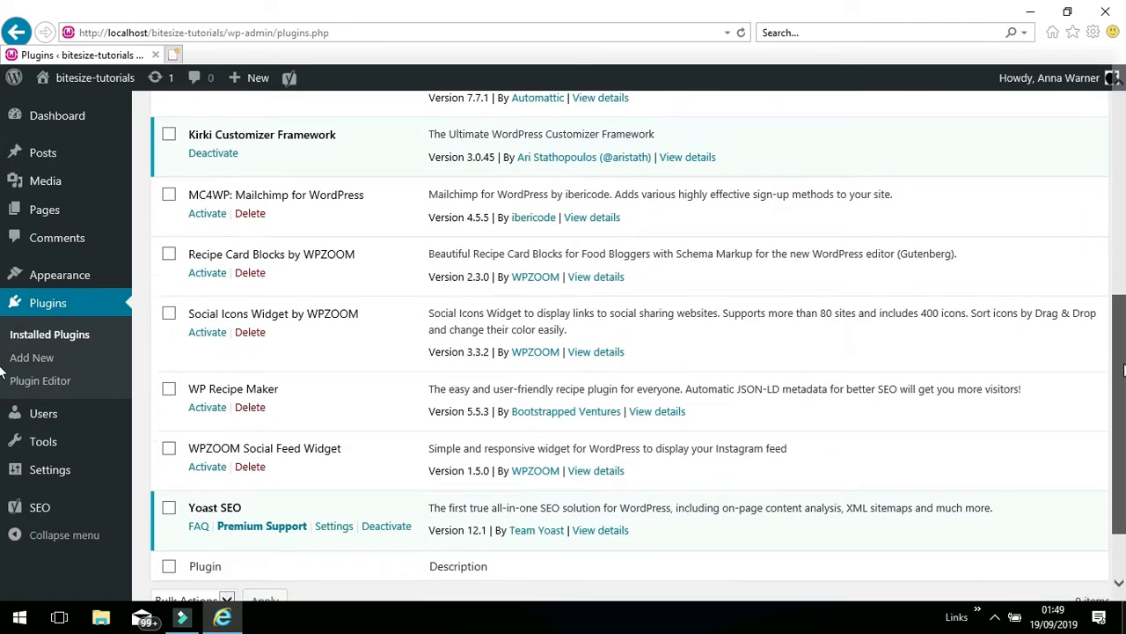
pyautogui.scroll(-3)
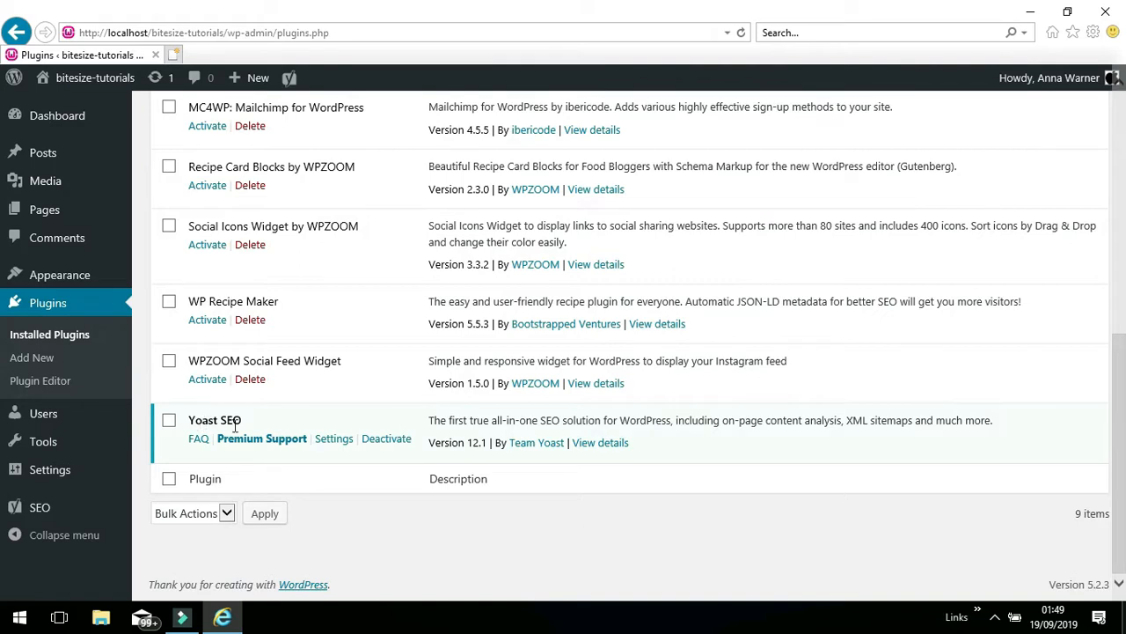
pyautogui.moveTo(250, 431)
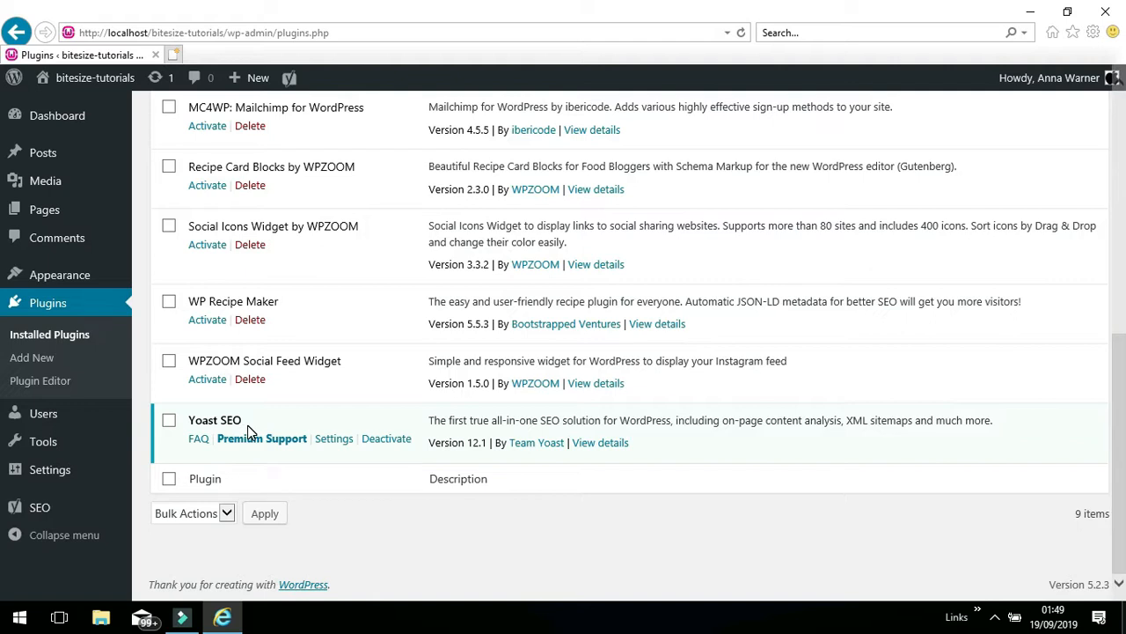
pyautogui.moveTo(230, 428)
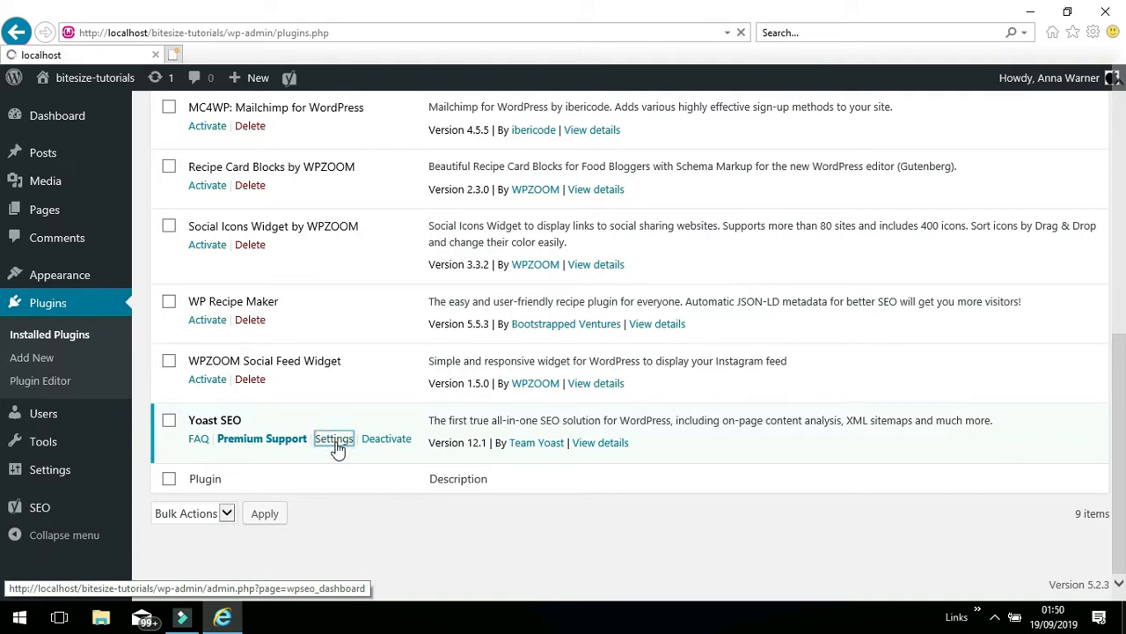
# Review the Yoast SEO General settings: the Features toggles and the Webmaster Tools verification fields.
pyautogui.click(334, 438)
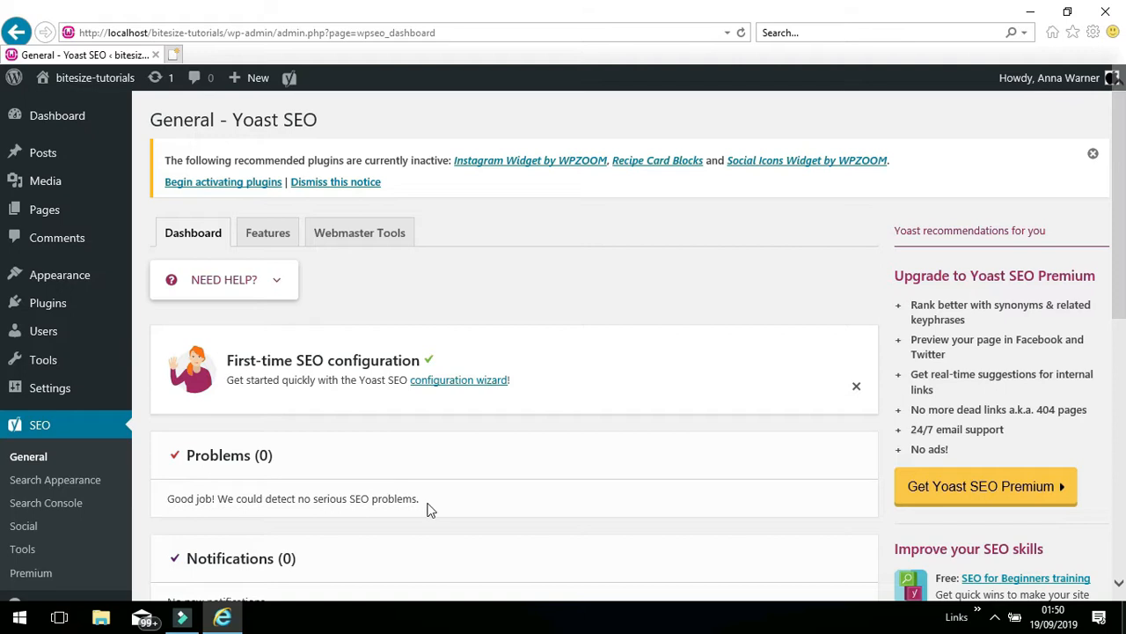
pyautogui.moveTo(267, 232)
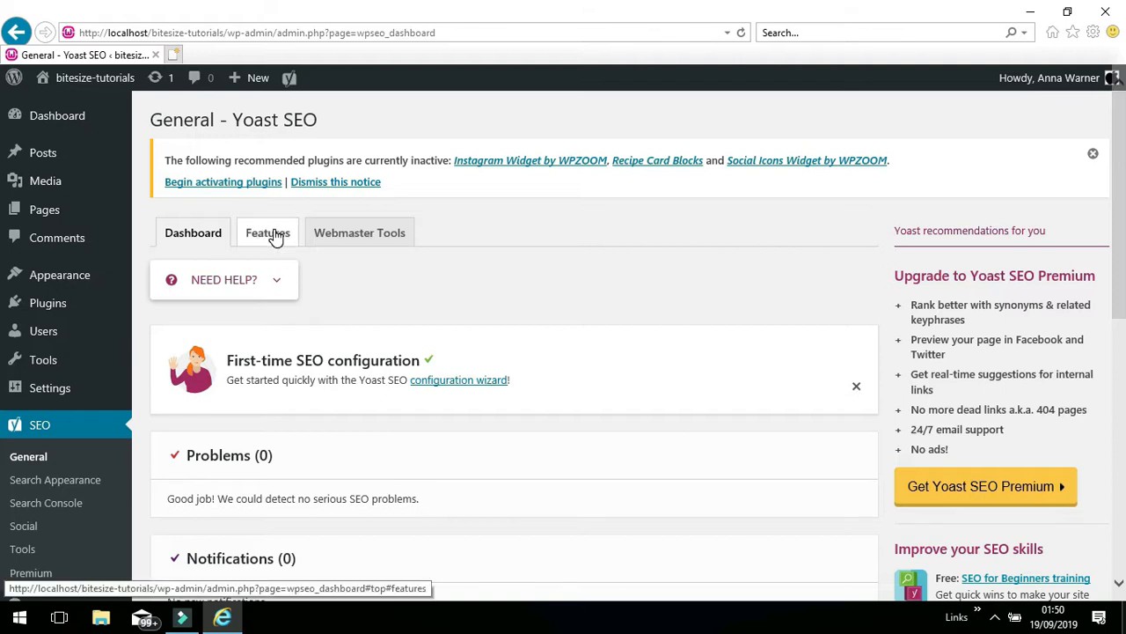
pyautogui.click(268, 232)
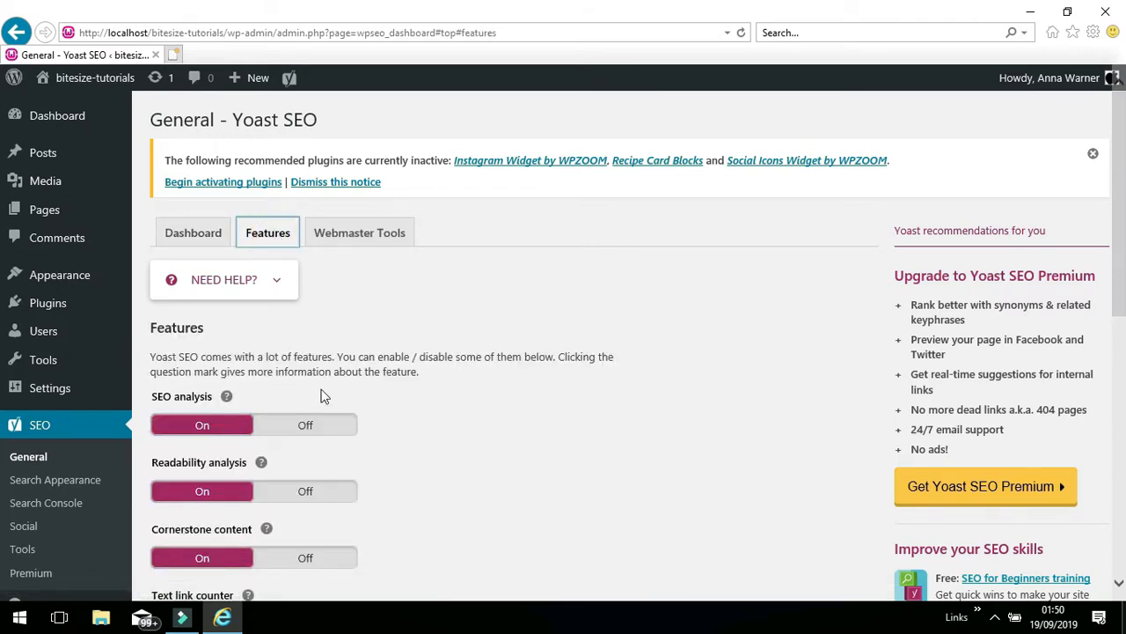
pyautogui.moveTo(1112, 220)
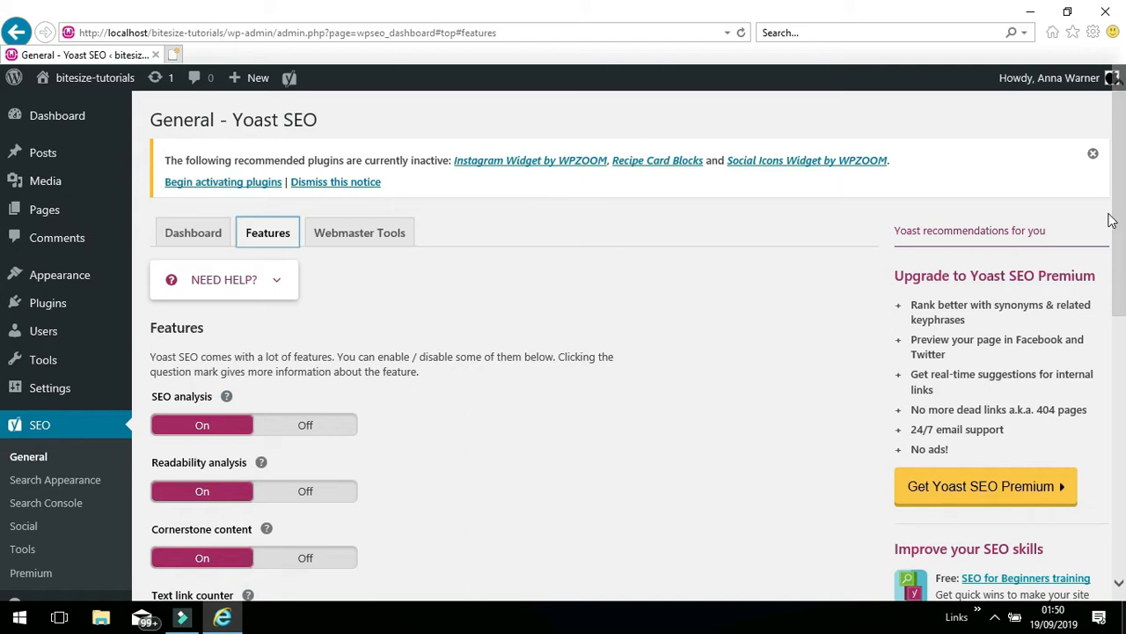
pyautogui.scroll(-3)
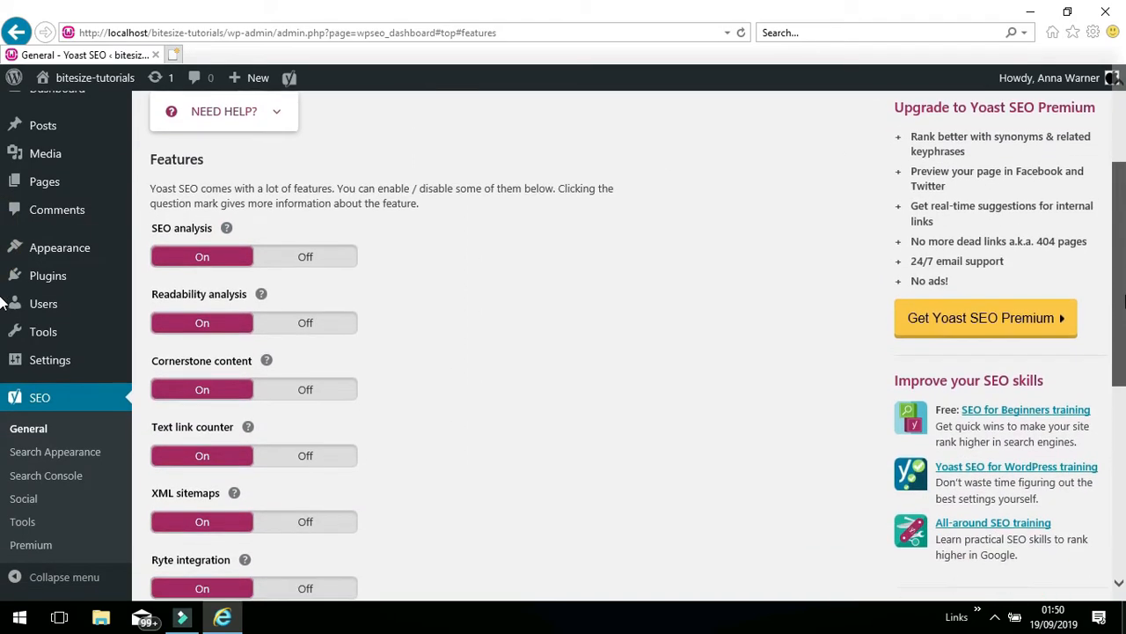
pyautogui.scroll(-3)
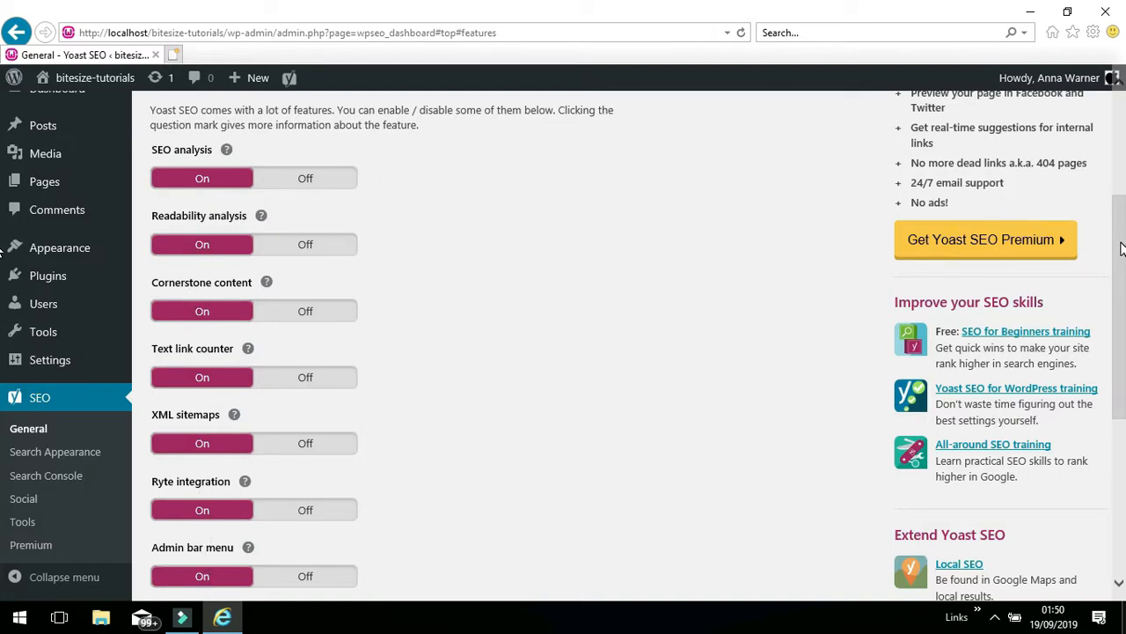
pyautogui.scroll(3)
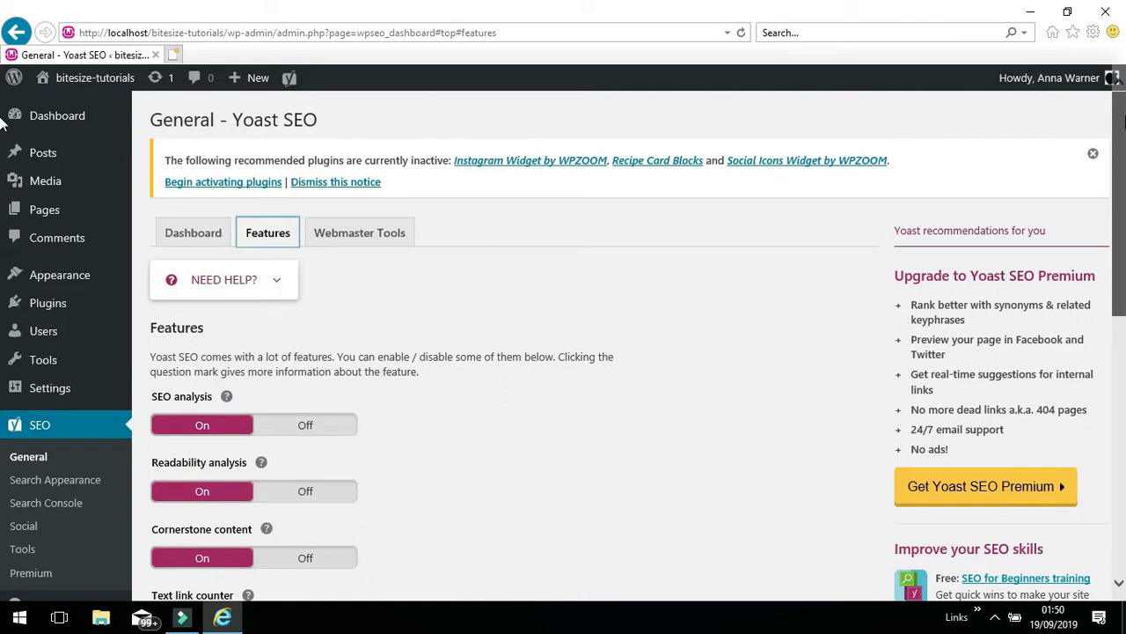
pyautogui.click(359, 232)
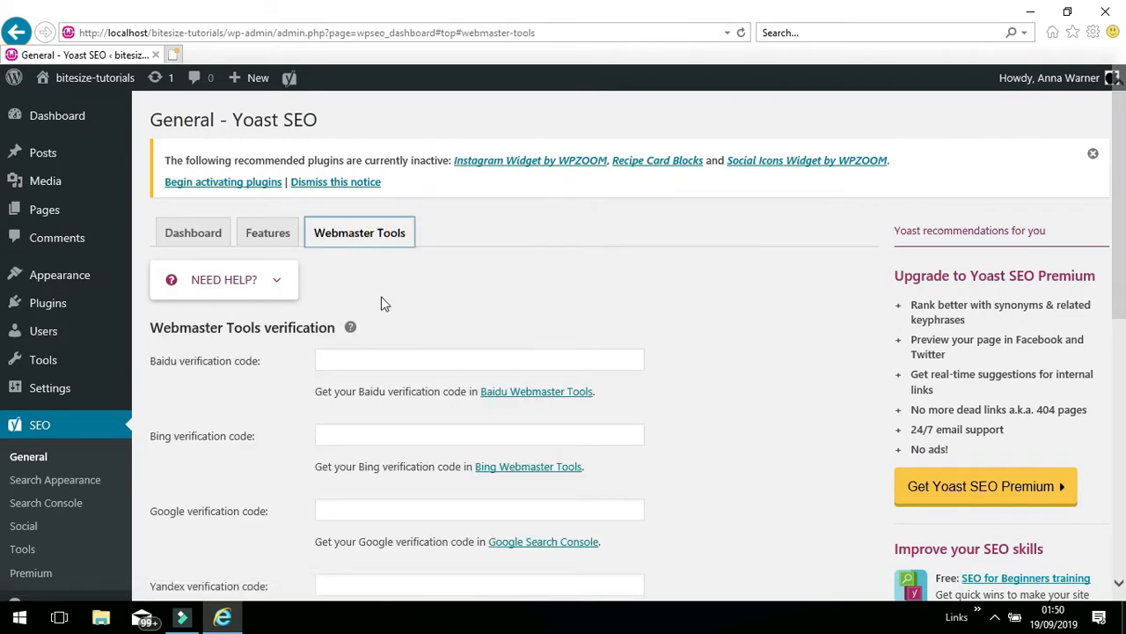
pyautogui.click(268, 233)
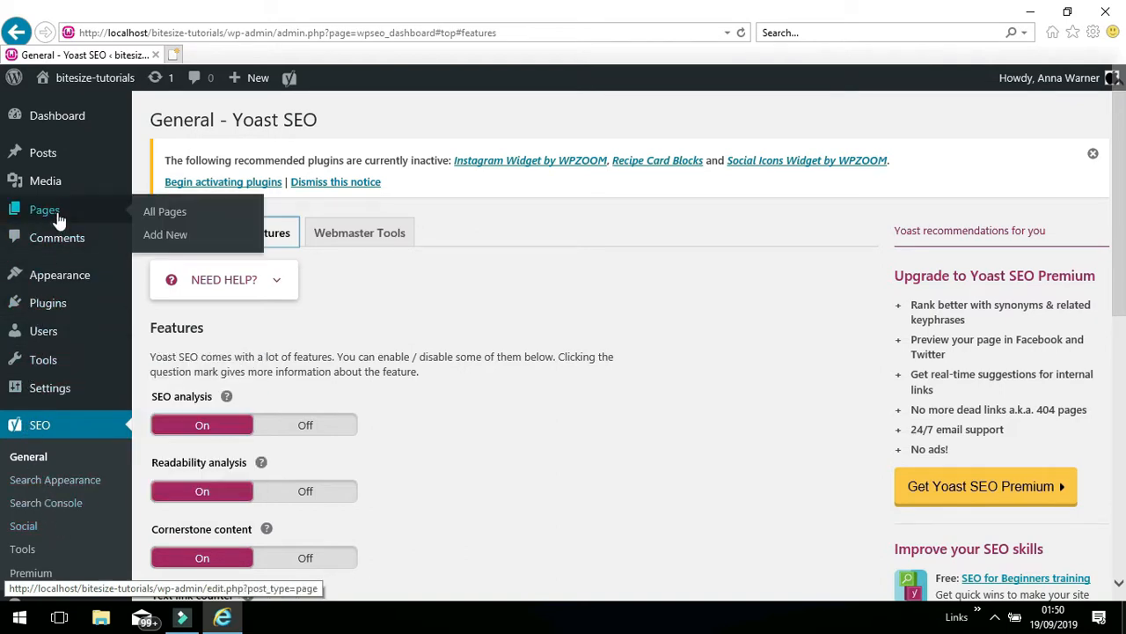
pyautogui.moveTo(166, 211)
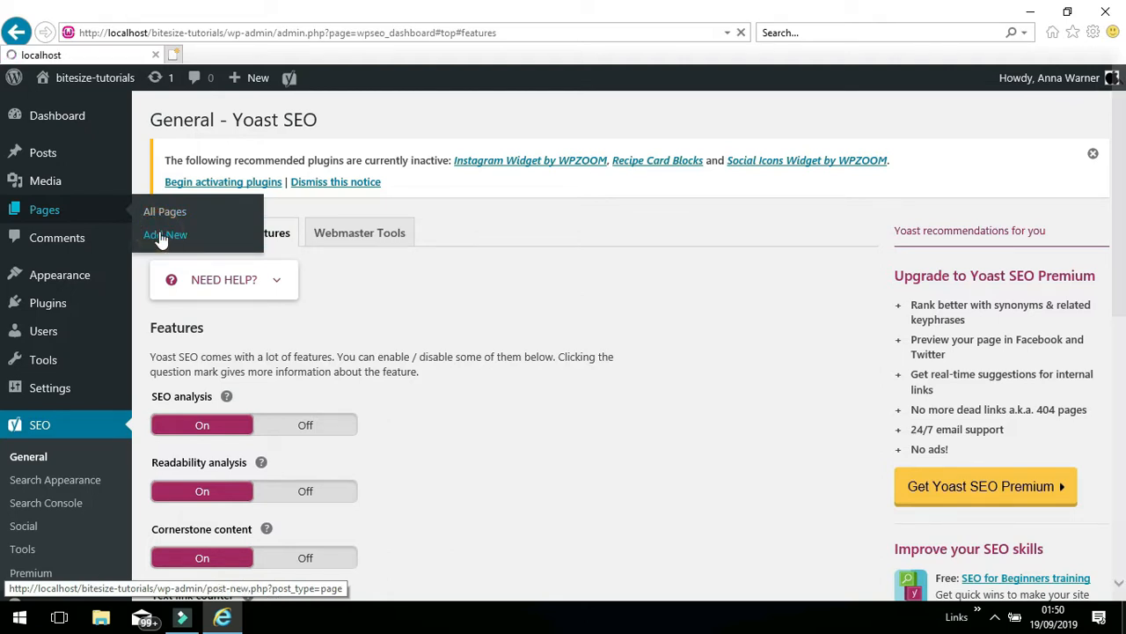
# Start a blank page in the block editor and look over its Yoast SEO panel and visibility settings.
pyautogui.click(166, 236)
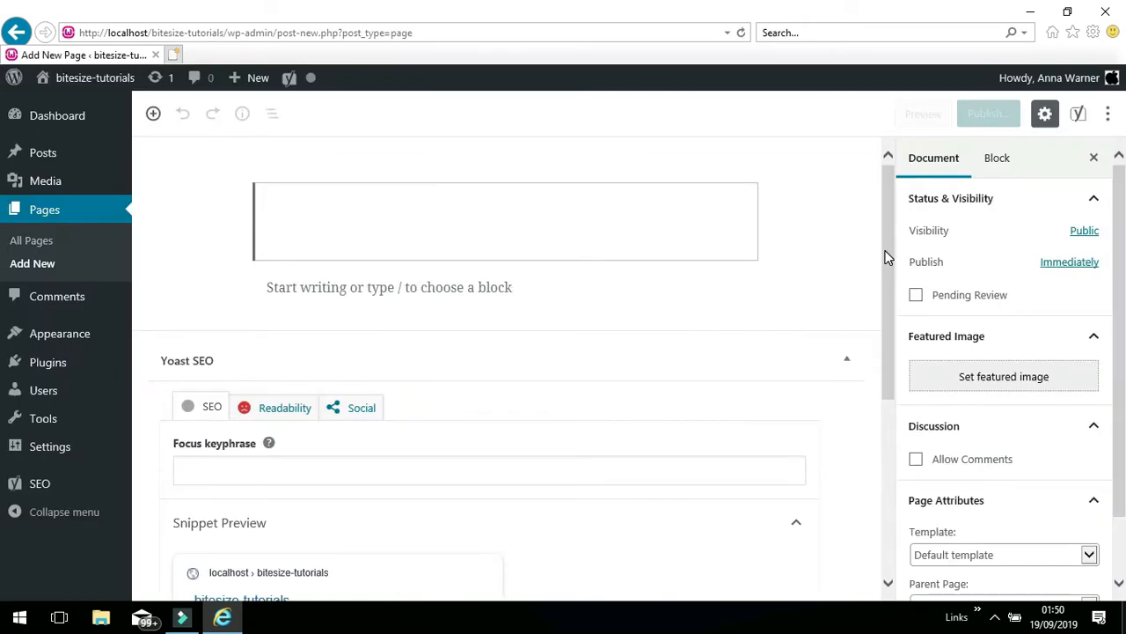
pyautogui.scroll(-3)
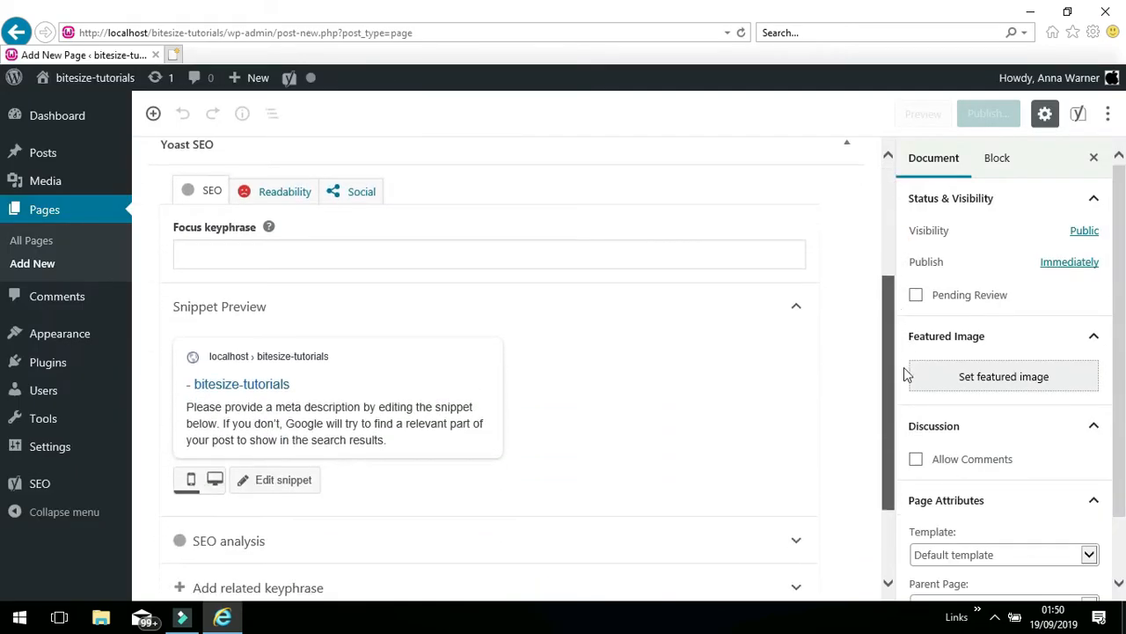
pyautogui.scroll(3)
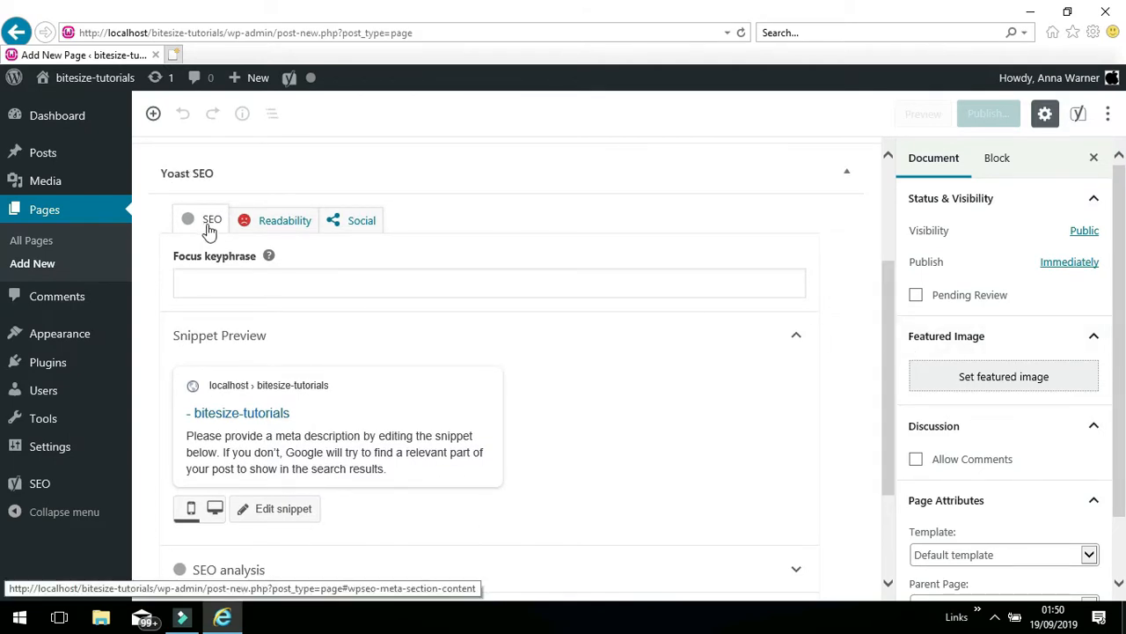
pyautogui.moveTo(333, 238)
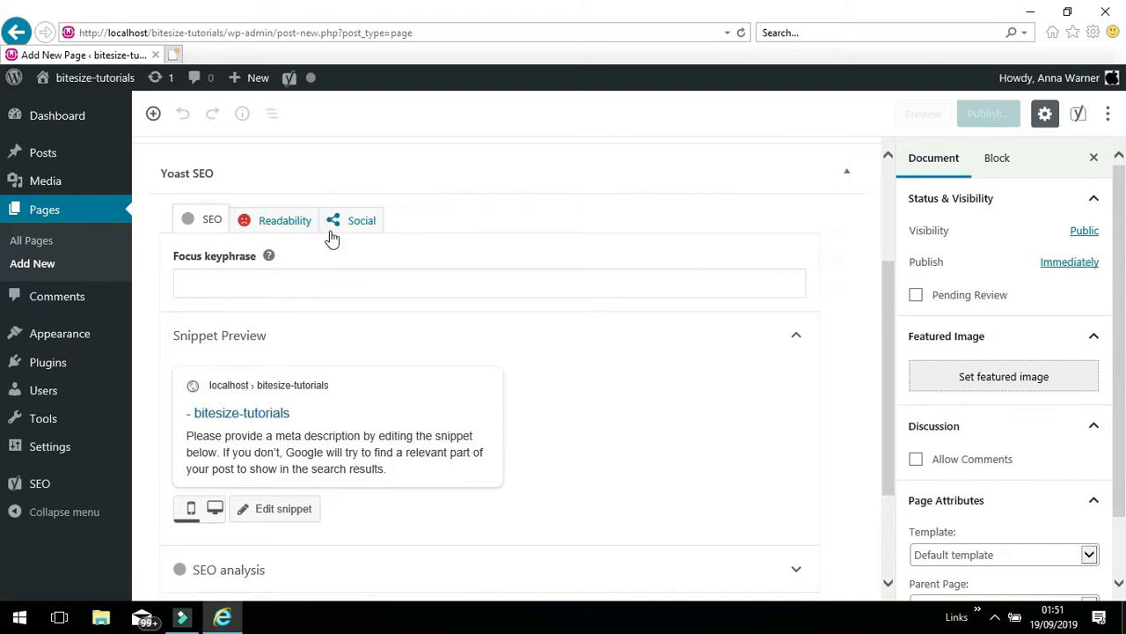
pyautogui.moveTo(214, 332)
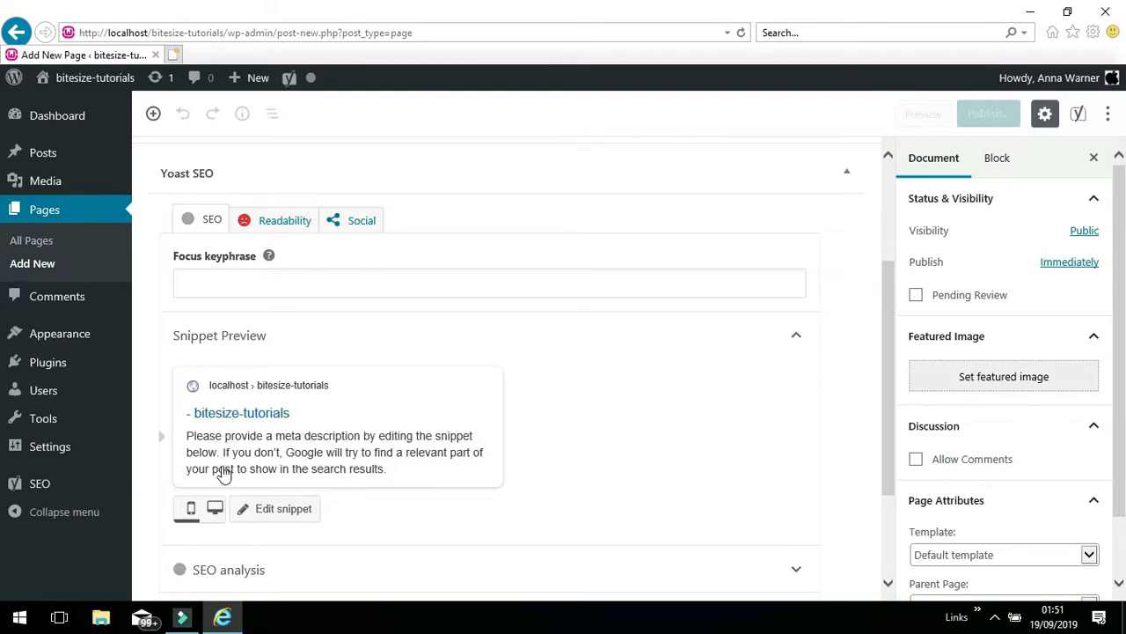
pyautogui.moveTo(503, 429)
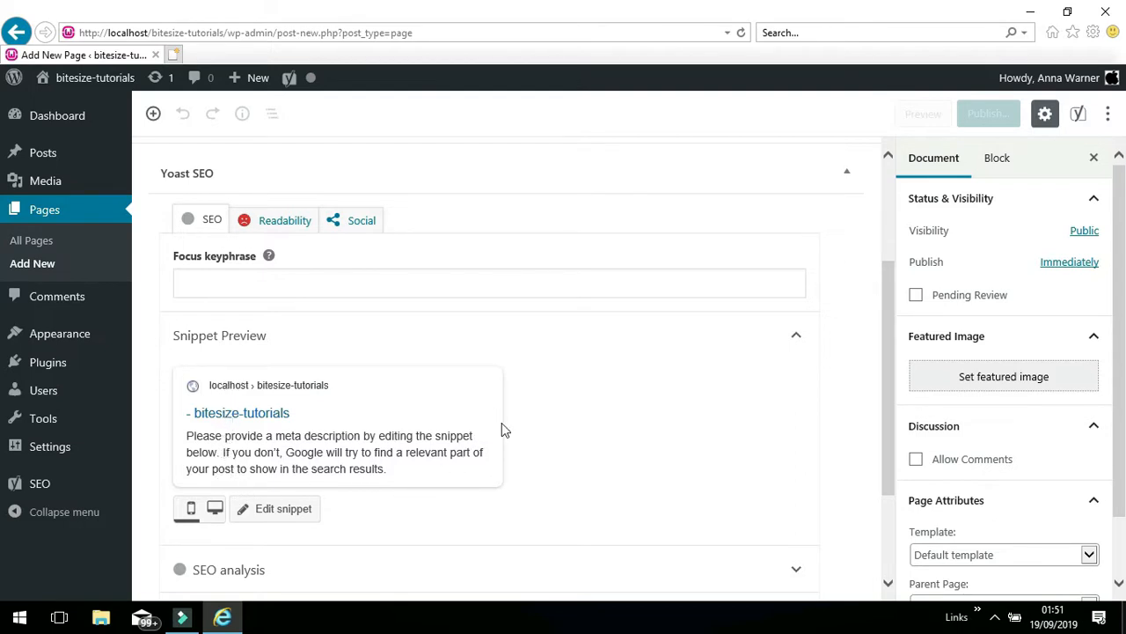
pyautogui.scroll(3)
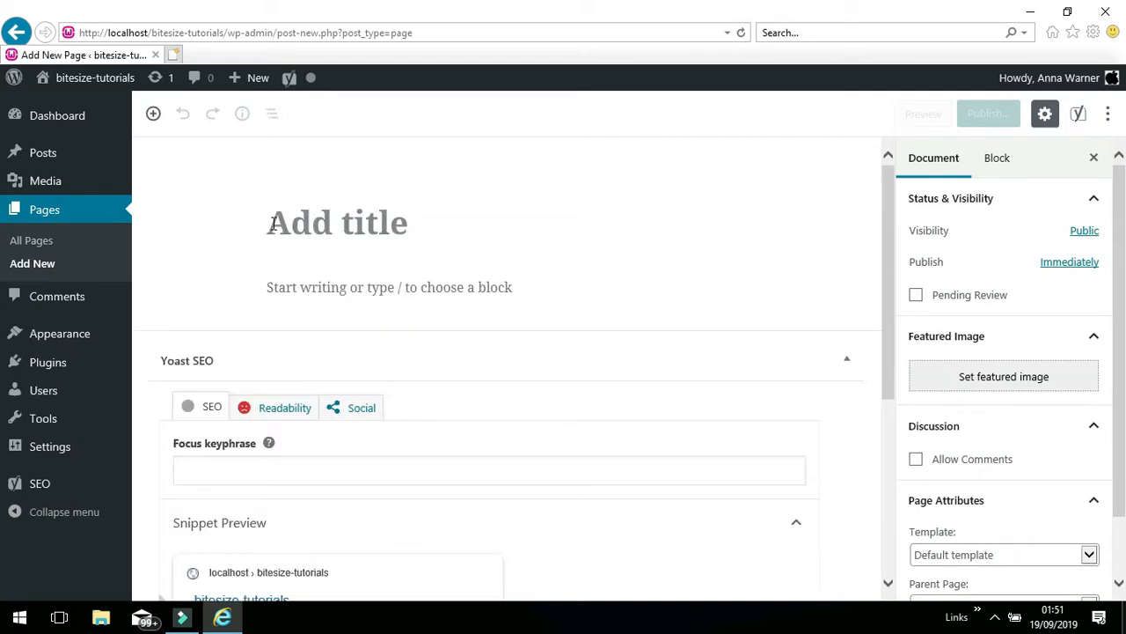
pyautogui.moveTo(997, 162)
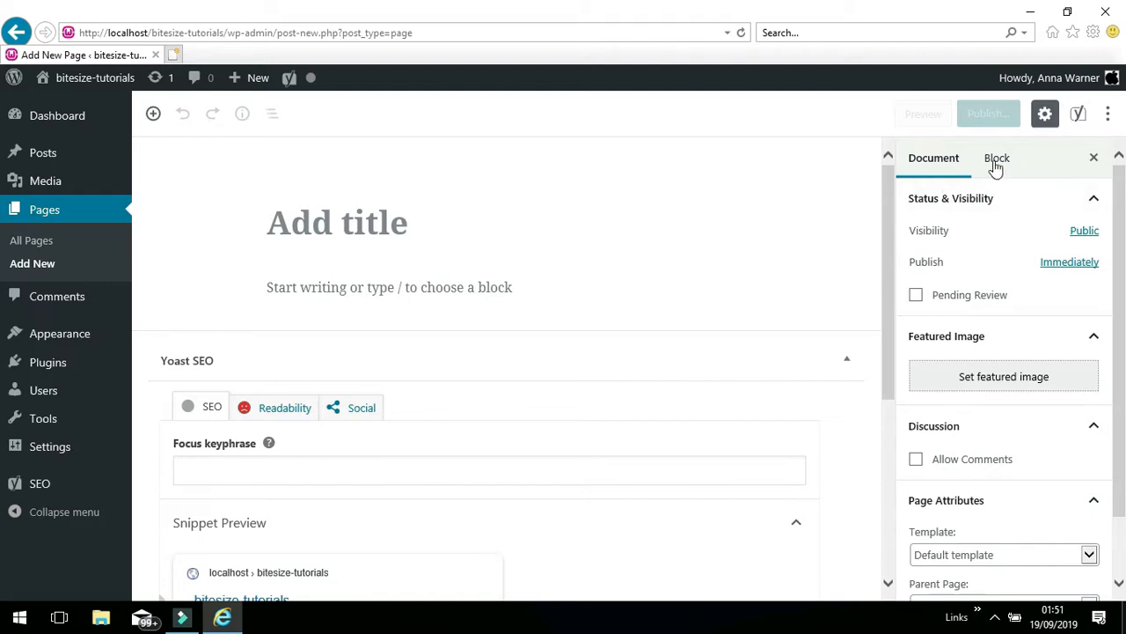
pyautogui.moveTo(965, 239)
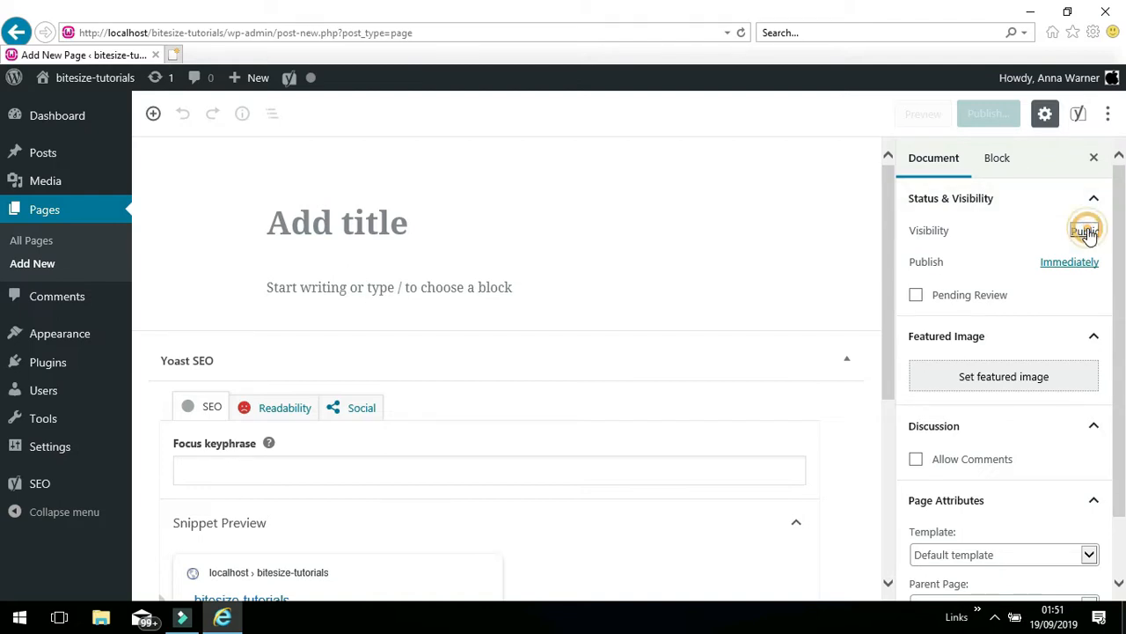
pyautogui.click(1084, 229)
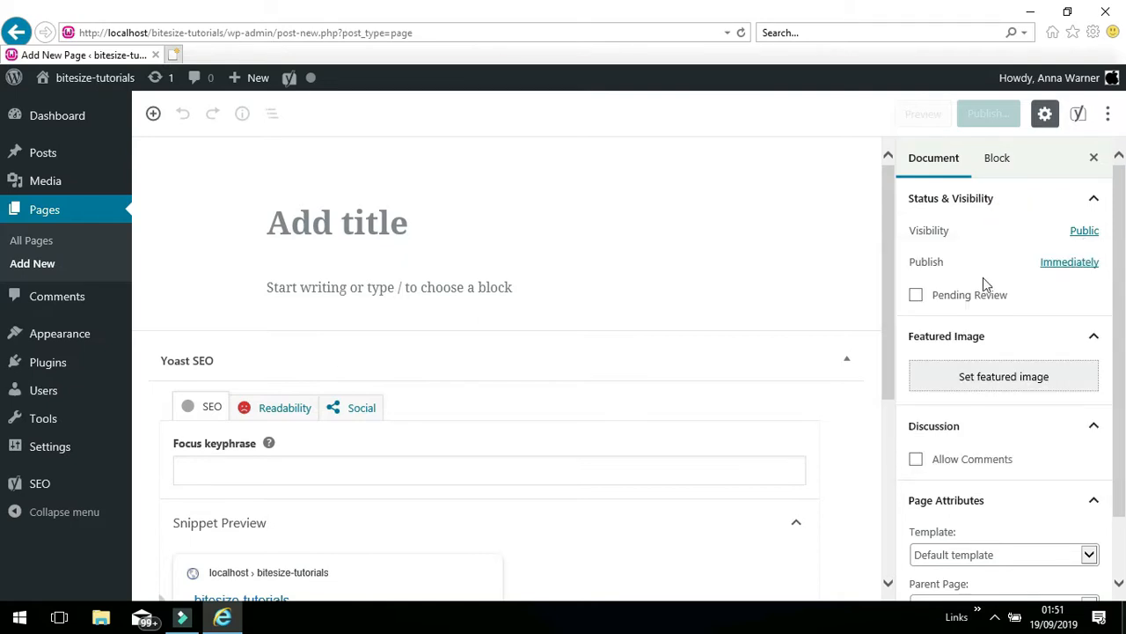
pyautogui.moveTo(1117, 310)
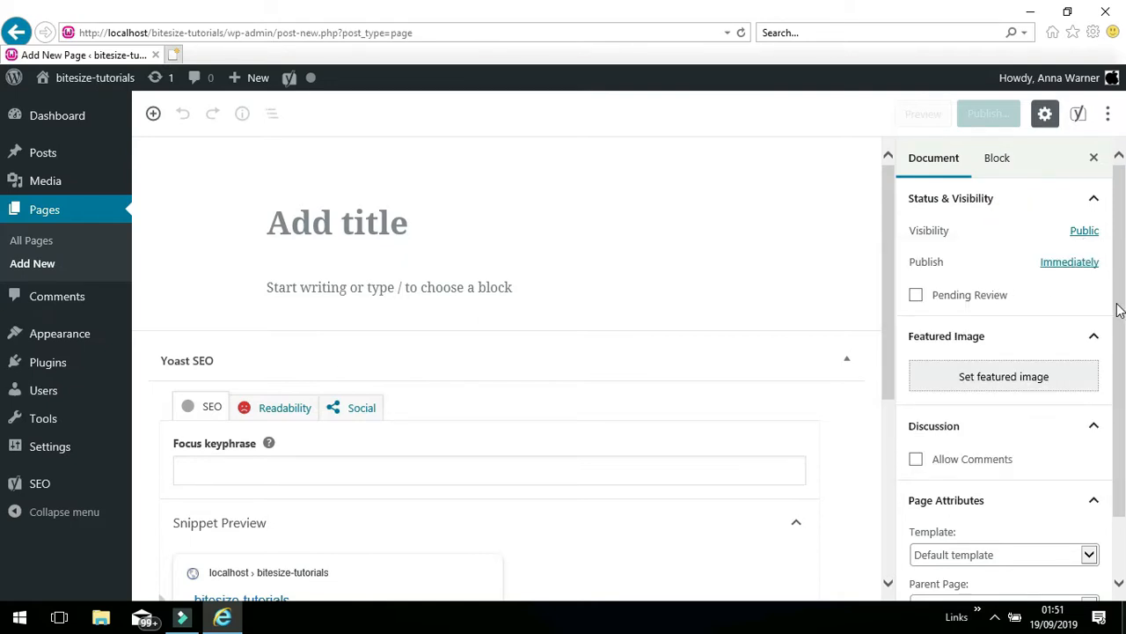
pyautogui.scroll(-3)
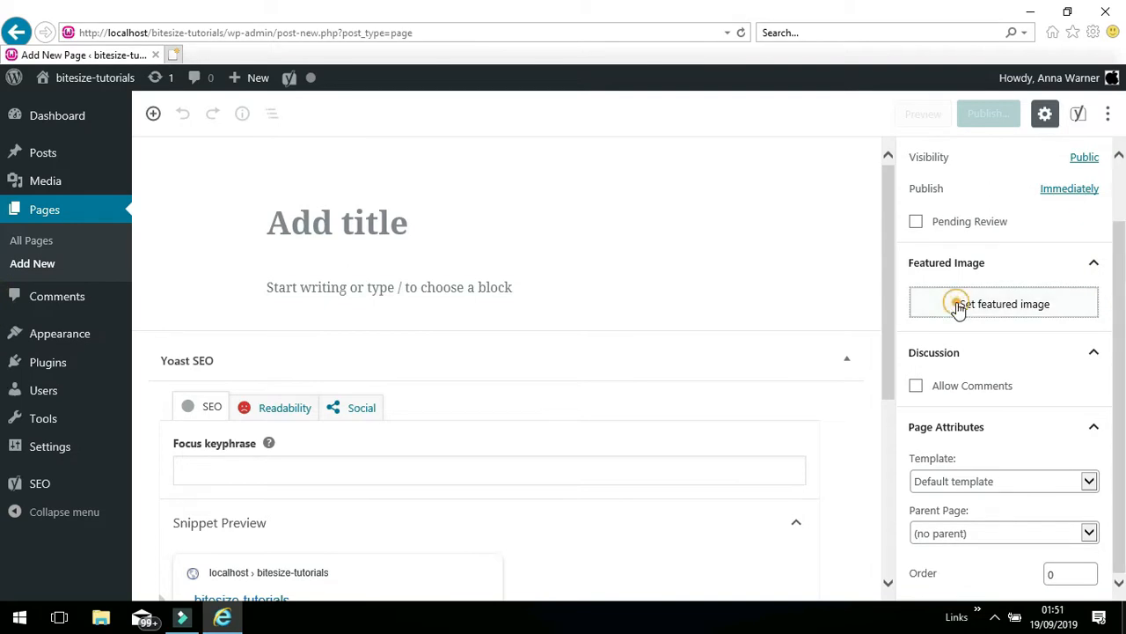
pyautogui.click(1004, 303)
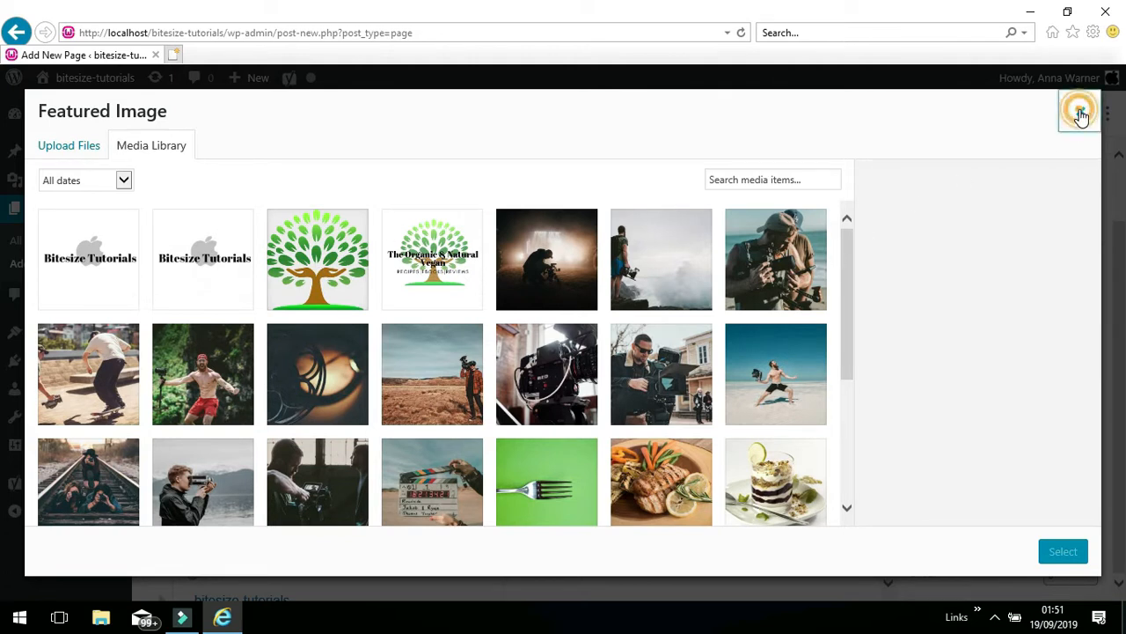
pyautogui.click(1080, 109)
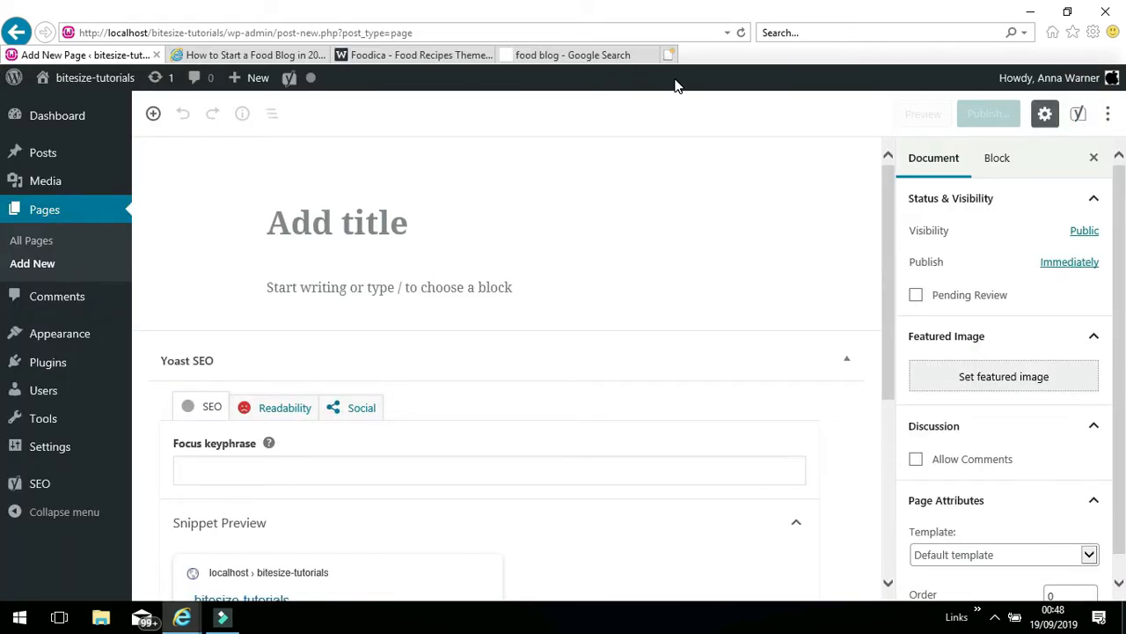
pyautogui.moveTo(419, 97)
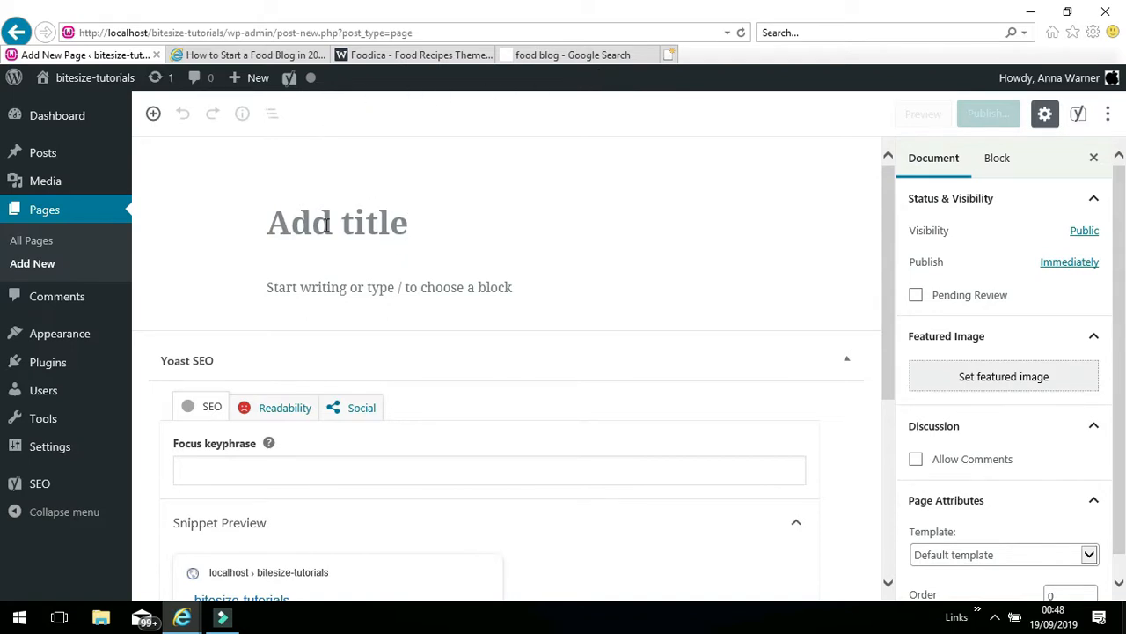
# Title the page 'Home' and publish it through the pre-publish checks.
pyautogui.click(338, 221)
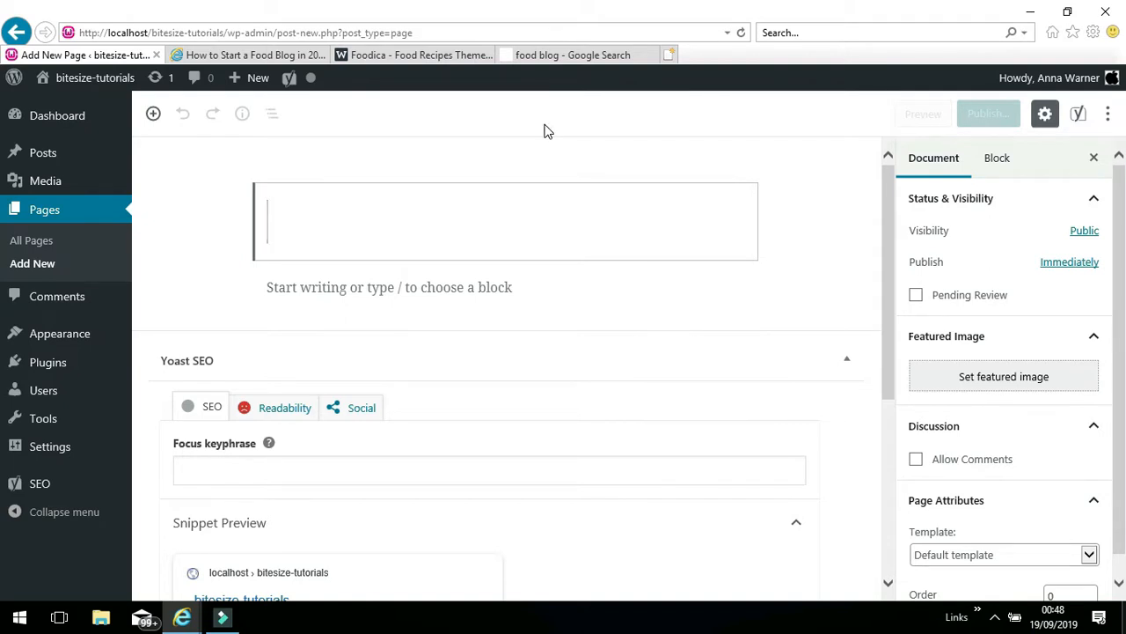
pyautogui.write('Hom')
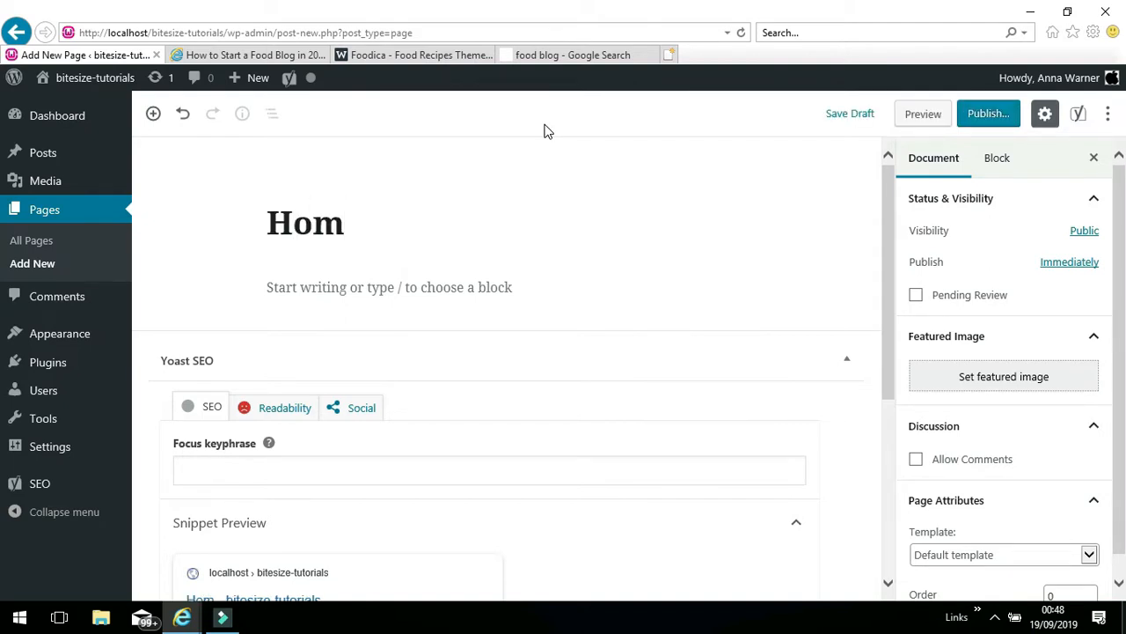
pyautogui.write('e')
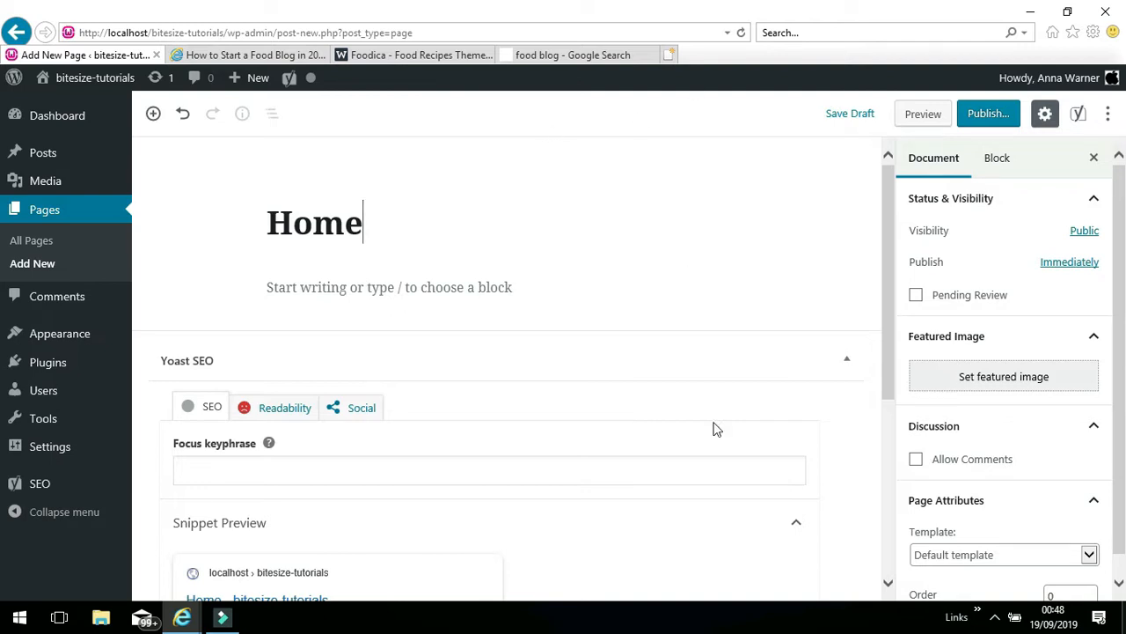
pyautogui.moveTo(1003, 215)
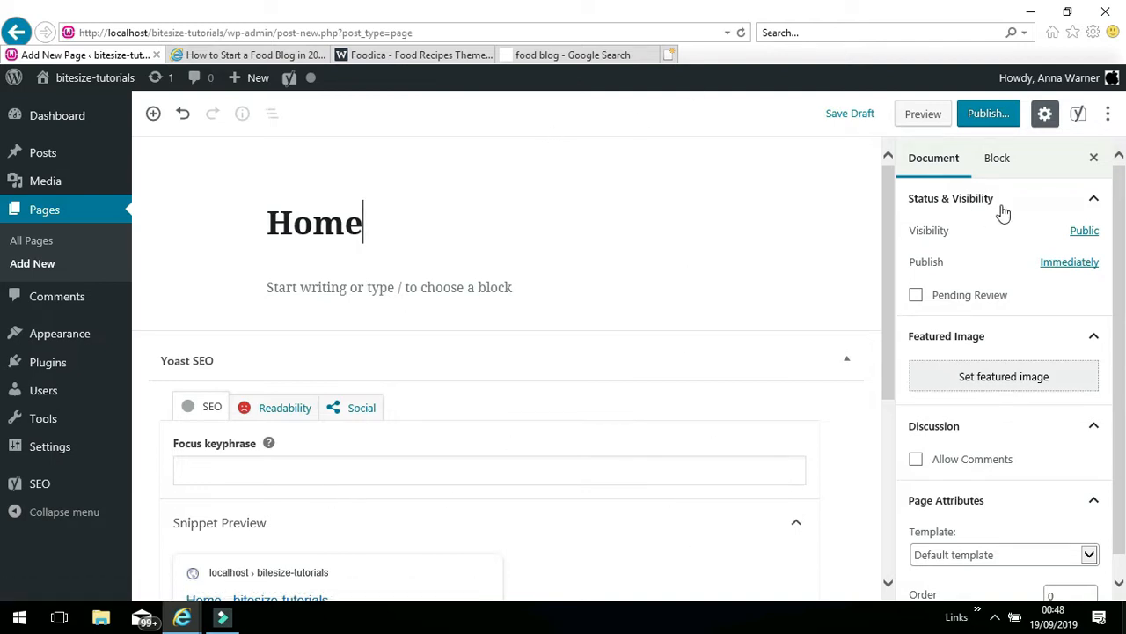
pyautogui.click(989, 113)
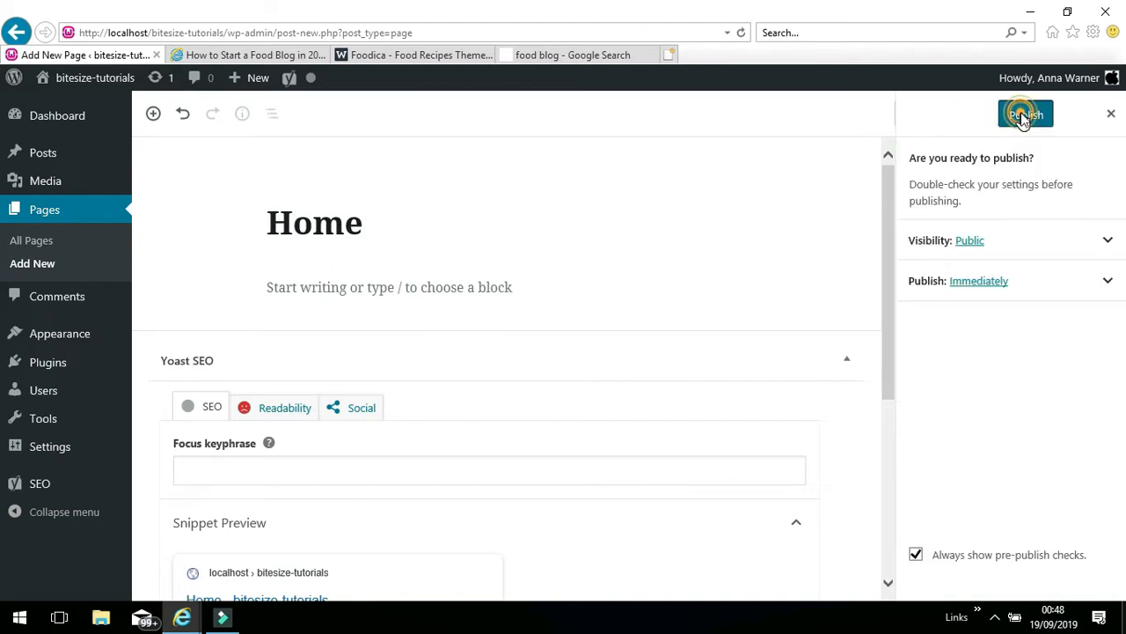
pyautogui.click(1025, 112)
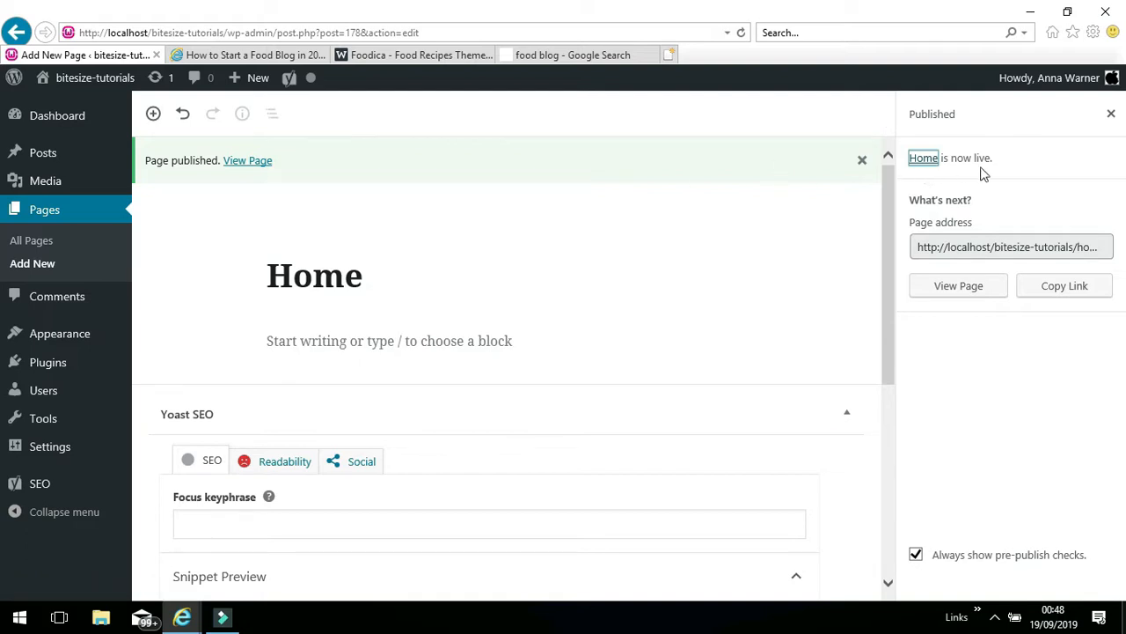
pyautogui.moveTo(32, 264)
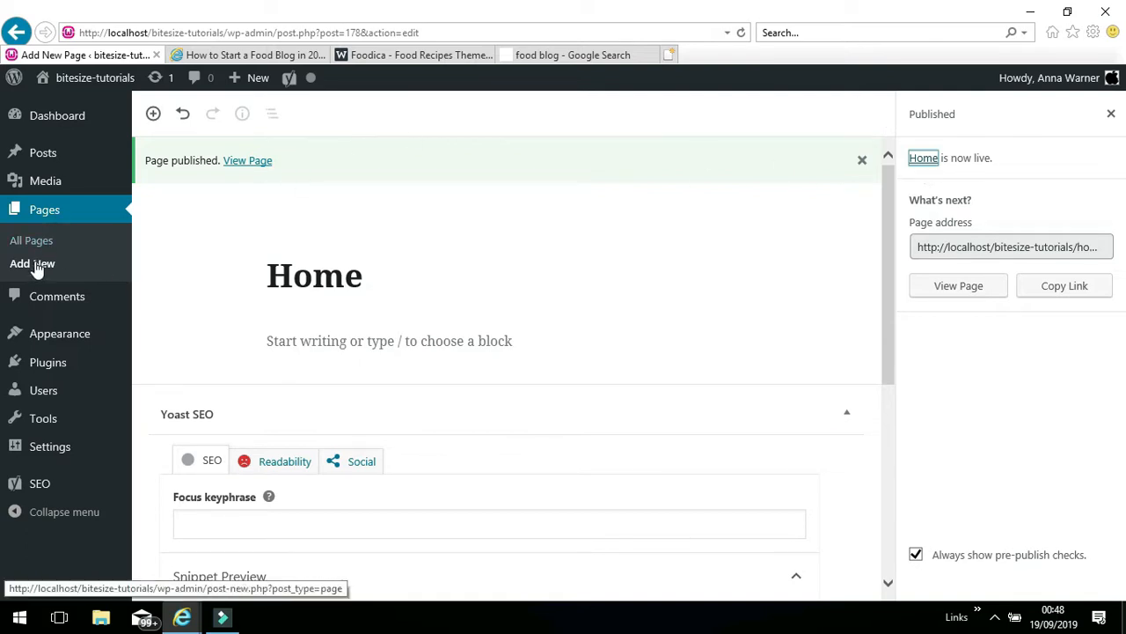
# Add a new page titled 'About' and publish it.
pyautogui.click(32, 264)
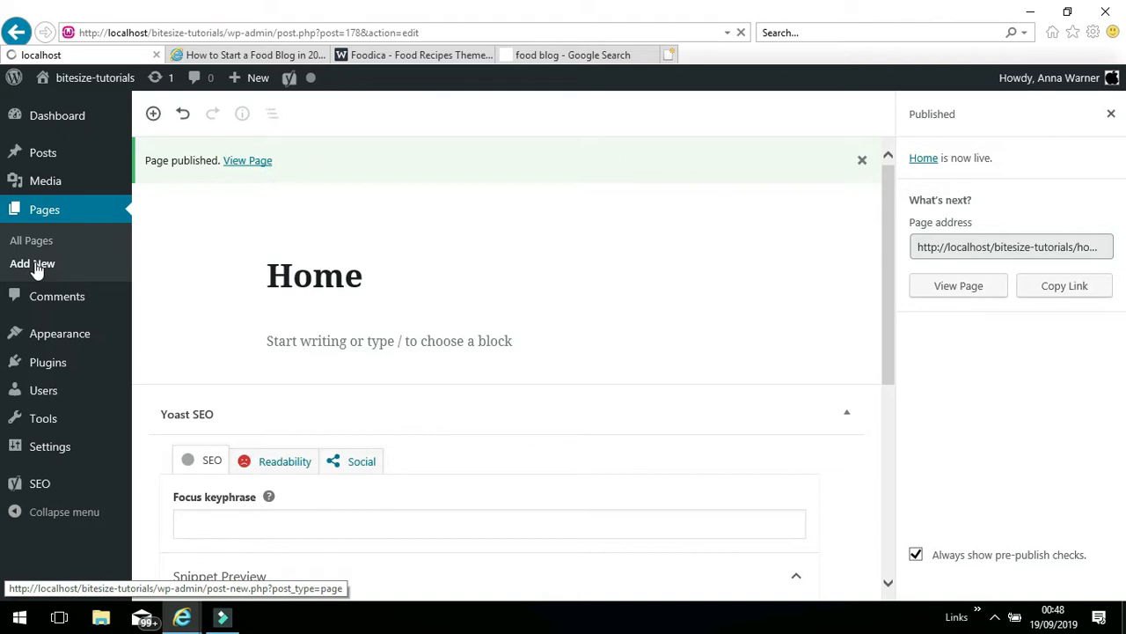
pyautogui.click(32, 264)
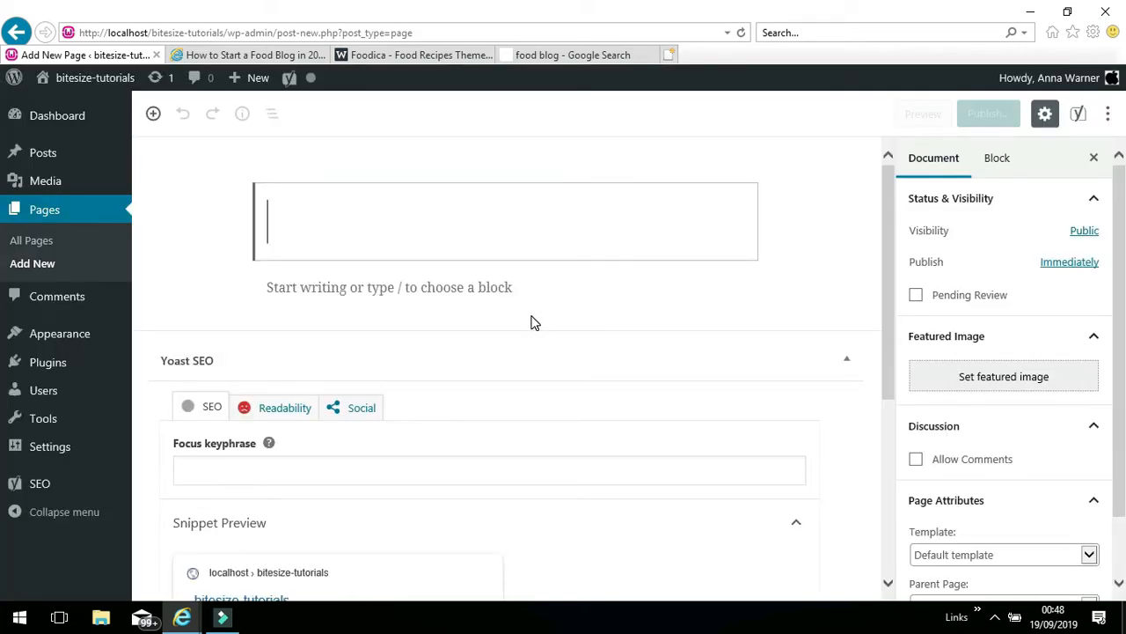
pyautogui.write('Ab')
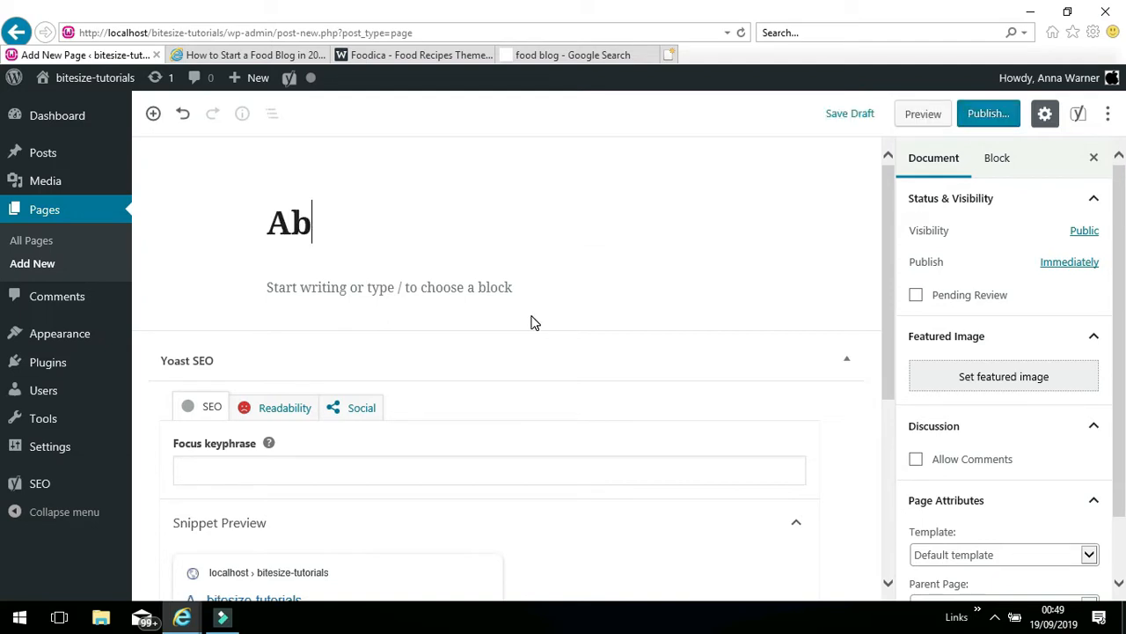
pyautogui.write('out')
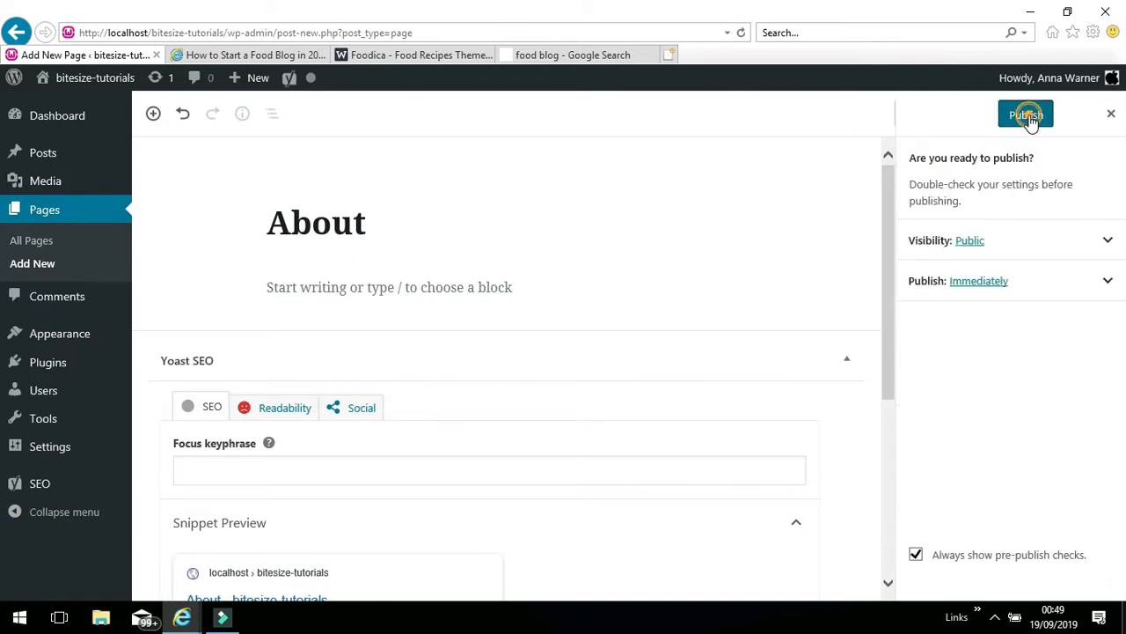
pyautogui.click(1024, 114)
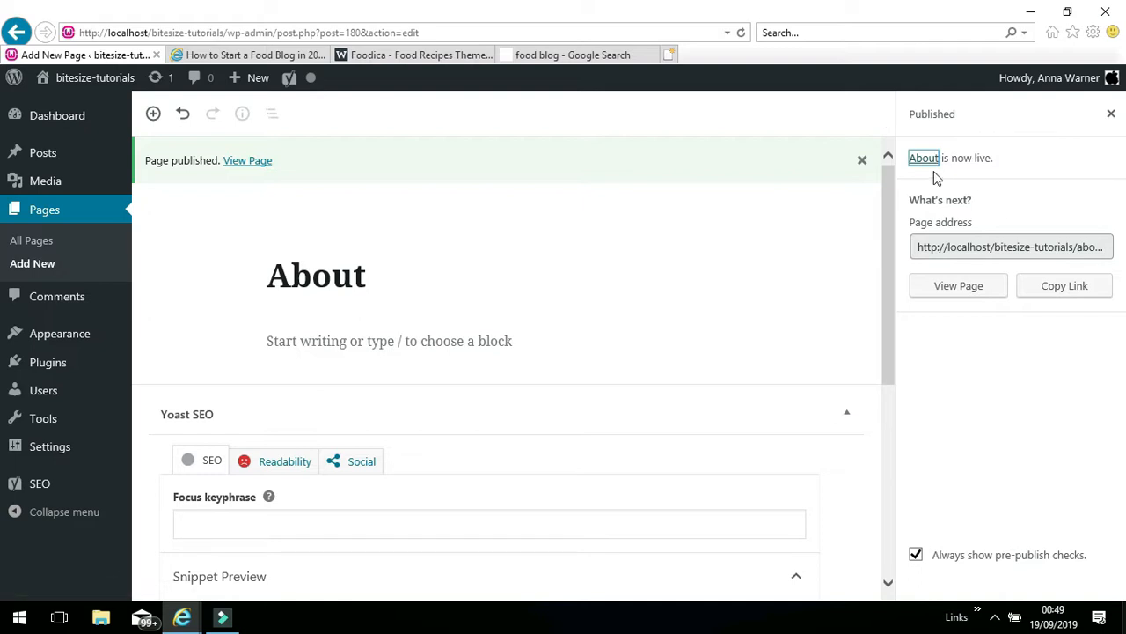
pyautogui.moveTo(32, 264)
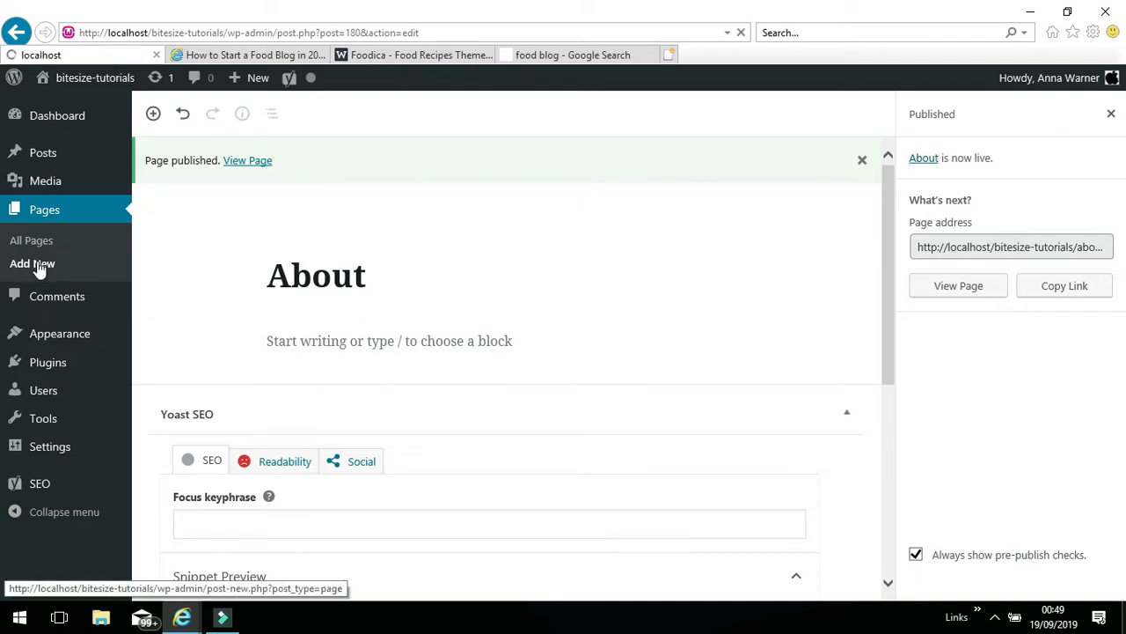
# Add a new page titled 'Recipes', publish it, and start another blank page.
pyautogui.click(32, 264)
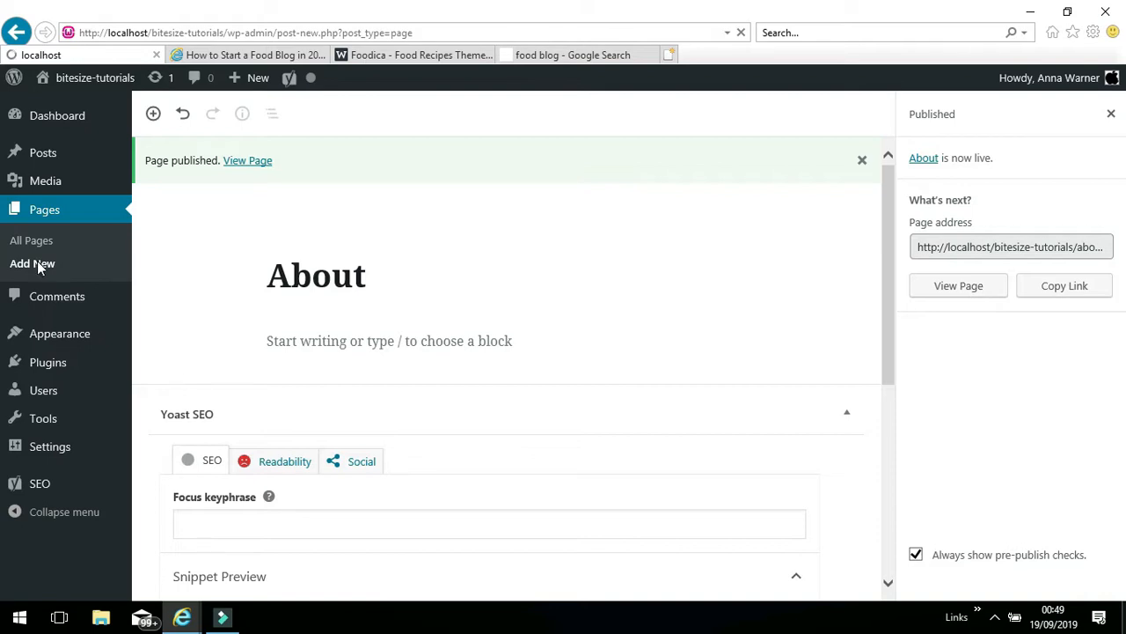
pyautogui.click(32, 264)
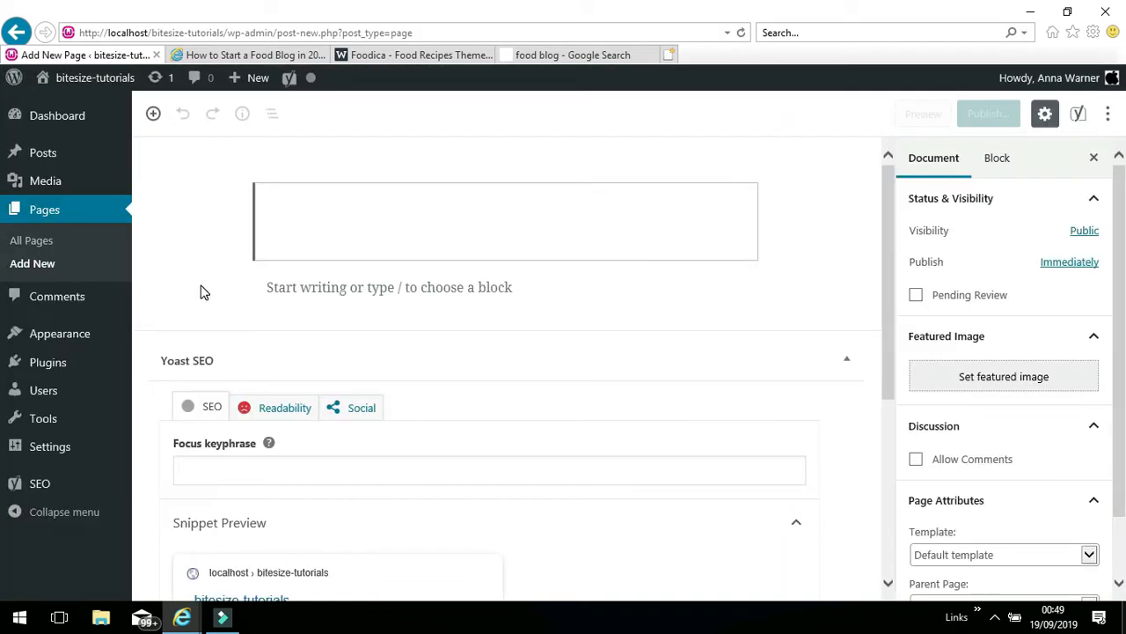
pyautogui.write('Re')
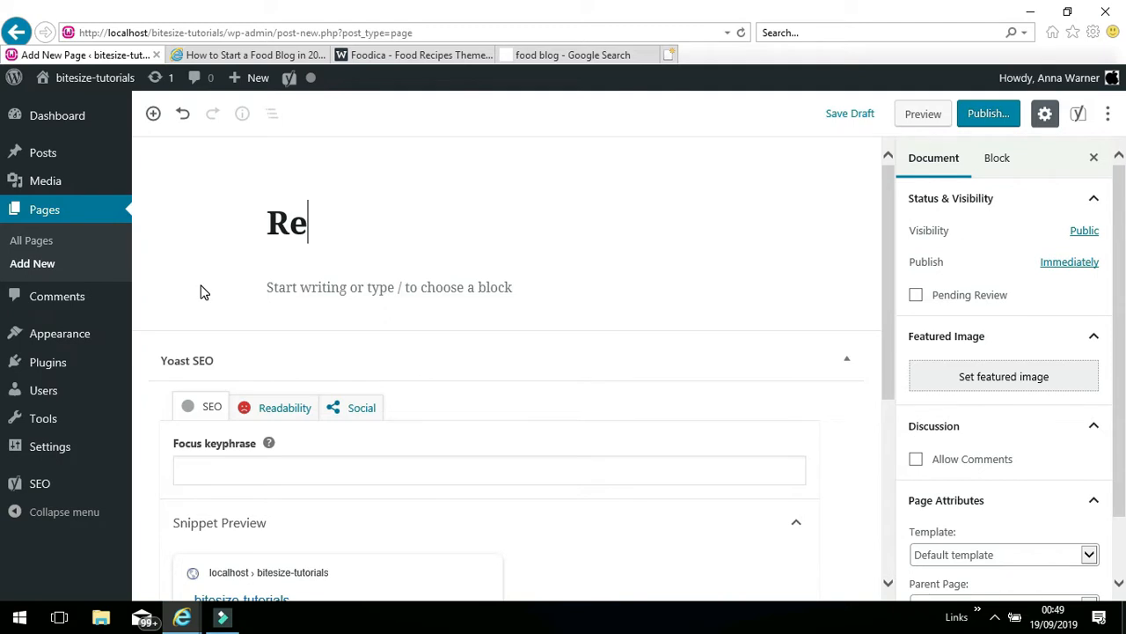
pyautogui.write('cipes')
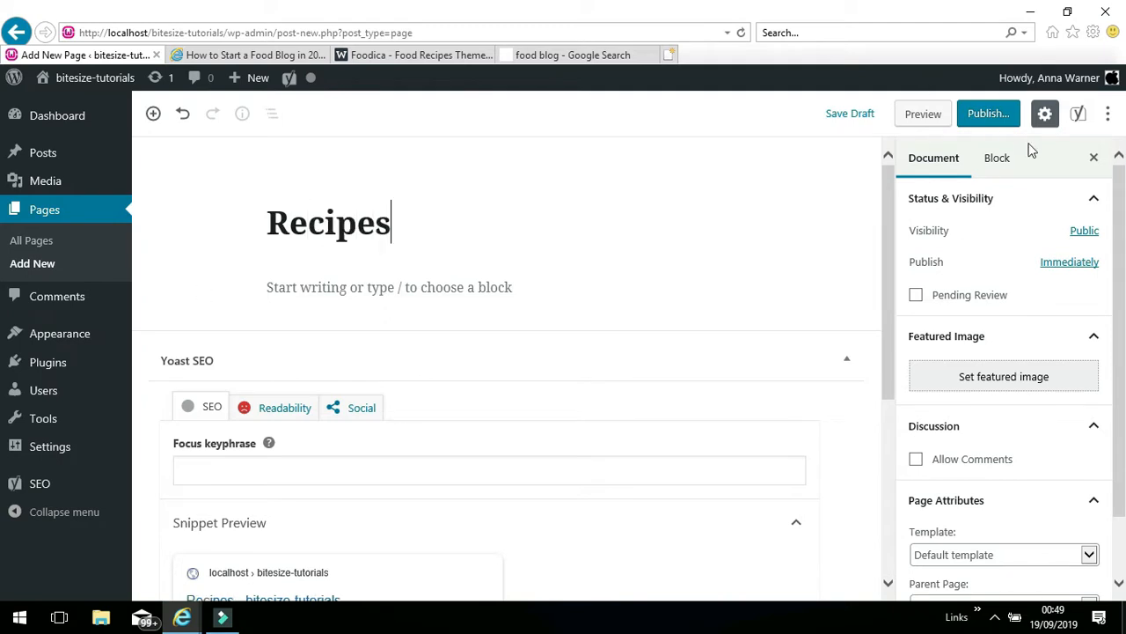
pyautogui.click(989, 112)
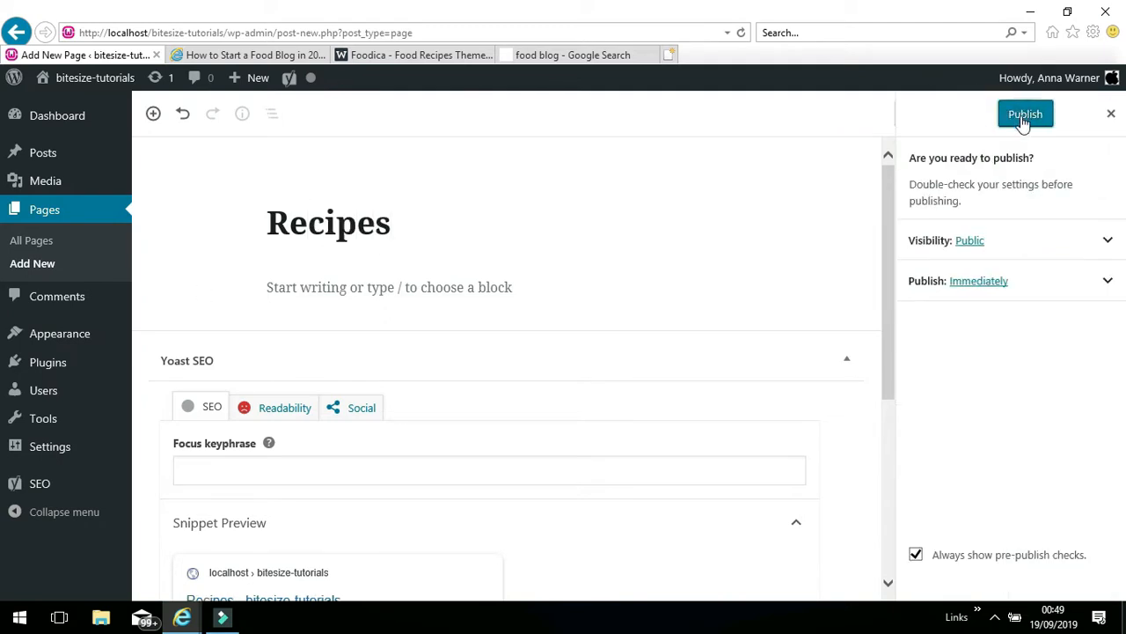
pyautogui.click(1025, 113)
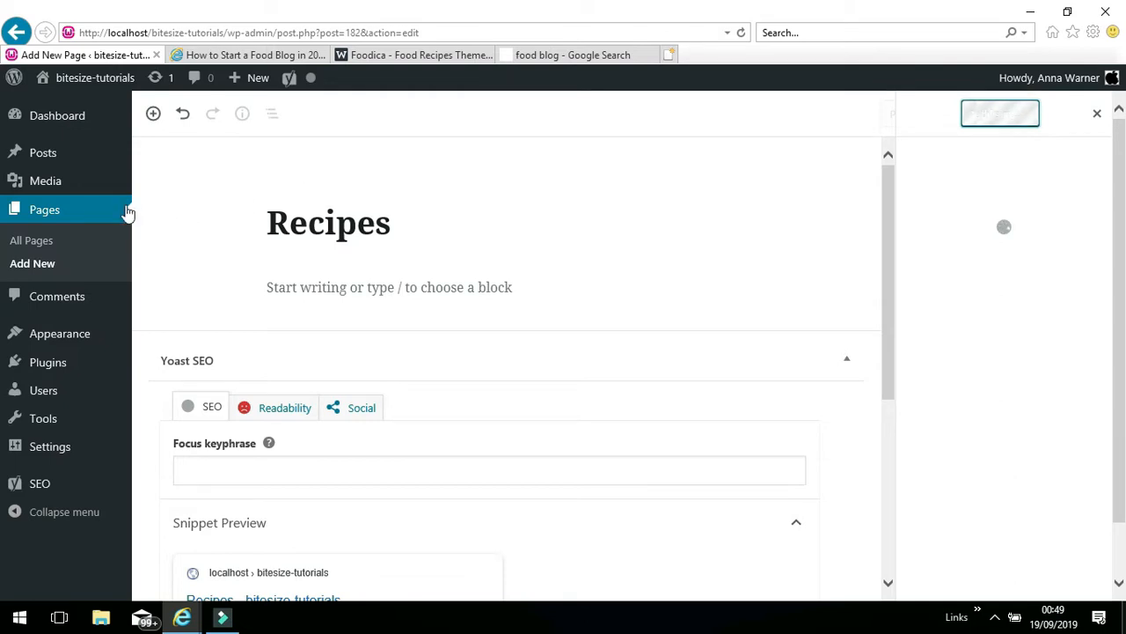
pyautogui.click(1000, 113)
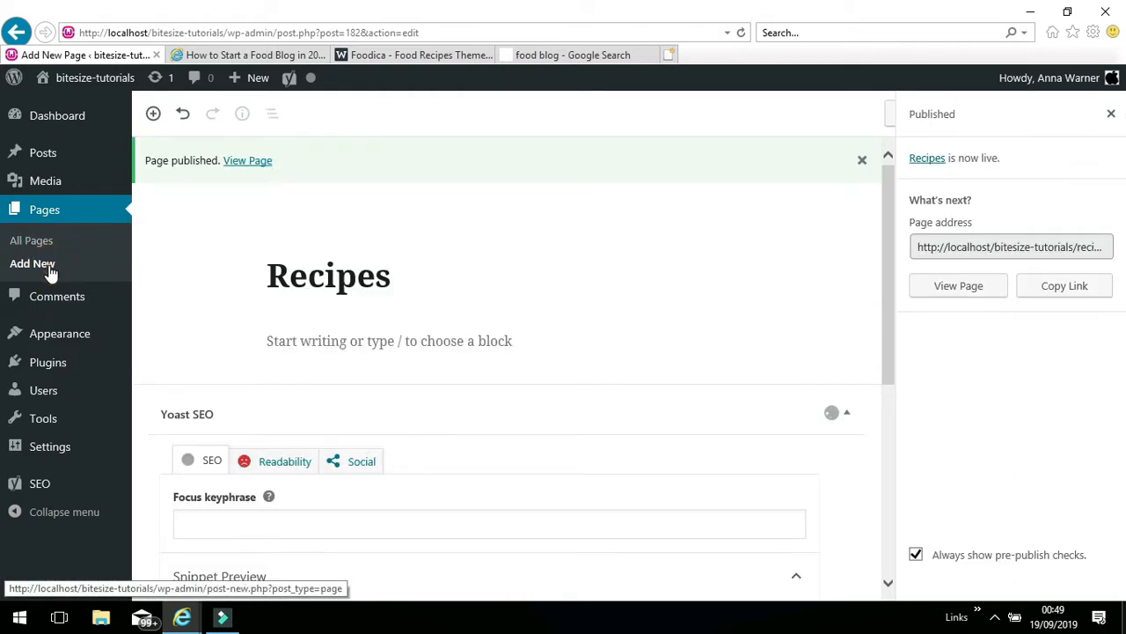
pyautogui.click(31, 264)
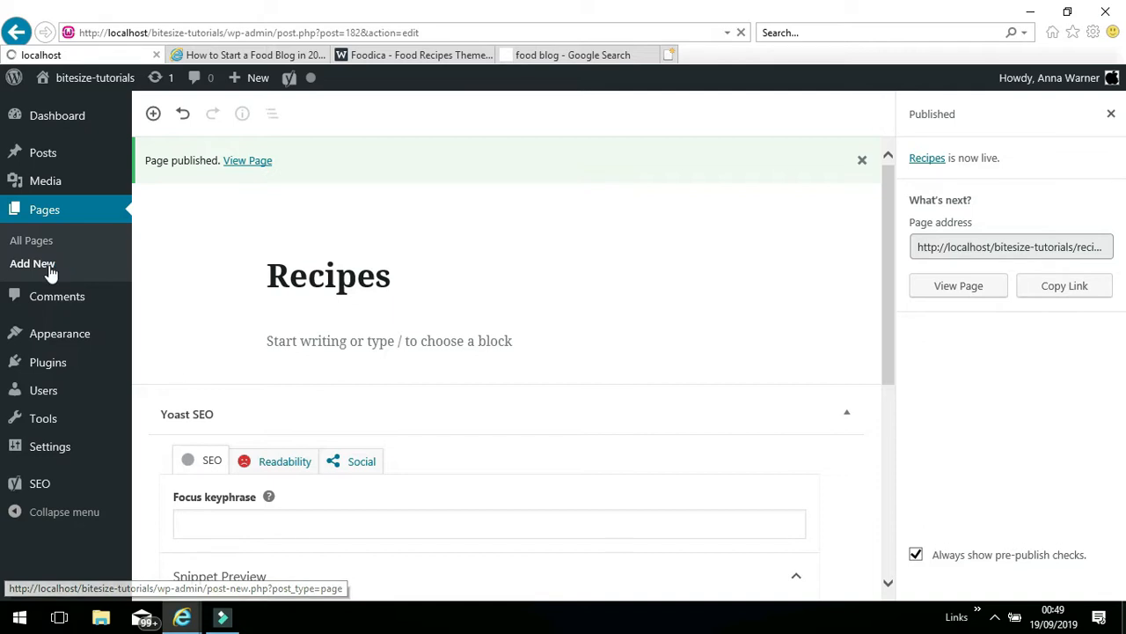
pyautogui.click(31, 264)
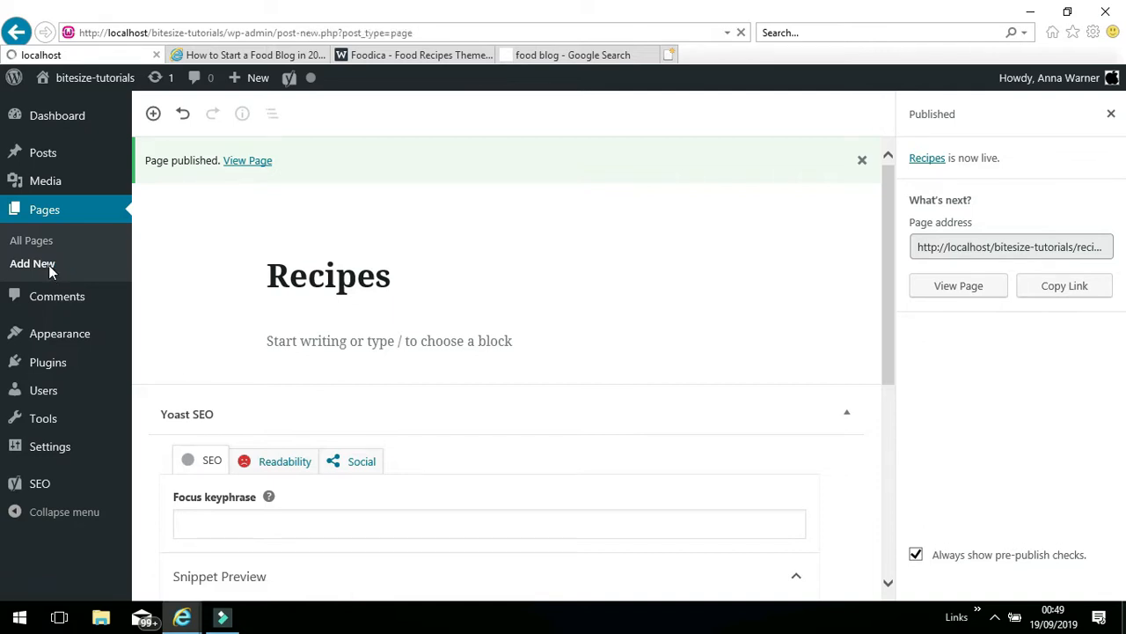
# Title the new page 'Contact' and publish it.
pyautogui.click(32, 264)
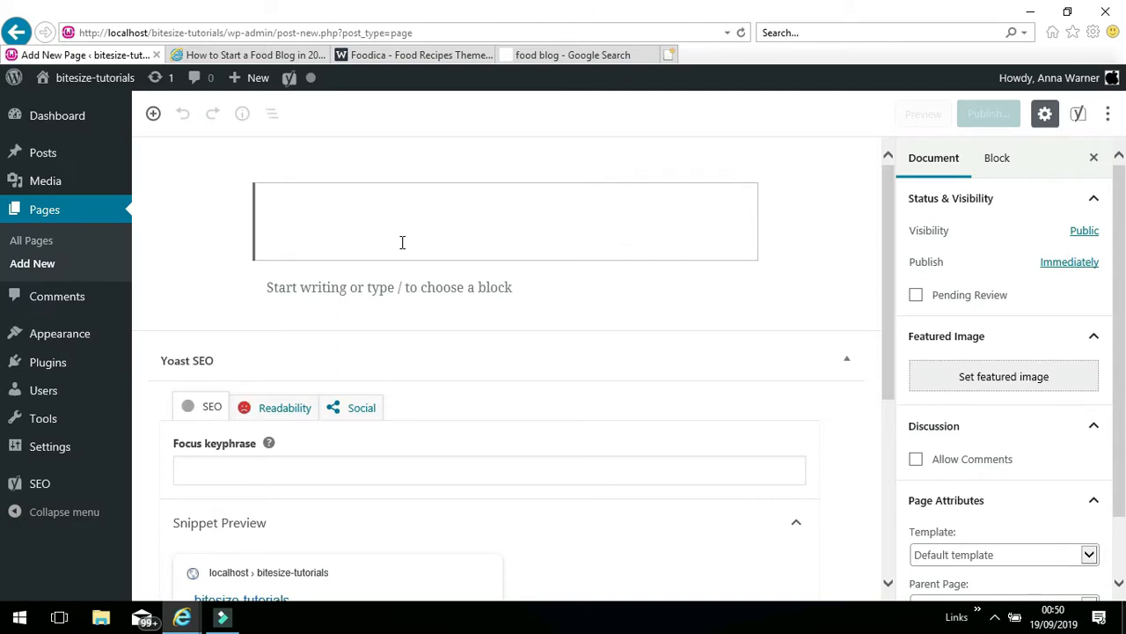
pyautogui.write('Cont')
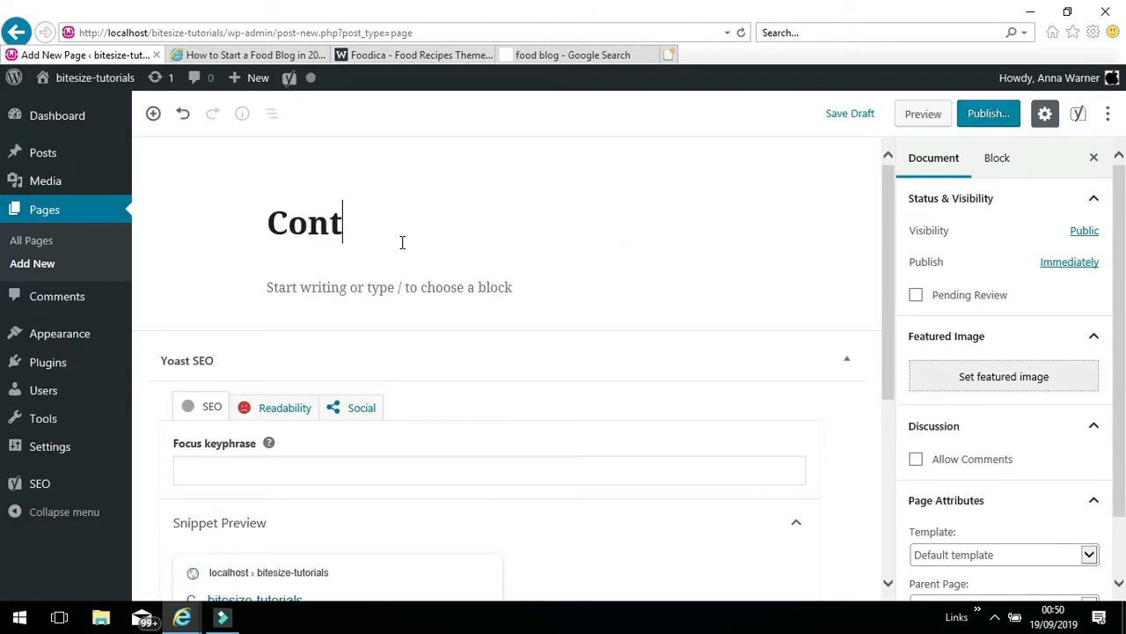
pyautogui.write('act')
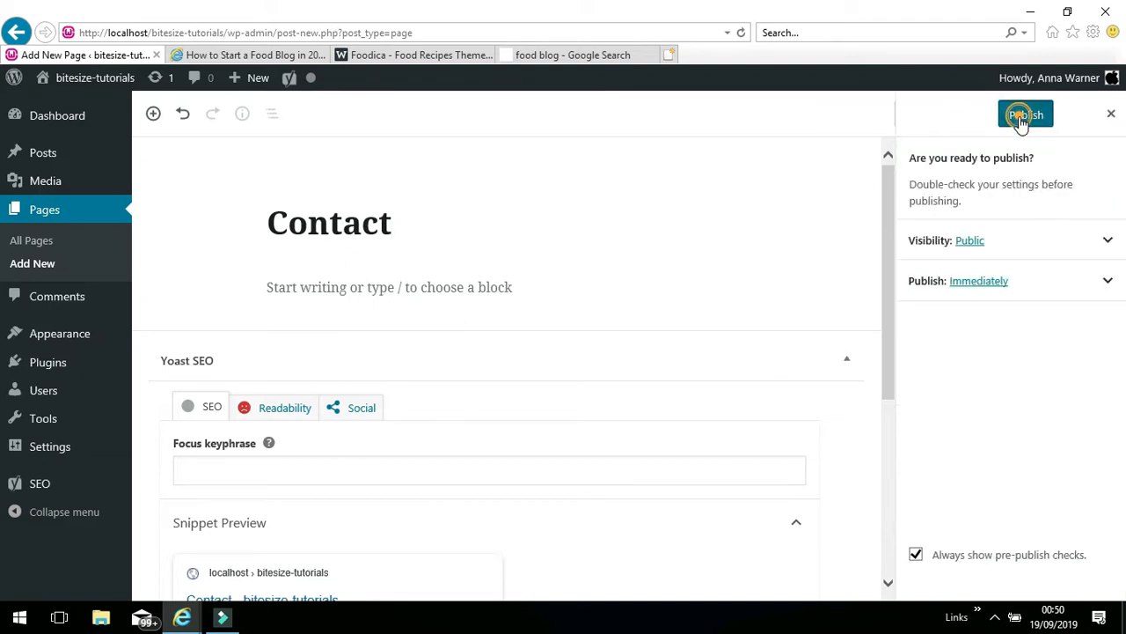
pyautogui.click(1024, 114)
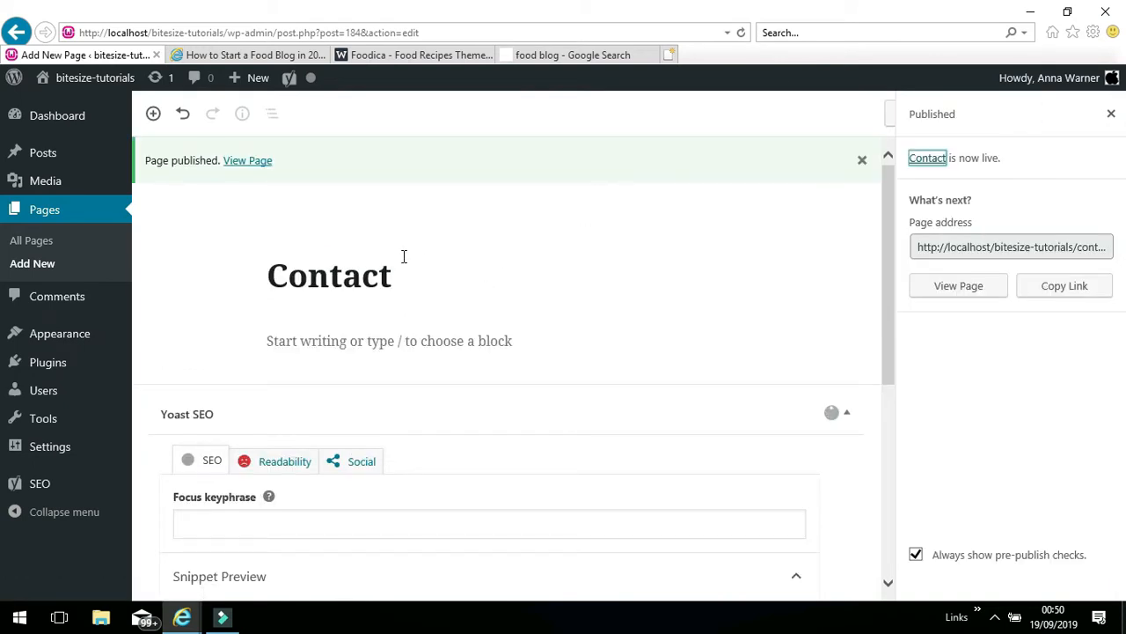
pyautogui.moveTo(32, 264)
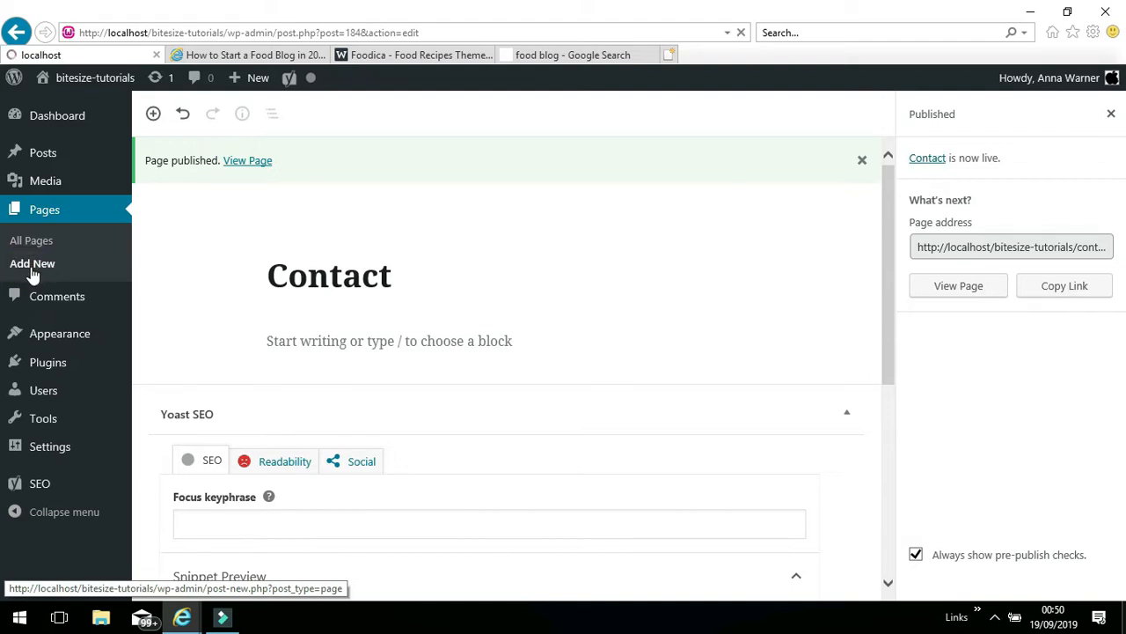
# Add a page titled 'Privacy Policy', publish it, and return to the All Pages list.
pyautogui.click(32, 264)
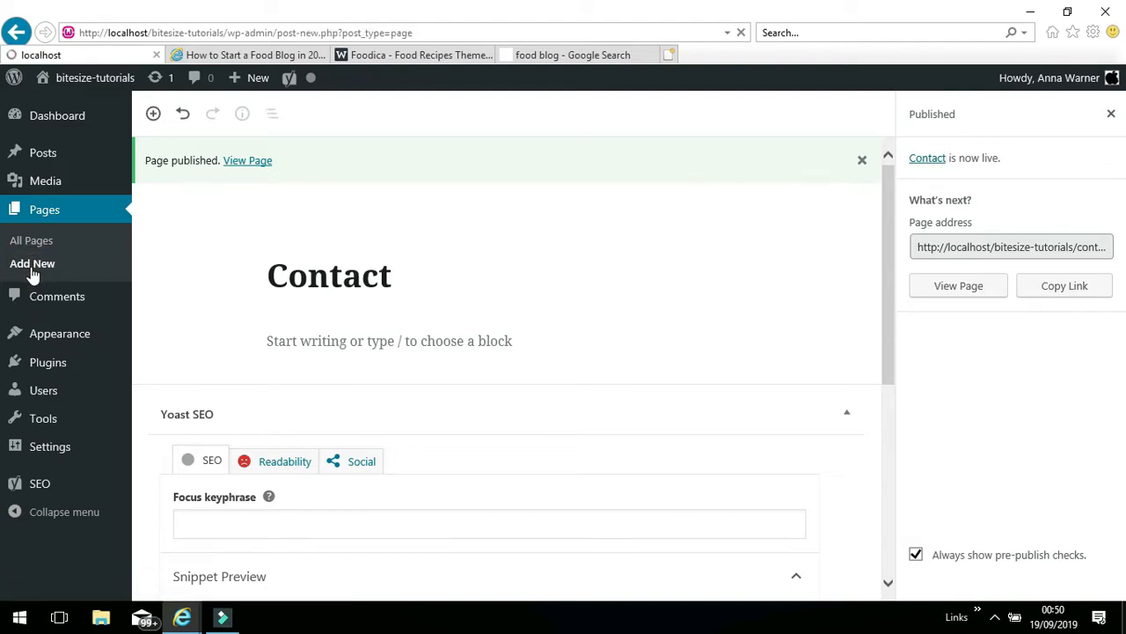
pyautogui.click(32, 264)
pyautogui.write('Privacy Policy')
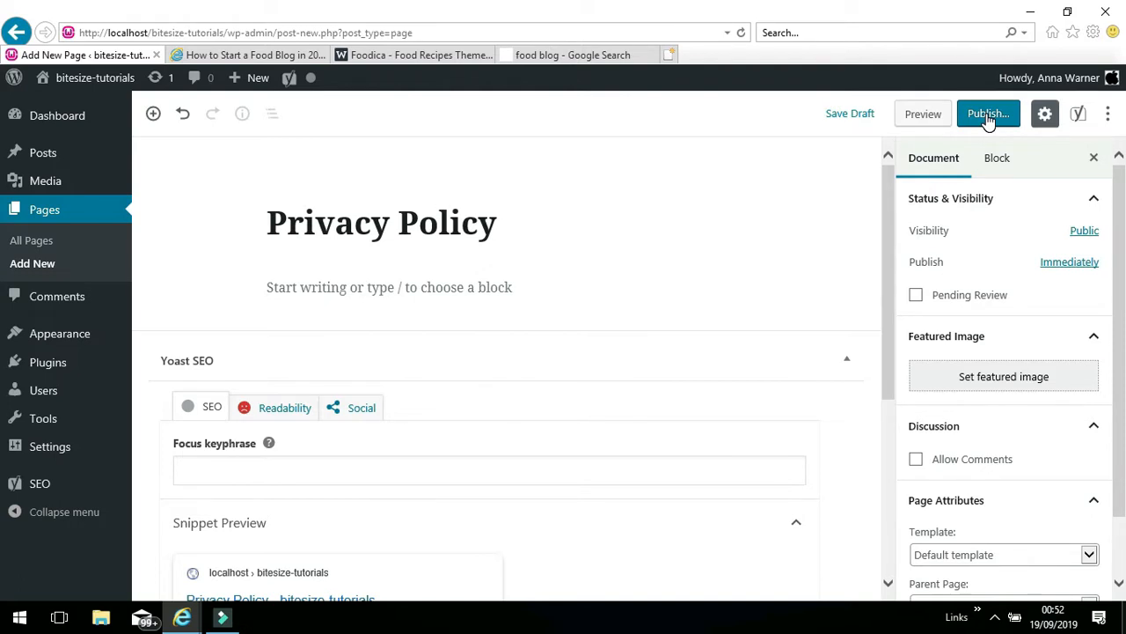
pyautogui.click(988, 113)
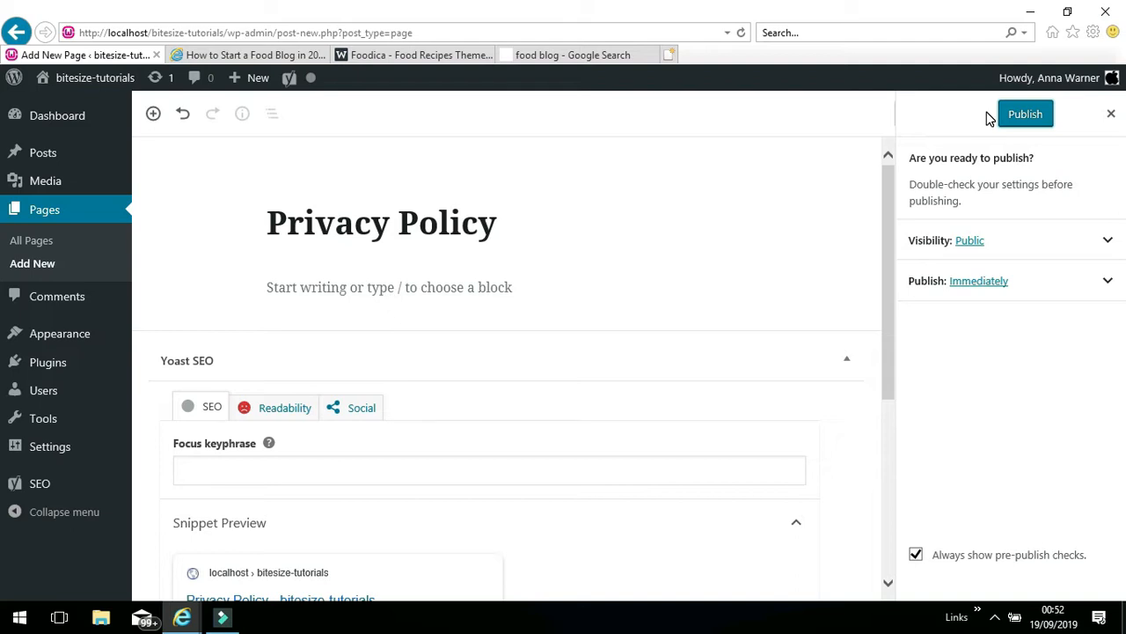
pyautogui.click(1025, 113)
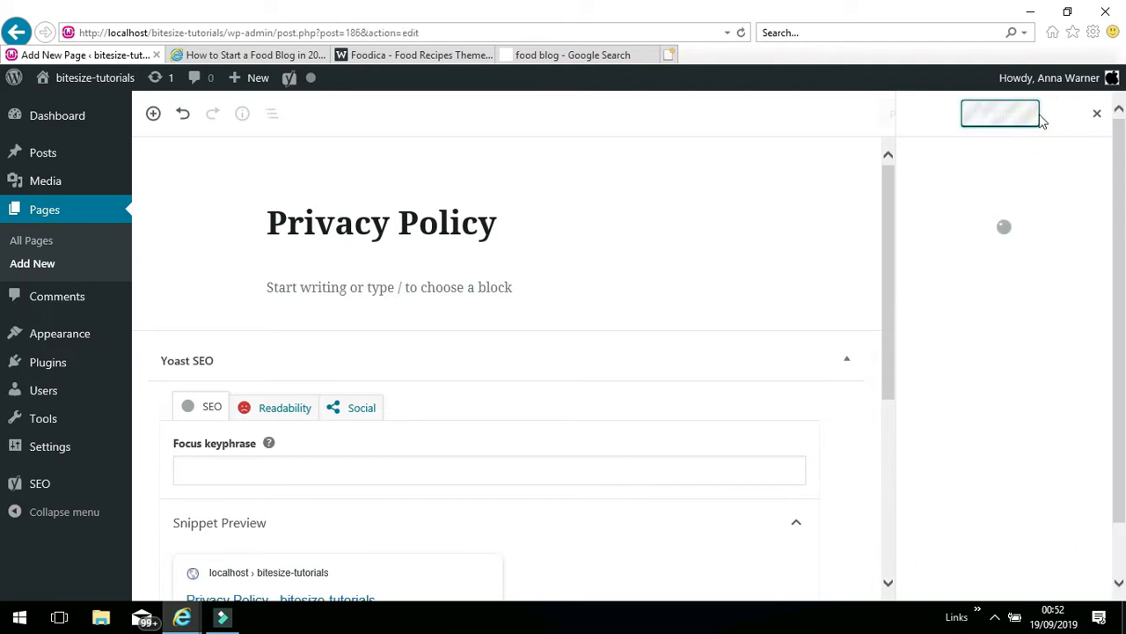
pyautogui.click(1000, 113)
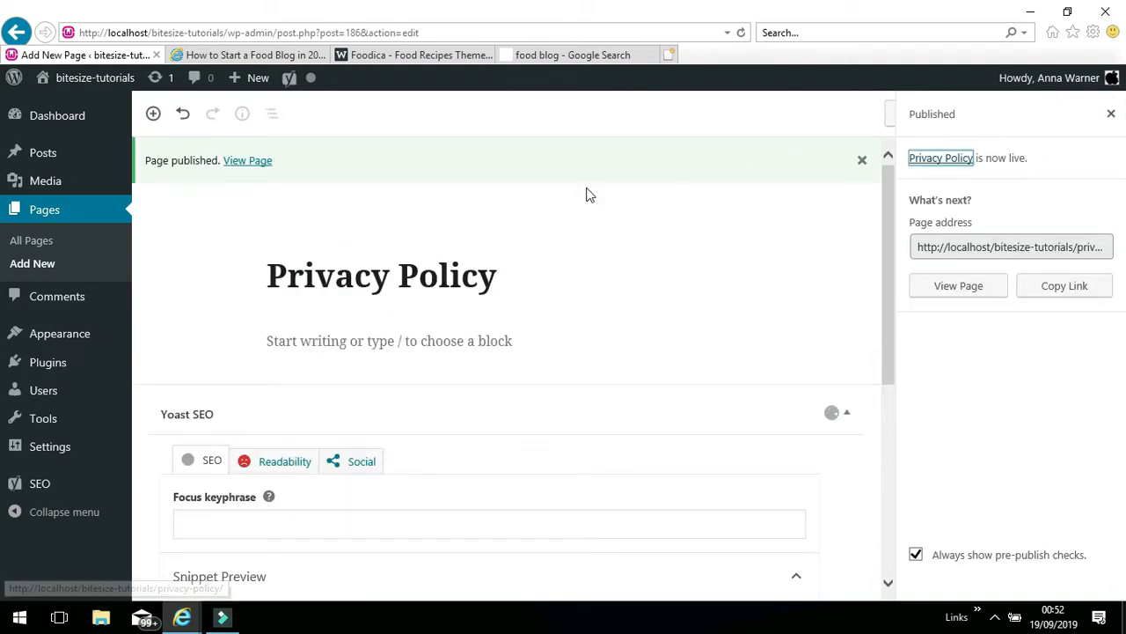
pyautogui.moveTo(31, 240)
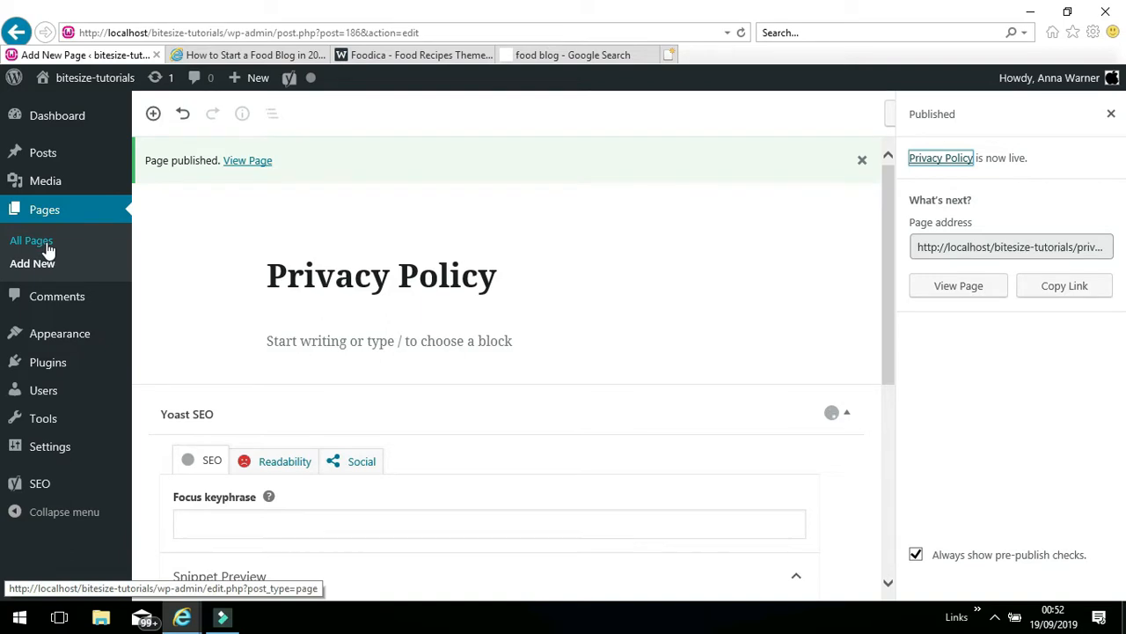
pyautogui.click(32, 239)
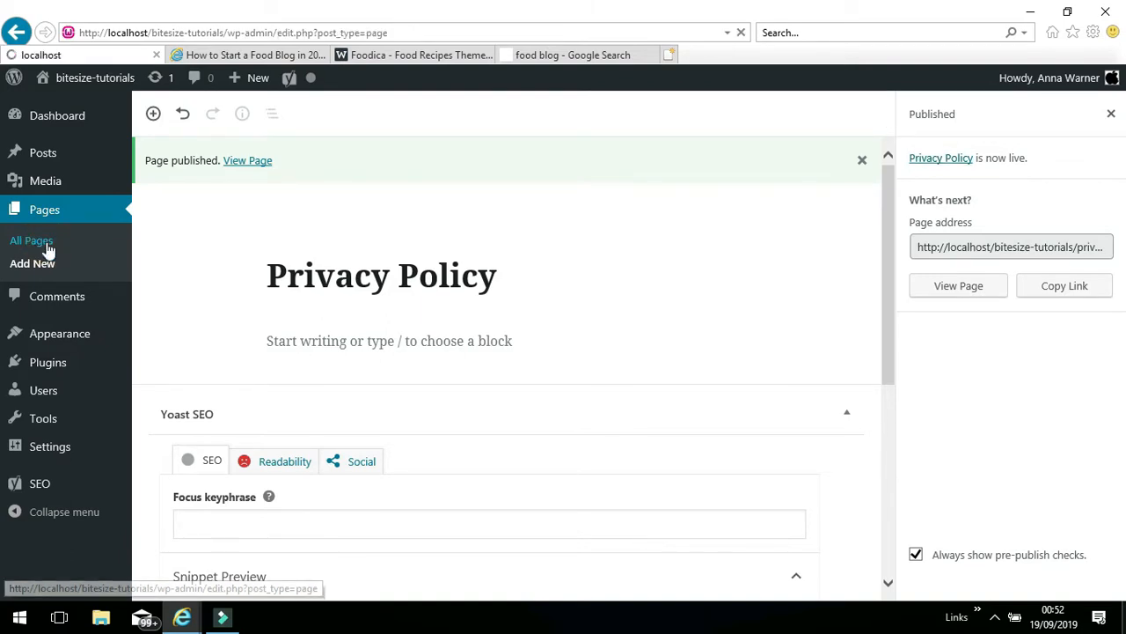
pyautogui.click(31, 239)
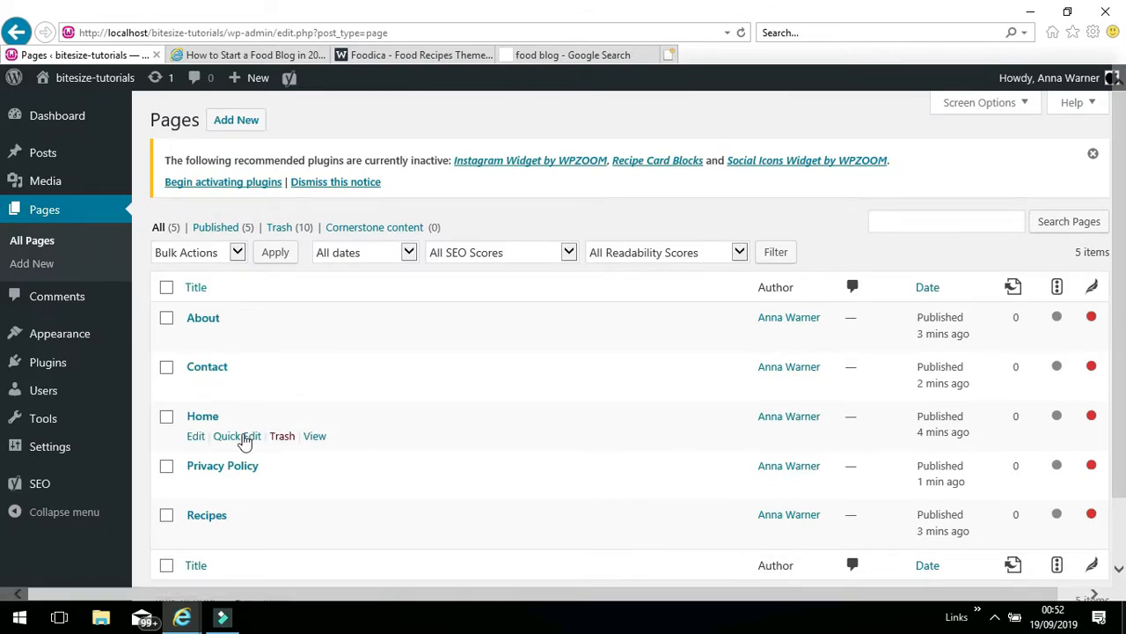
pyautogui.moveTo(195, 565)
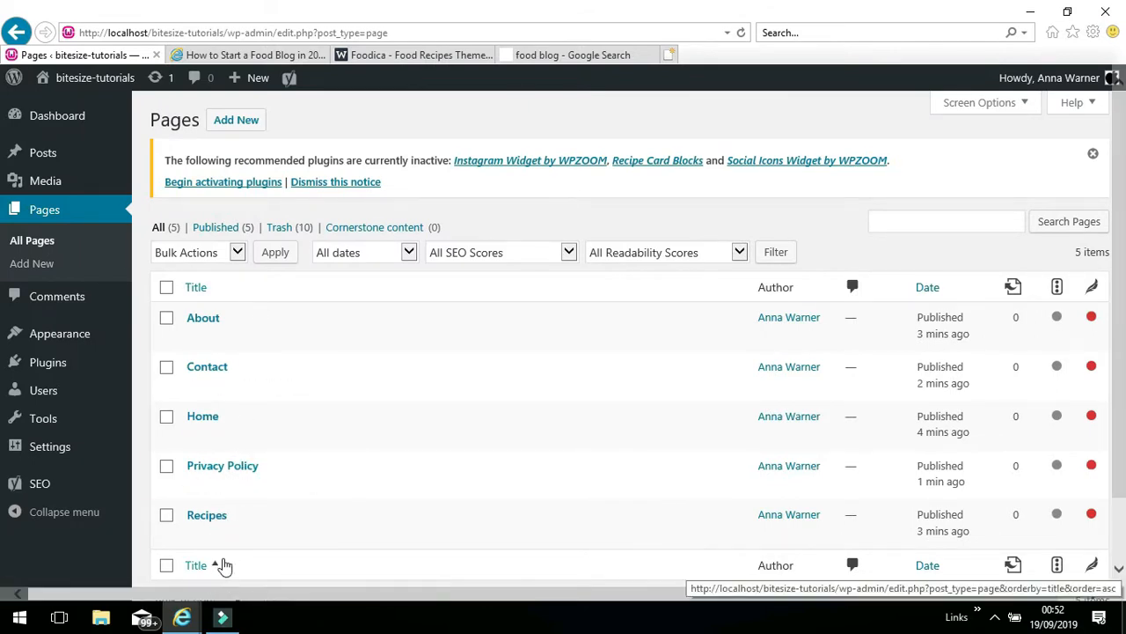
pyautogui.moveTo(119, 185)
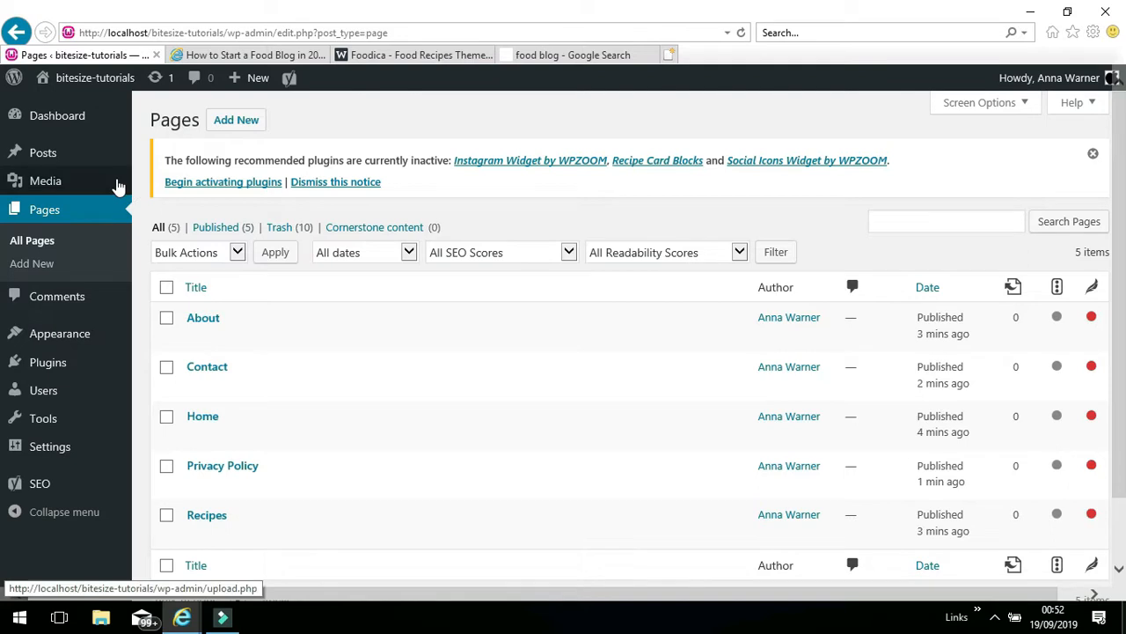
pyautogui.moveTo(56, 296)
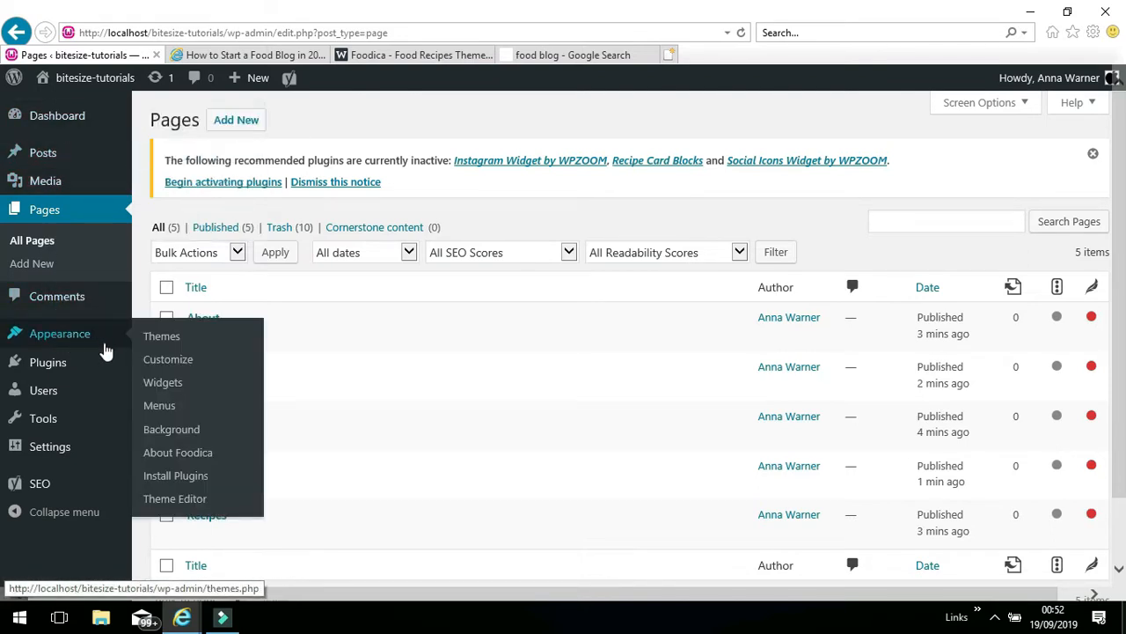
pyautogui.moveTo(169, 359)
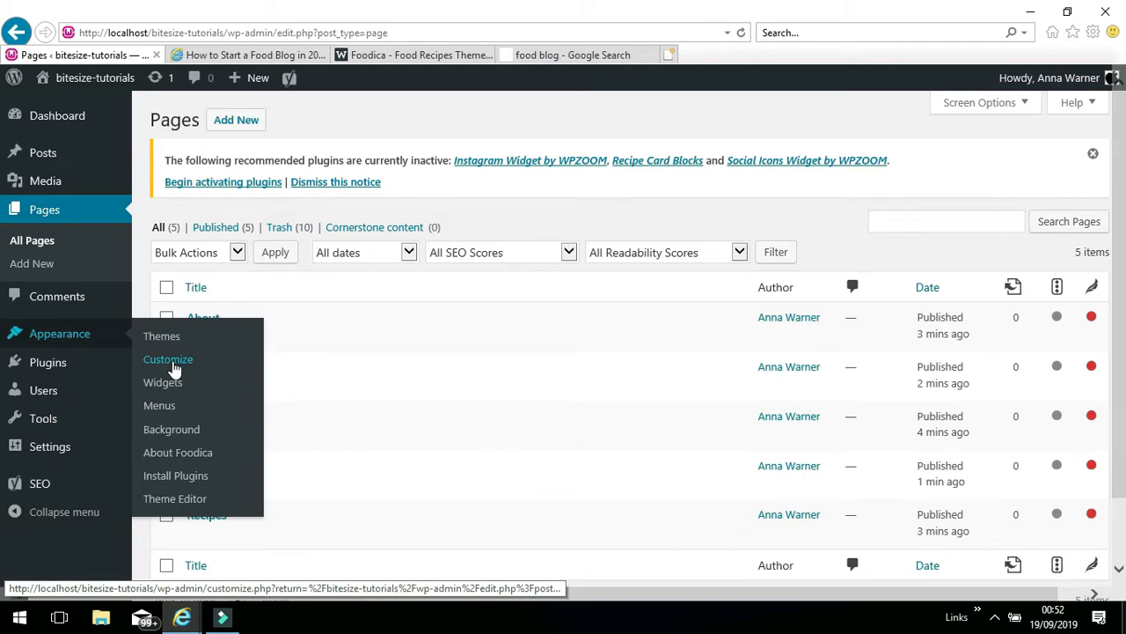
# Enter the Customizer's Menus section, which reports the site has no menus yet.
pyautogui.click(167, 359)
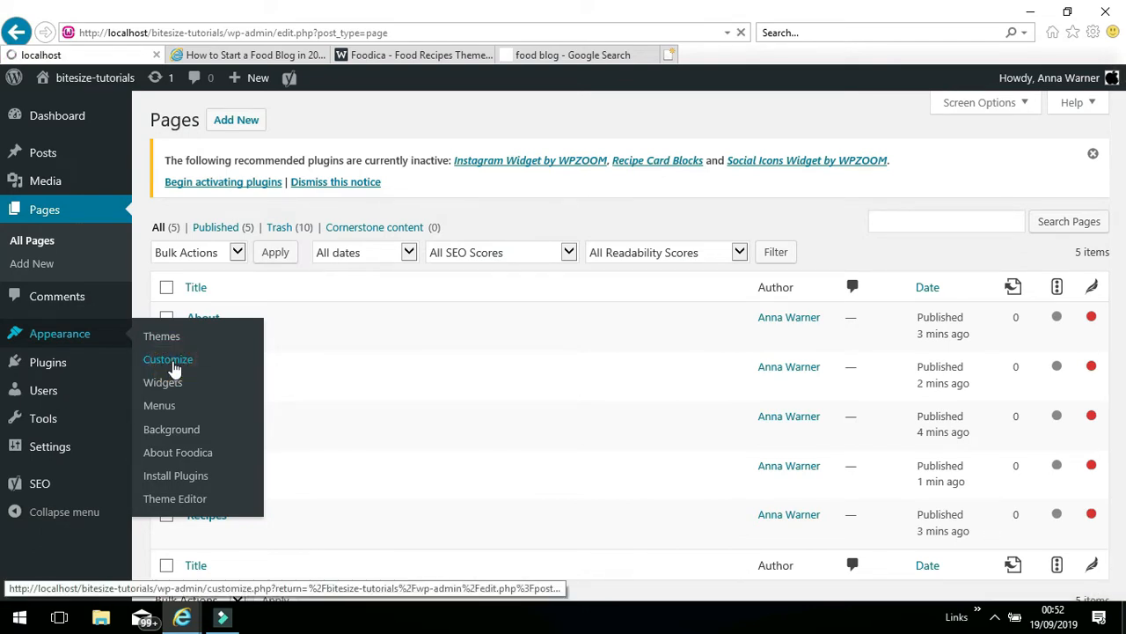
pyautogui.click(167, 359)
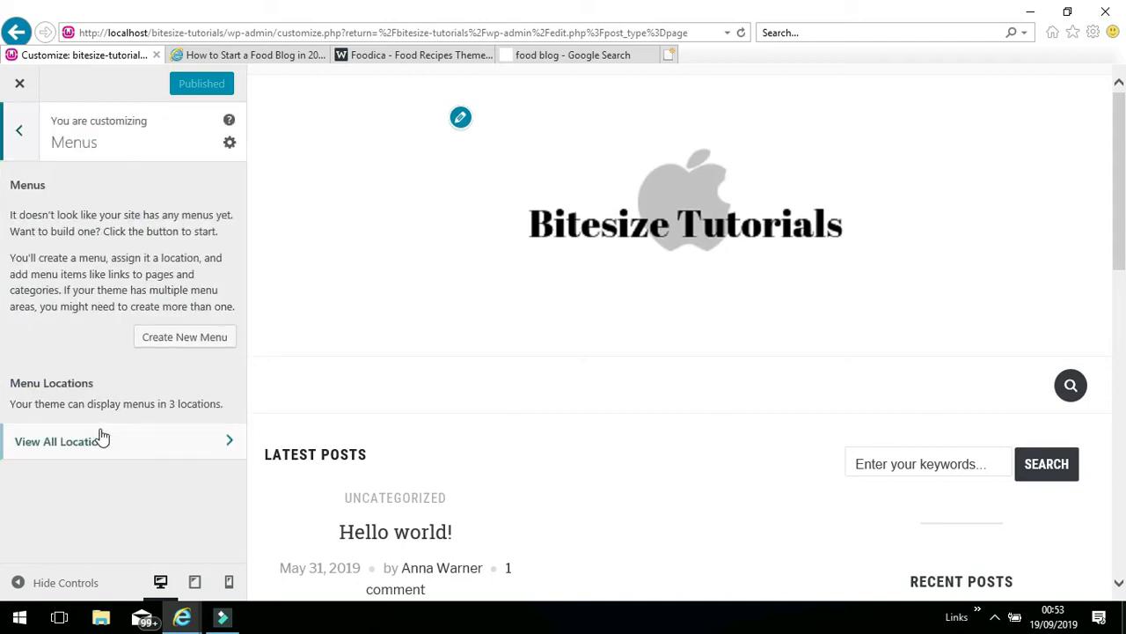
pyautogui.moveTo(185, 341)
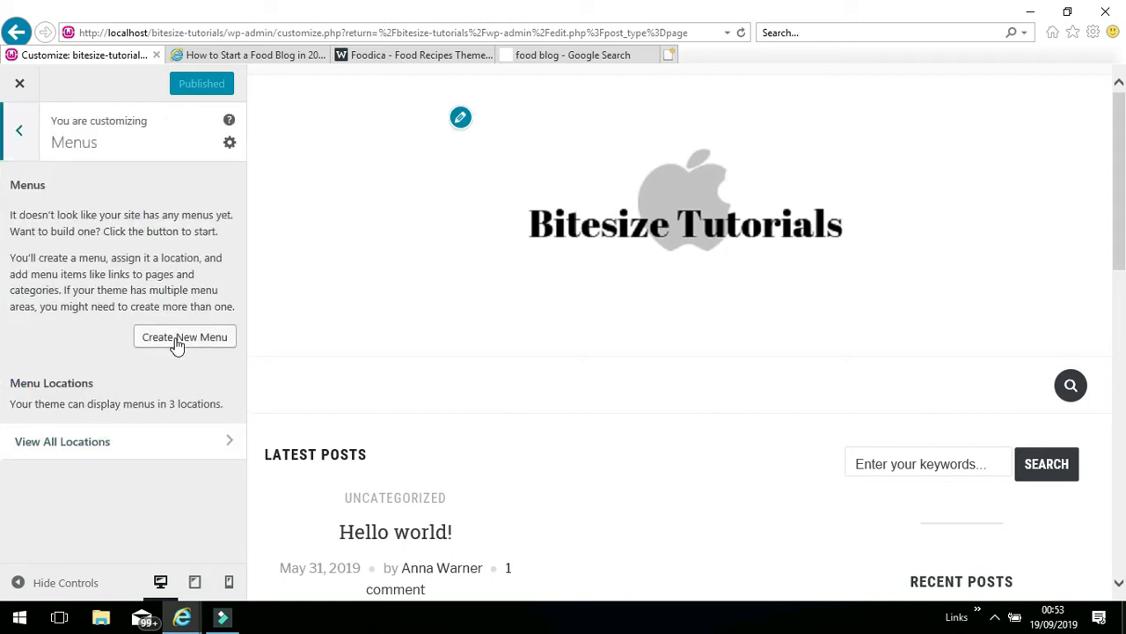
# Create a menu named 'Main', assign it to the Main Menu location and continue to adding items.
pyautogui.click(185, 337)
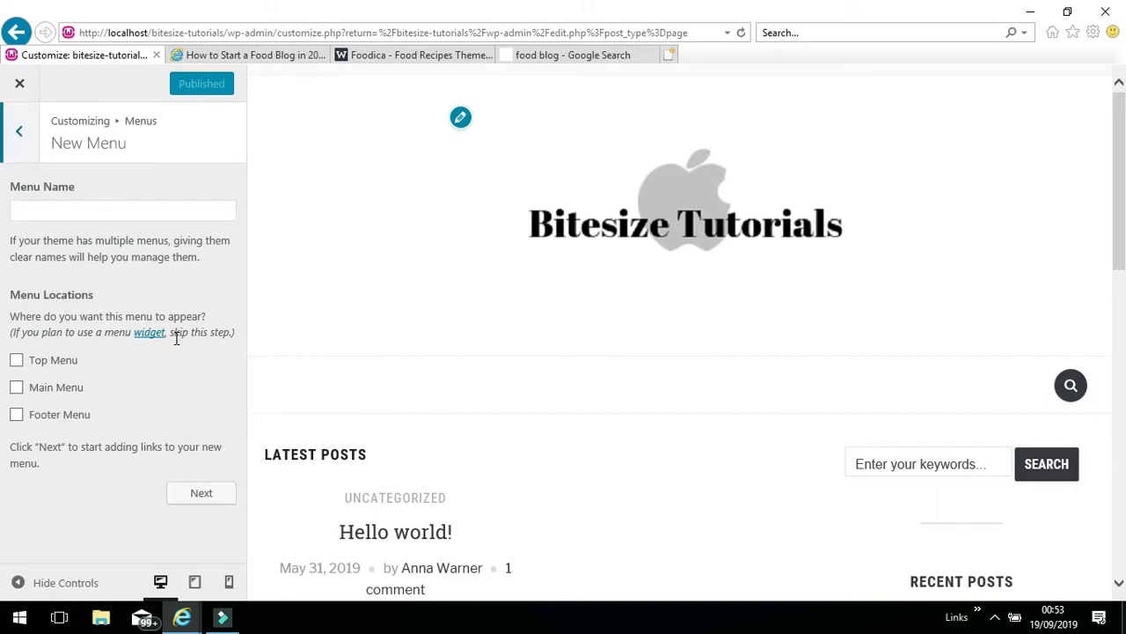
pyautogui.moveTo(444, 338)
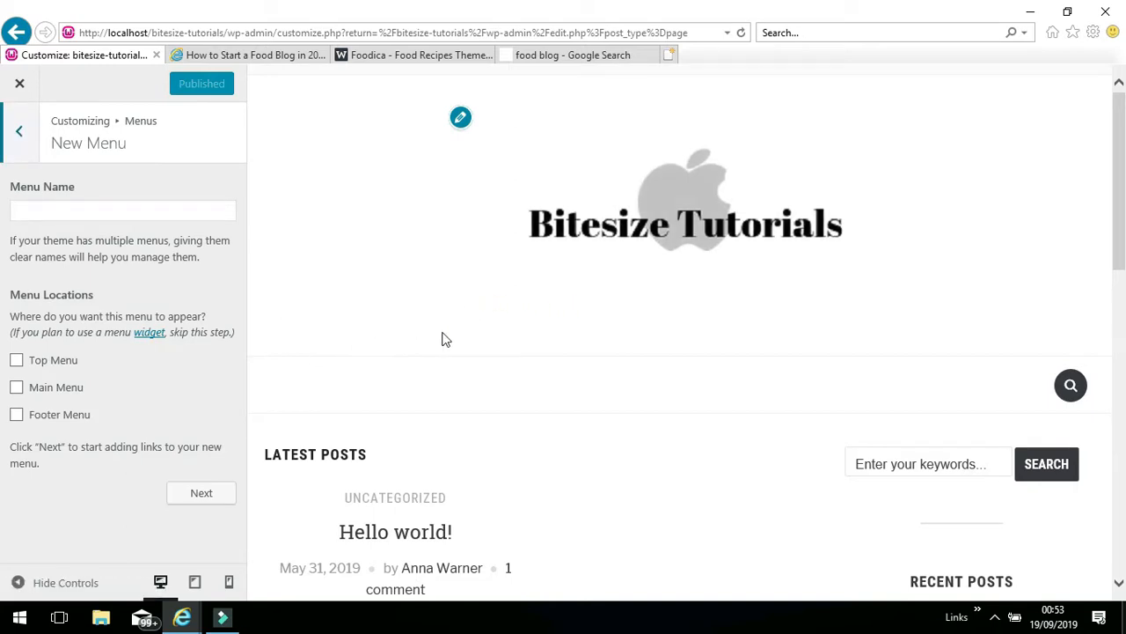
pyautogui.moveTo(493, 333)
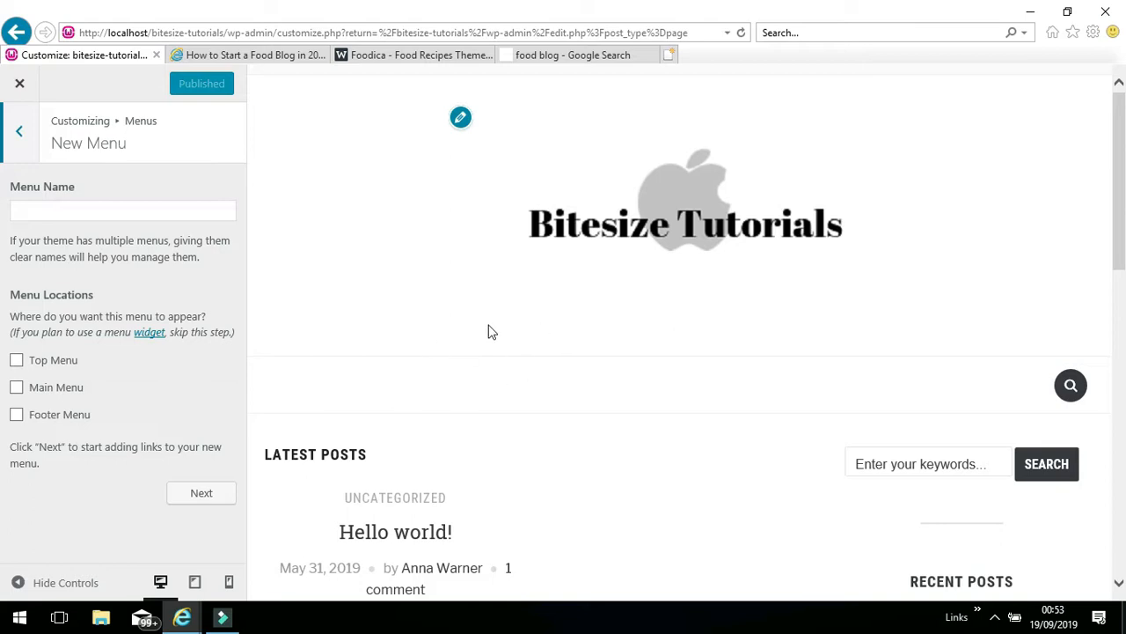
pyautogui.moveTo(542, 334)
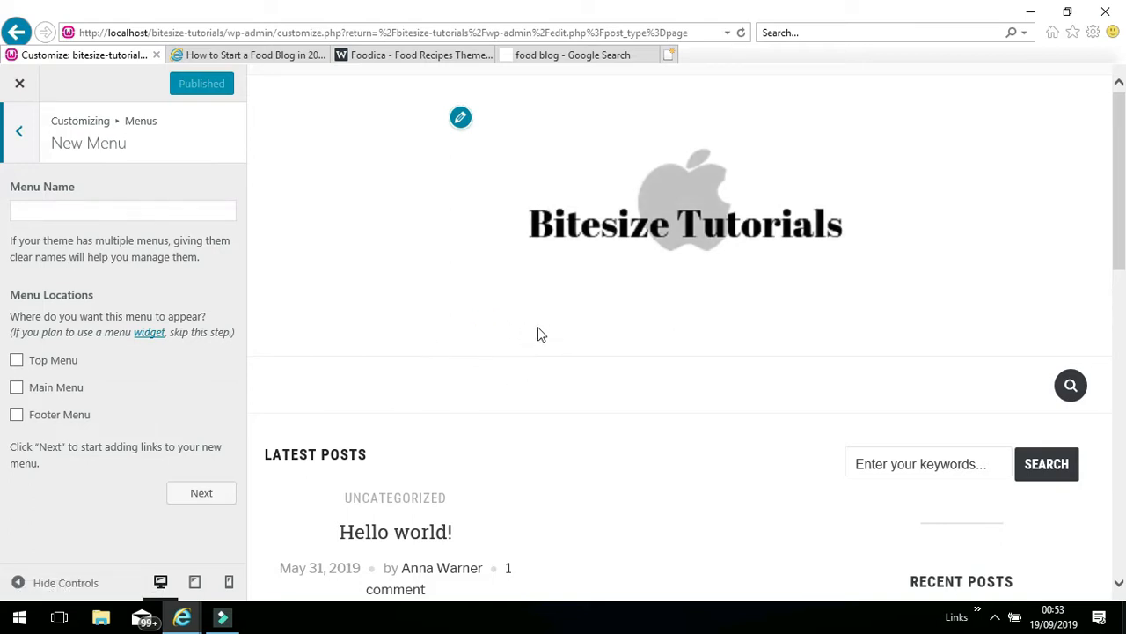
pyautogui.moveTo(288, 349)
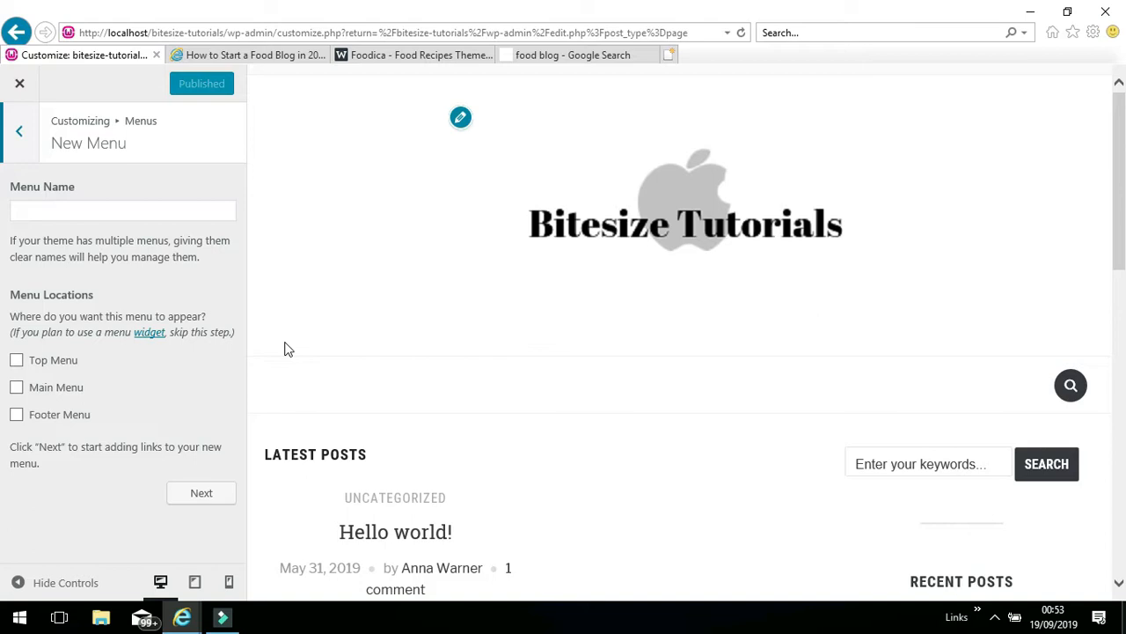
pyautogui.click(16, 387)
pyautogui.write('Ma')
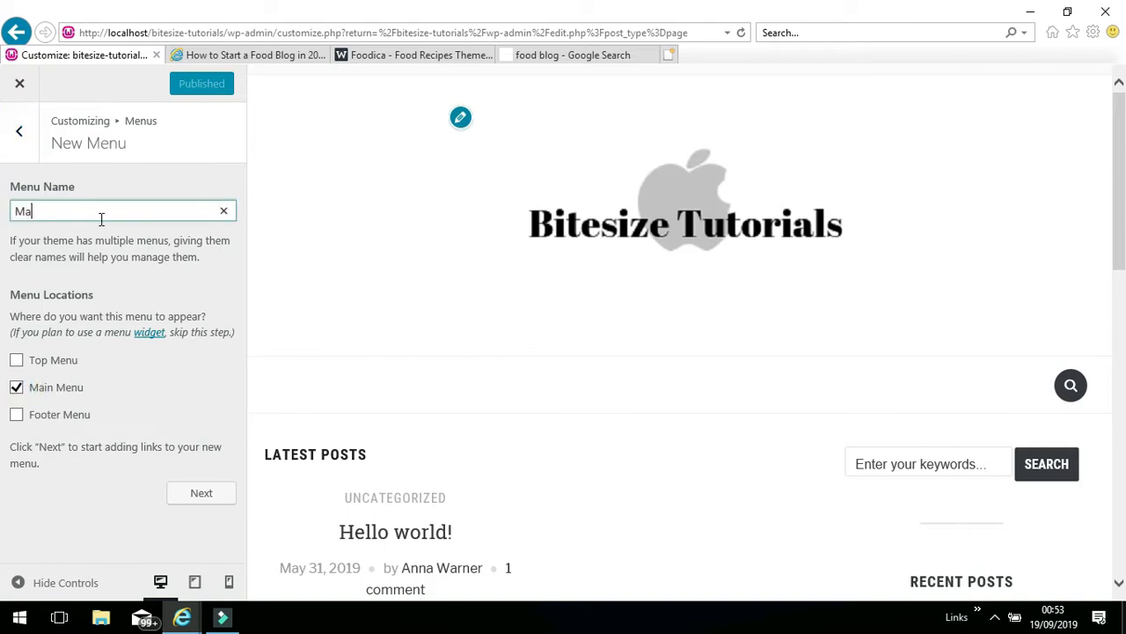
pyautogui.write('in')
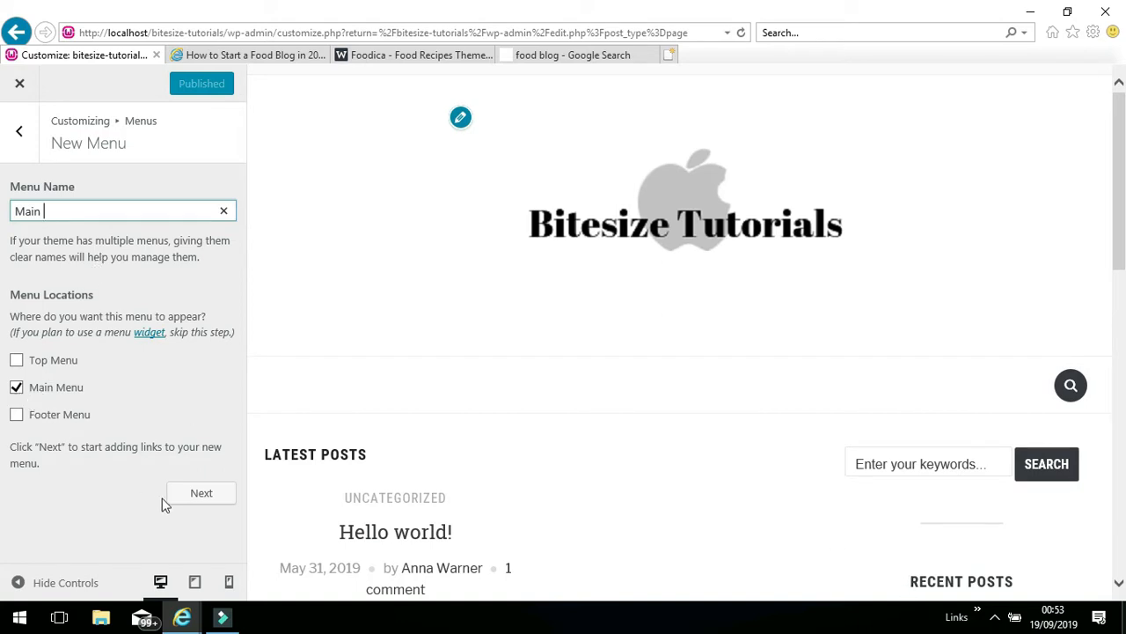
pyautogui.click(201, 493)
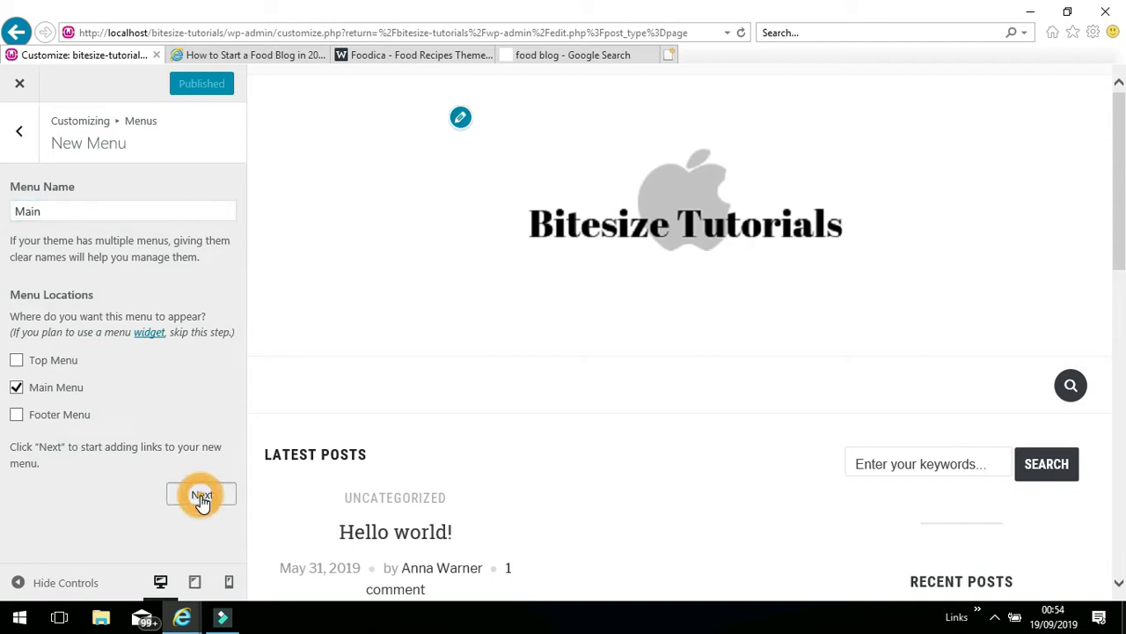
pyautogui.click(201, 495)
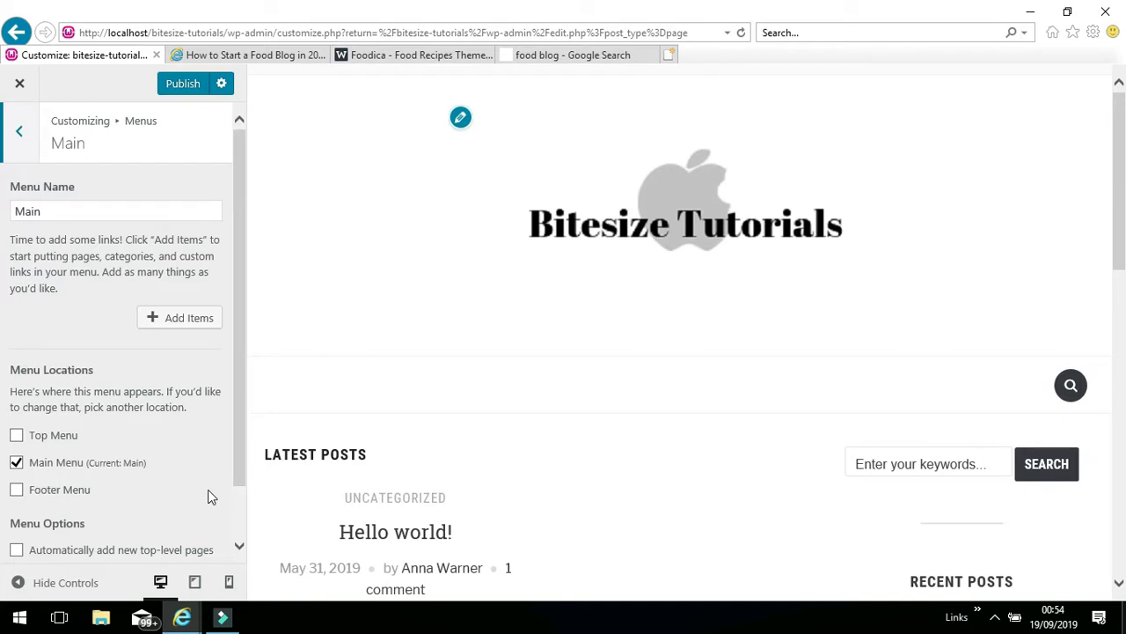
pyautogui.moveTo(180, 317)
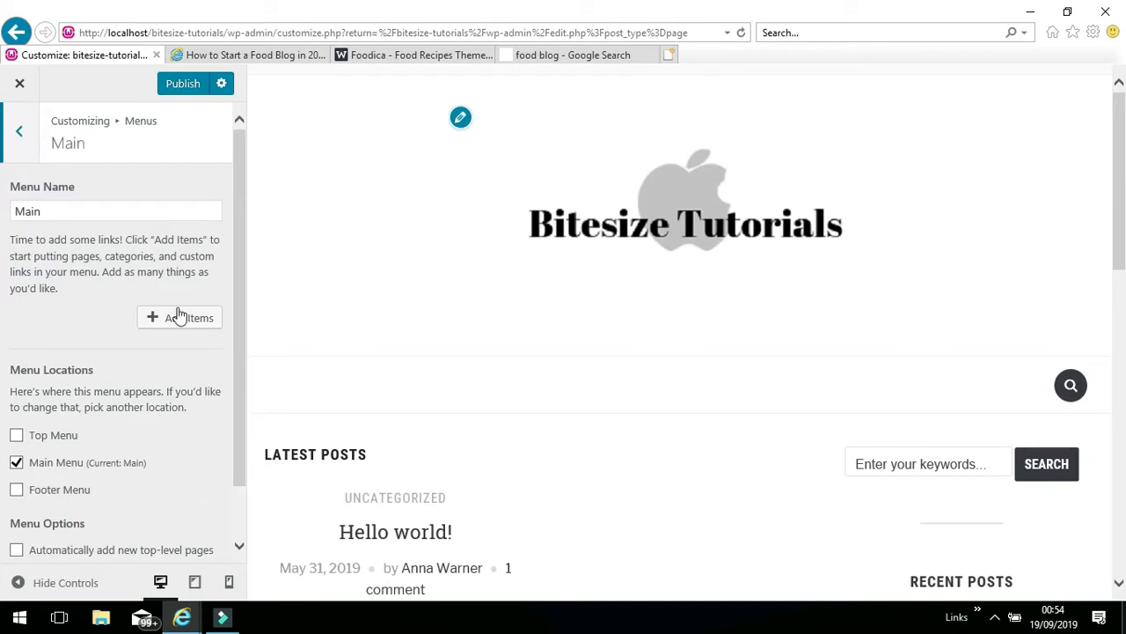
# Add the Home, About, Recipes and Contact pages to the Main menu.
pyautogui.click(179, 317)
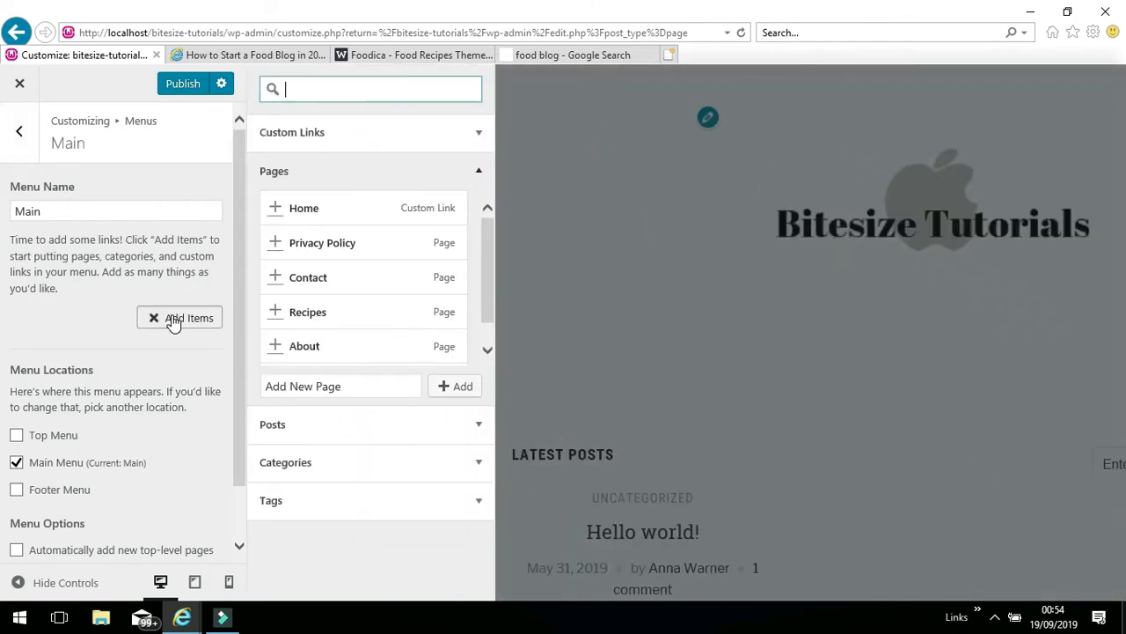
pyautogui.moveTo(179, 313)
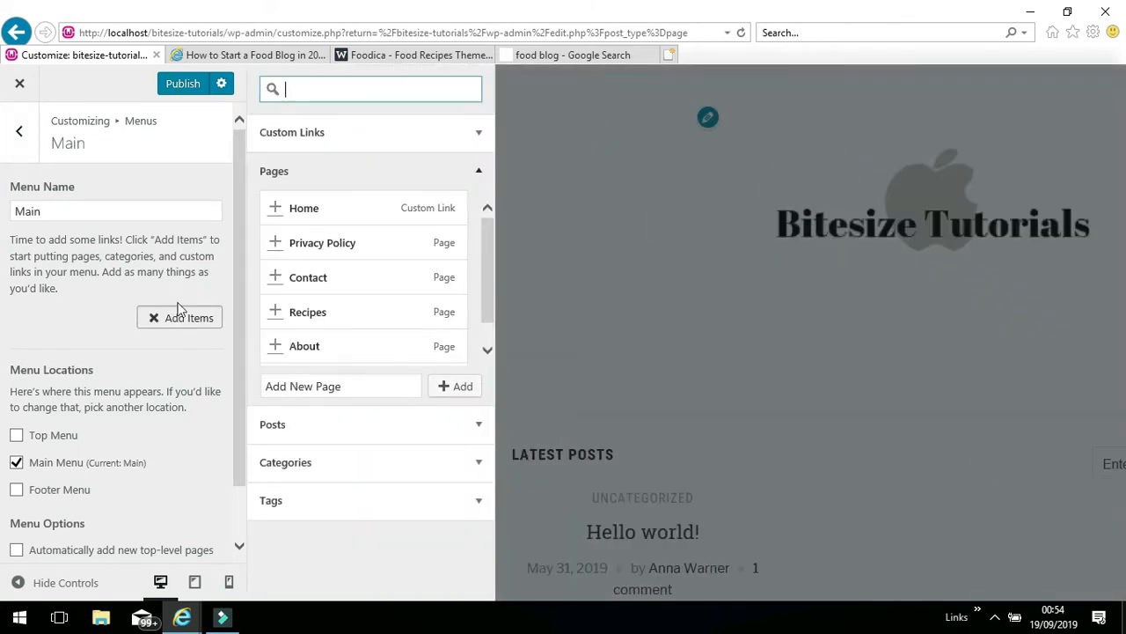
pyautogui.moveTo(303, 208)
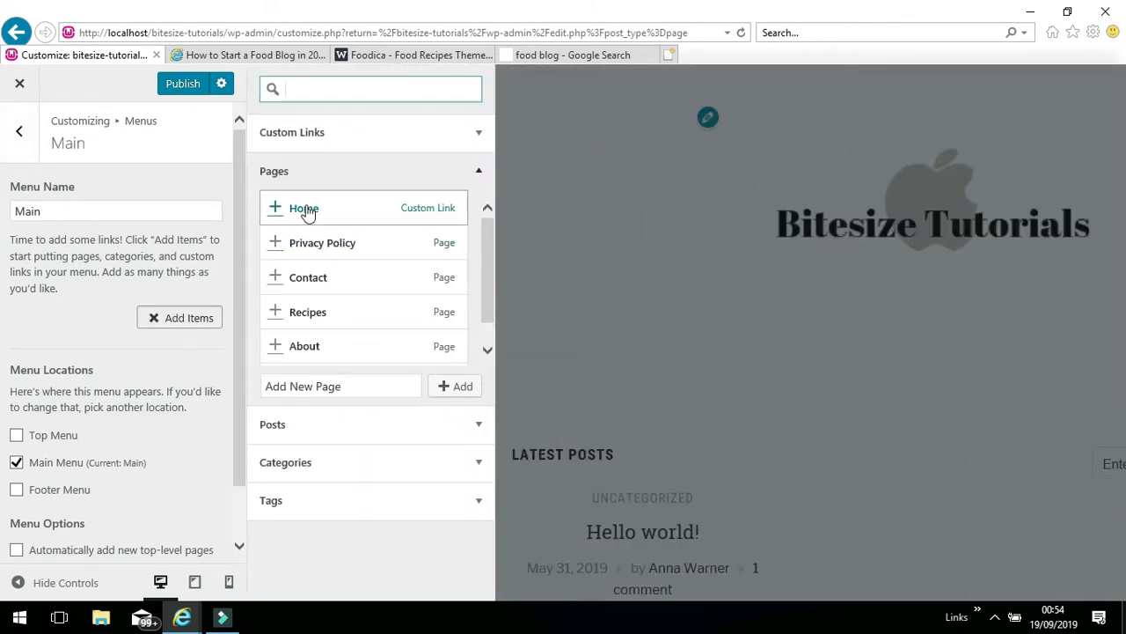
pyautogui.click(303, 208)
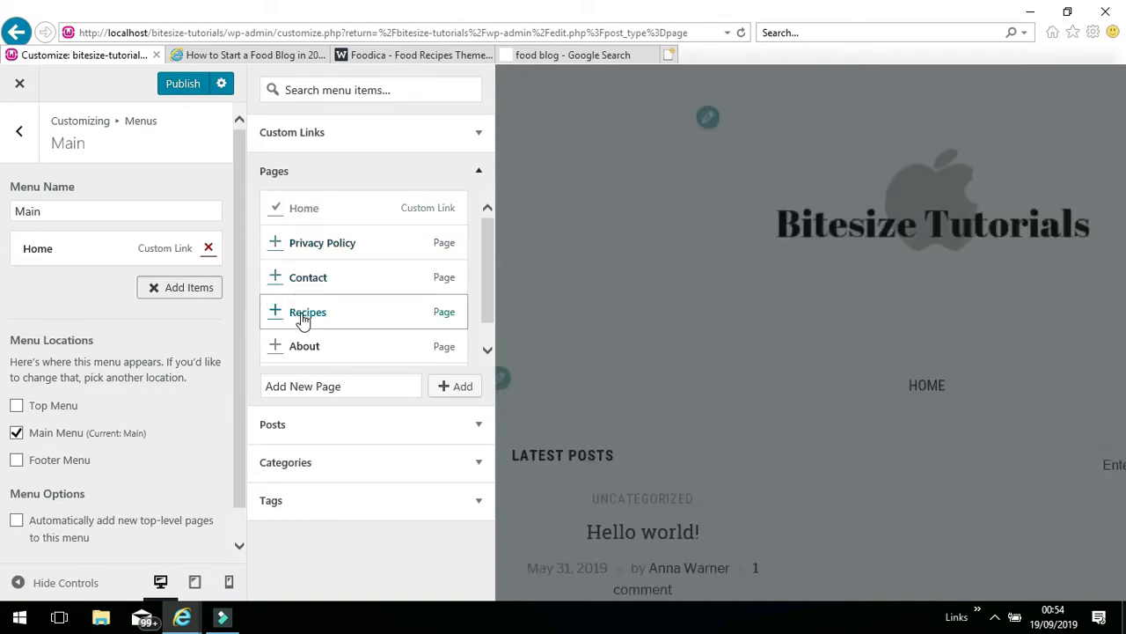
pyautogui.click(302, 345)
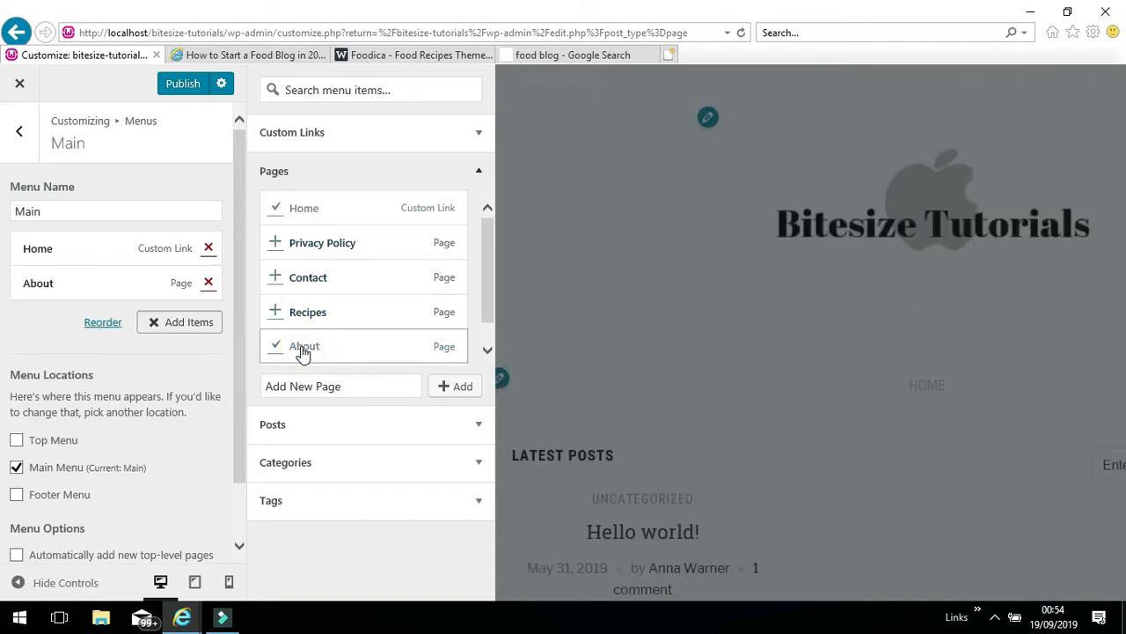
pyautogui.click(308, 311)
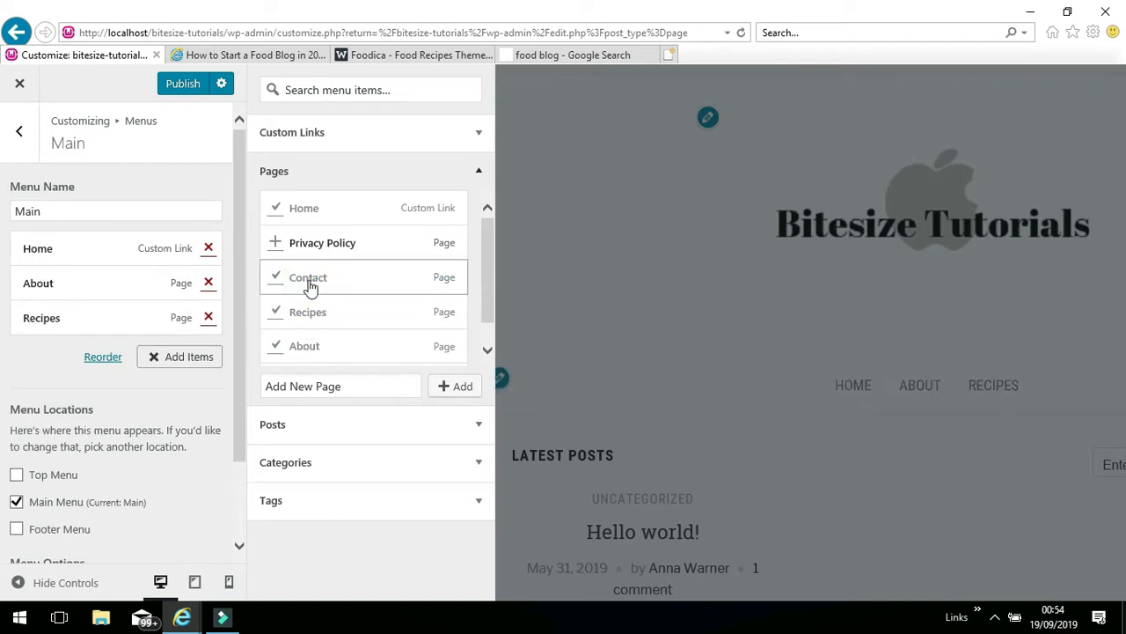
pyautogui.click(308, 278)
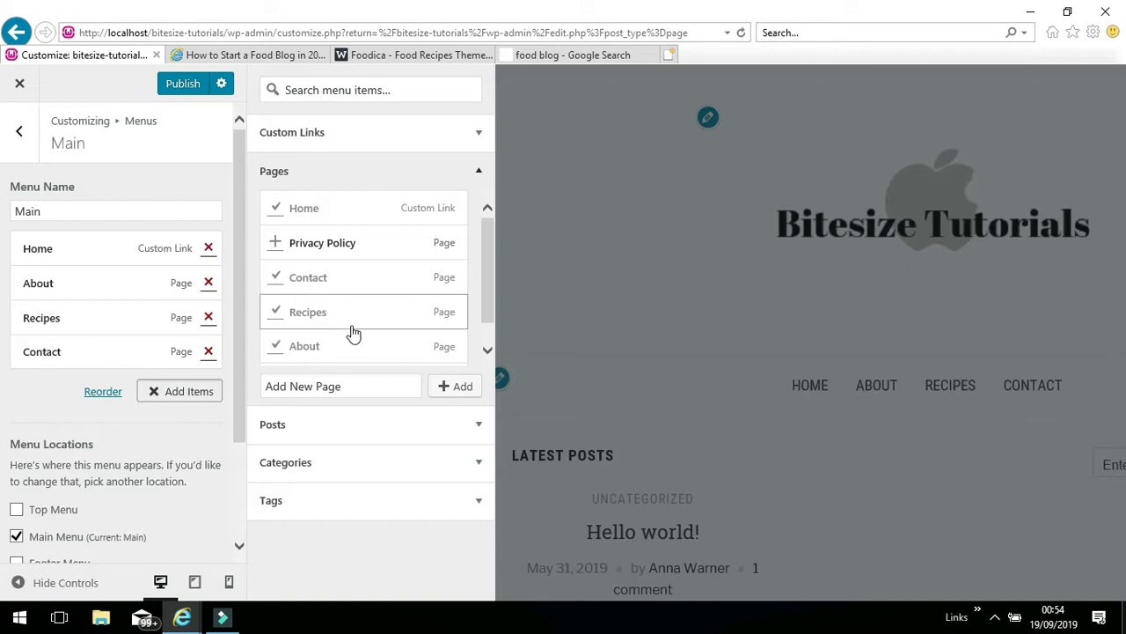
pyautogui.moveTo(197, 425)
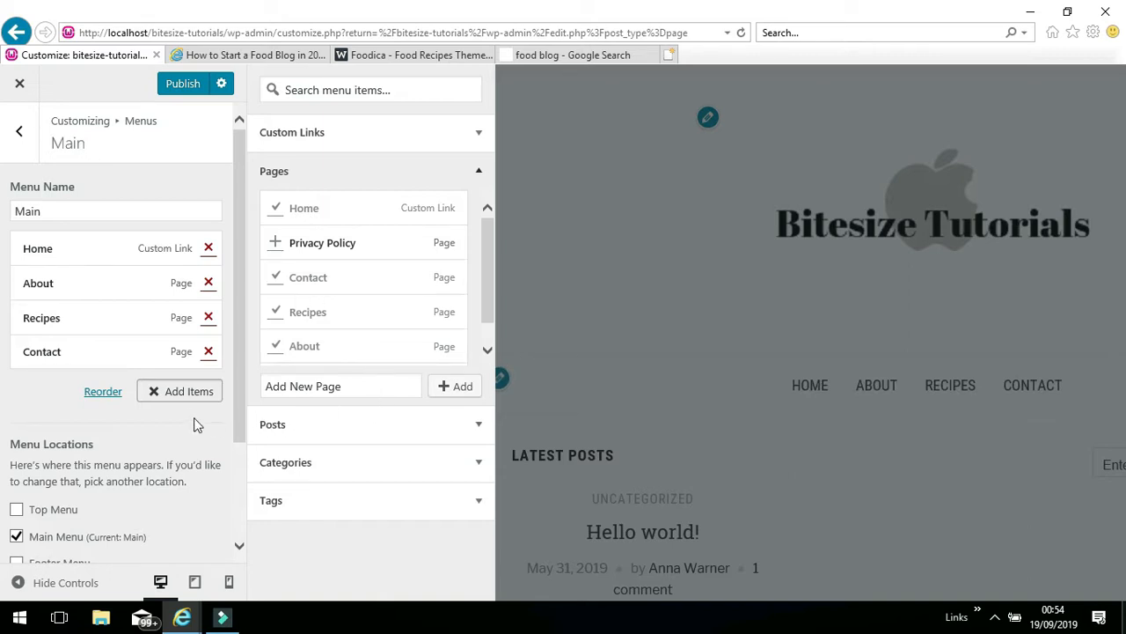
pyautogui.moveTo(179, 396)
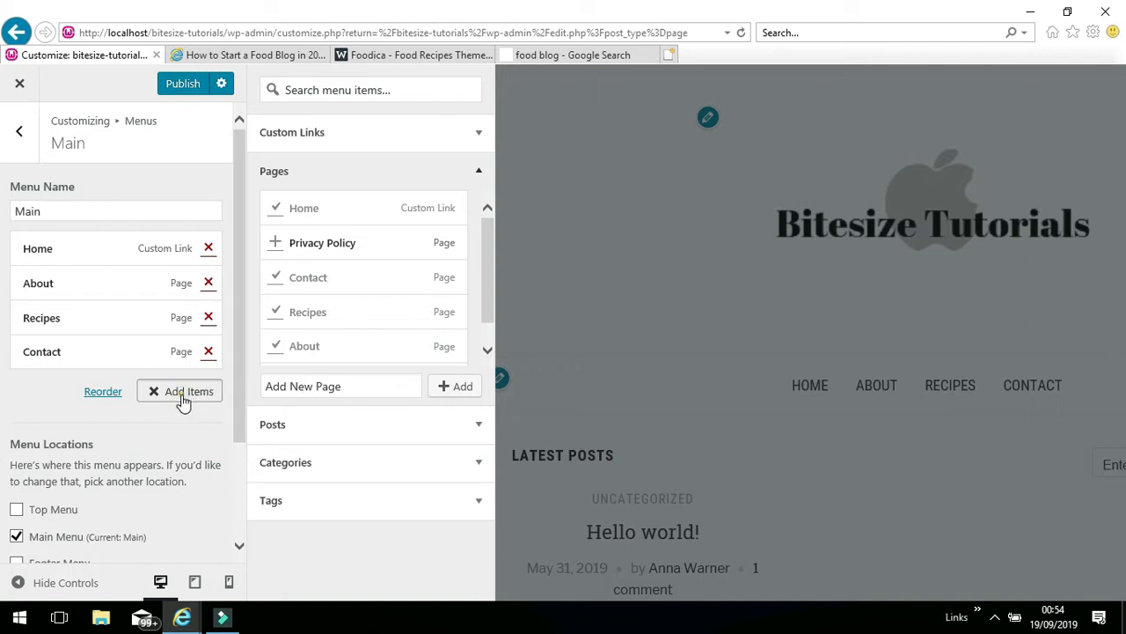
pyautogui.click(181, 391)
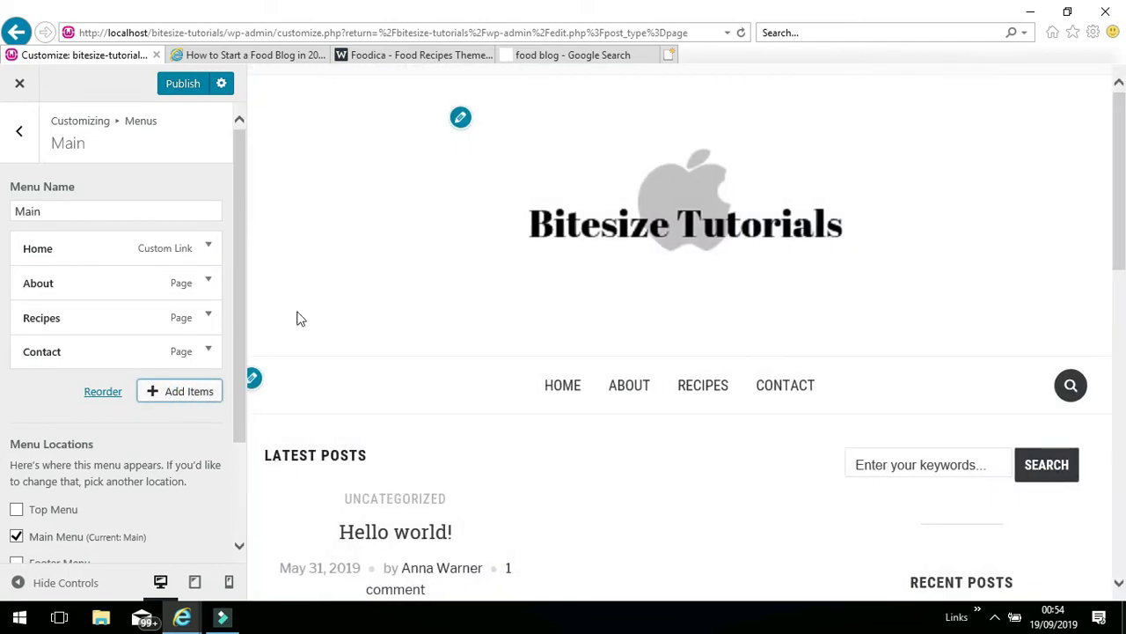
pyautogui.moveTo(296, 302)
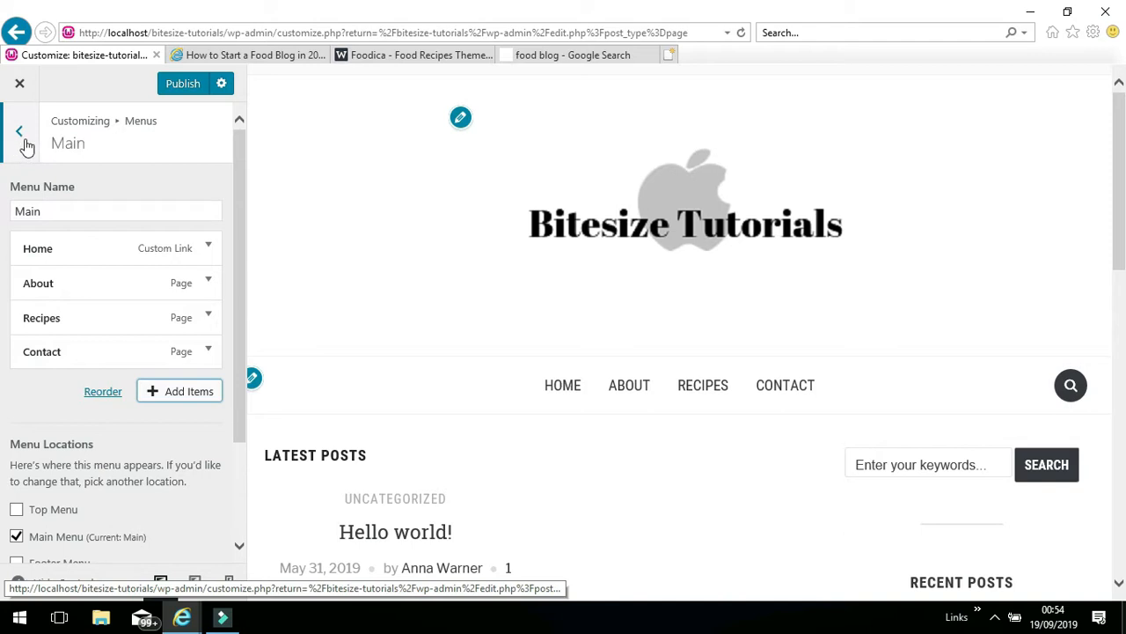
pyautogui.moveTo(183, 84)
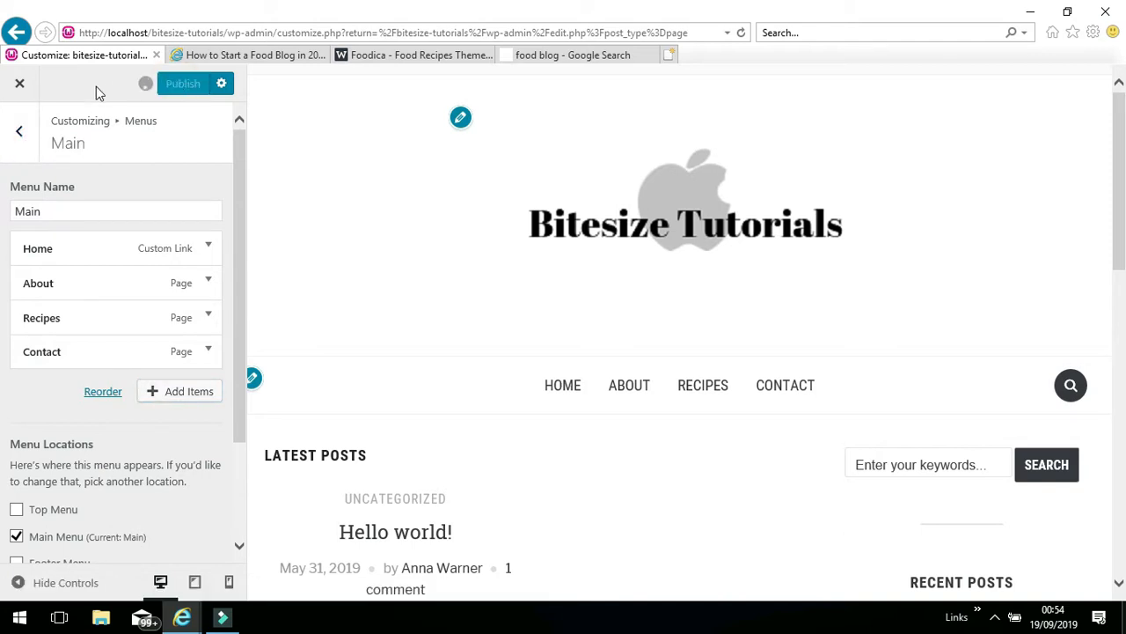
# Publish the Main menu and return to the Customizer's Menus overview.
pyautogui.click(183, 82)
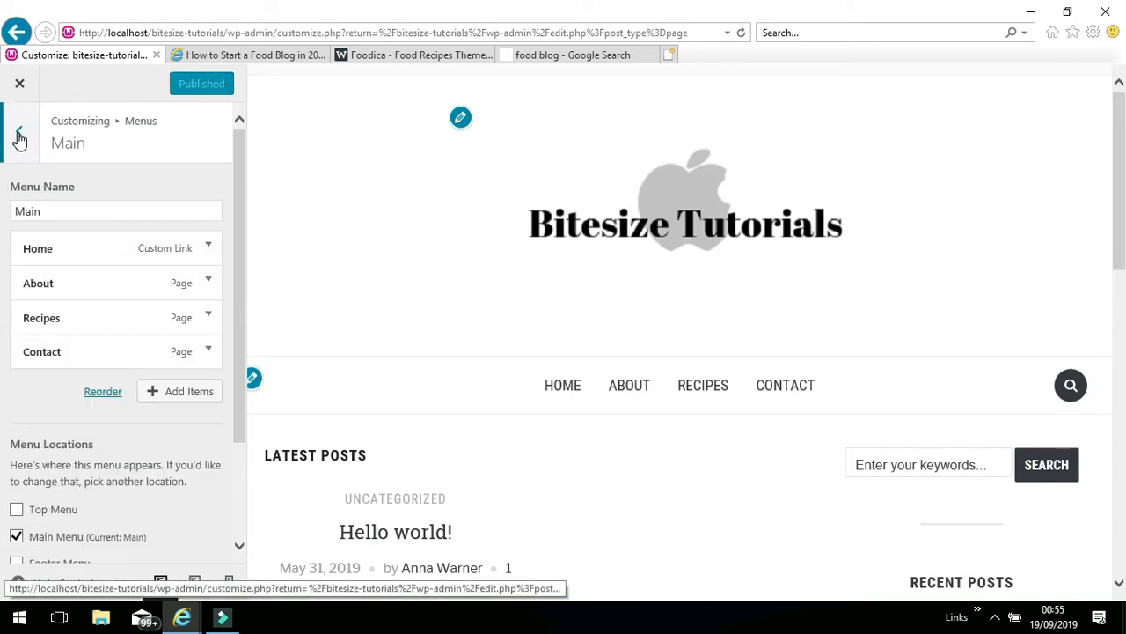
pyautogui.click(20, 130)
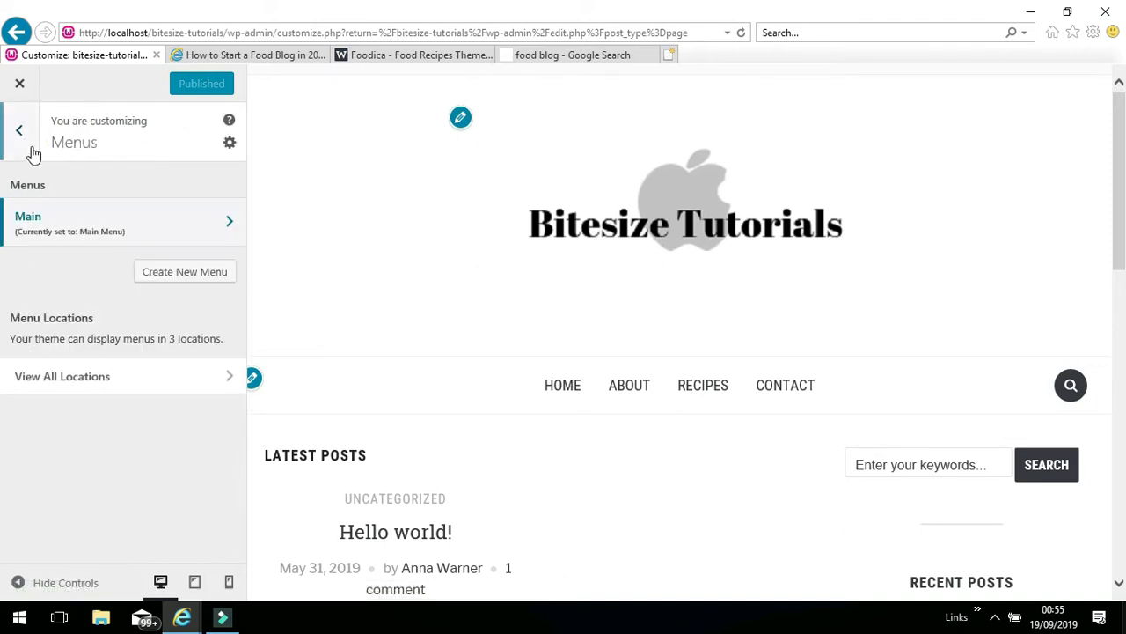
pyautogui.click(19, 130)
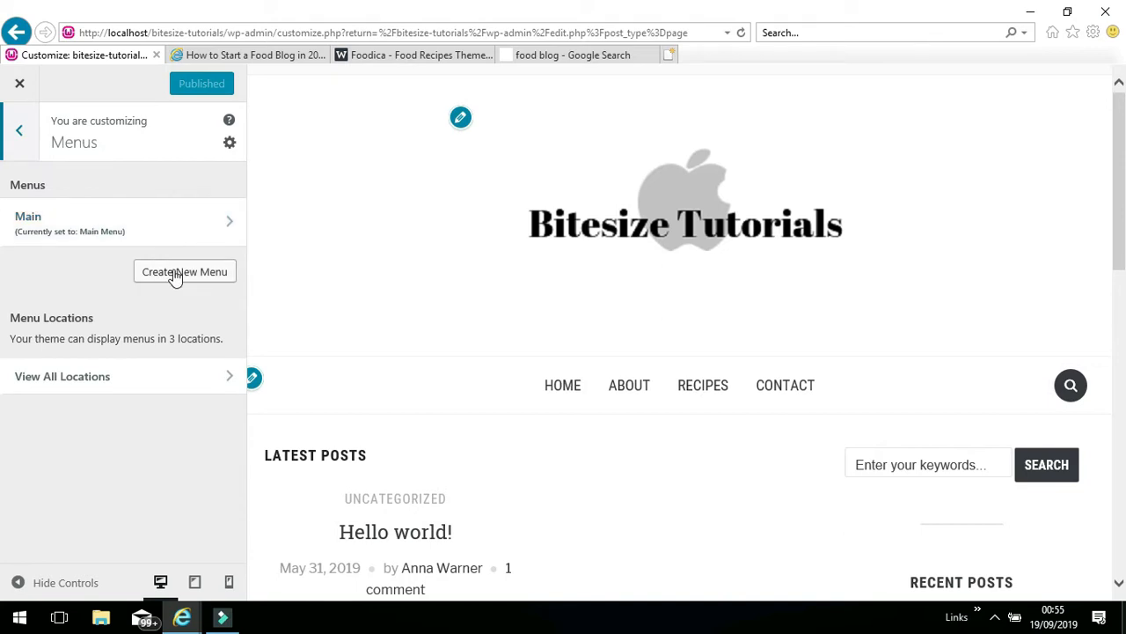
# Start a new menu and name it 'Footer'.
pyautogui.click(185, 271)
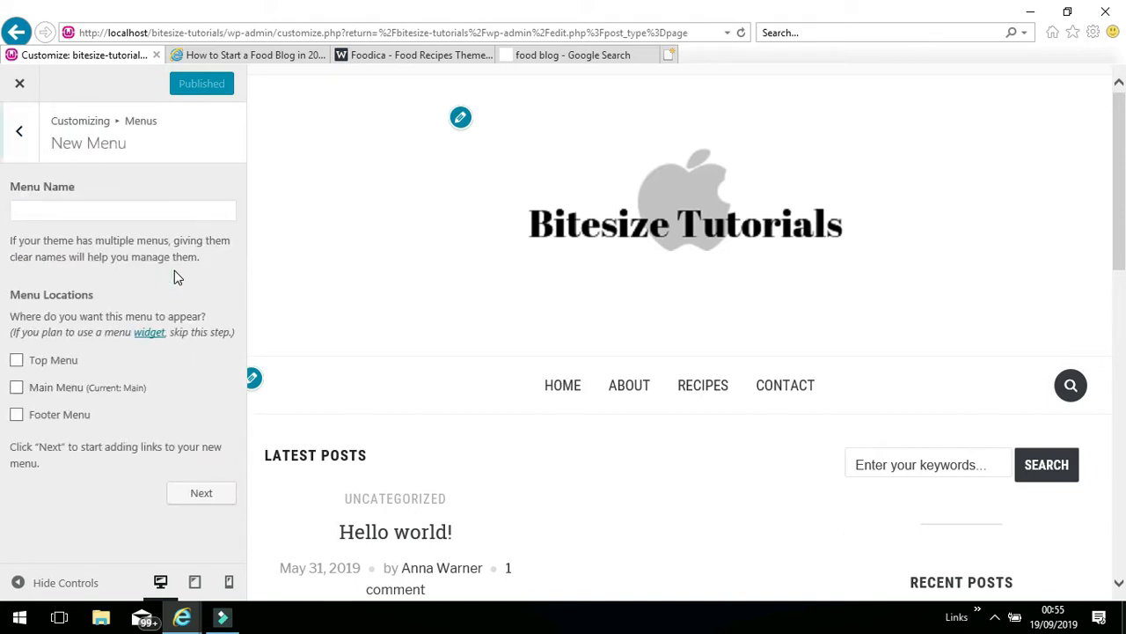
pyautogui.click(123, 211)
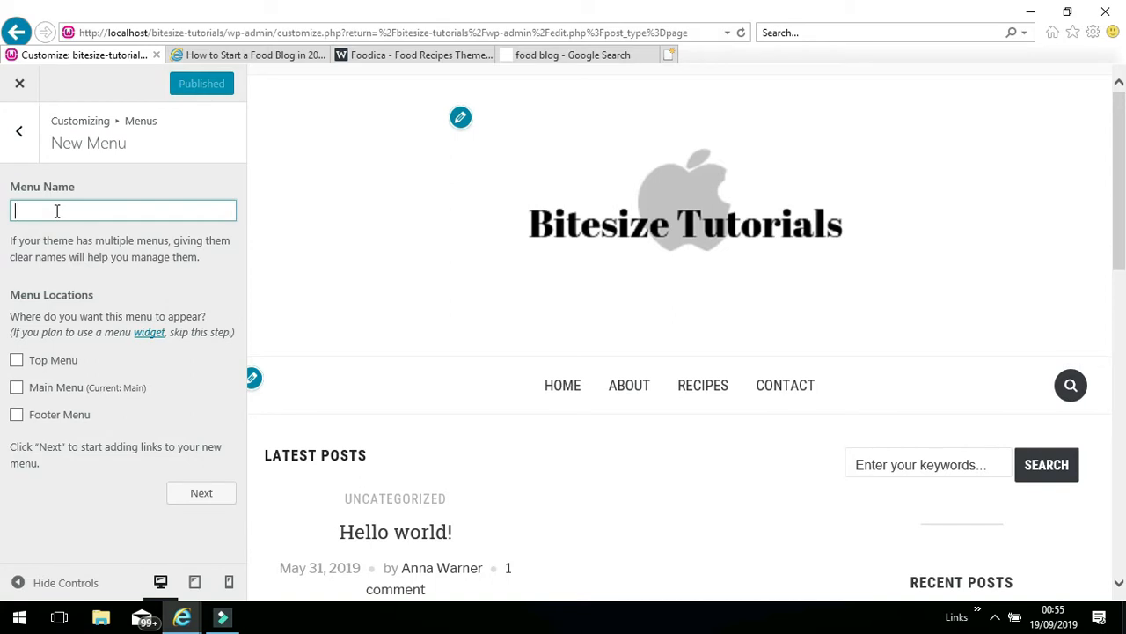
pyautogui.write('Foo')
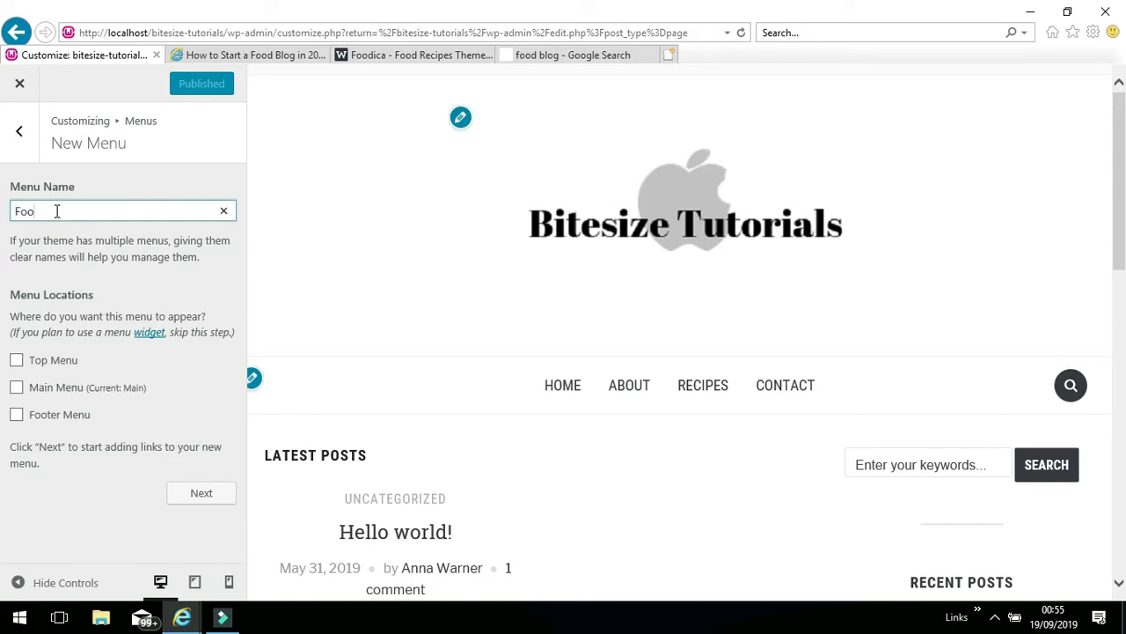
pyautogui.write('te')
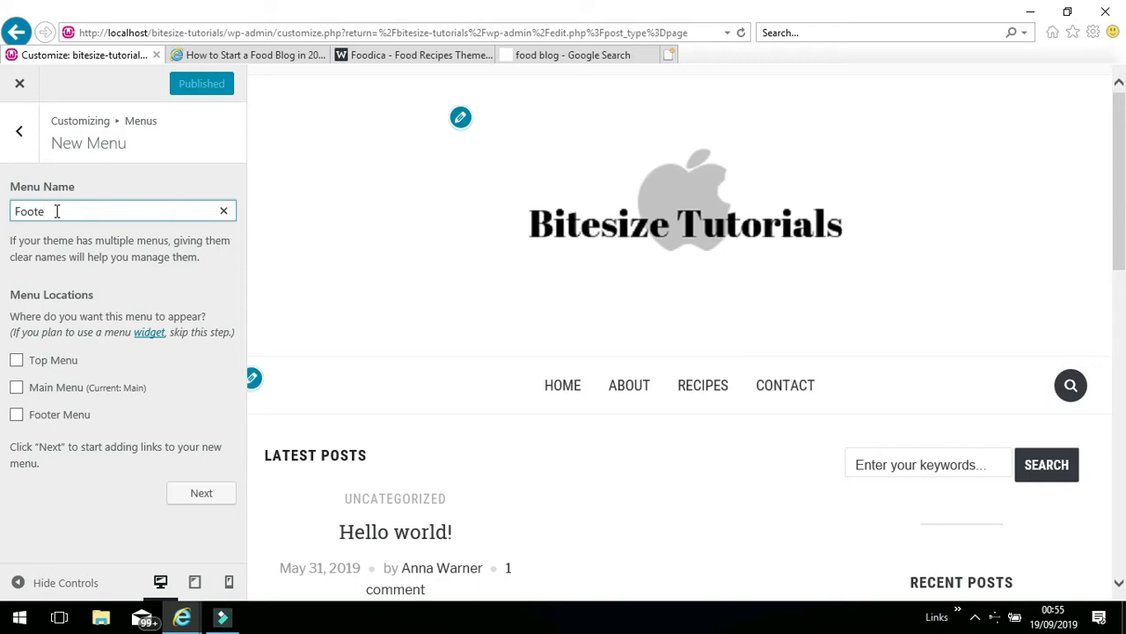
pyautogui.write('r')
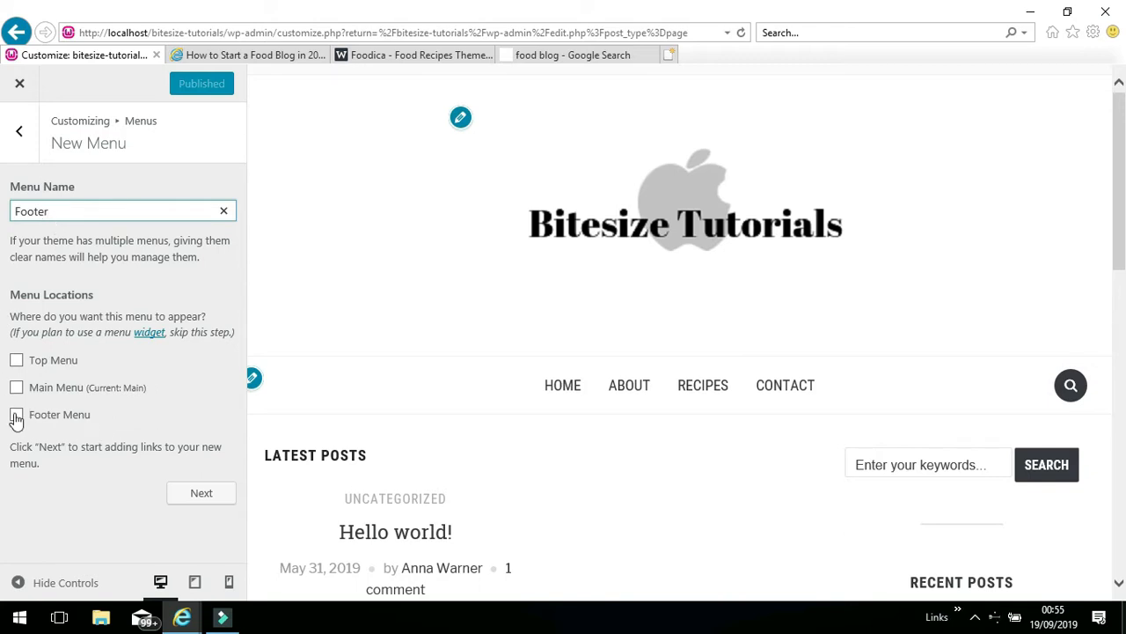
# Assign the Footer menu to the Footer Menu location and finish creating it.
pyautogui.click(16, 414)
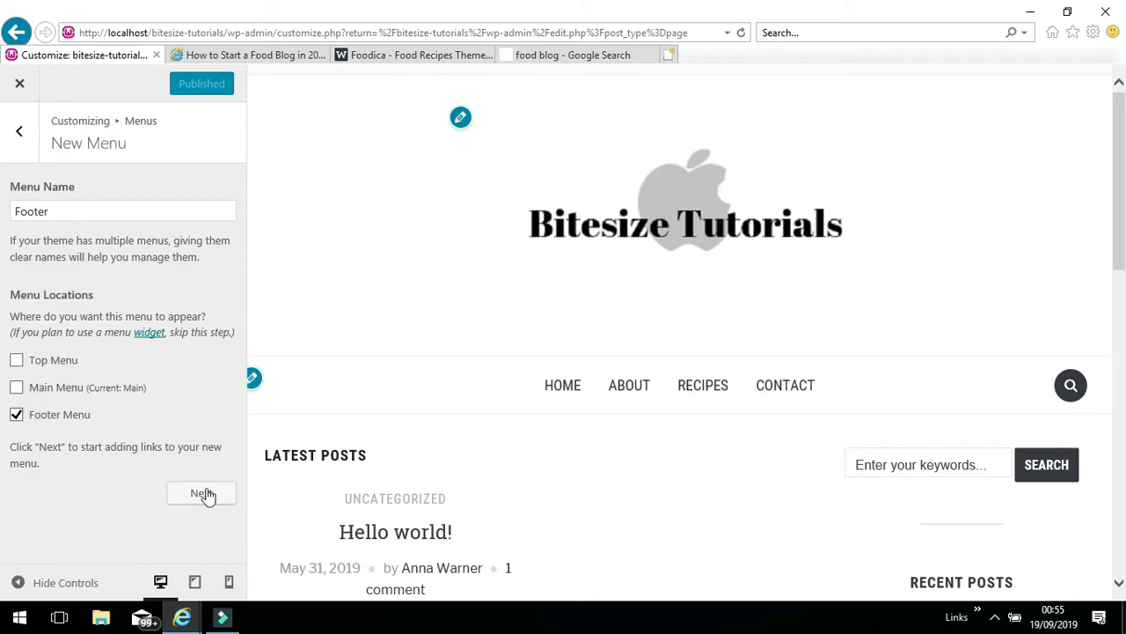
pyautogui.click(201, 492)
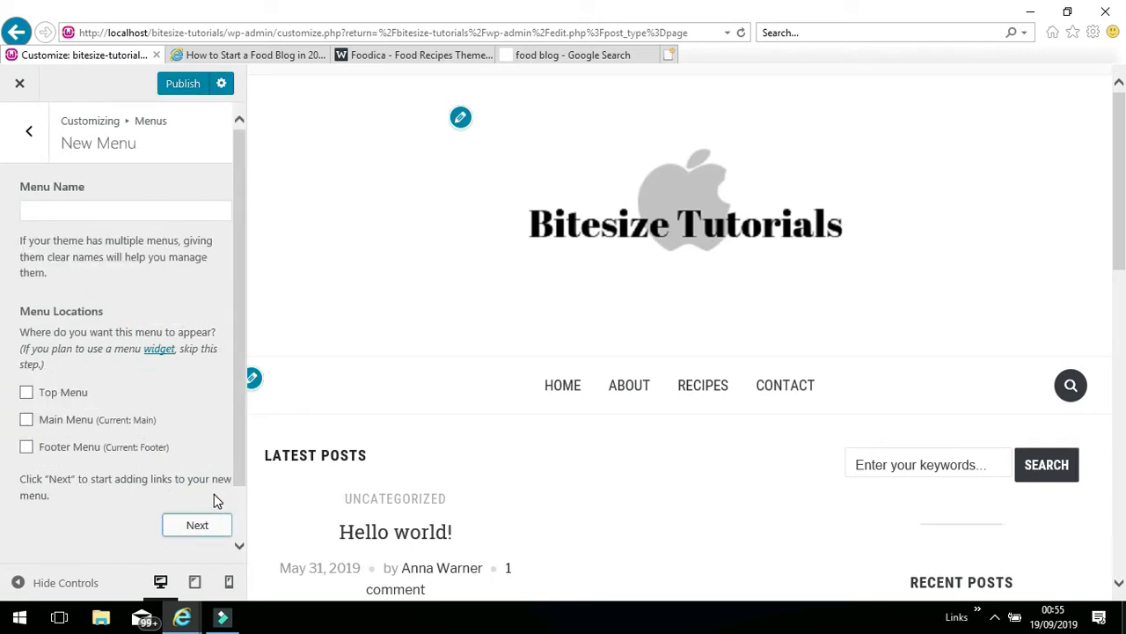
pyautogui.click(197, 524)
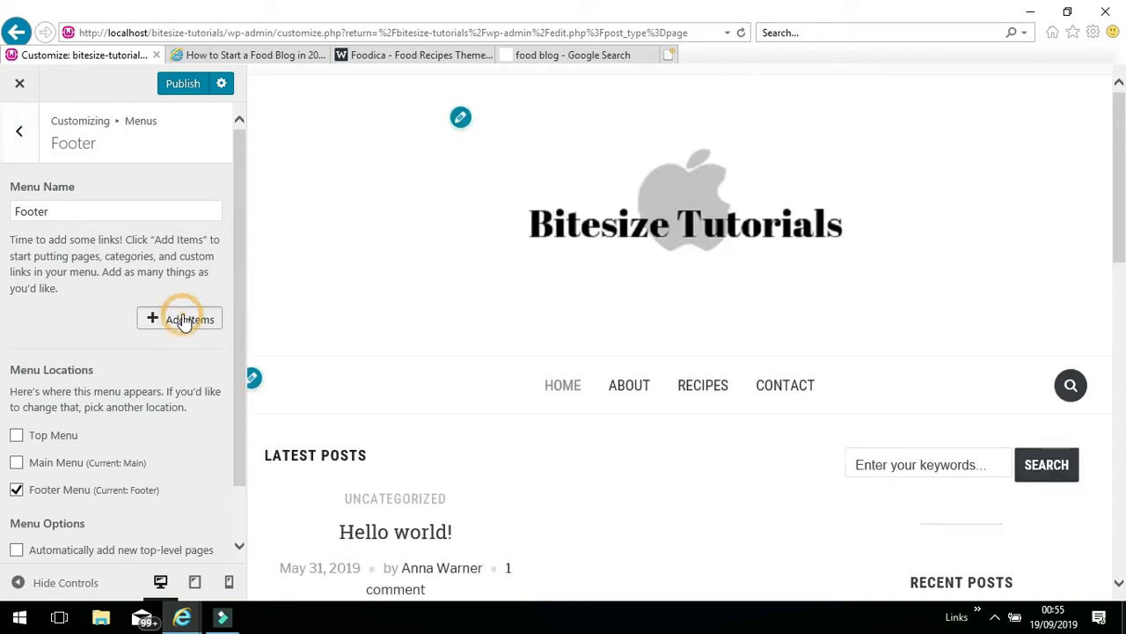
# Add the Home, About and Privacy Policy pages to the Footer menu.
pyautogui.click(180, 317)
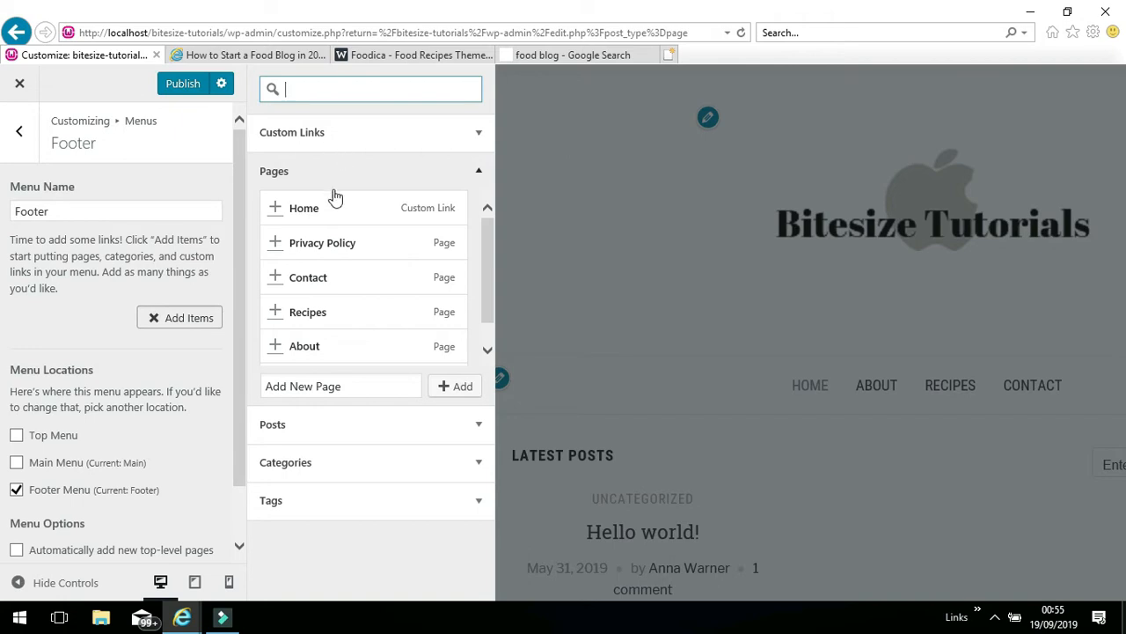
pyautogui.click(303, 207)
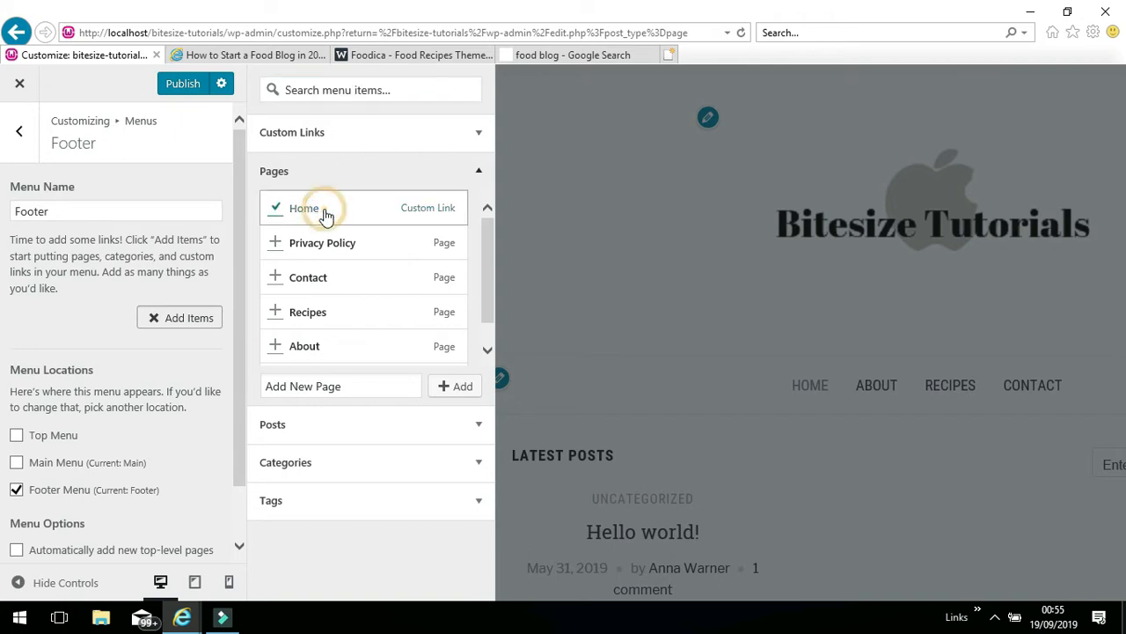
pyautogui.click(303, 208)
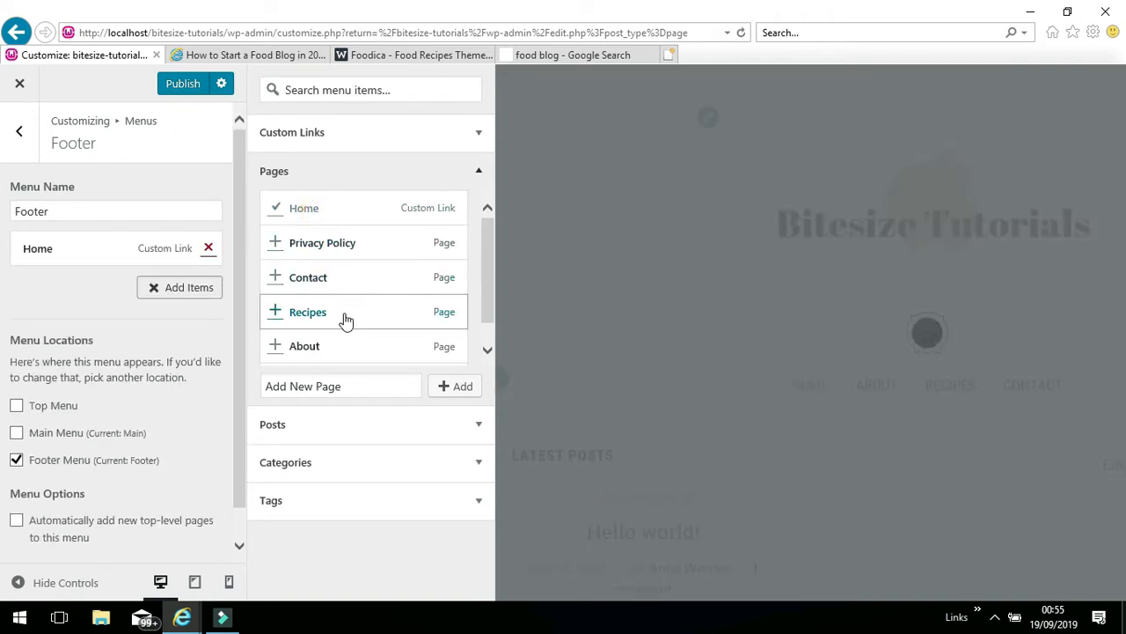
pyautogui.moveTo(334, 345)
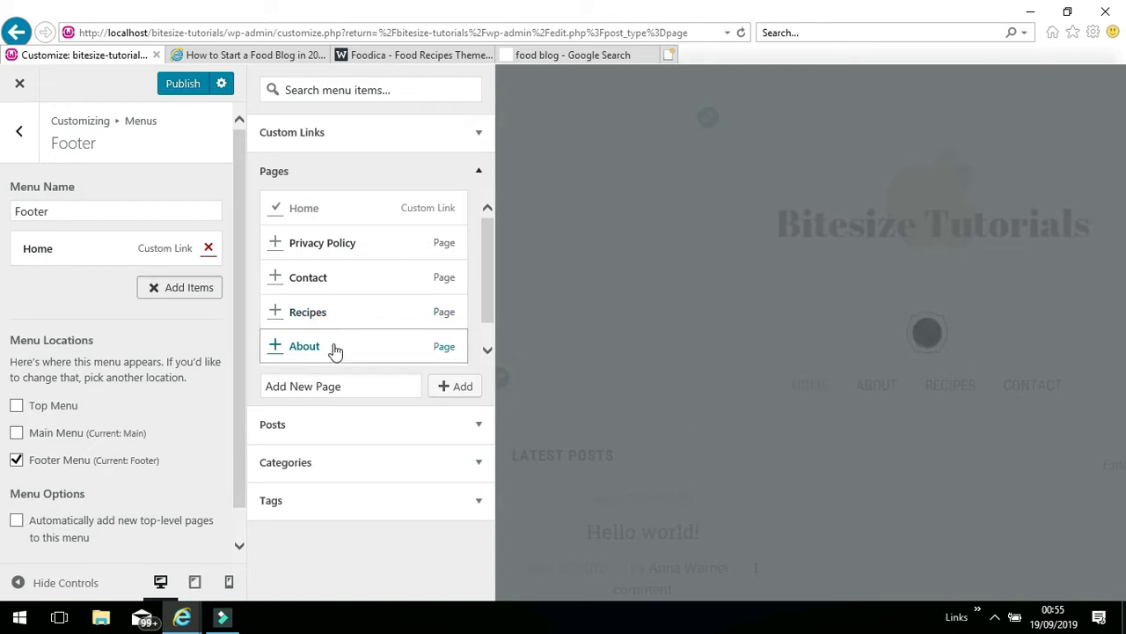
pyautogui.click(275, 345)
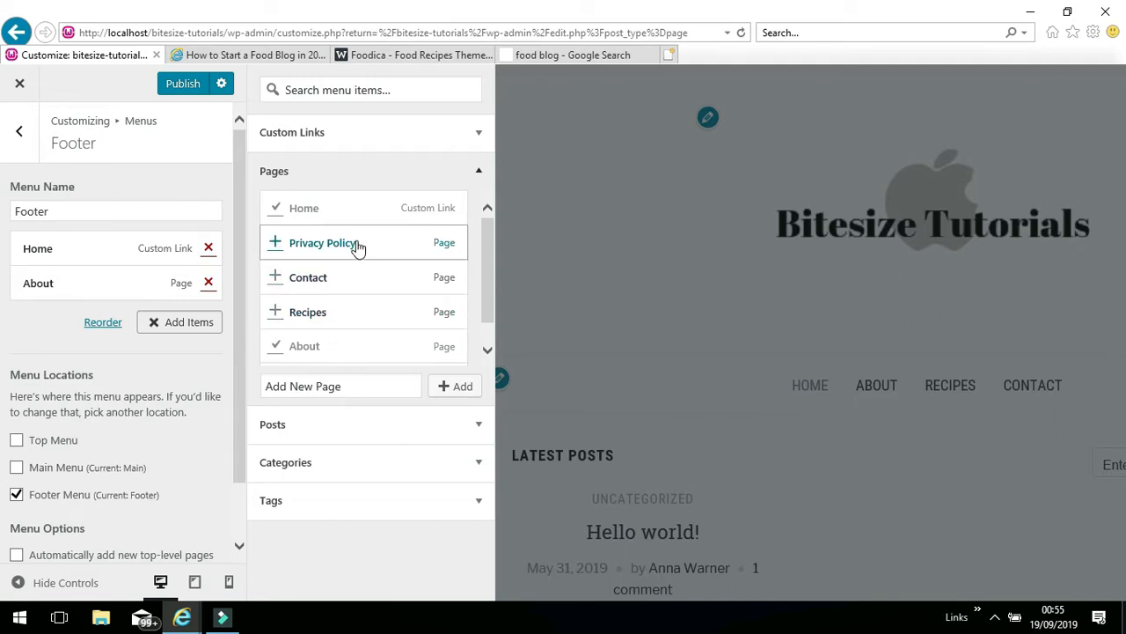
pyautogui.click(308, 278)
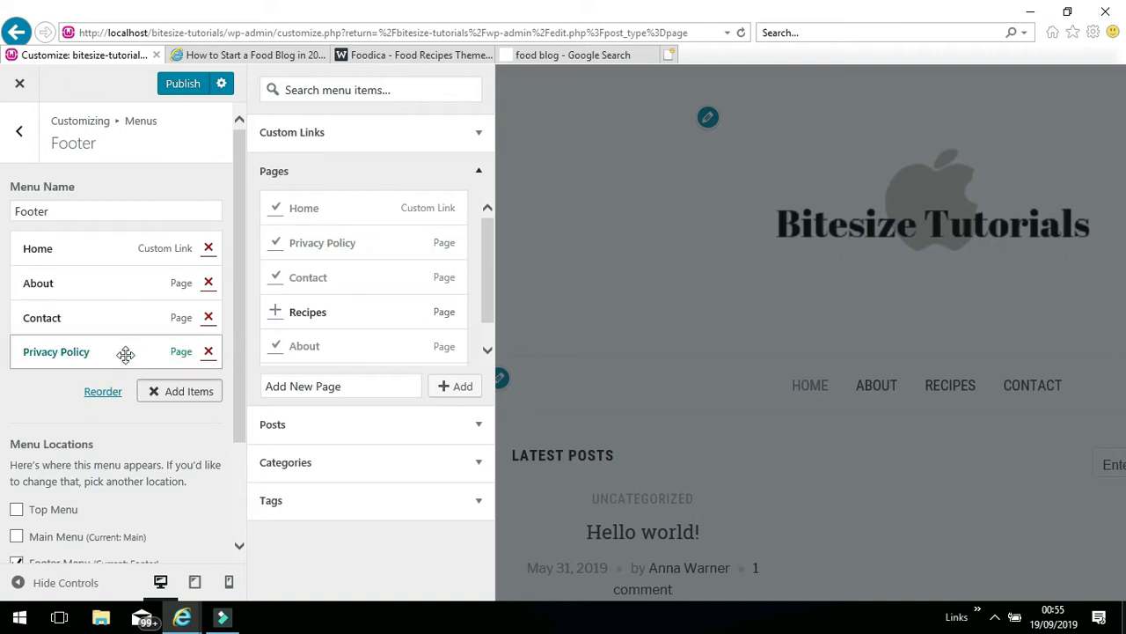
# Reorder the Footer menu so Privacy Policy sits above Contact.
pyautogui.click(207, 317)
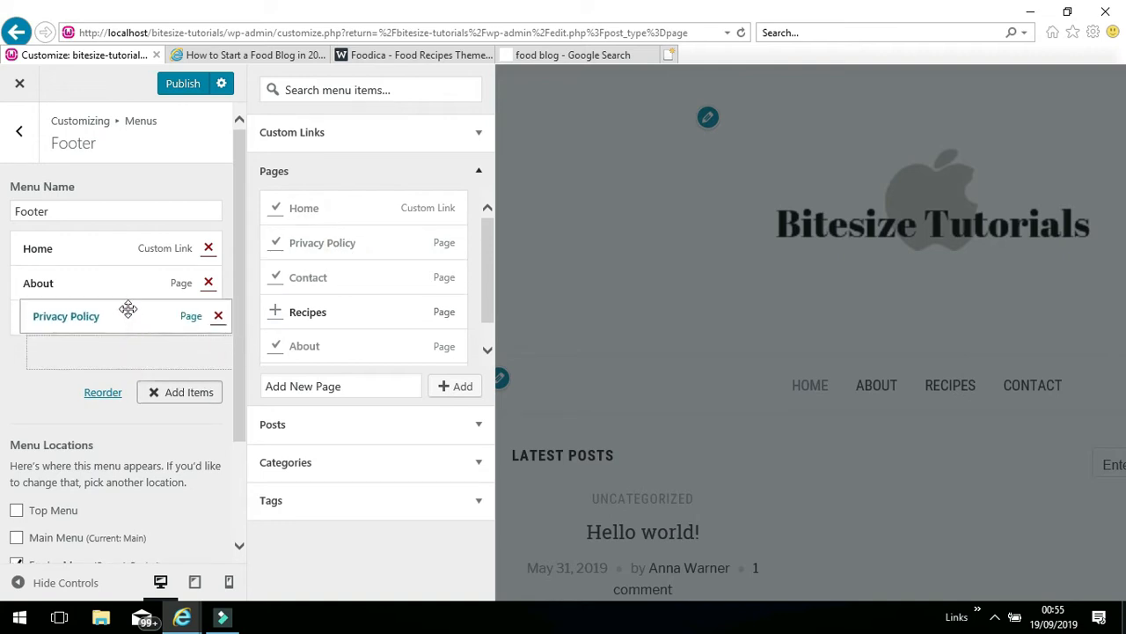
pyautogui.click(306, 277)
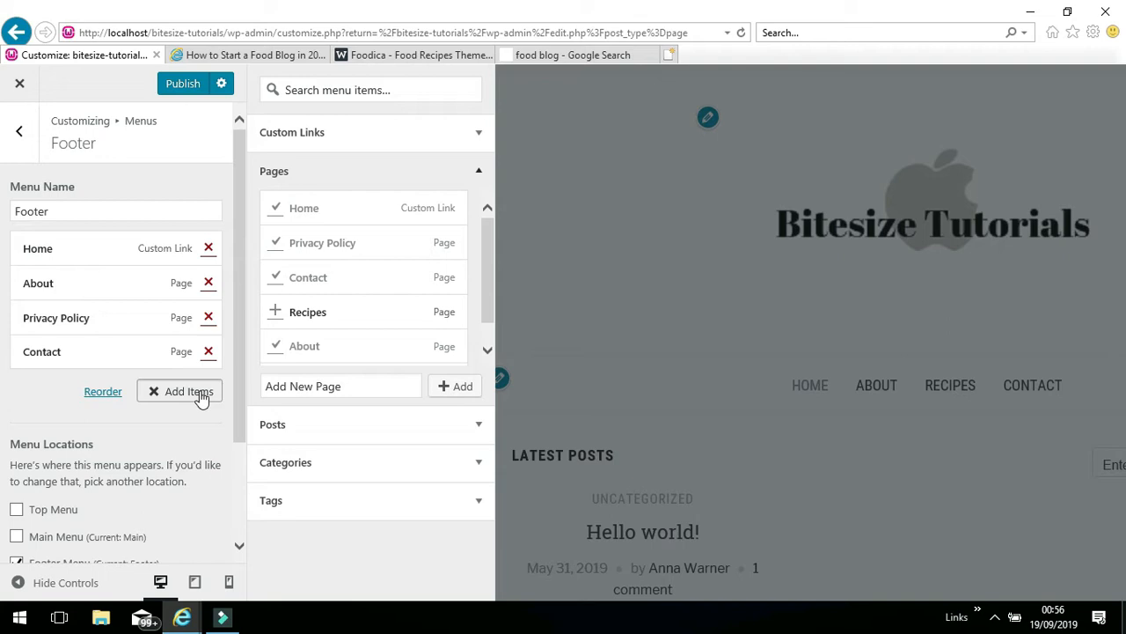
pyautogui.click(187, 391)
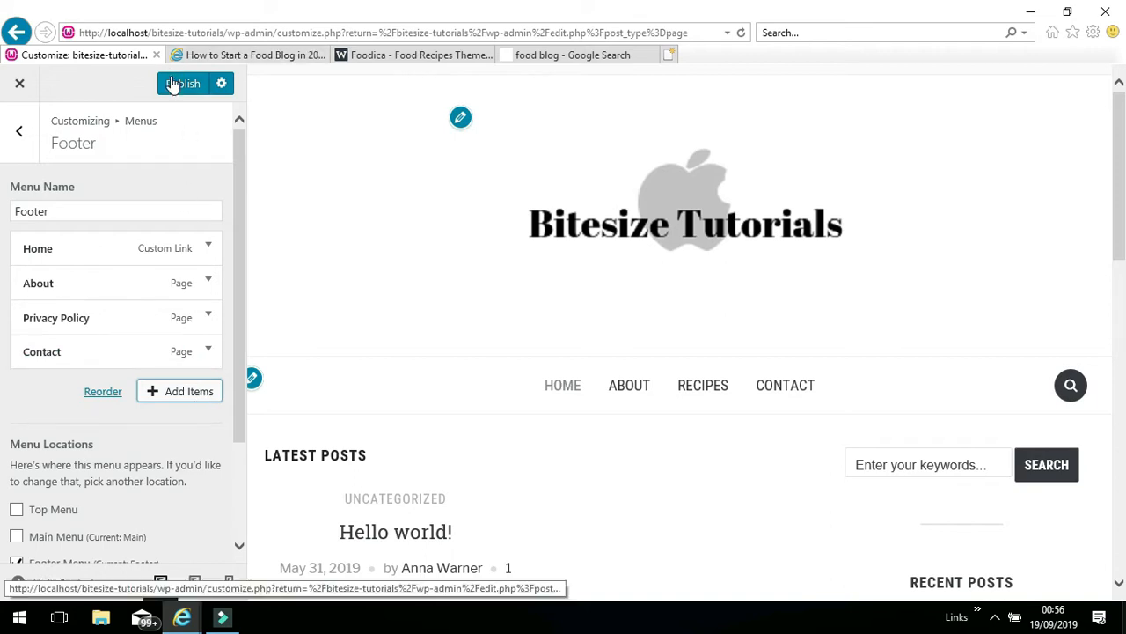
# Publish the Footer menu and check its links at the bottom of the preview.
pyautogui.click(183, 83)
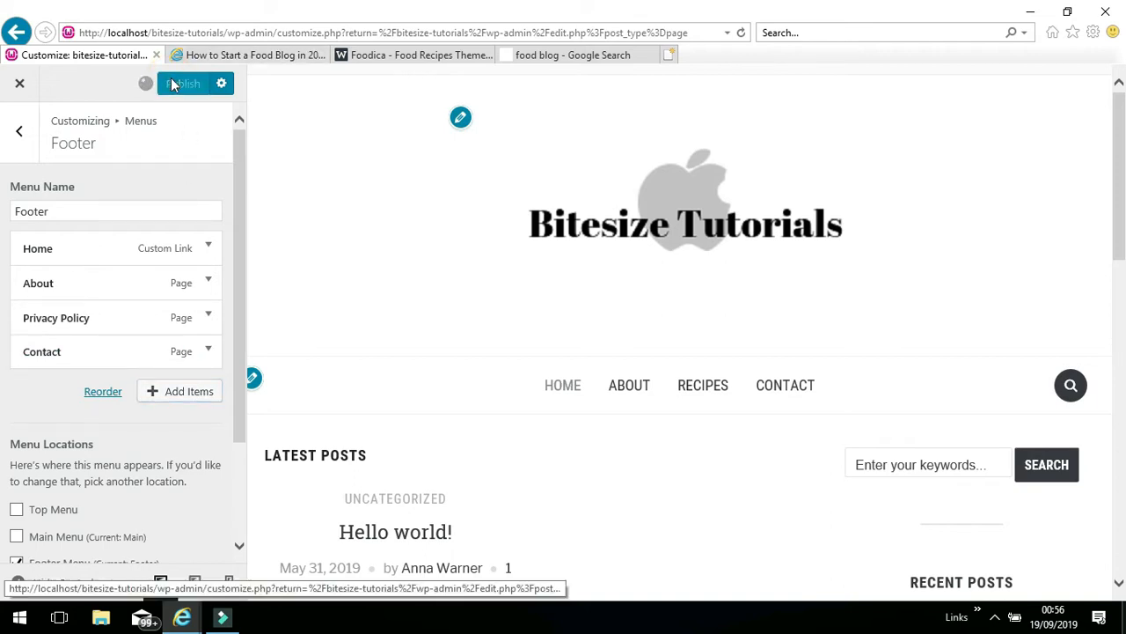
pyautogui.click(185, 83)
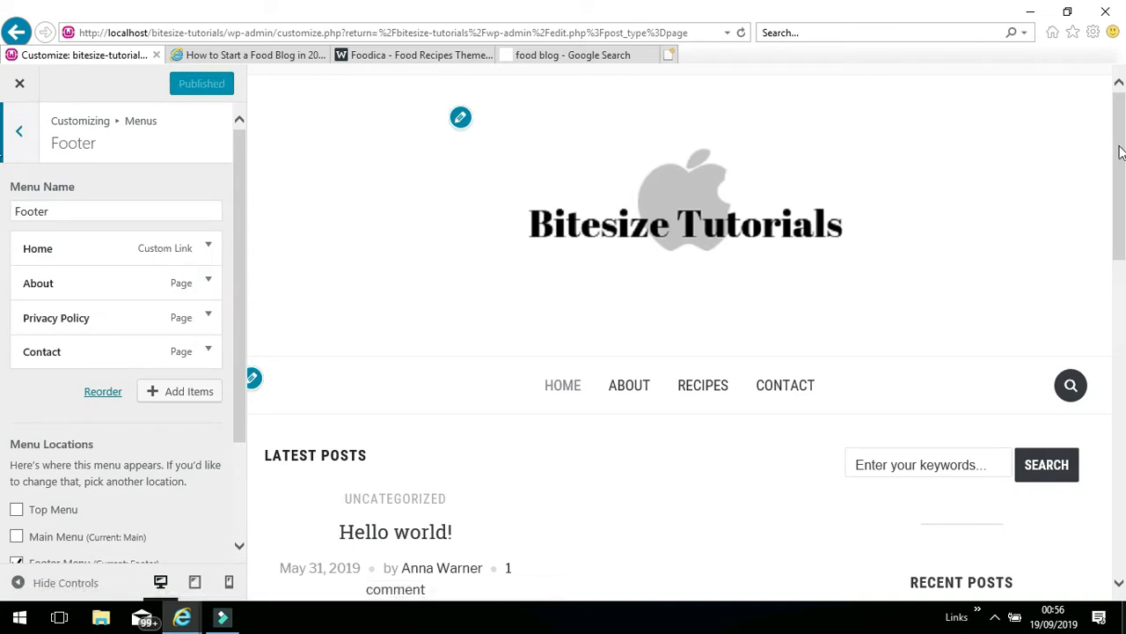
pyautogui.scroll(-3)
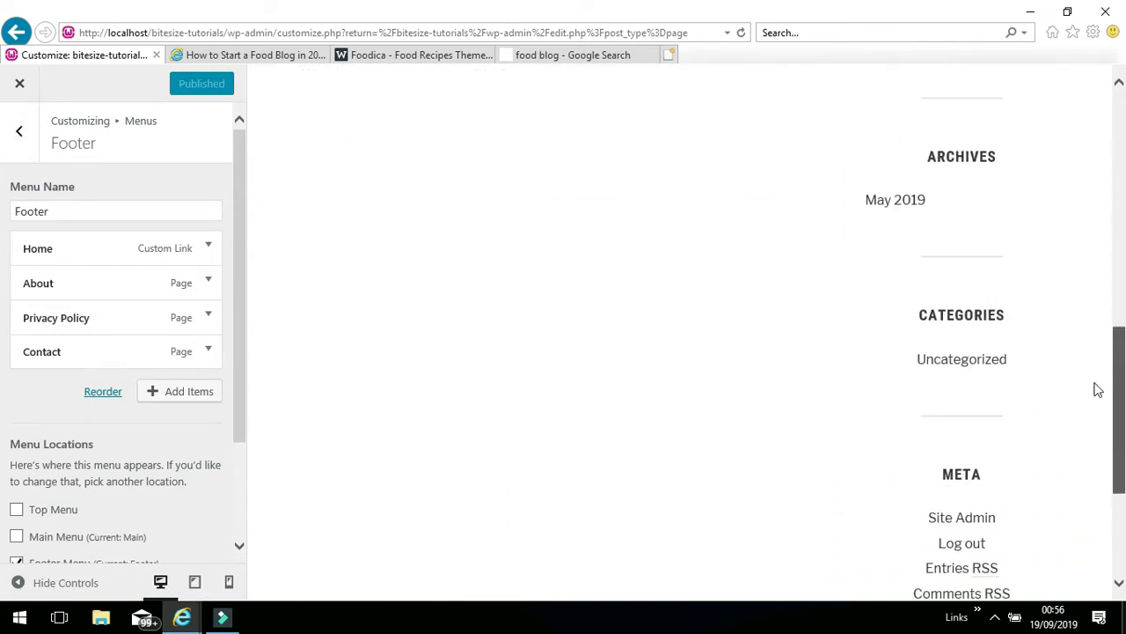
pyautogui.scroll(-3)
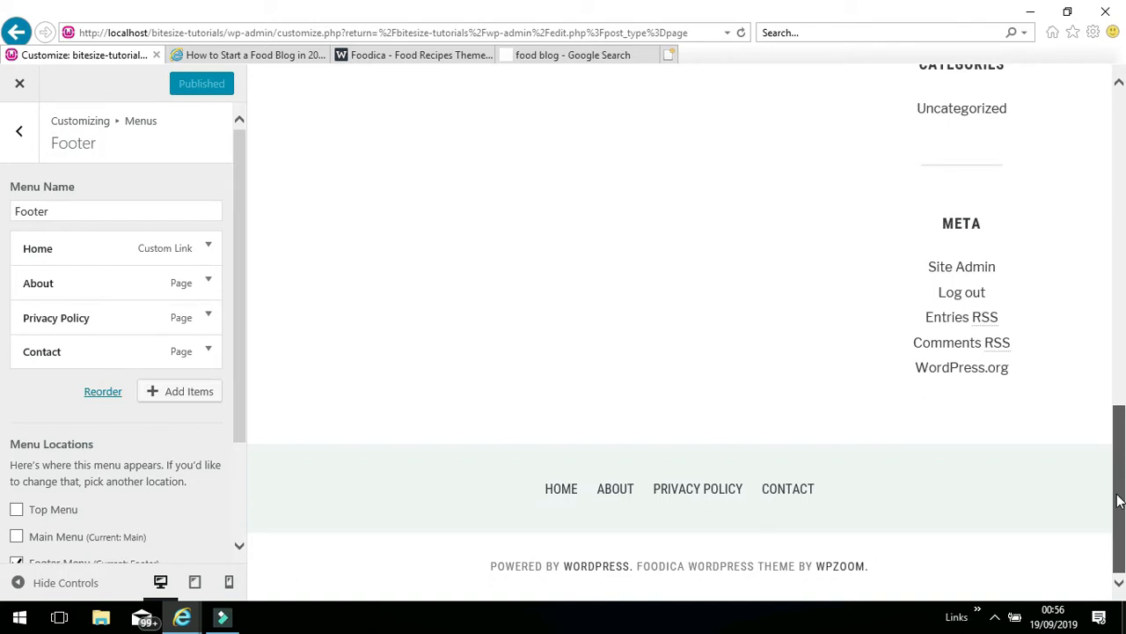
pyautogui.moveTo(3, 489)
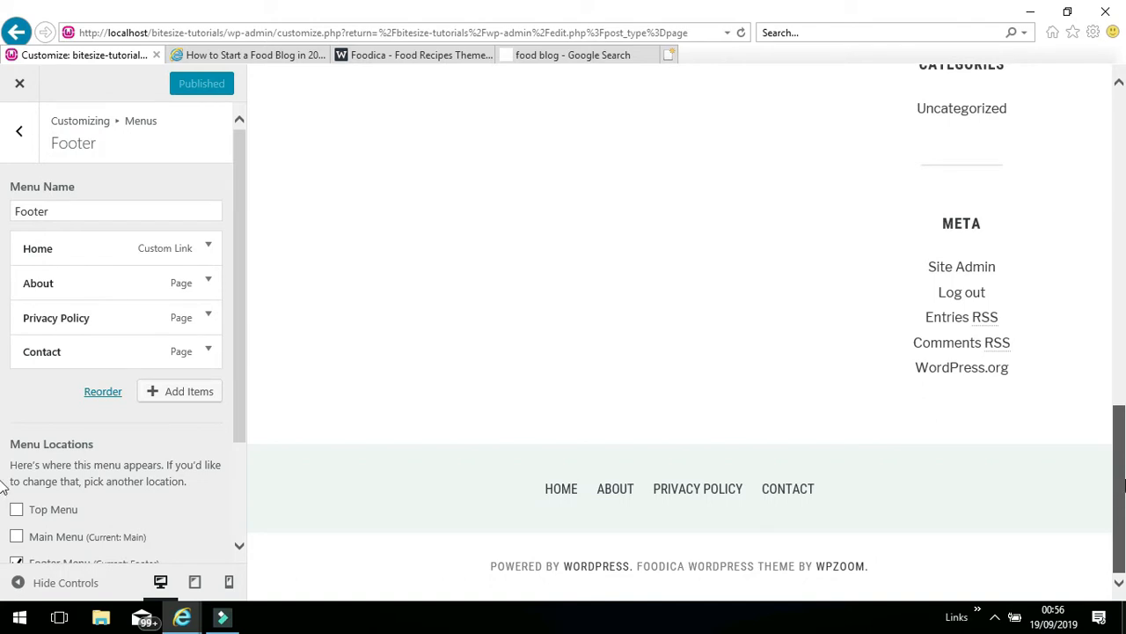
pyautogui.scroll(3)
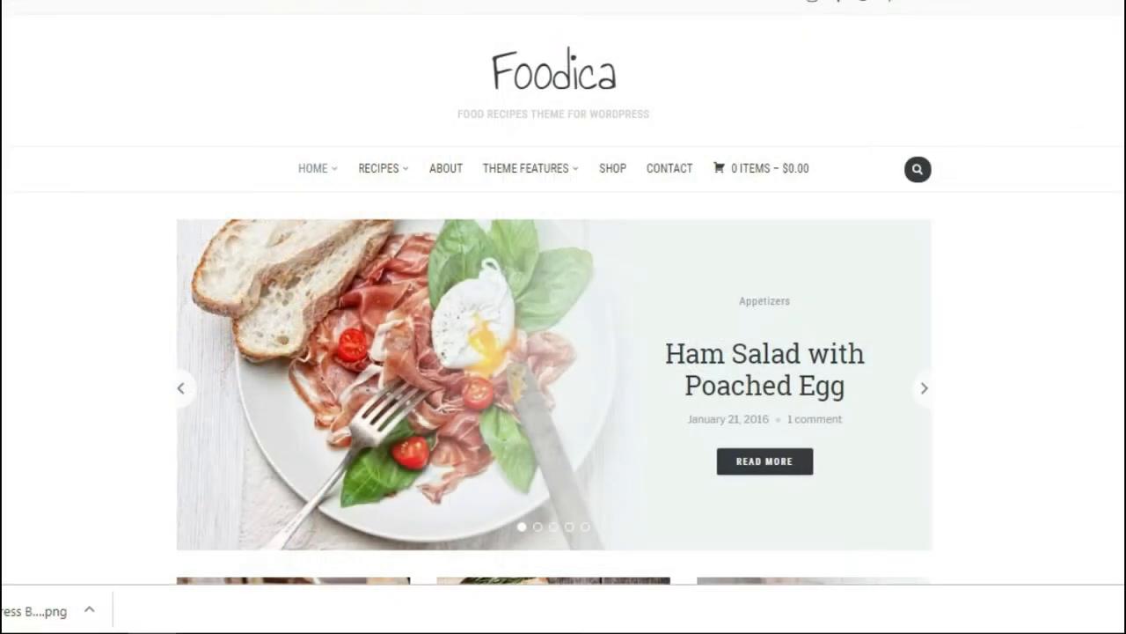
# Scroll the Foodica demo homepage down to its footer, then go to its About page.
pyautogui.scroll(-3)
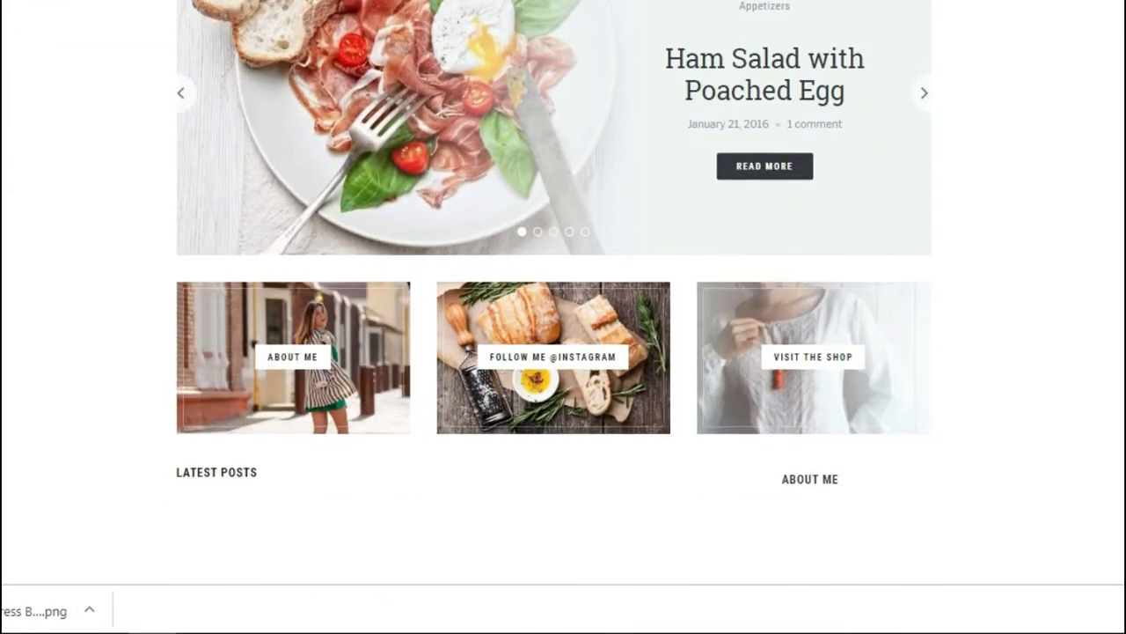
pyautogui.scroll(-3)
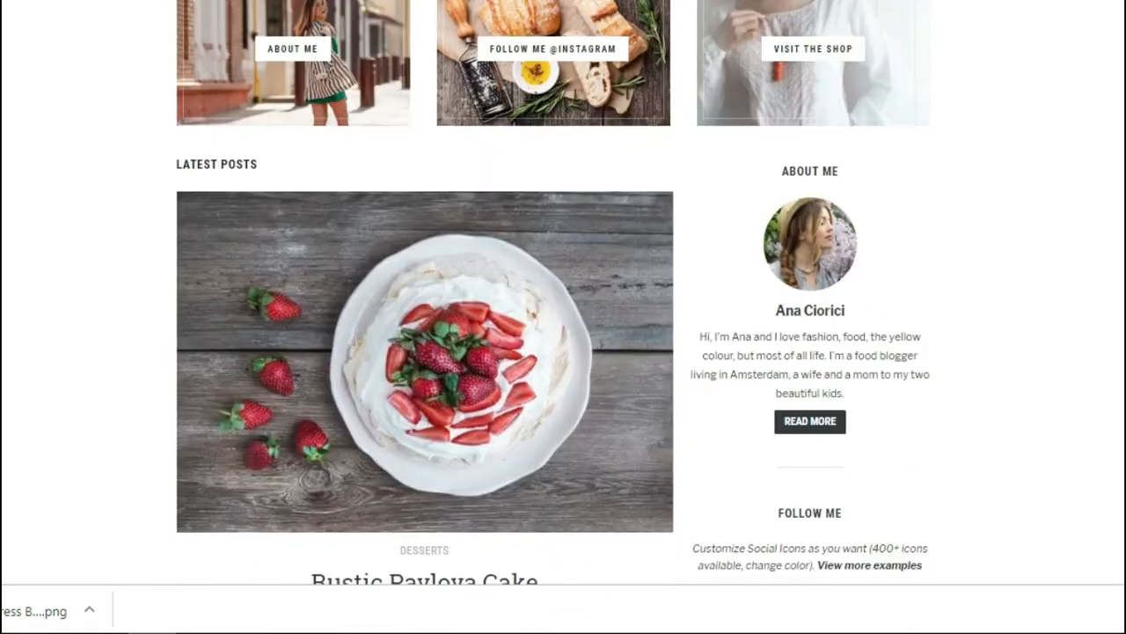
pyautogui.scroll(-3)
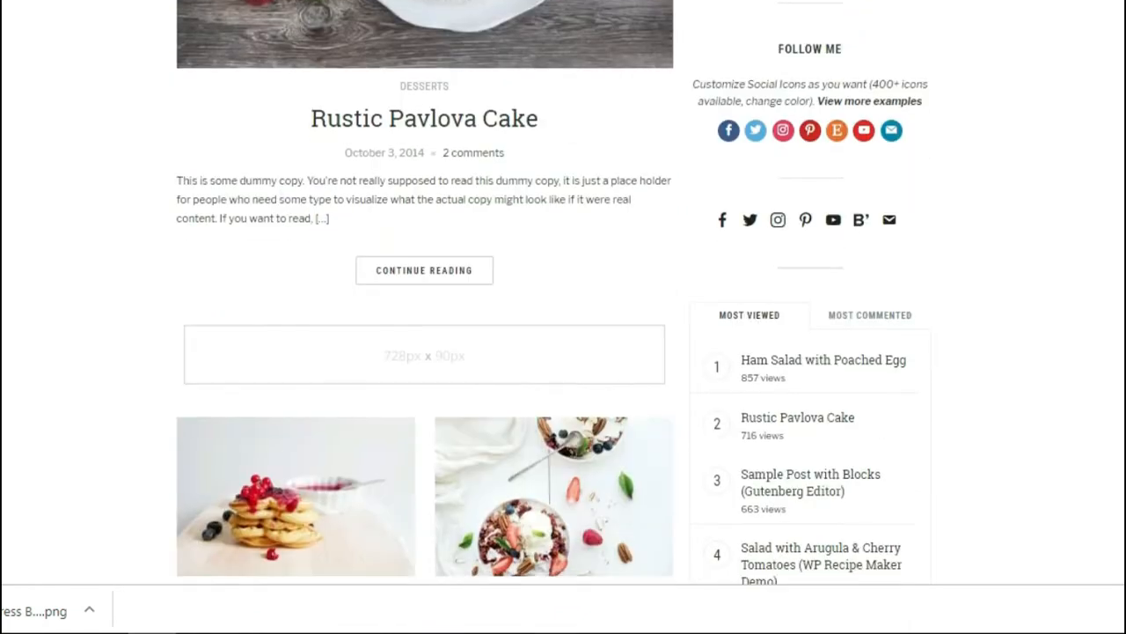
pyautogui.scroll(-3)
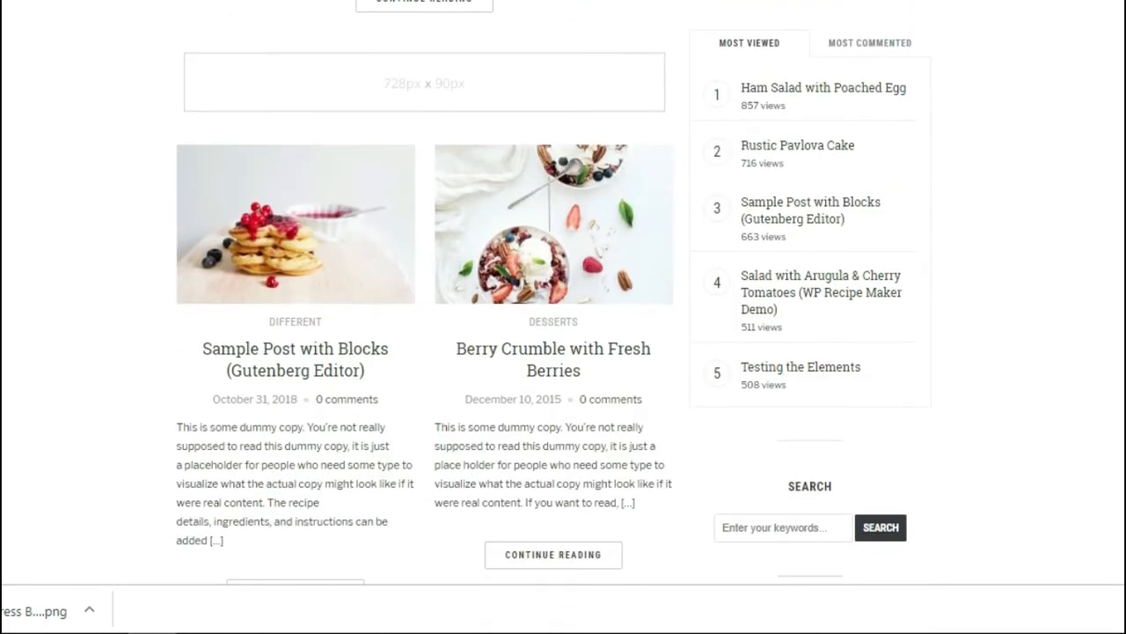
pyautogui.scroll(-3)
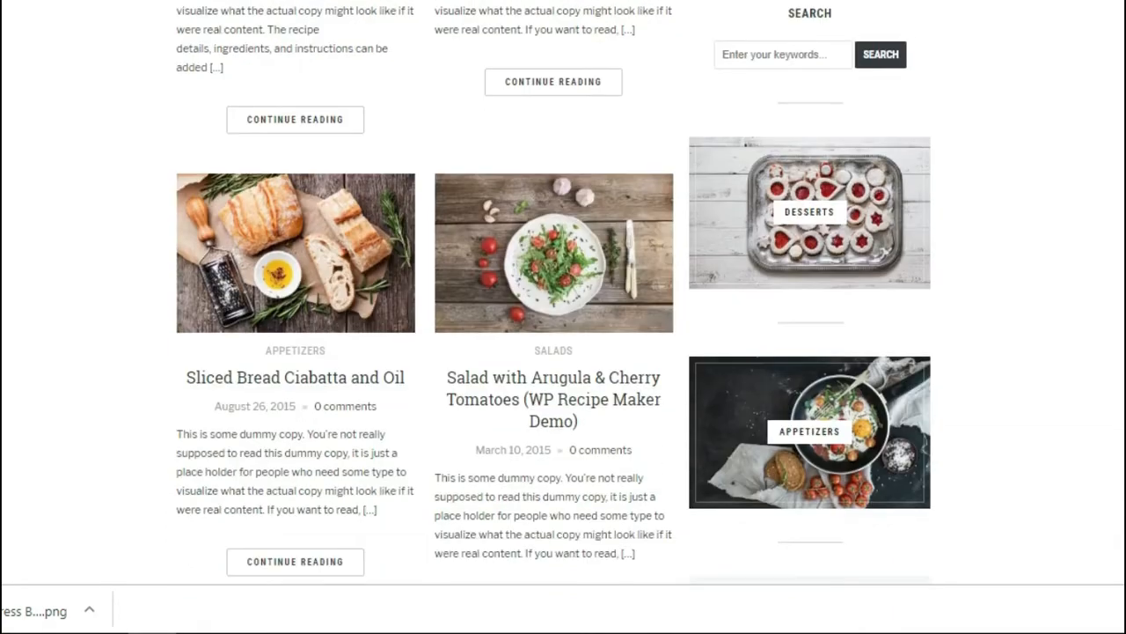
pyautogui.scroll(-3)
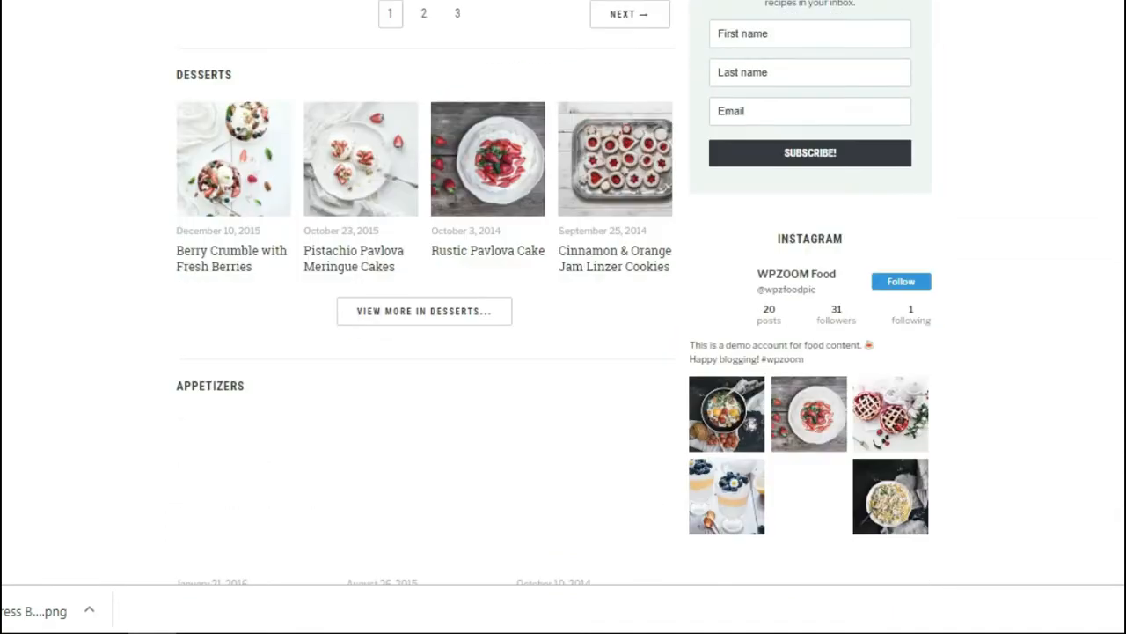
pyautogui.scroll(-3)
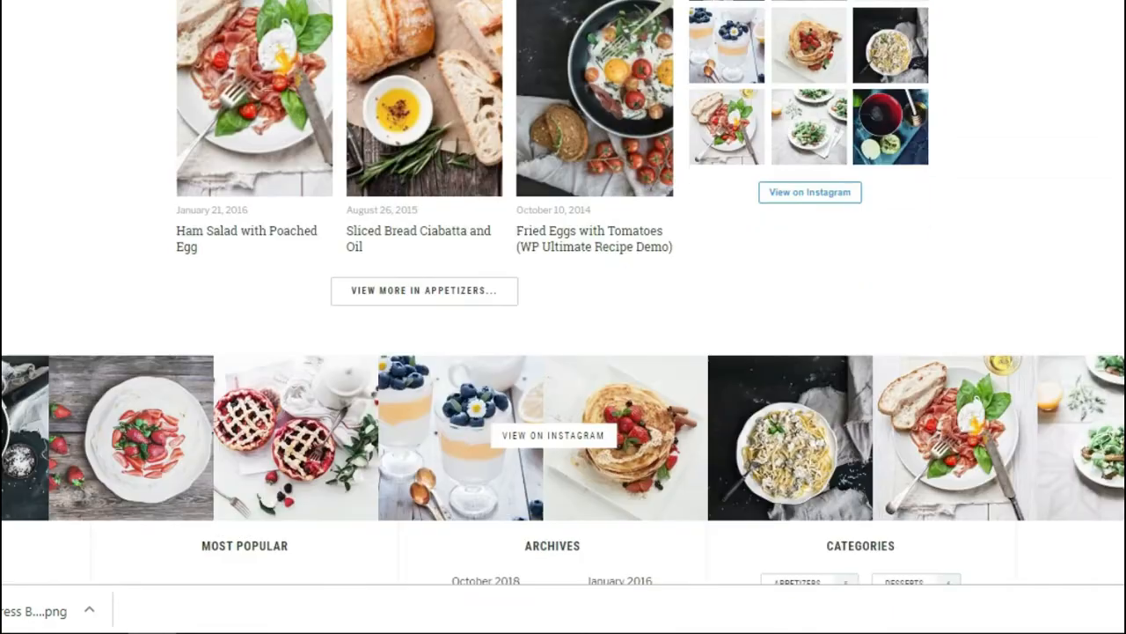
pyautogui.scroll(-3)
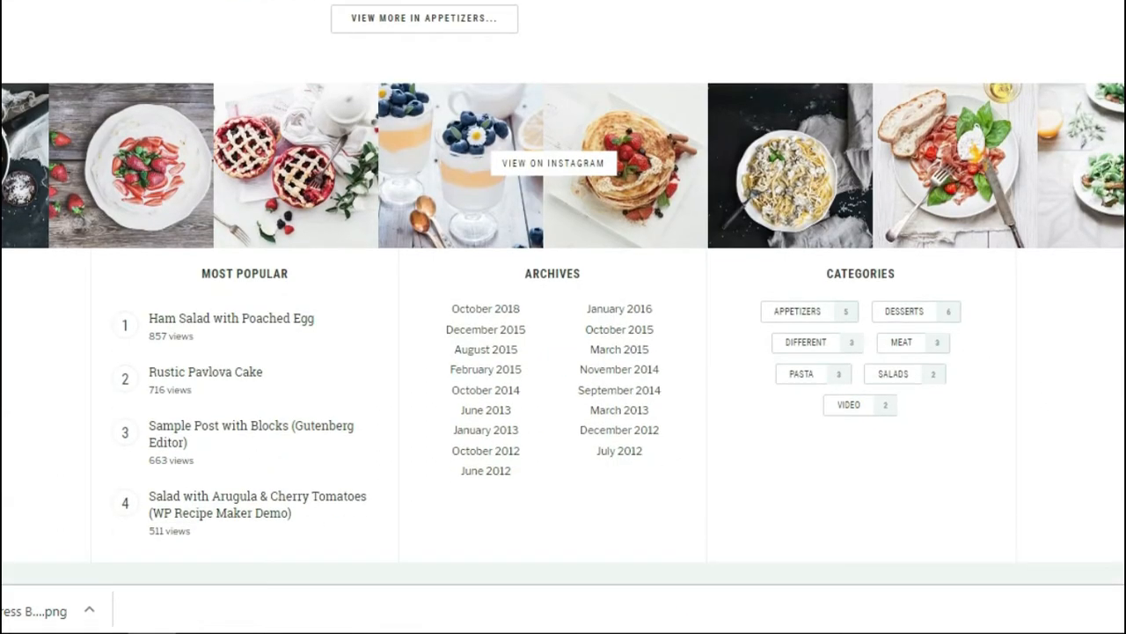
pyautogui.click(433, 178)
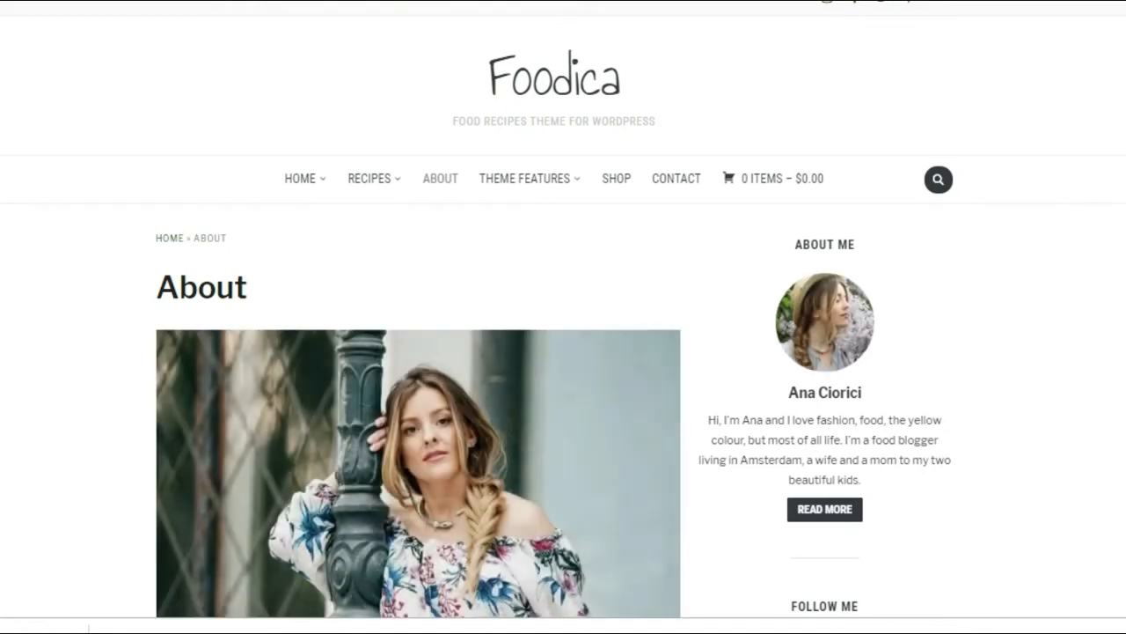
pyautogui.scroll(-3)
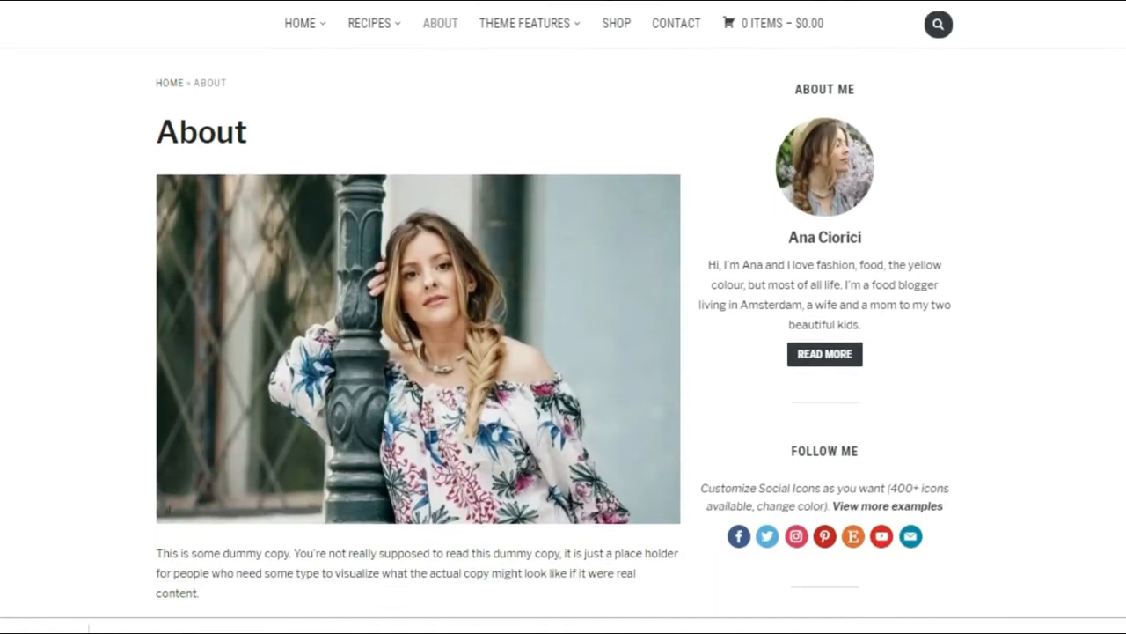
pyautogui.scroll(-3)
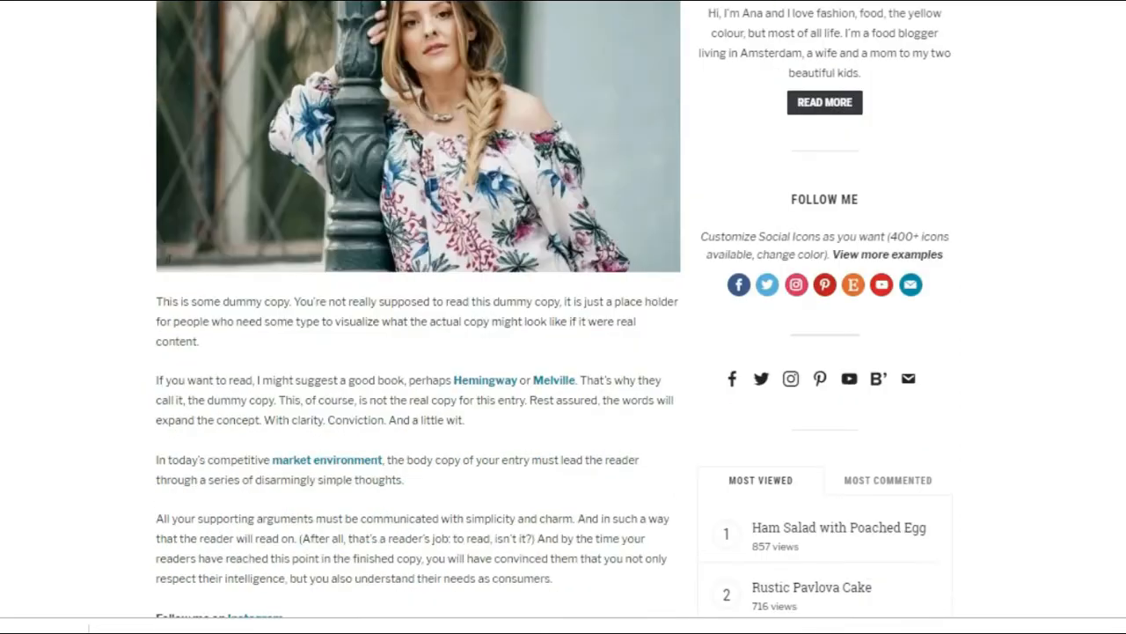
pyautogui.scroll(-3)
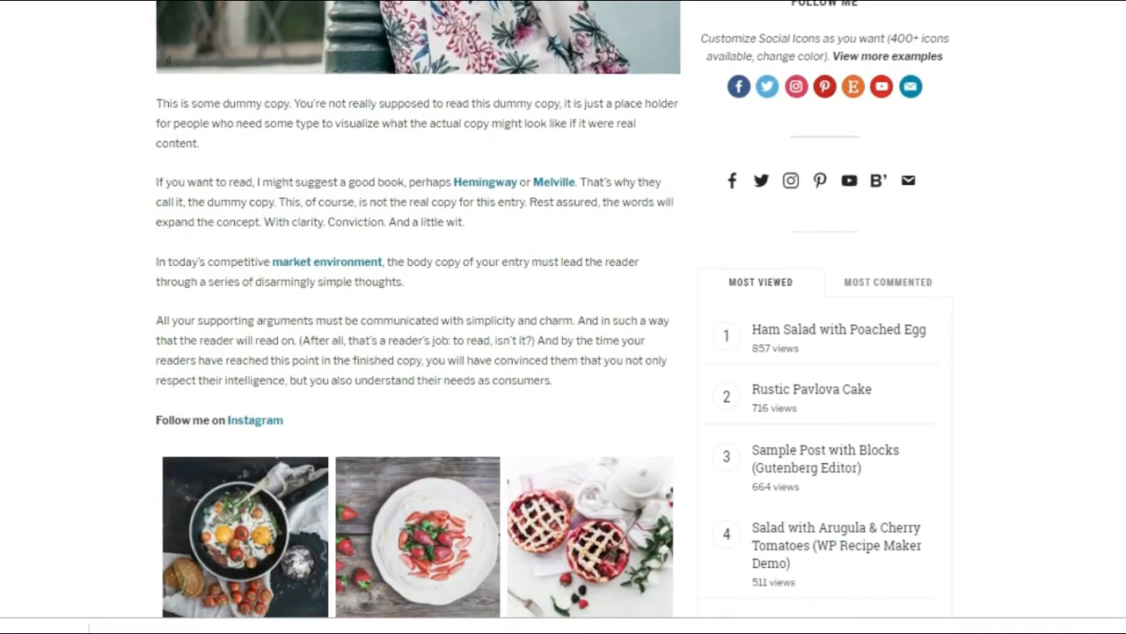
pyautogui.scroll(-3)
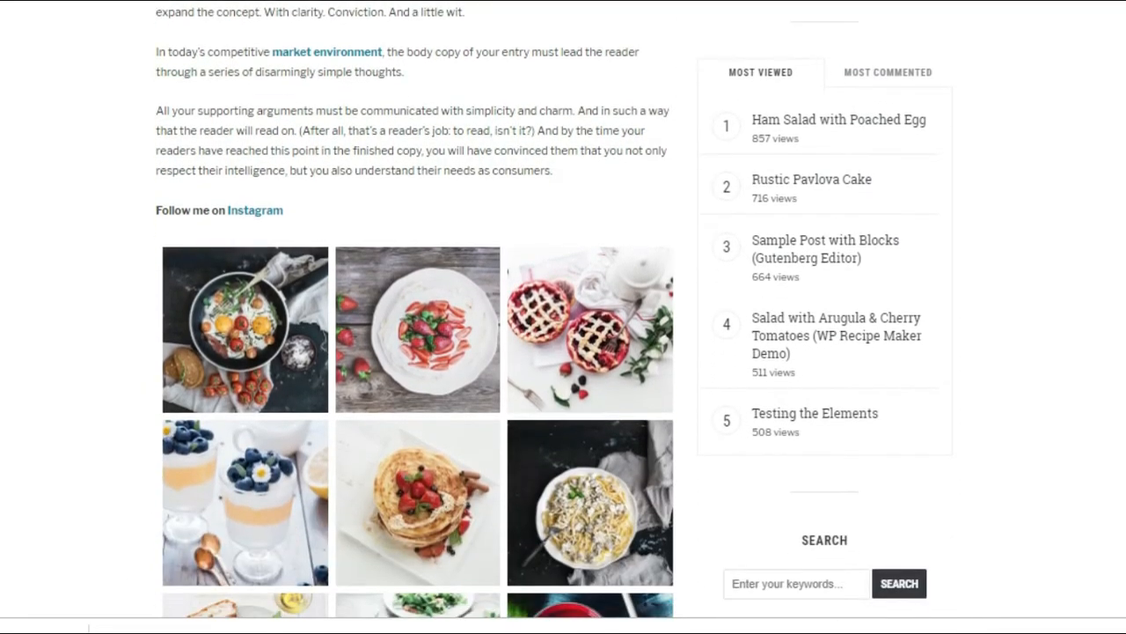
pyautogui.scroll(-3)
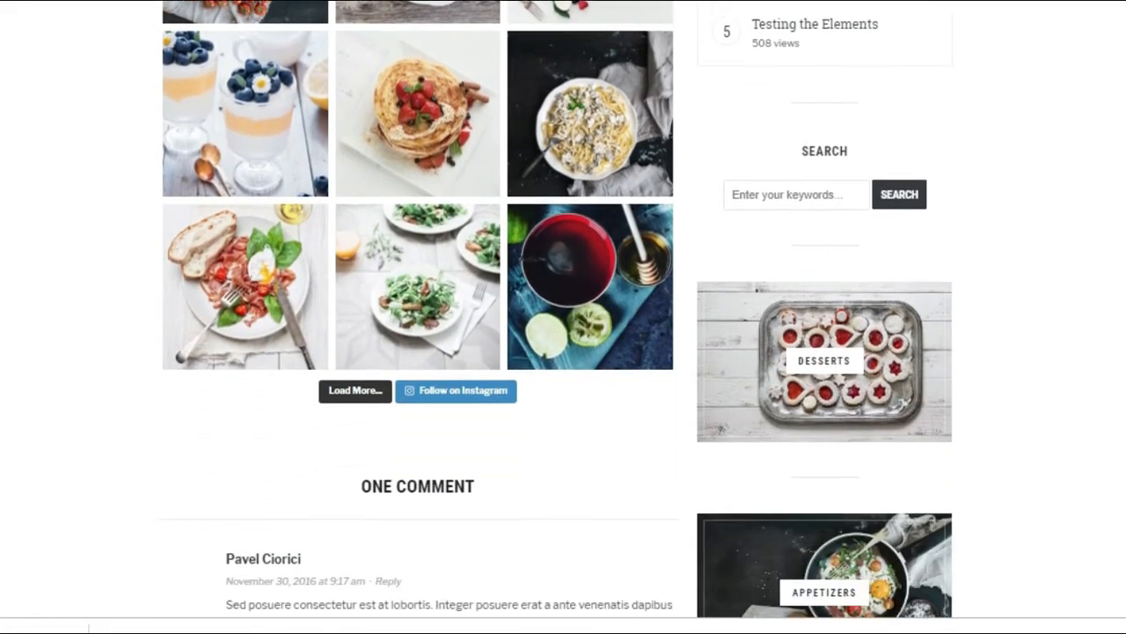
pyautogui.scroll(-3)
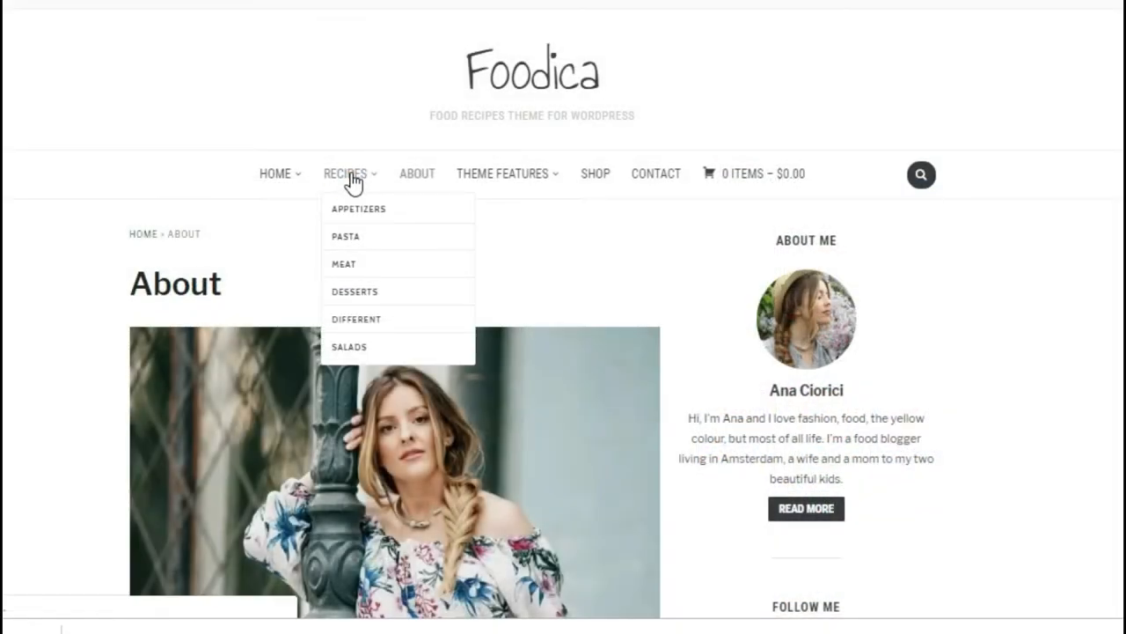
# Go to the demo's Recipe Index and scroll through the listed recipes.
pyautogui.click(345, 172)
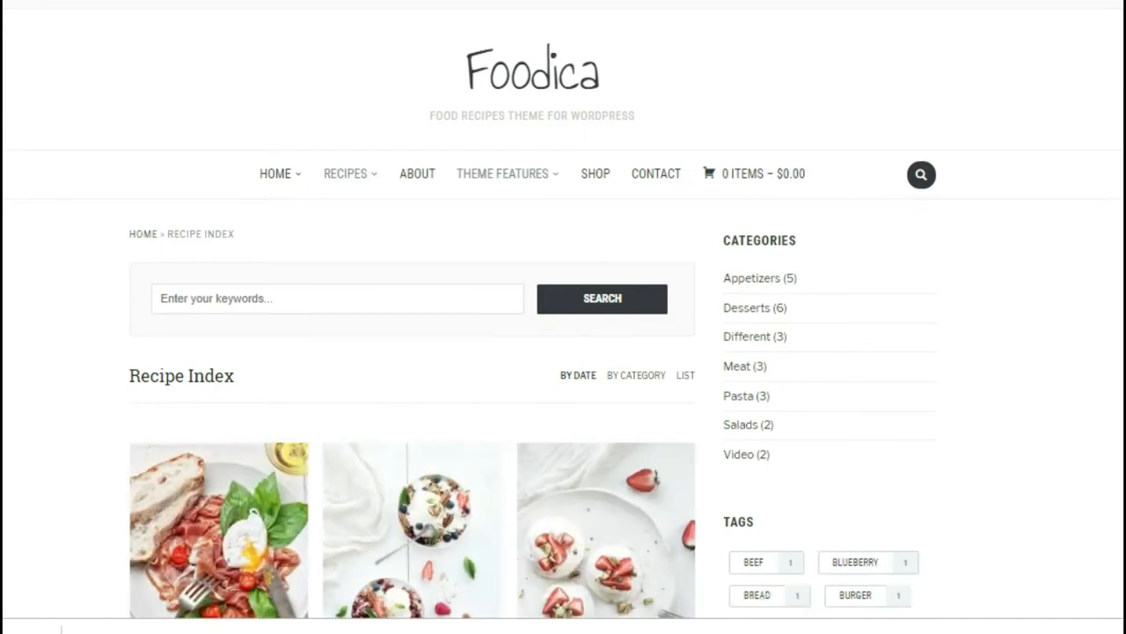
pyautogui.scroll(-3)
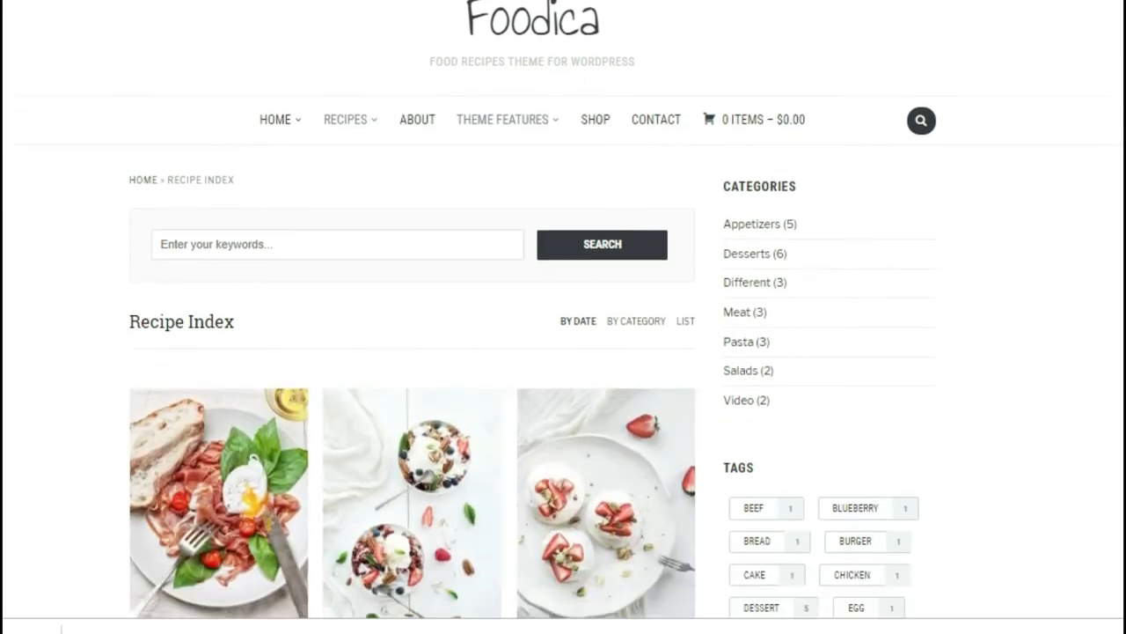
pyautogui.scroll(-3)
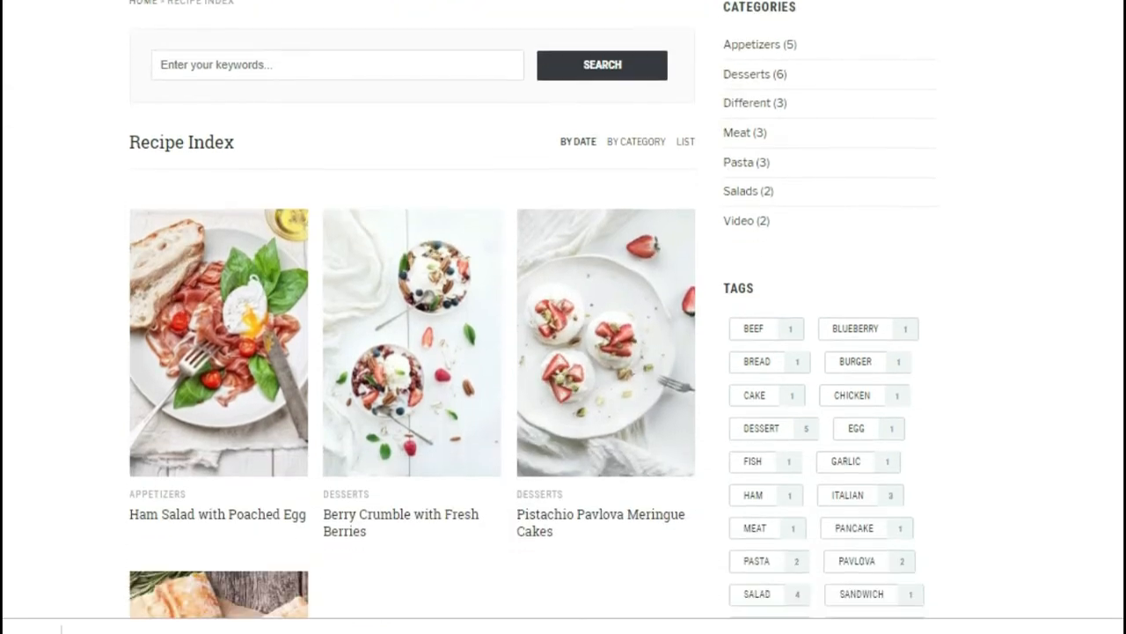
pyautogui.scroll(-3)
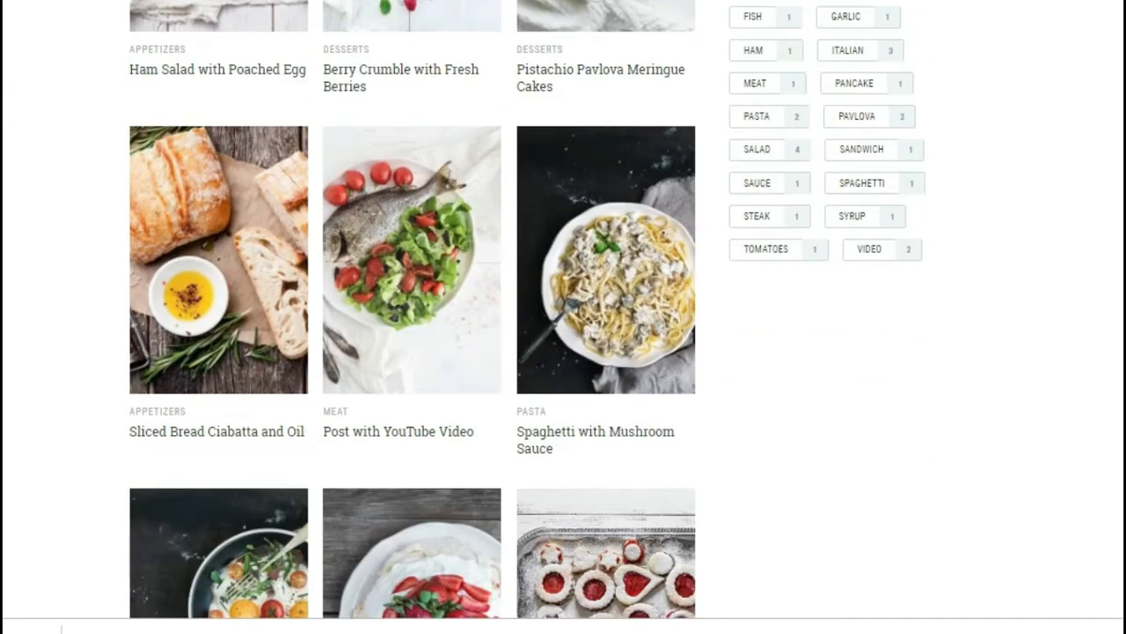
pyautogui.scroll(-3)
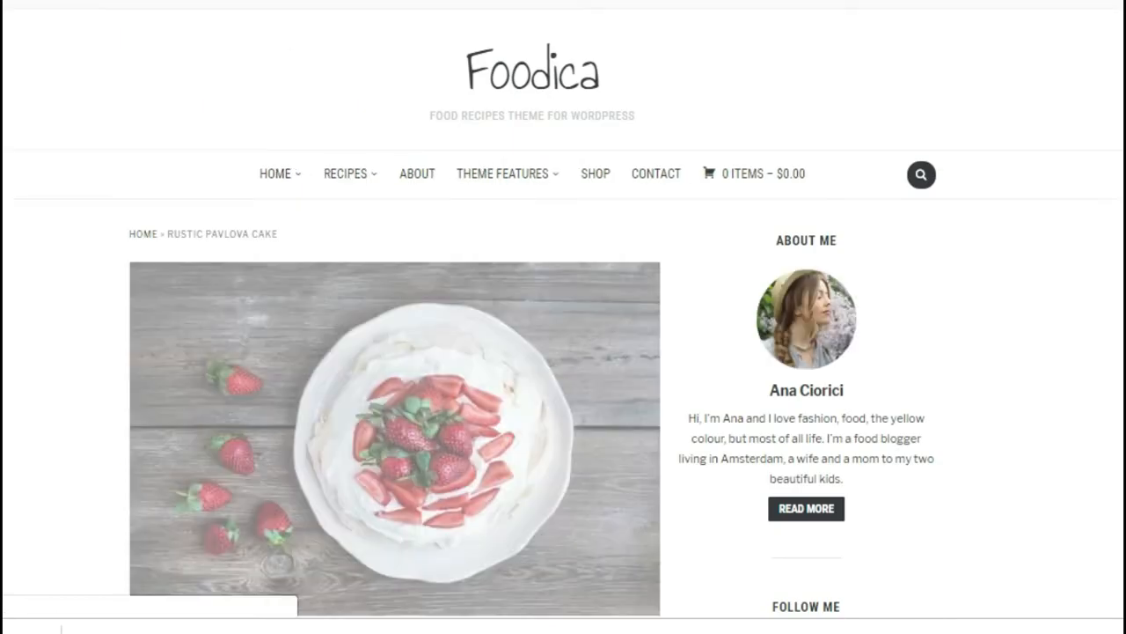
# Scroll through the arugula salad post's recipe card down to related posts.
pyautogui.scroll(-3)
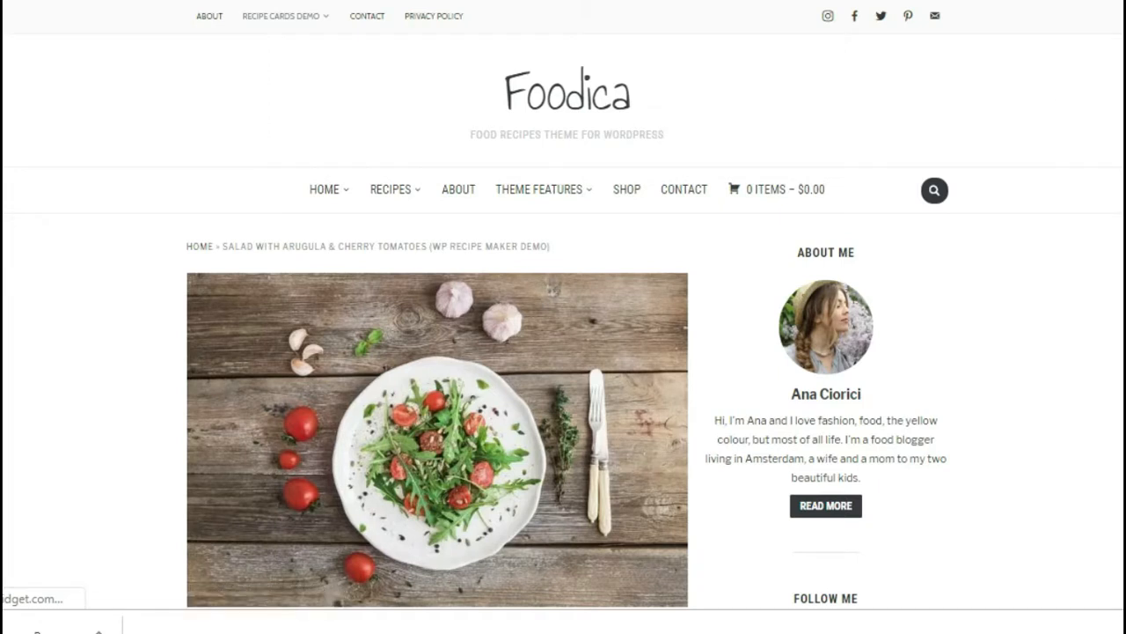
pyautogui.scroll(-3)
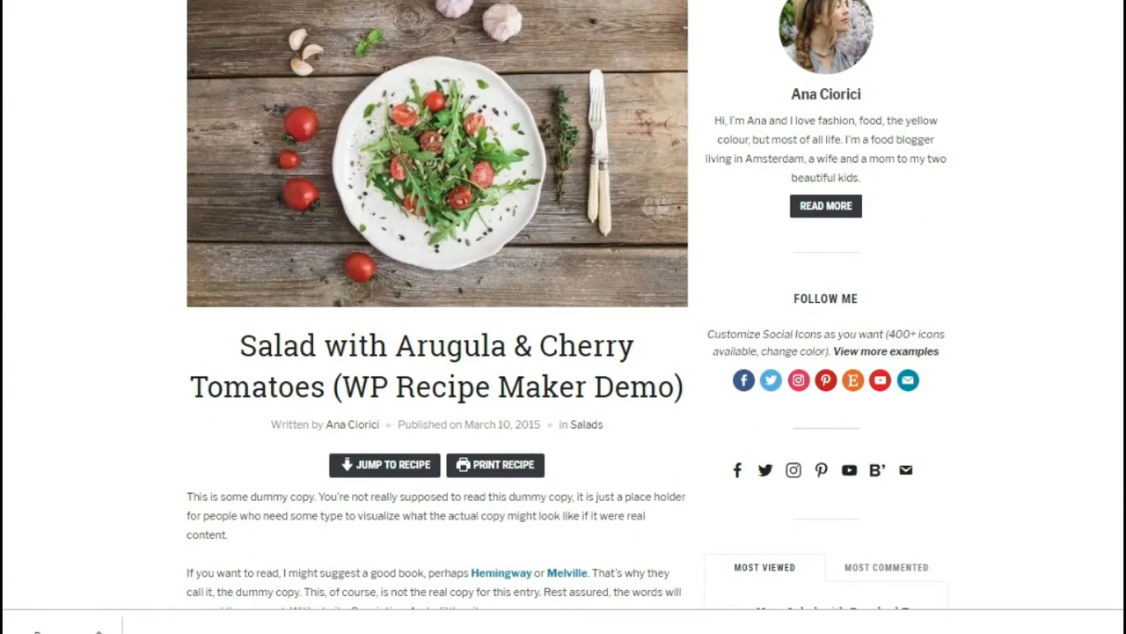
pyautogui.scroll(-3)
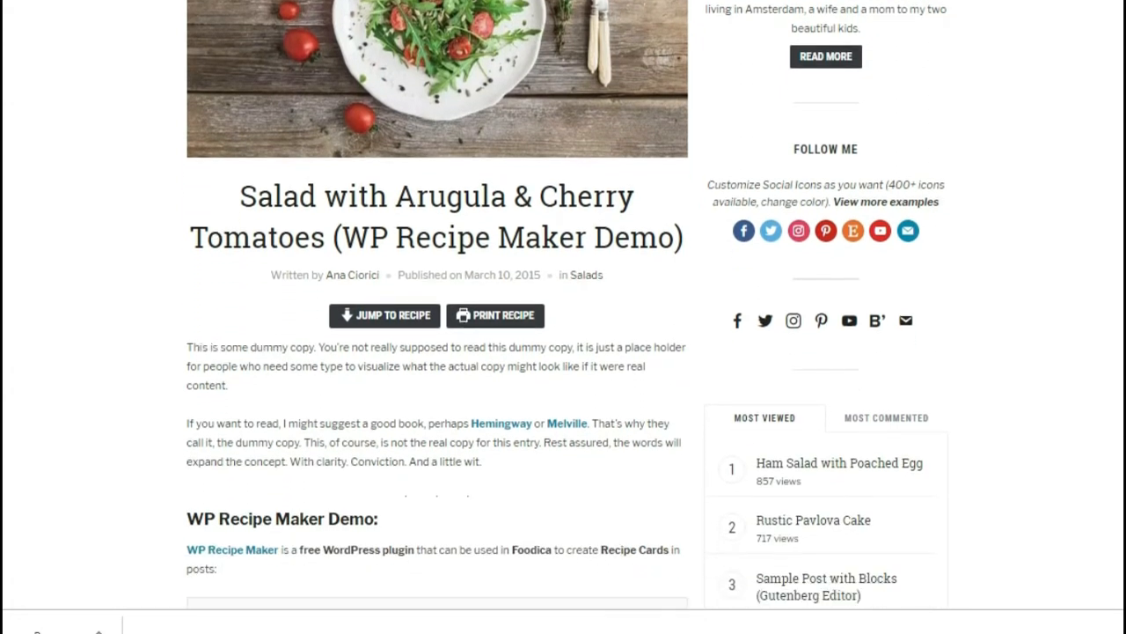
pyautogui.scroll(-3)
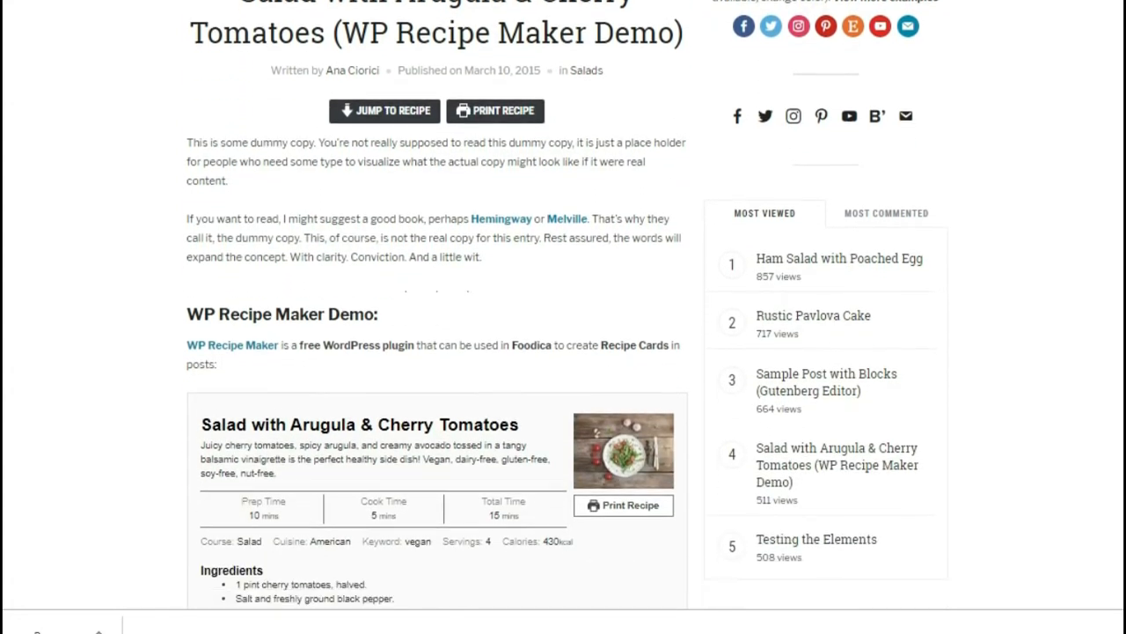
pyautogui.scroll(-3)
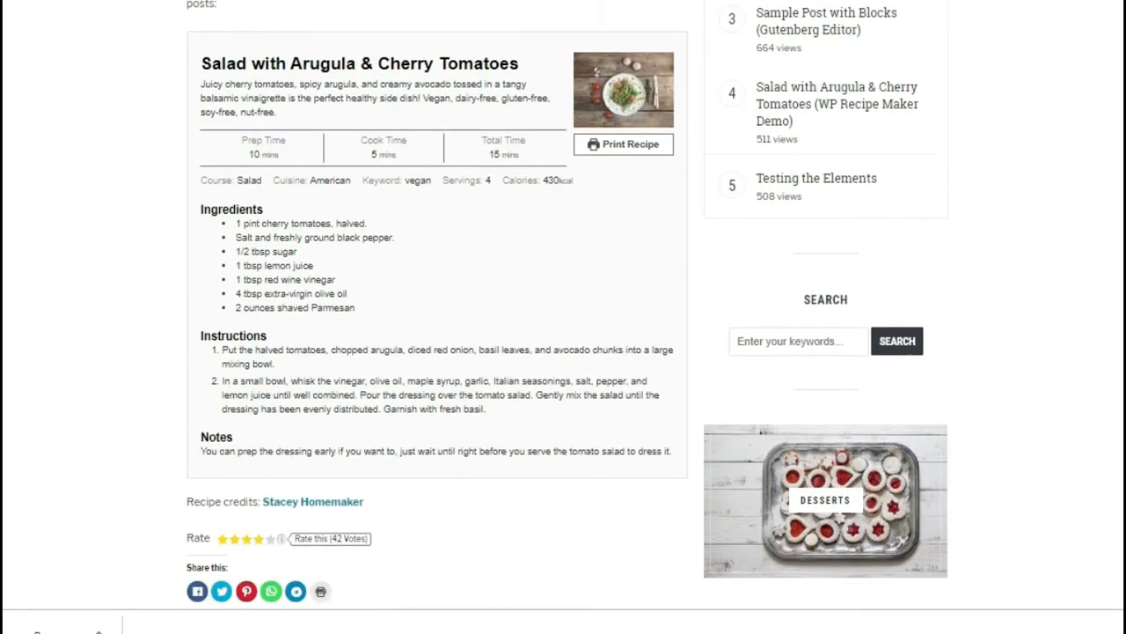
pyautogui.scroll(-3)
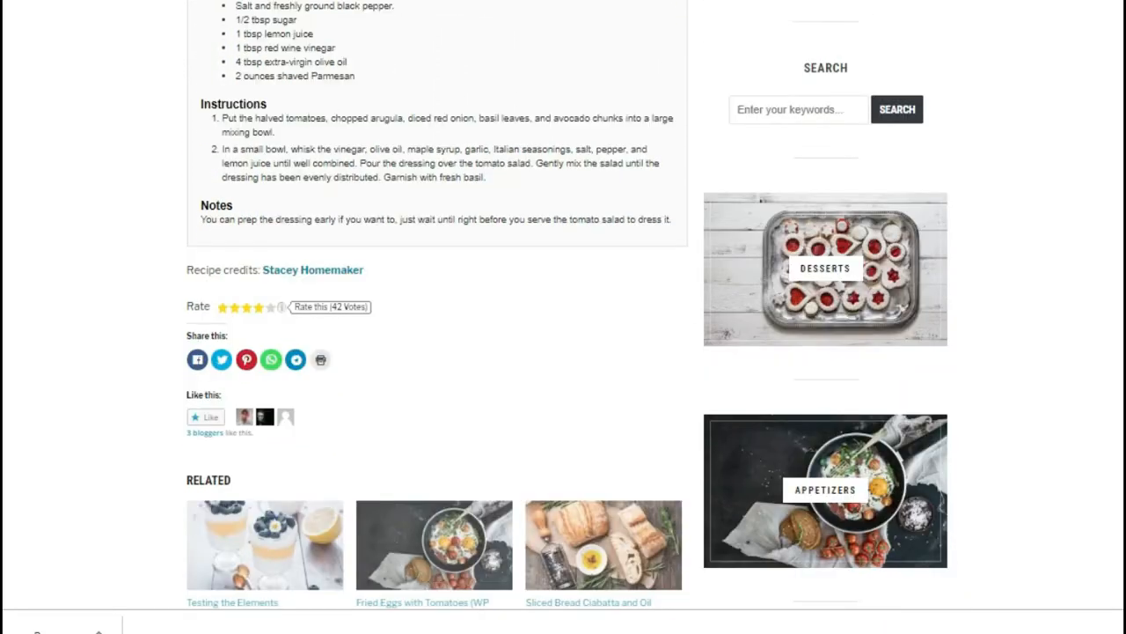
pyautogui.scroll(3)
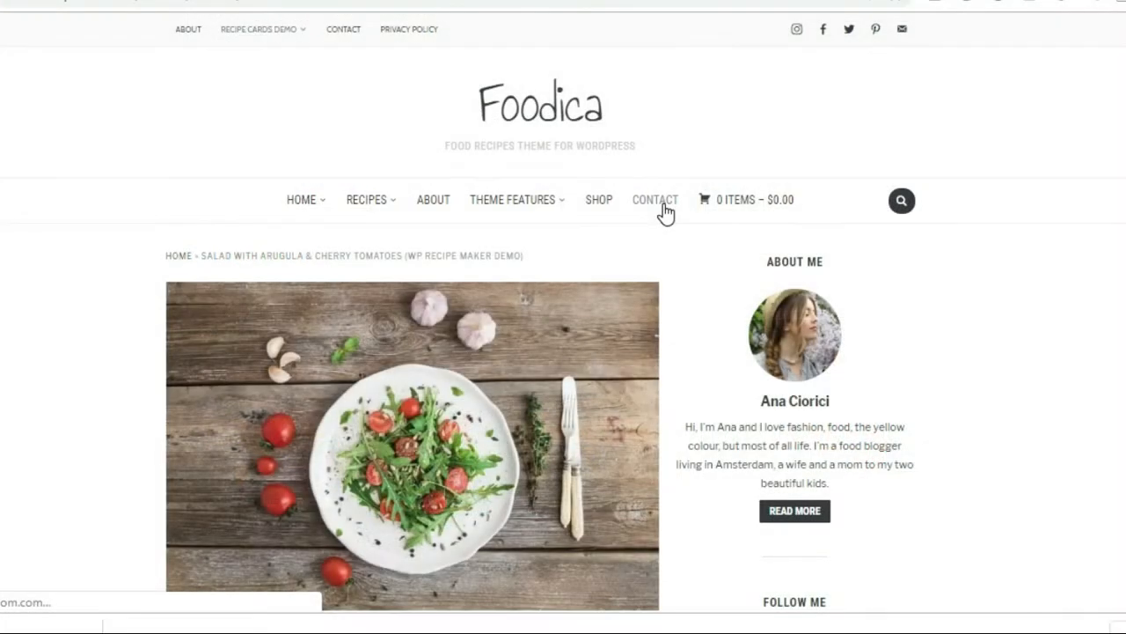
# Go to the demo's Contact page and look over its sample contact form.
pyautogui.click(654, 201)
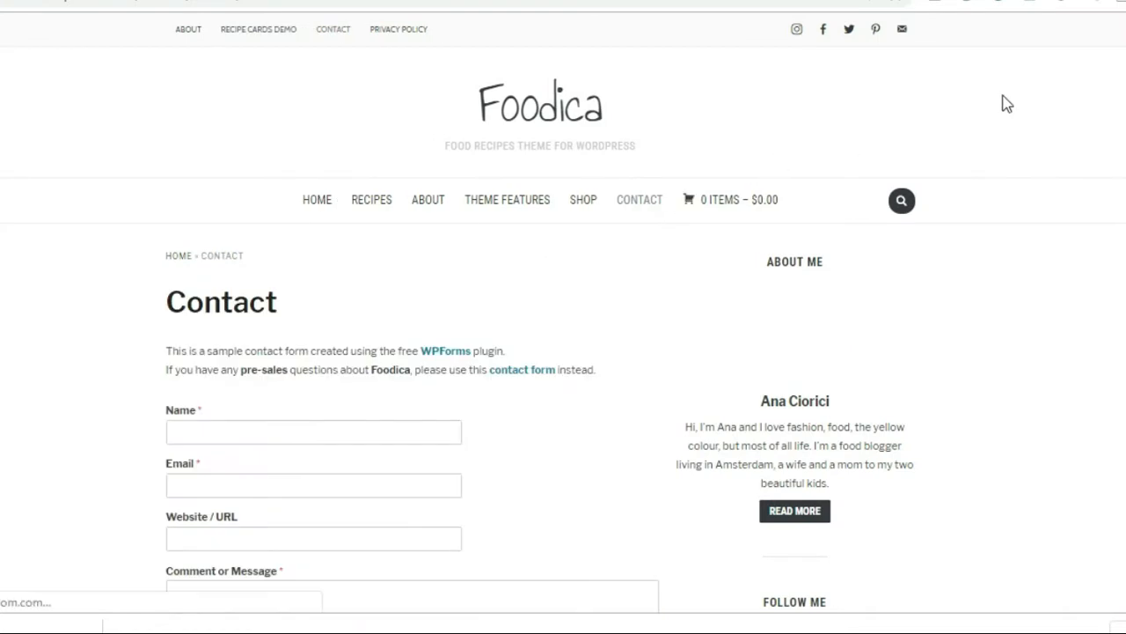
pyautogui.scroll(3)
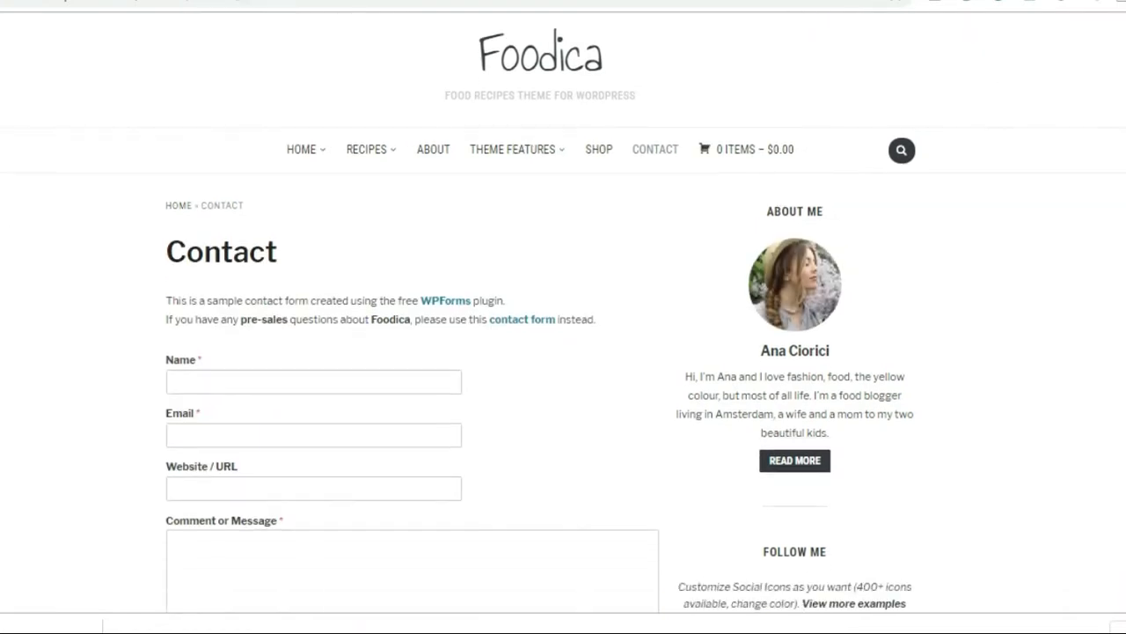
pyautogui.scroll(-3)
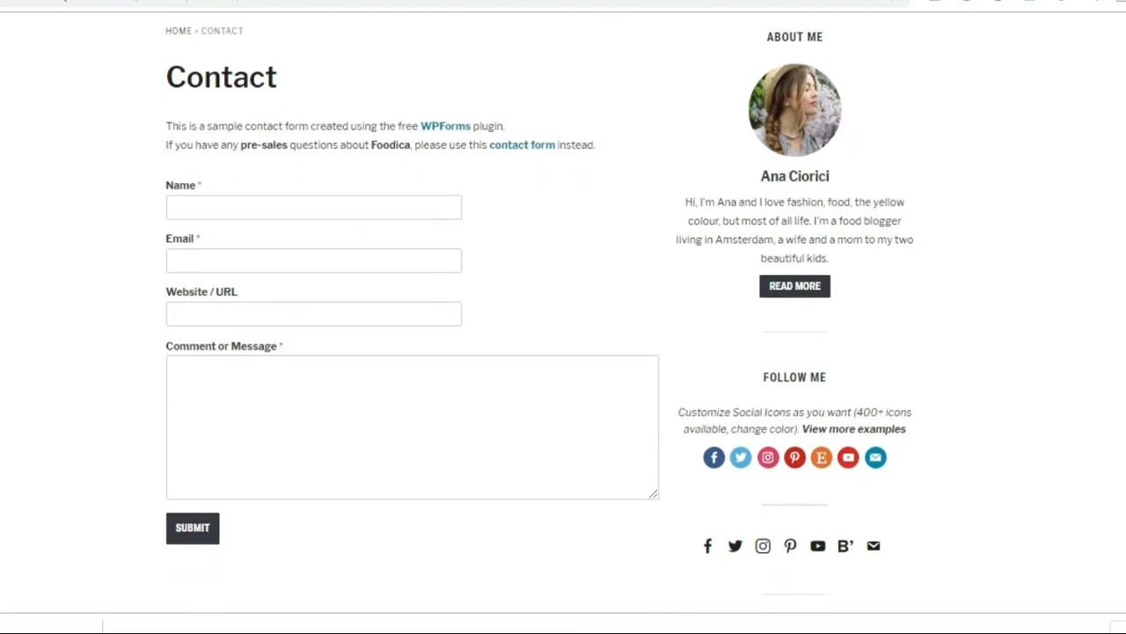
pyautogui.scroll(3)
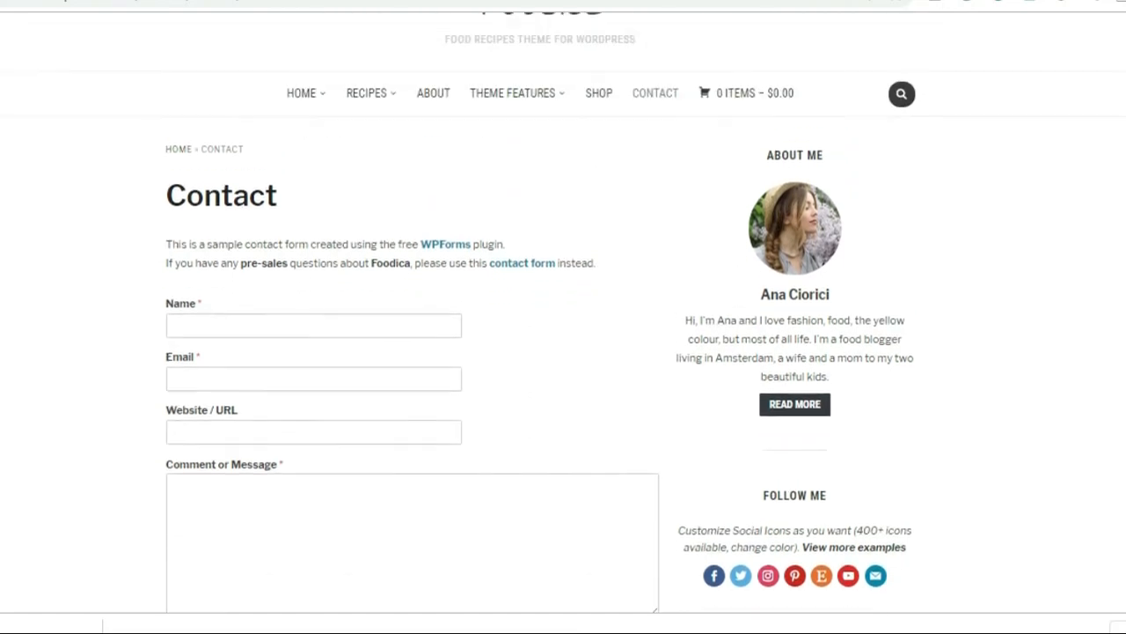
pyautogui.scroll(3)
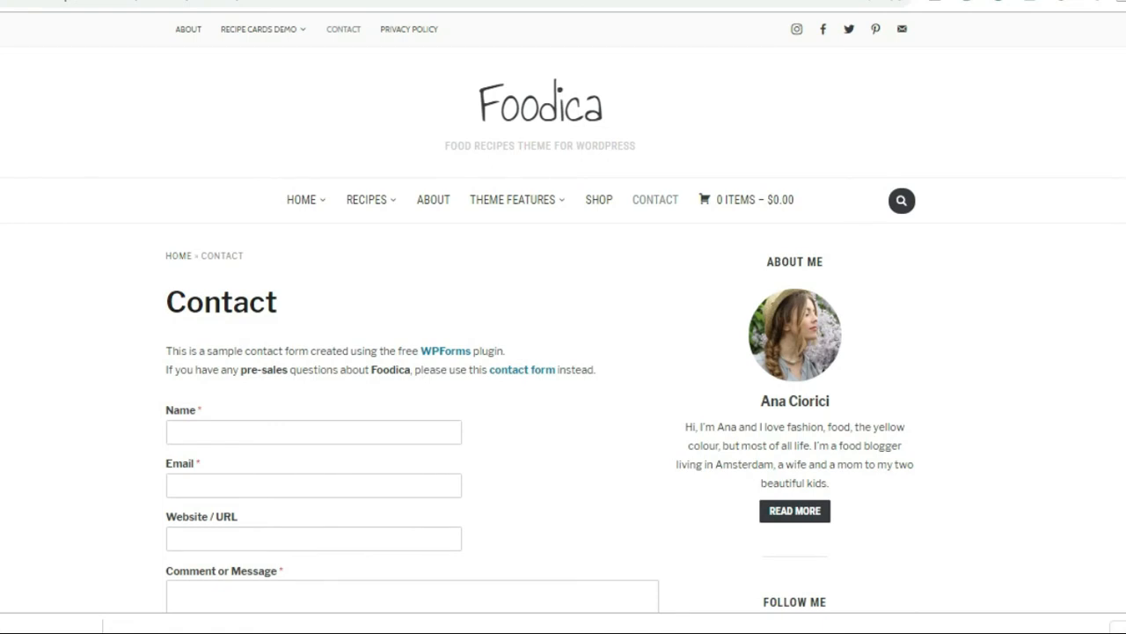